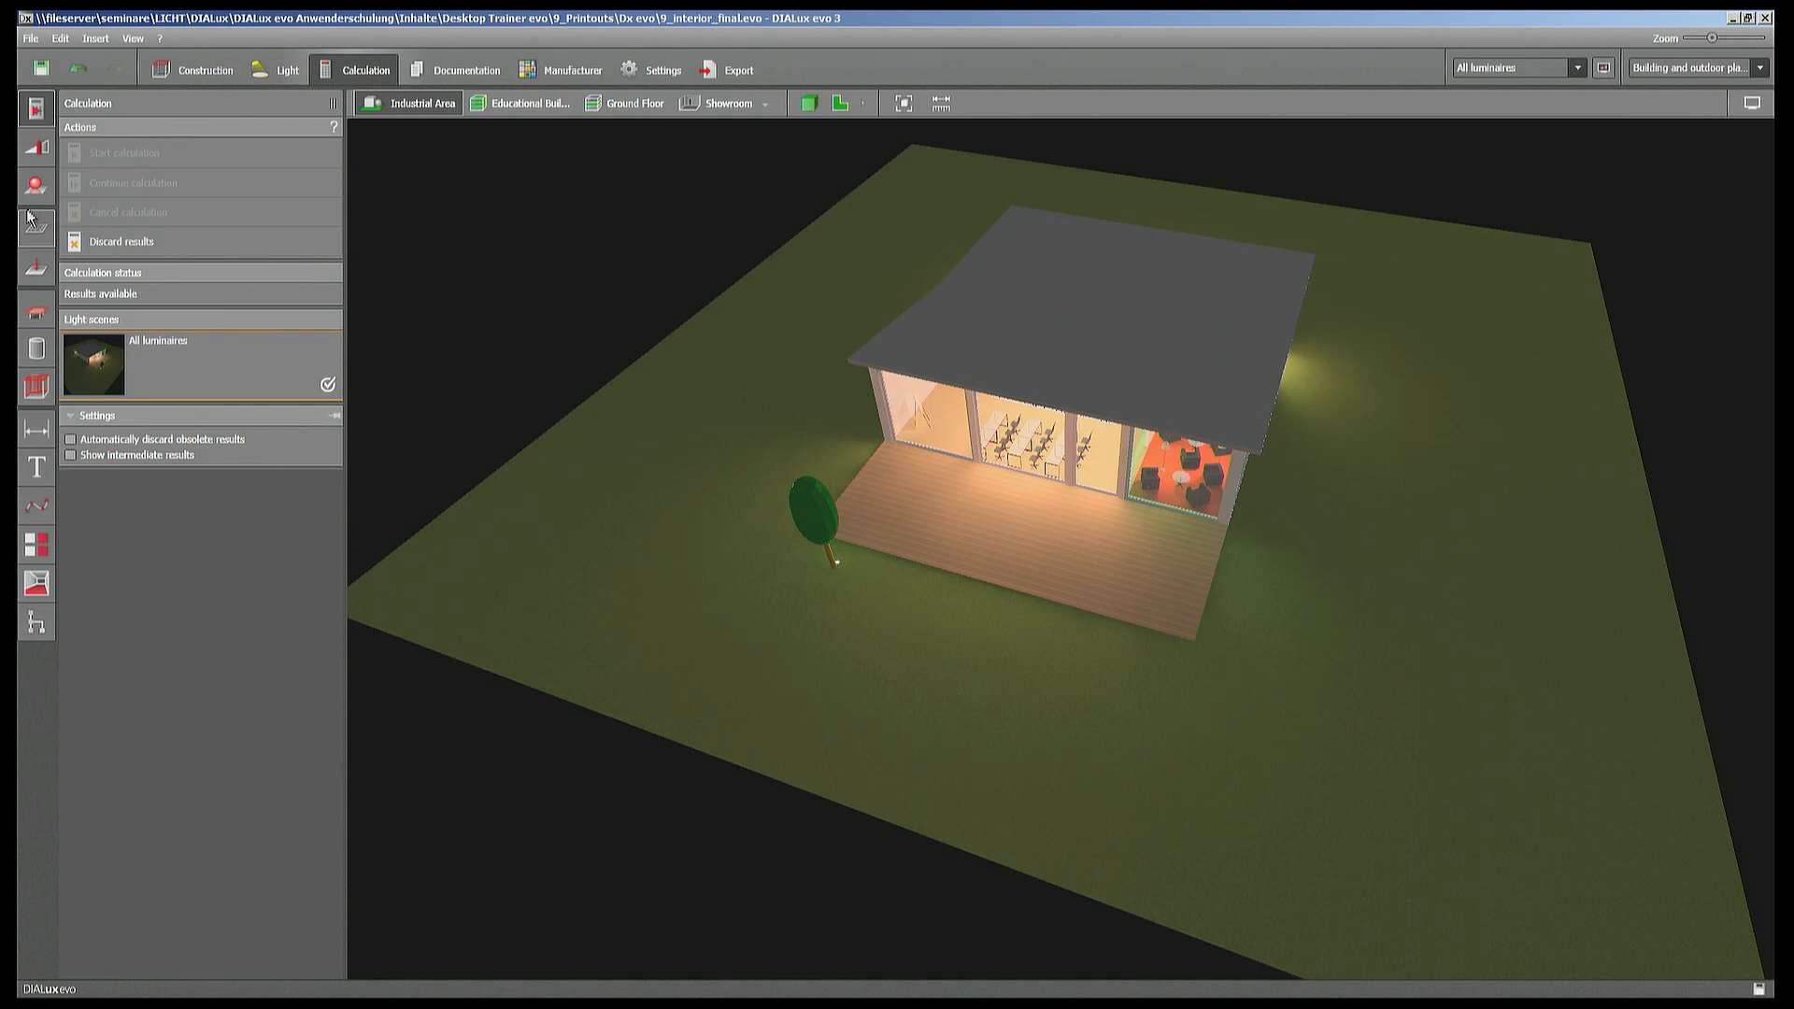
mouse_move(286, 69)
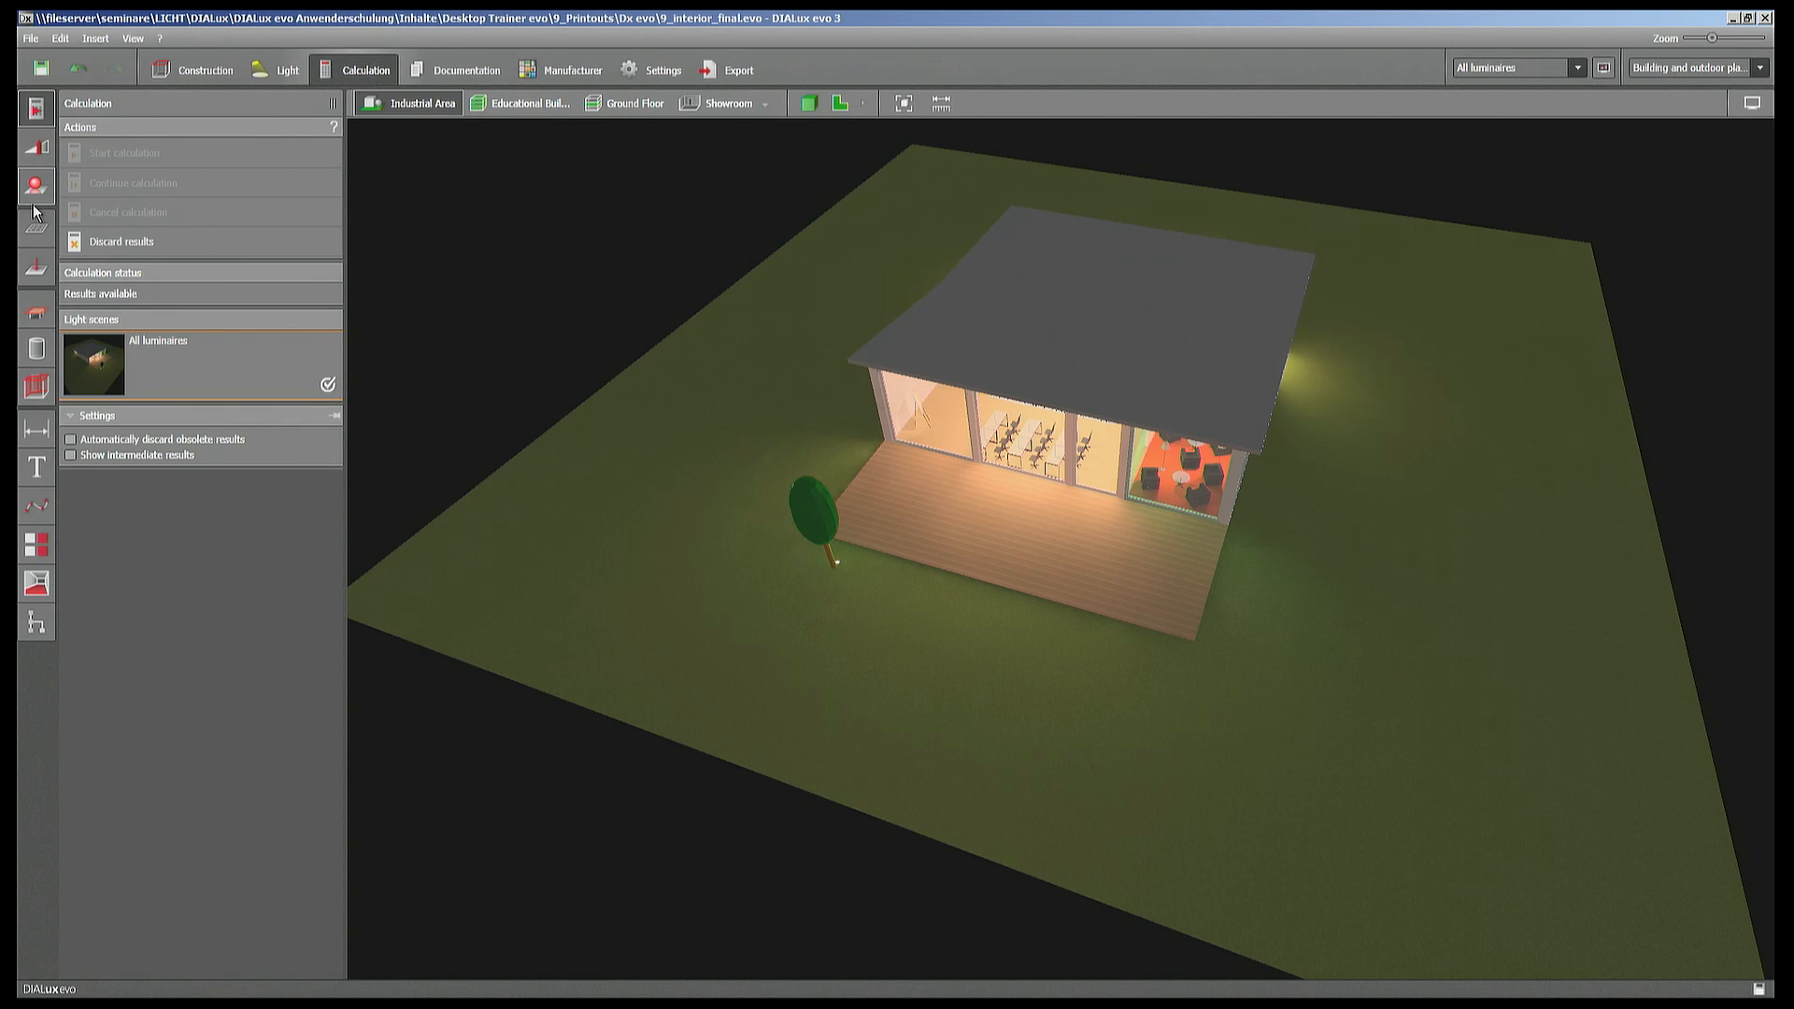
mouse_move(1110, 744)
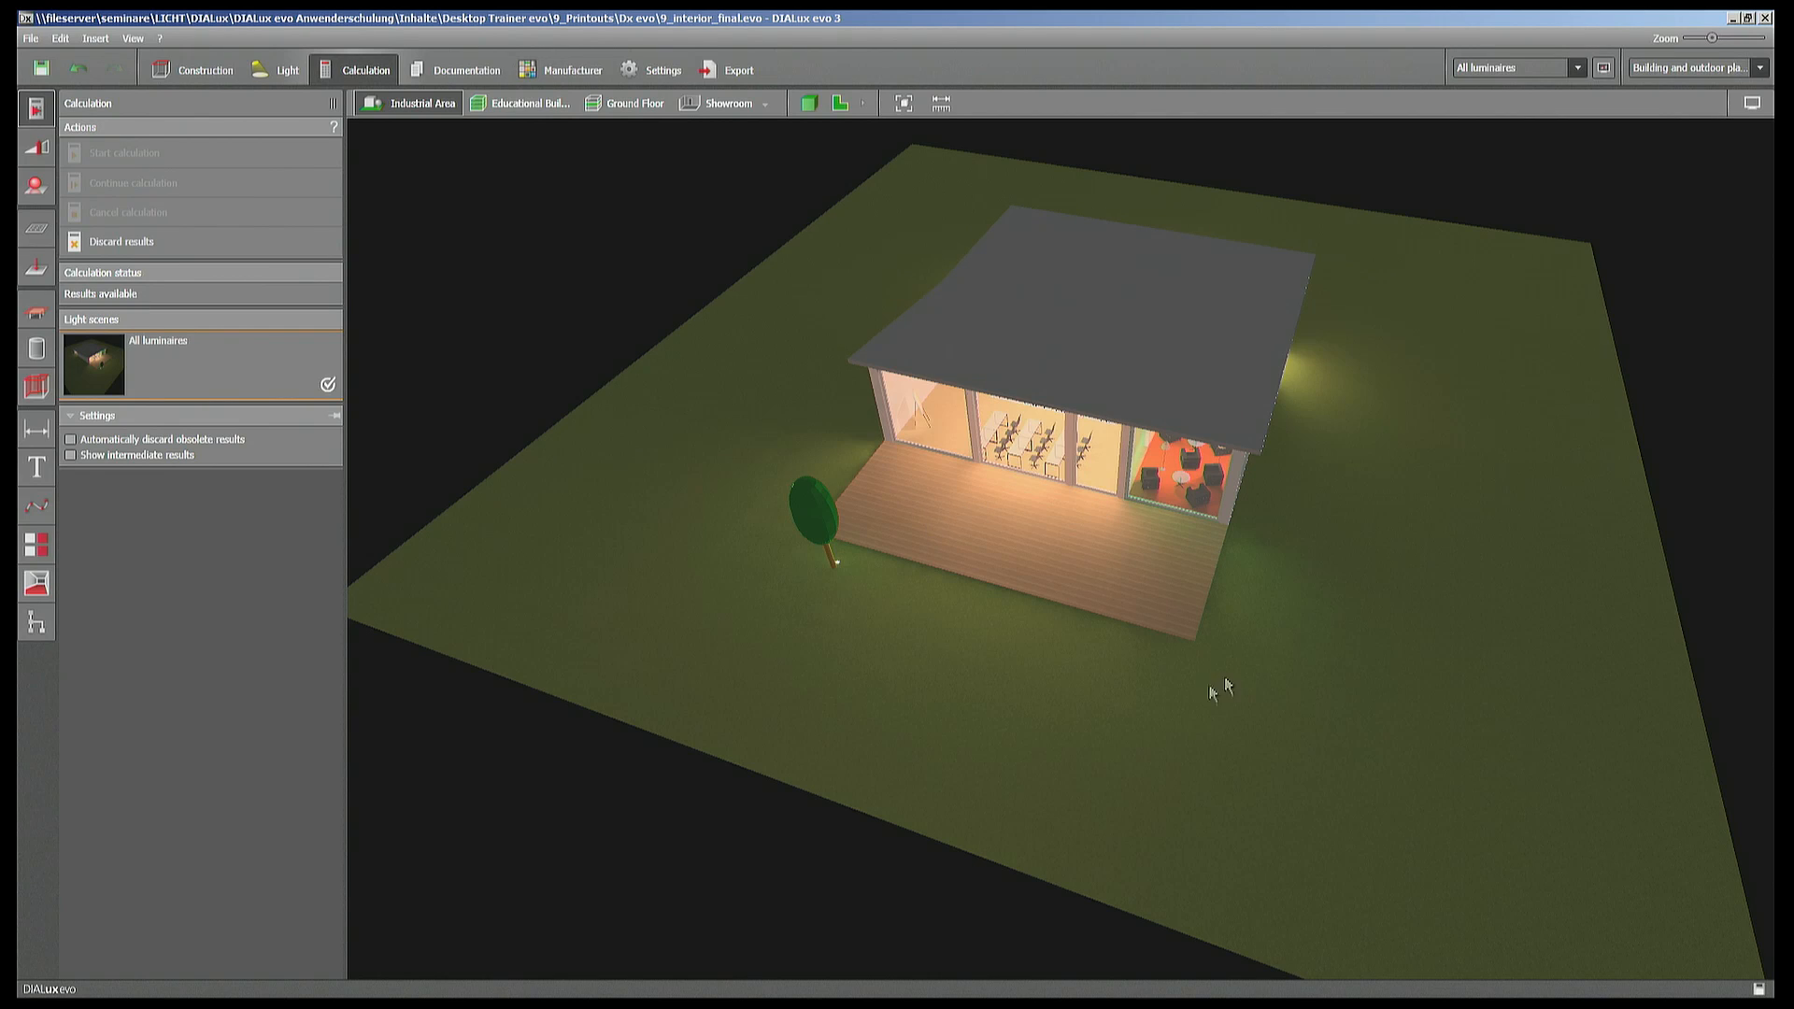
- Show the building's top-down floor plan together with the Saved views panel
click(839, 103)
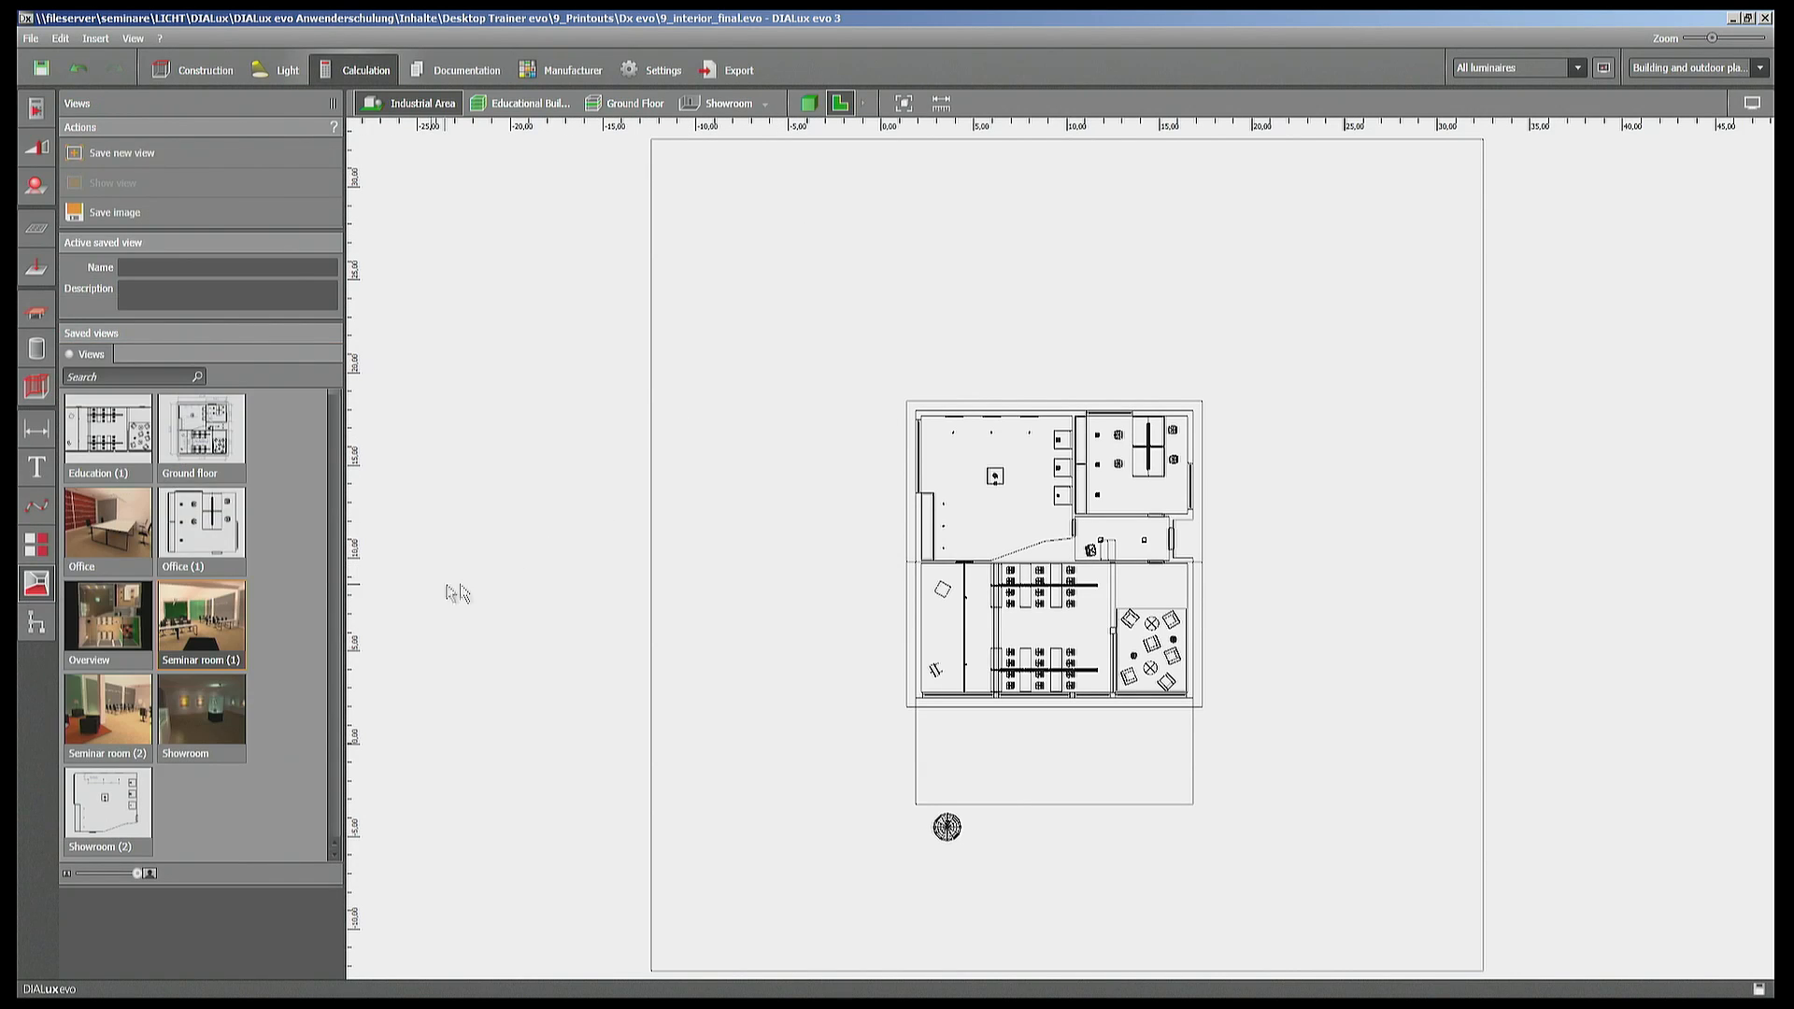
mouse_move(716, 613)
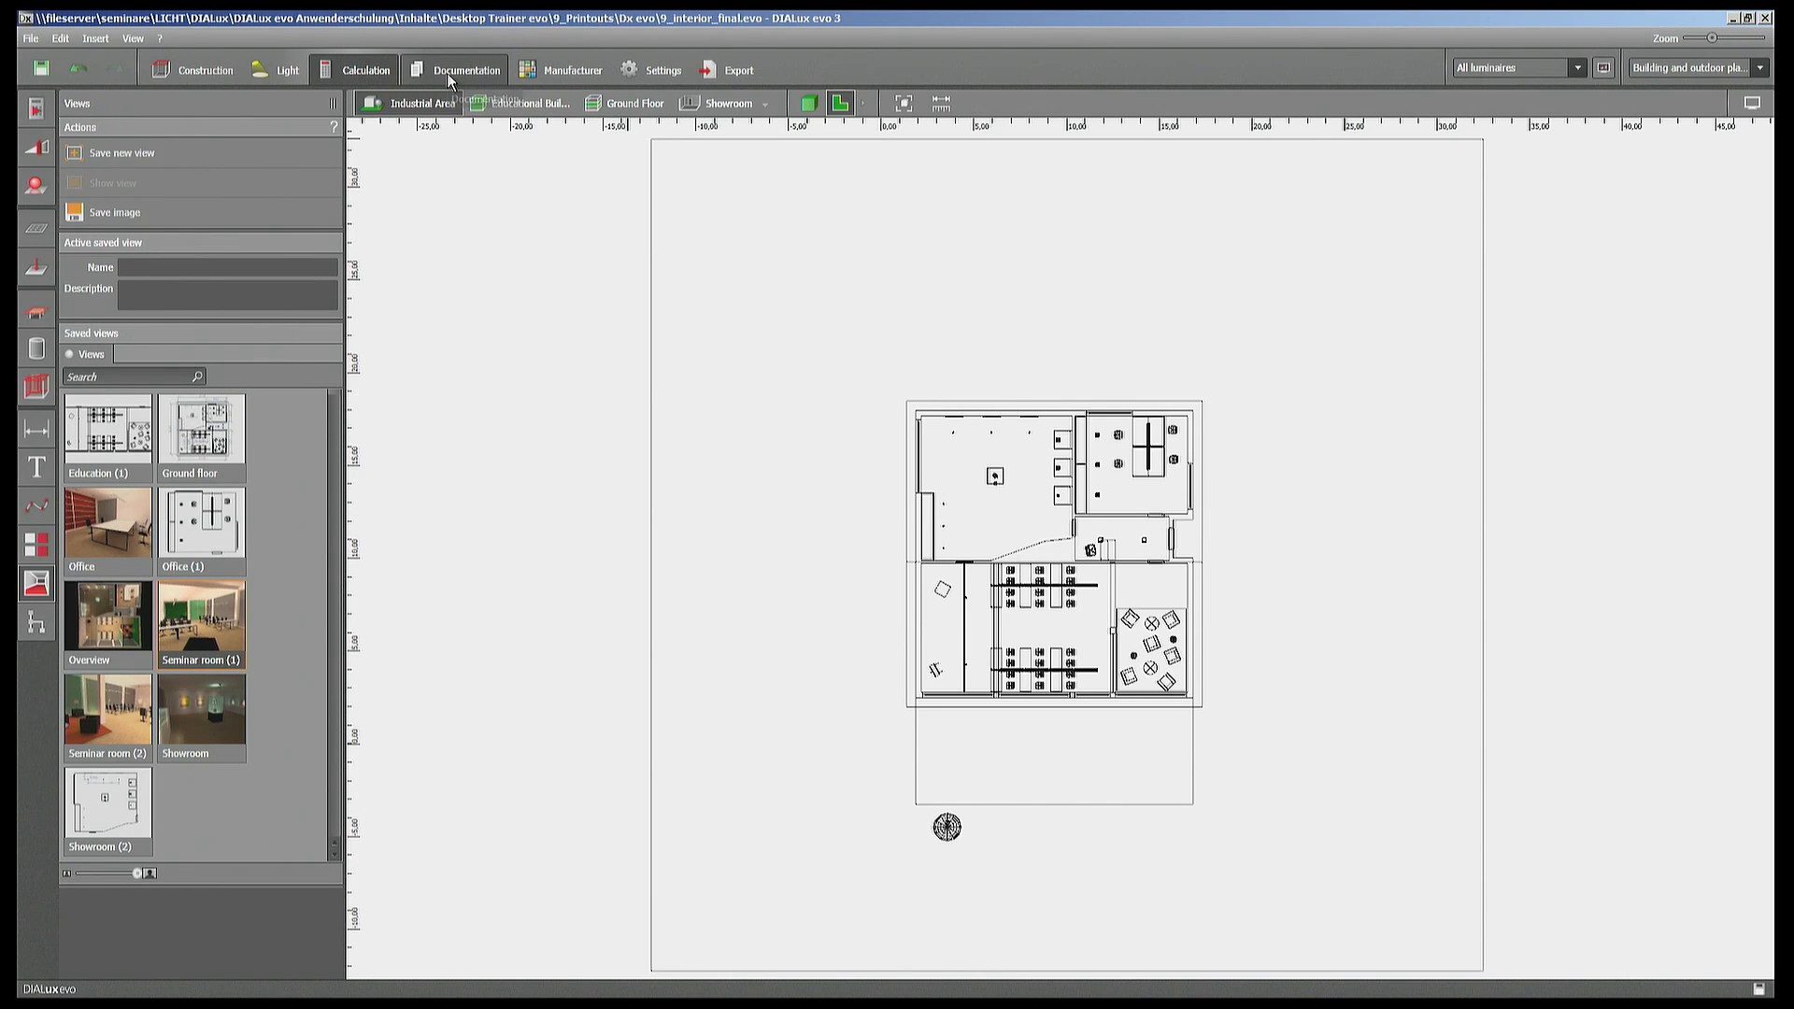
- Switch to Documentation and show the Selected outputs tree with cover, contents, data sheet and room views
click(466, 69)
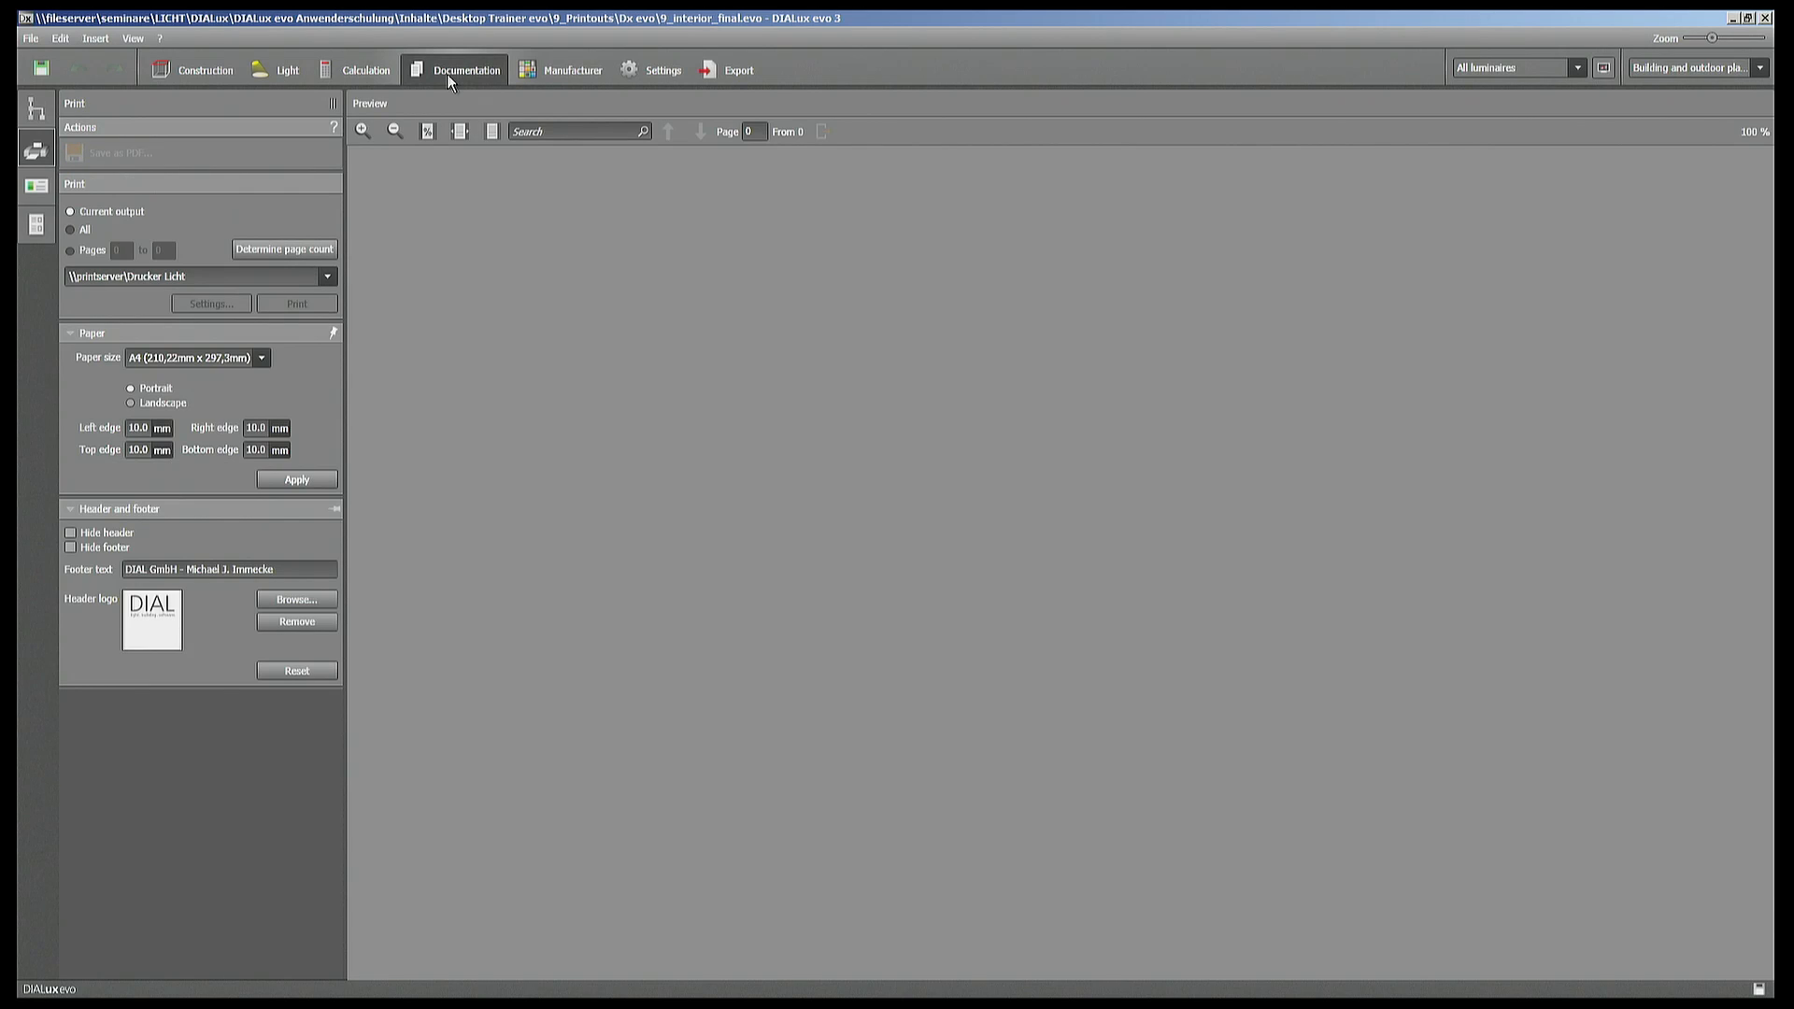
mouse_move(622, 396)
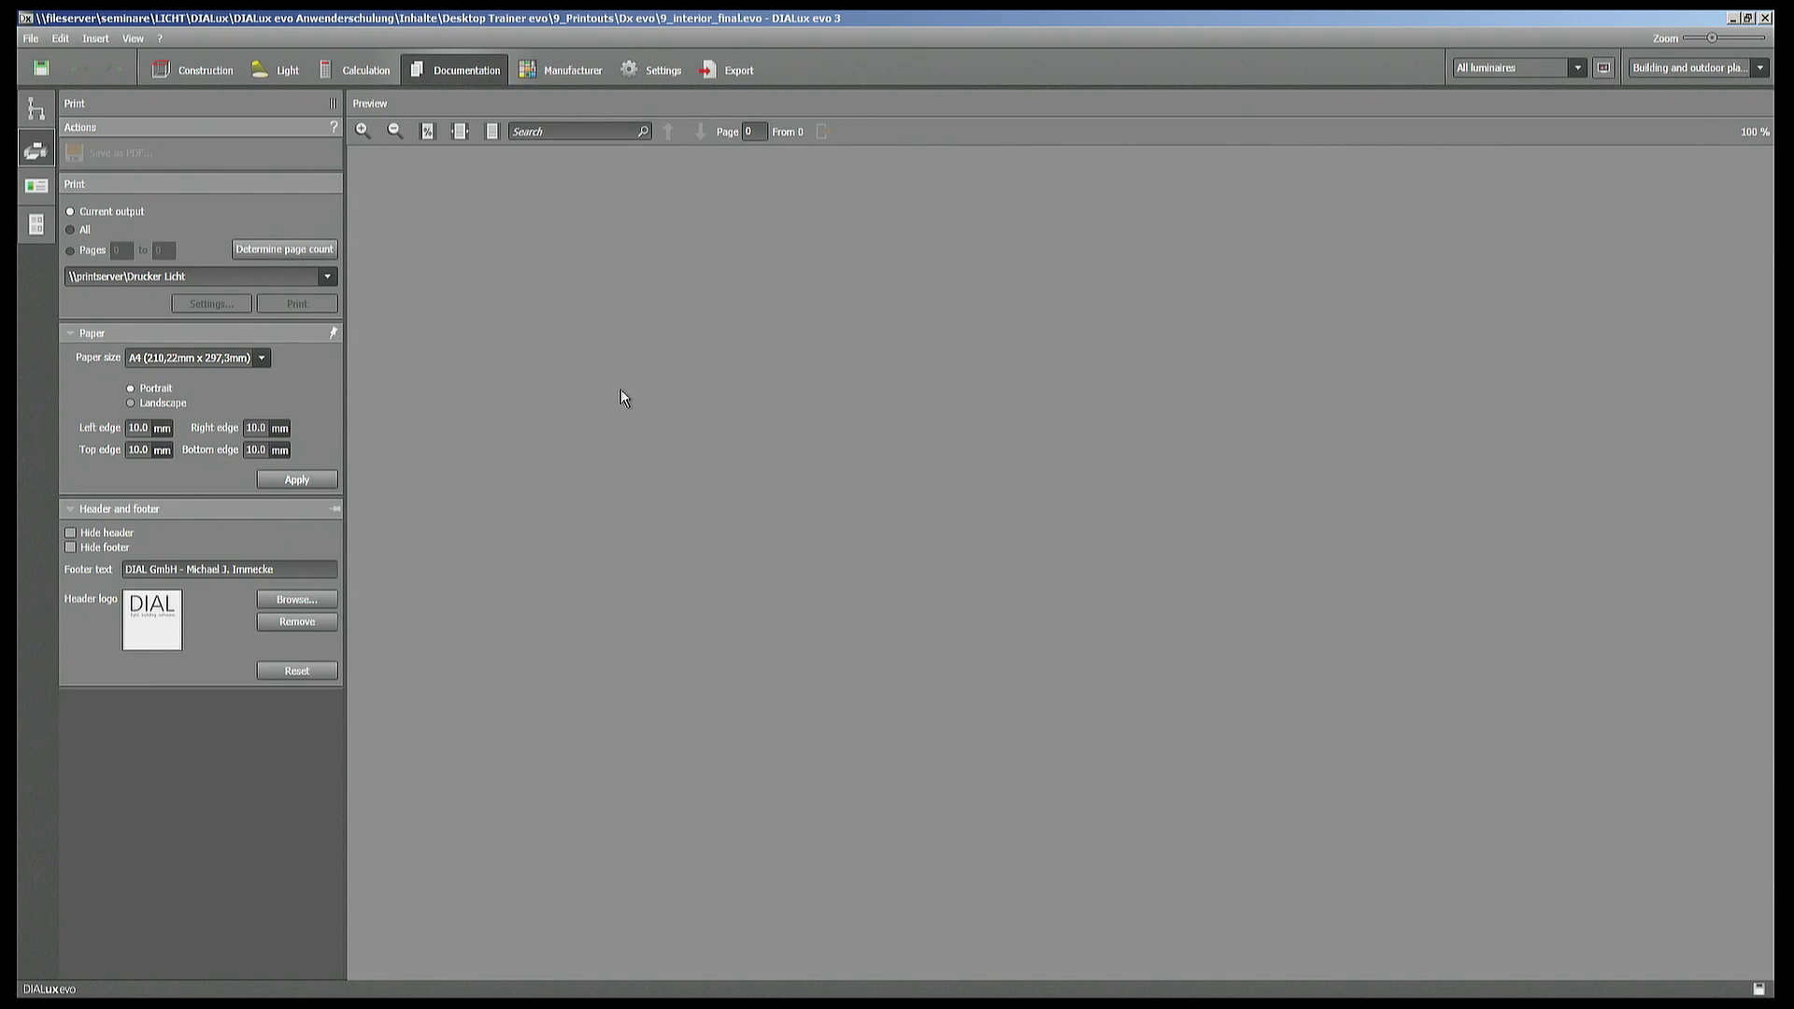
mouse_move(71, 126)
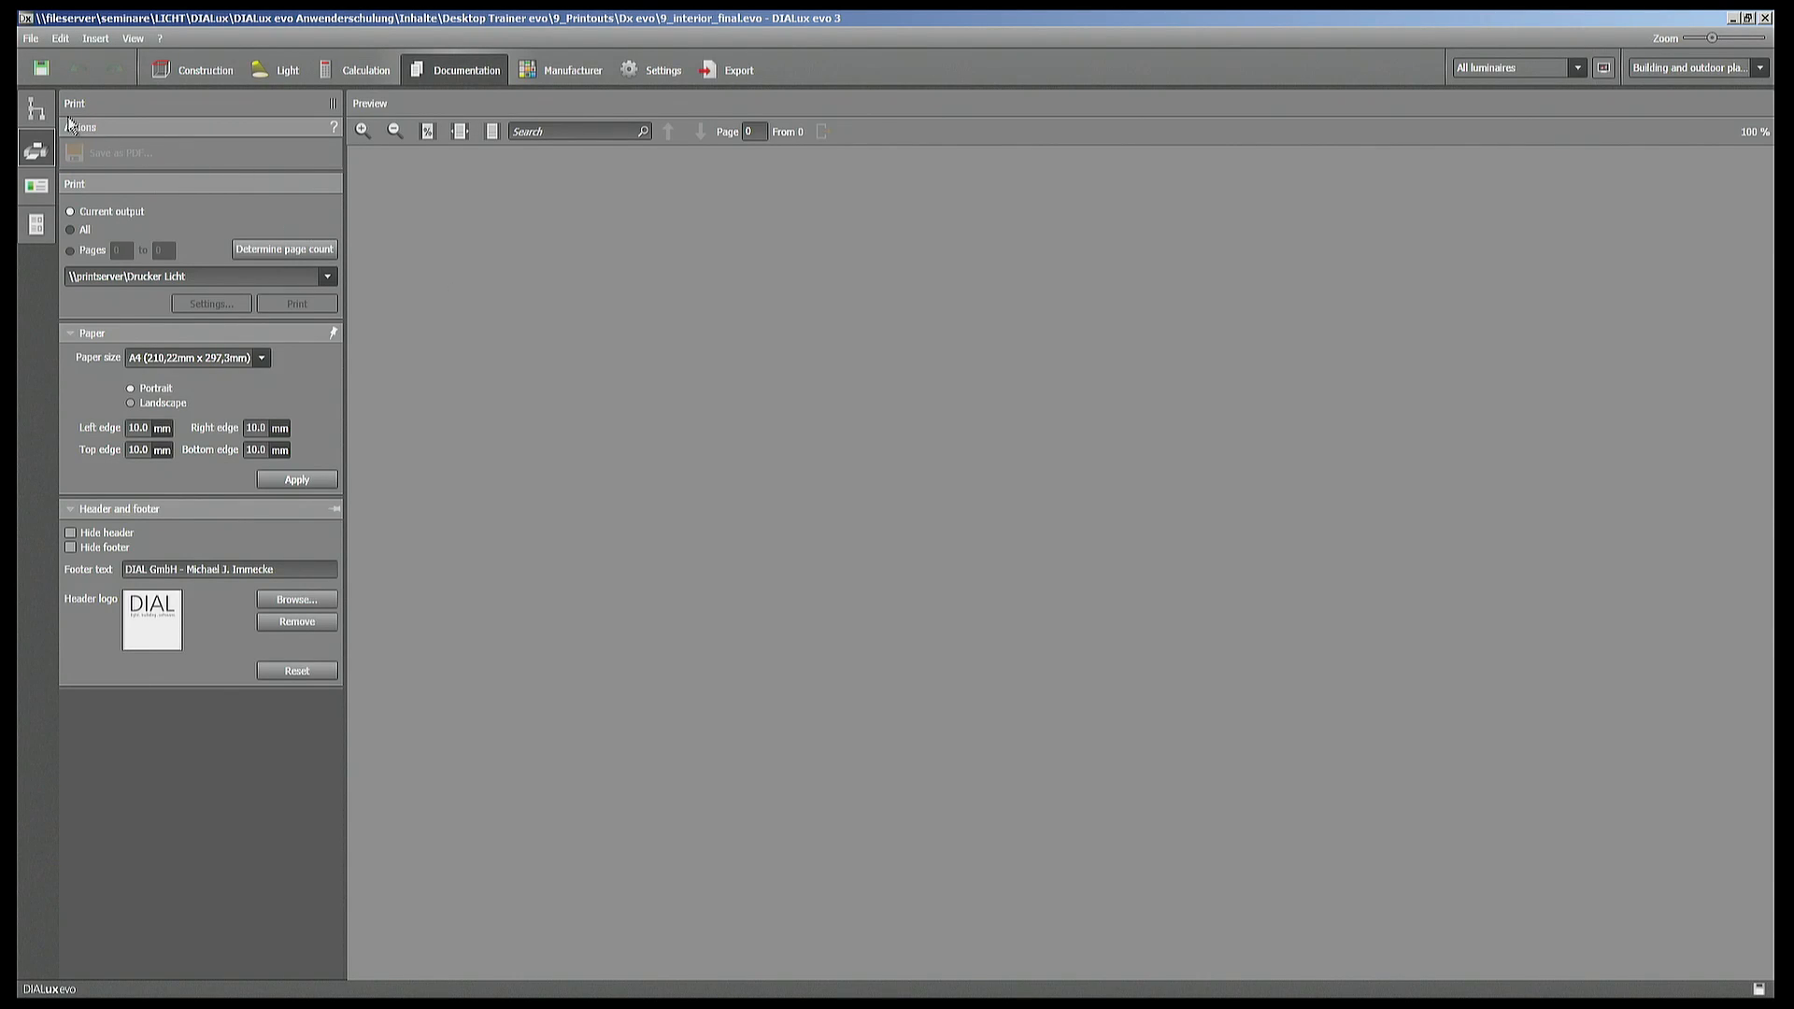
mouse_move(36, 103)
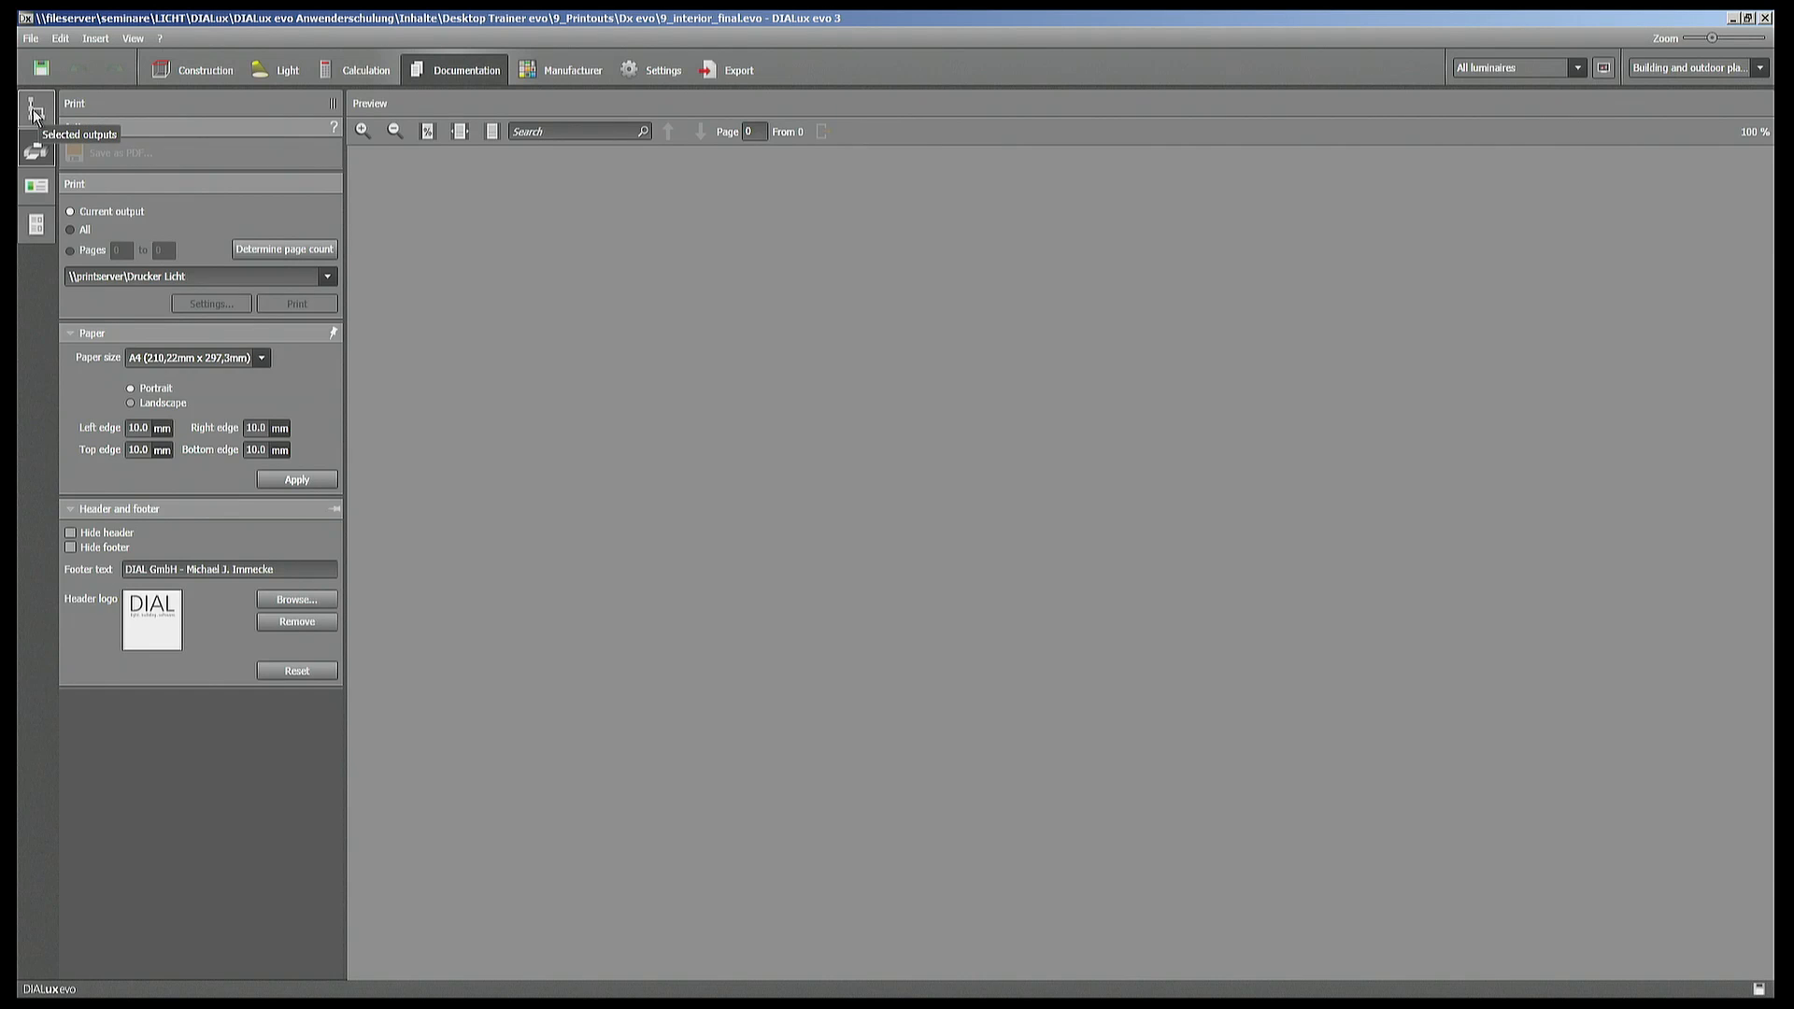
click(36, 106)
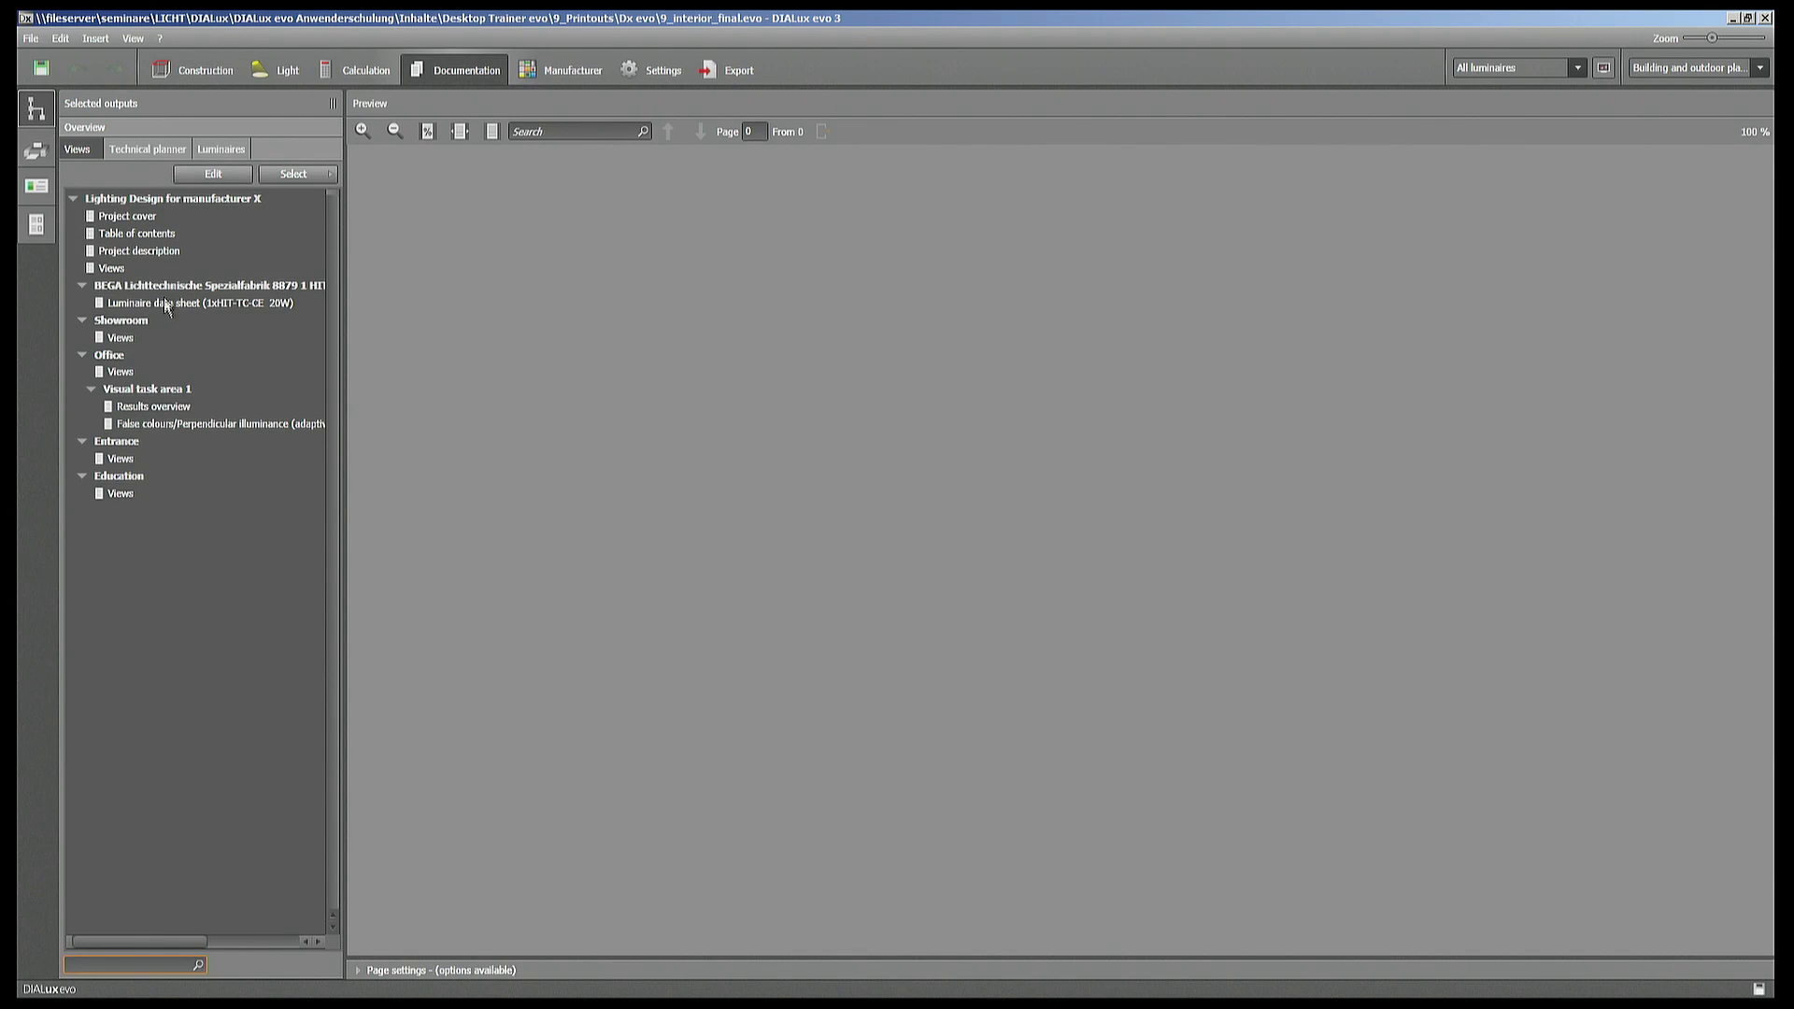
mouse_move(239, 385)
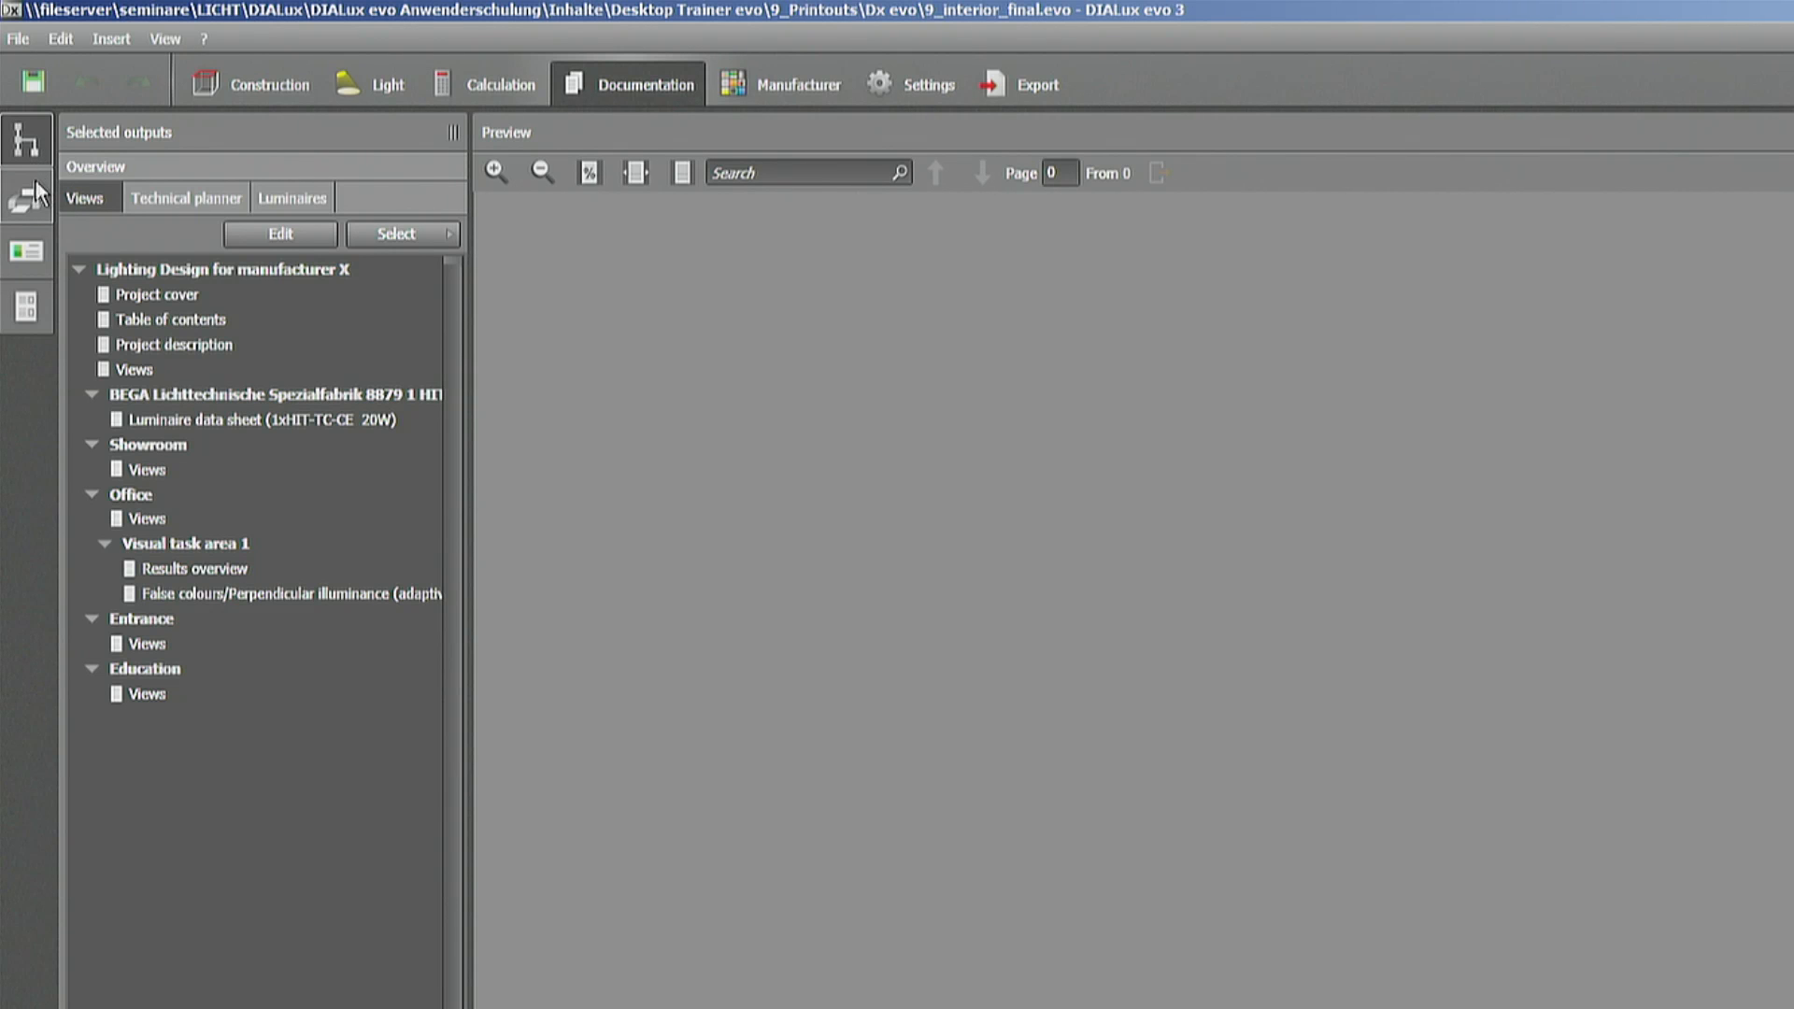
mouse_move(24, 200)
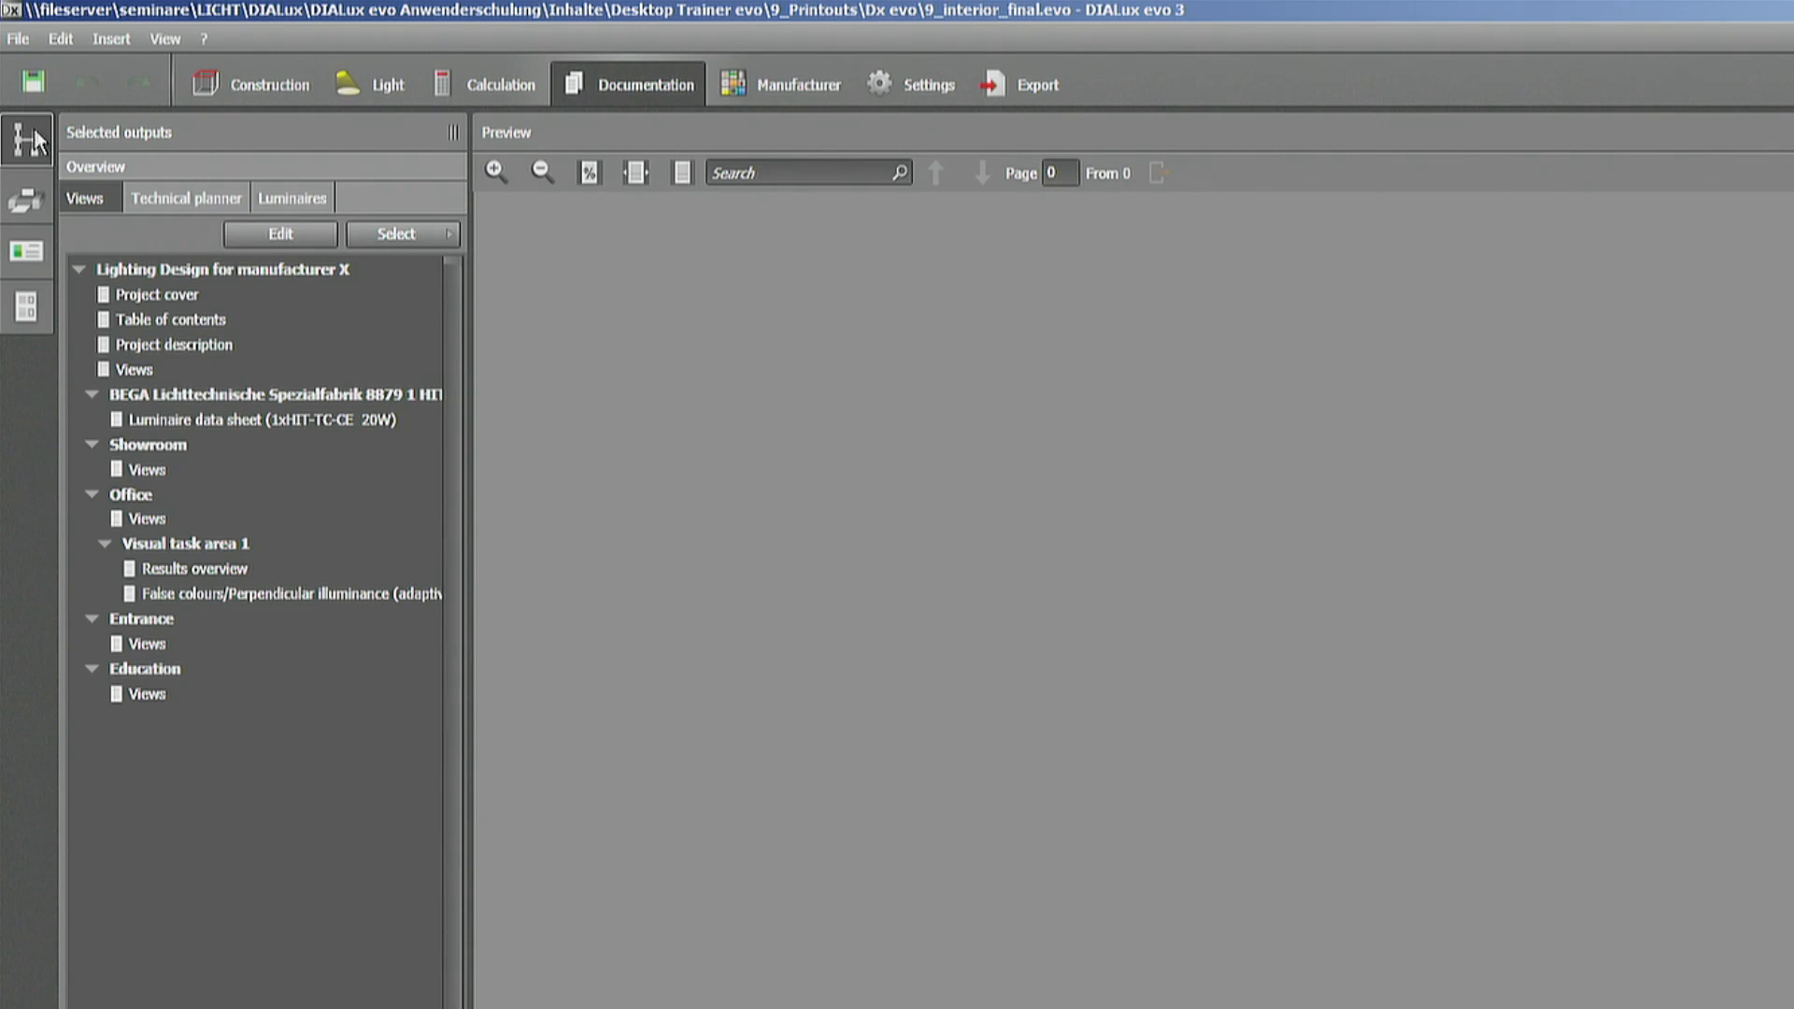
click(26, 136)
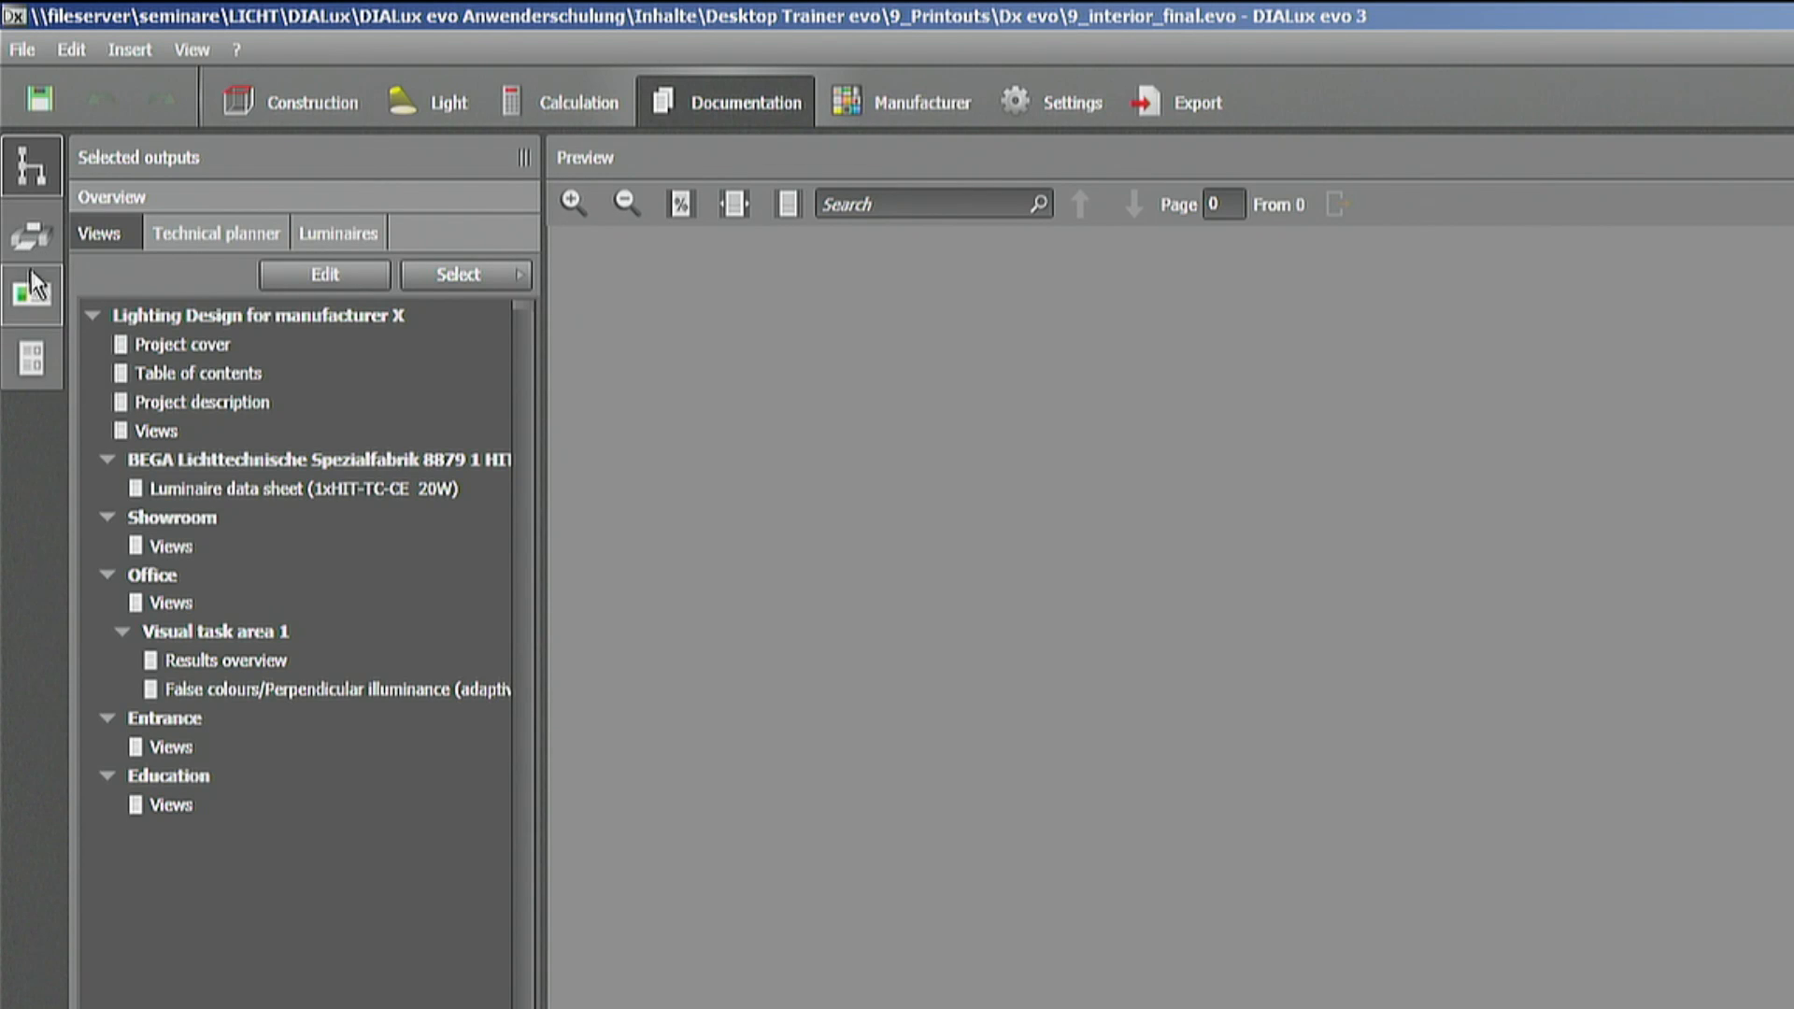
mouse_move(31, 294)
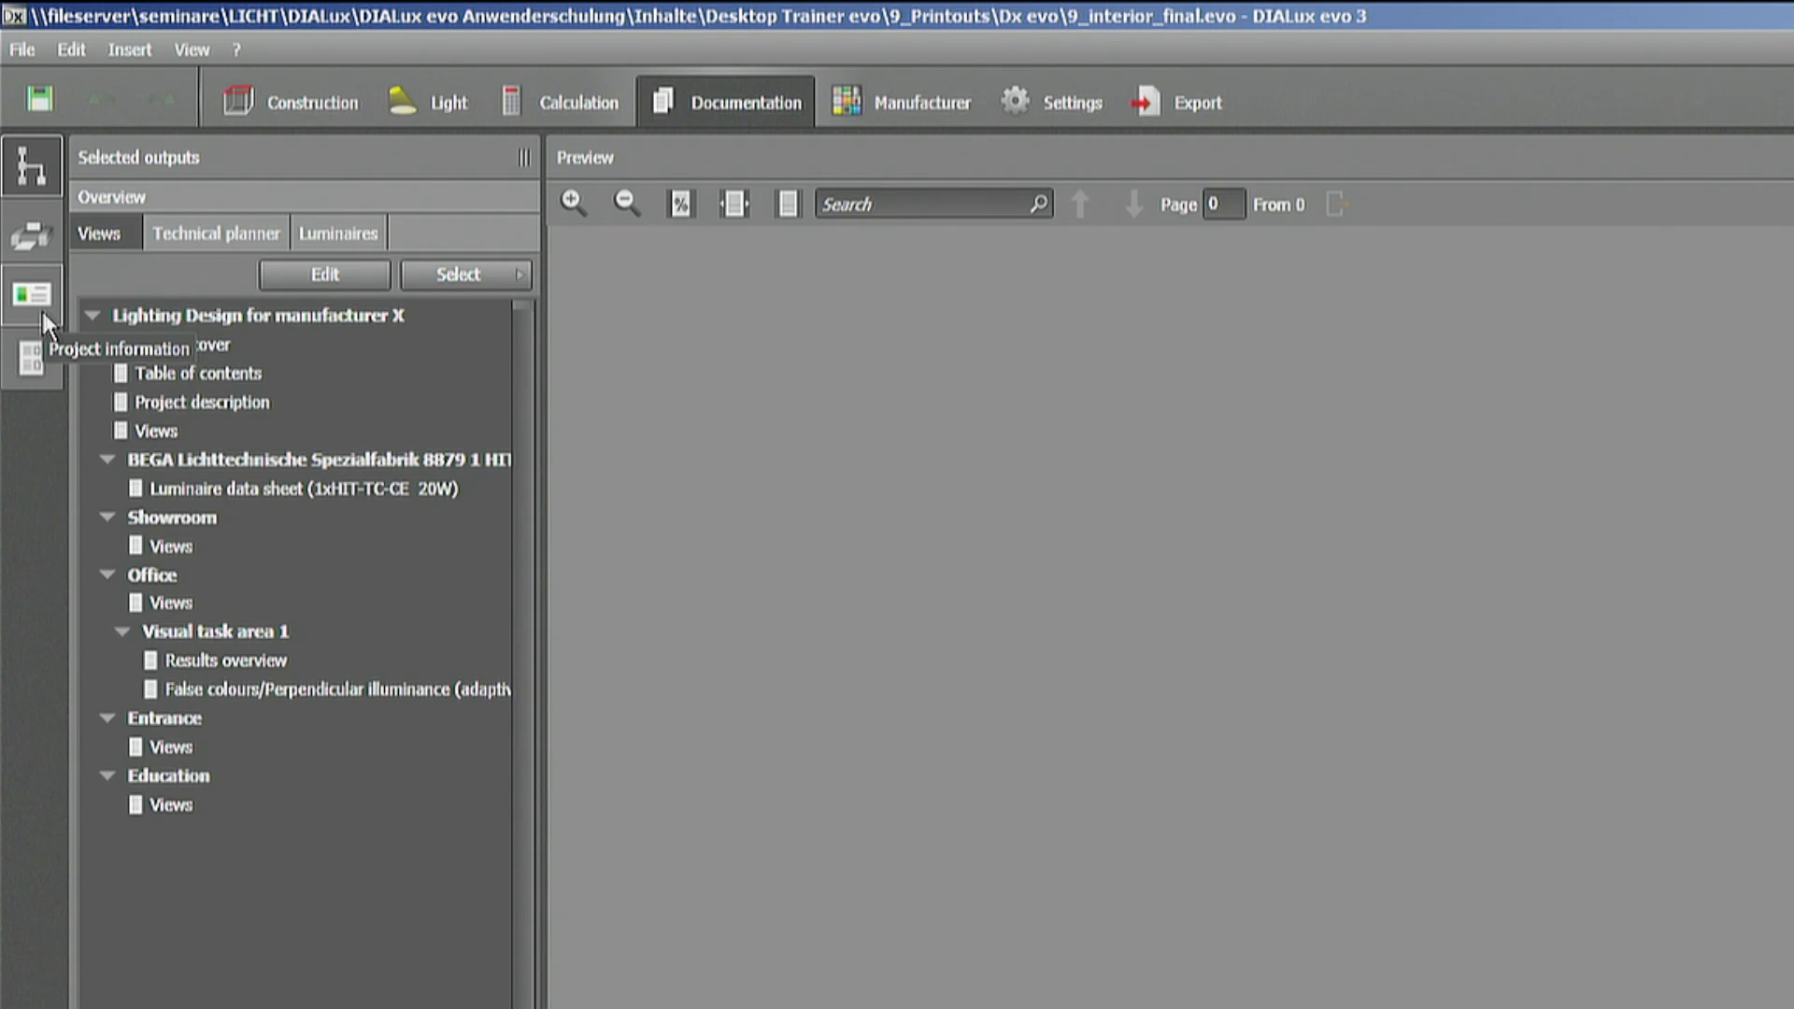
- Show the Project information form after a brief look at Configure templates
click(32, 293)
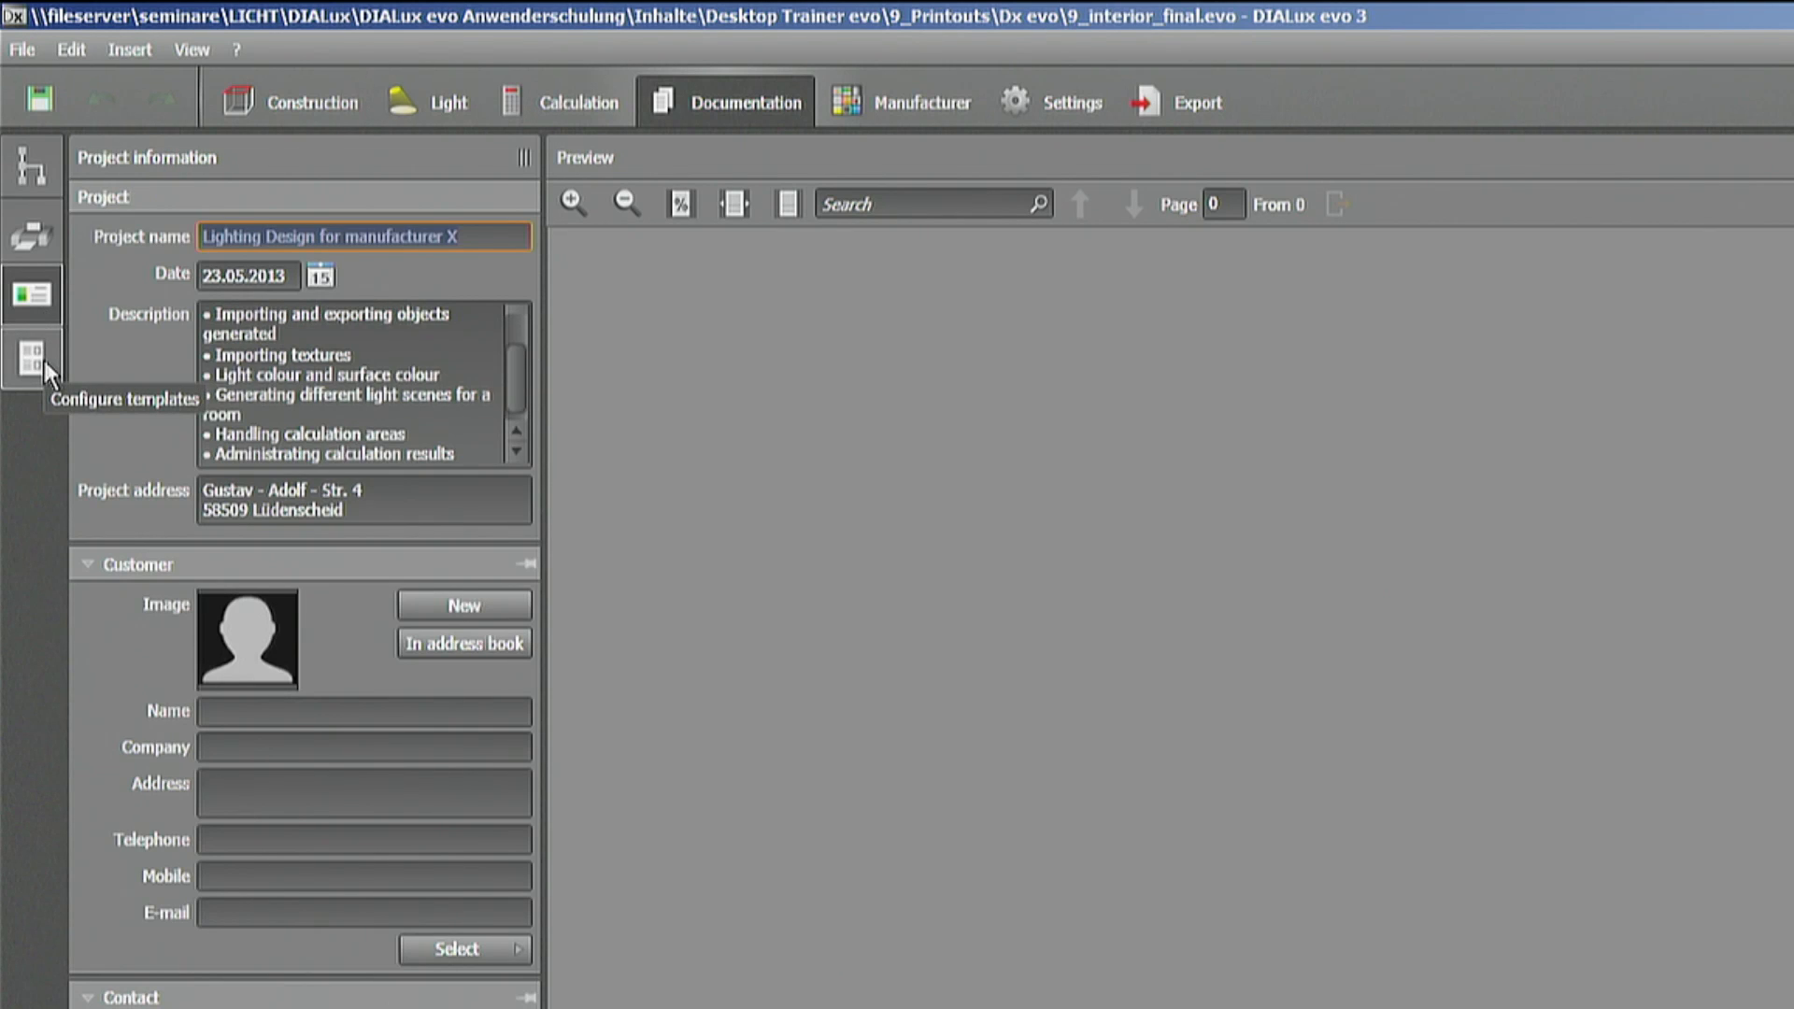
click(32, 355)
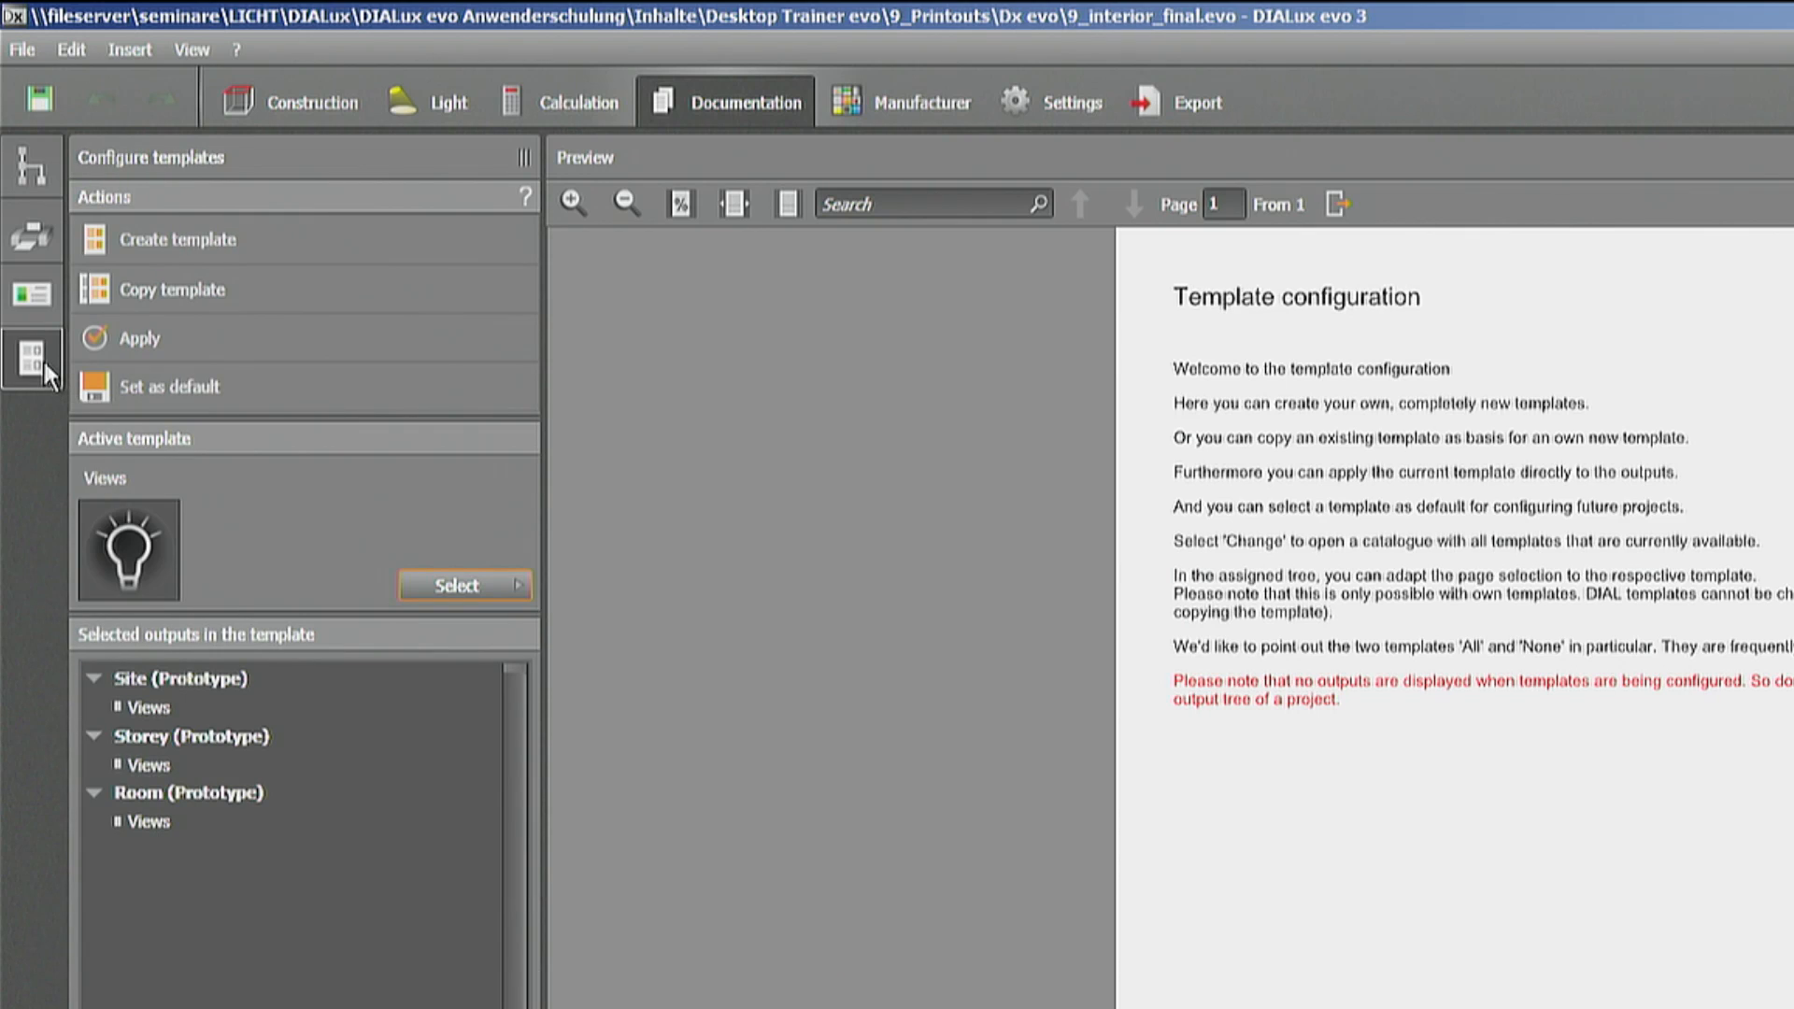
click(1763, 17)
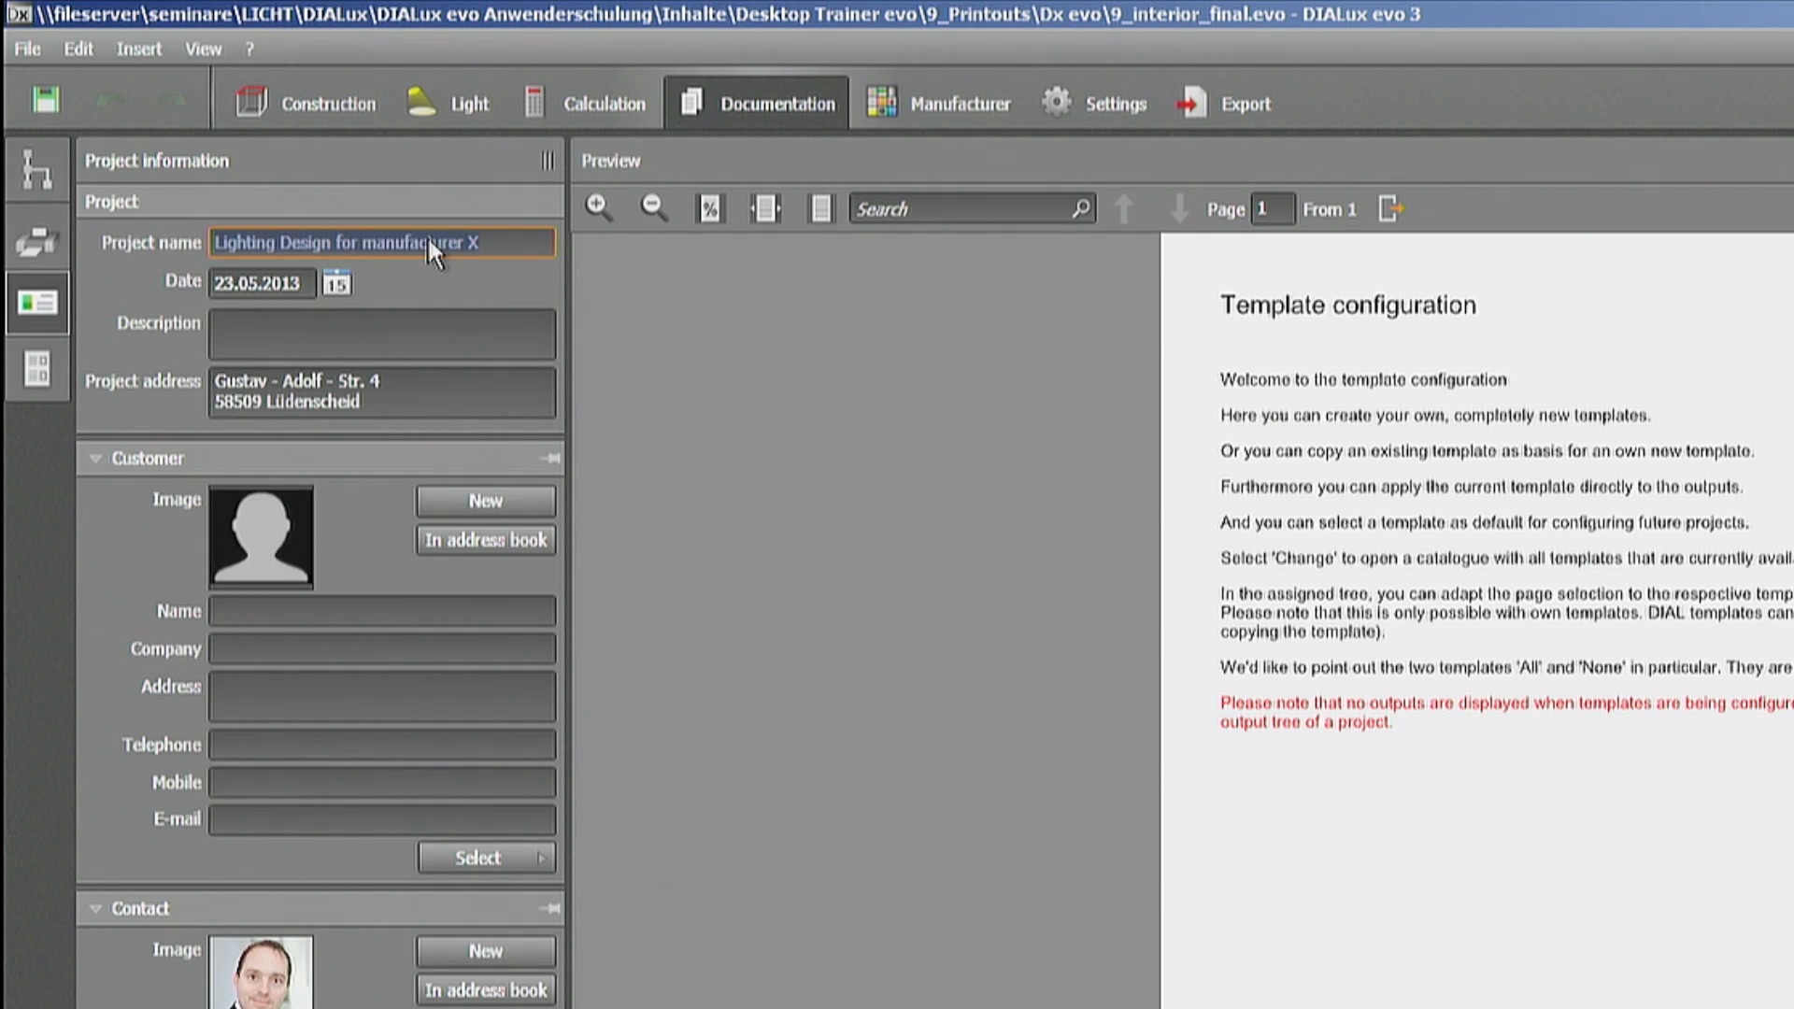
mouse_move(435, 263)
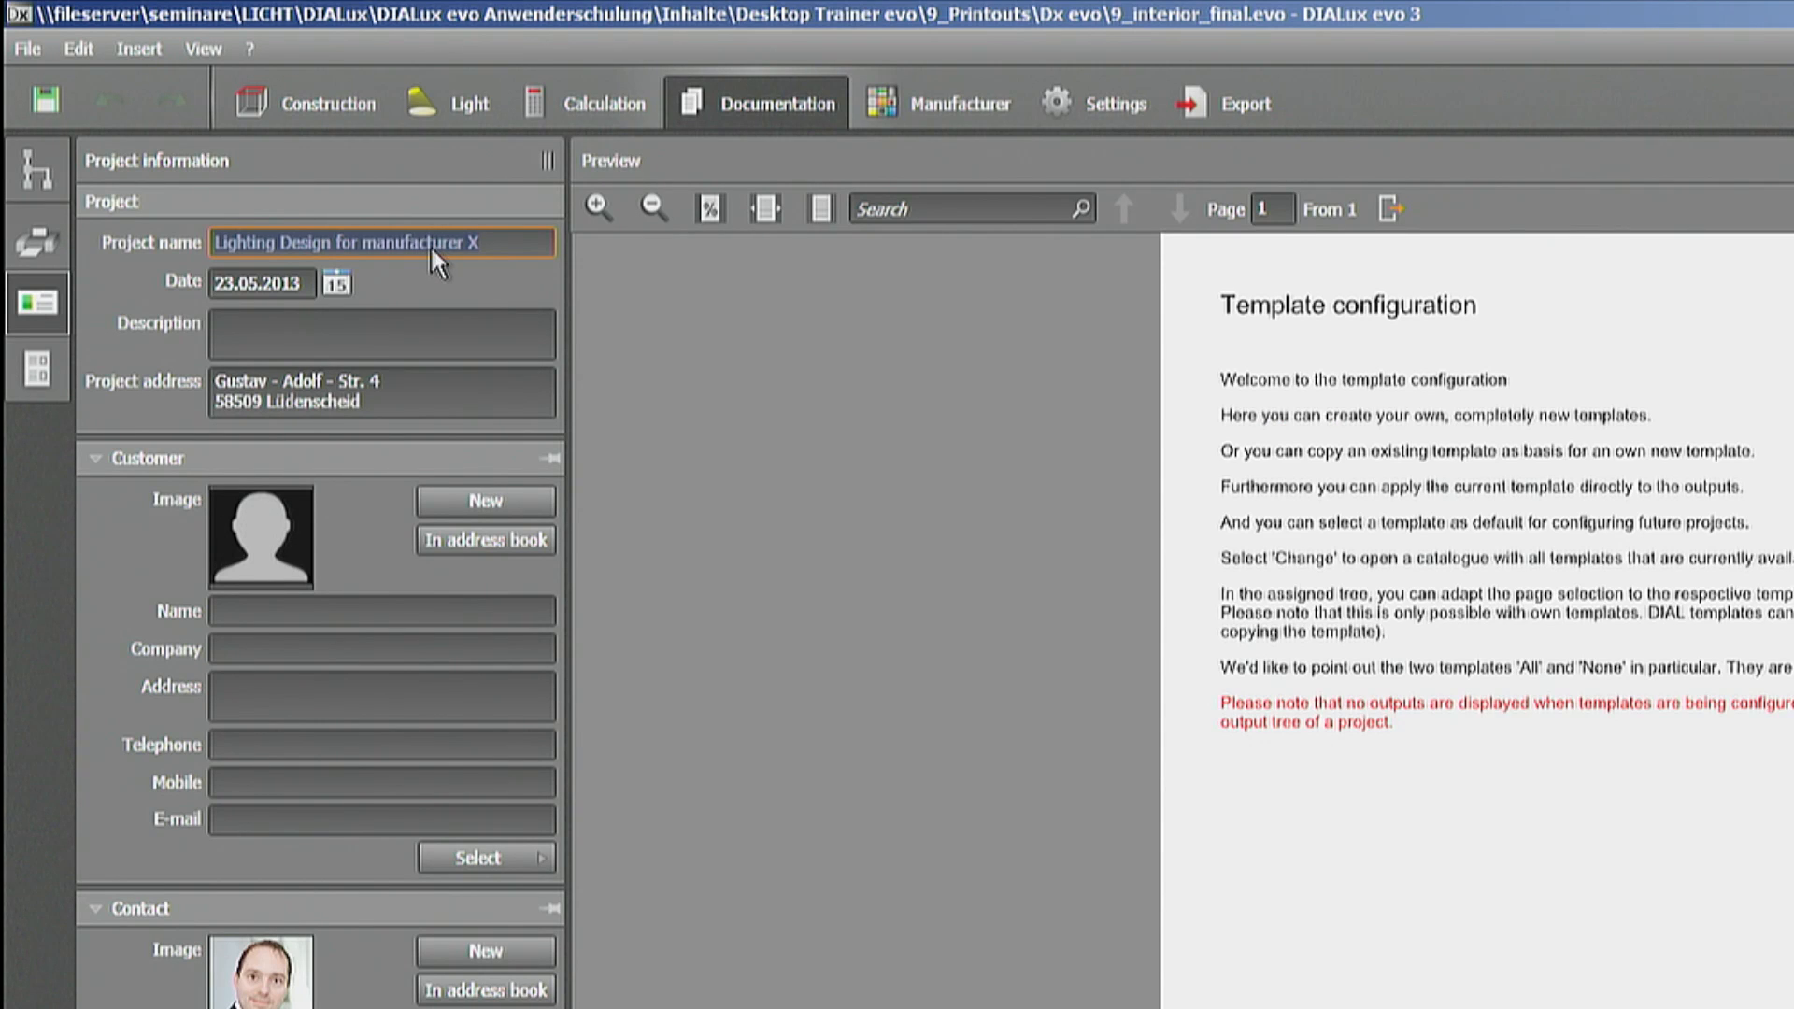
- Enter Company A as customer name and Company B as customer company
click(262, 282)
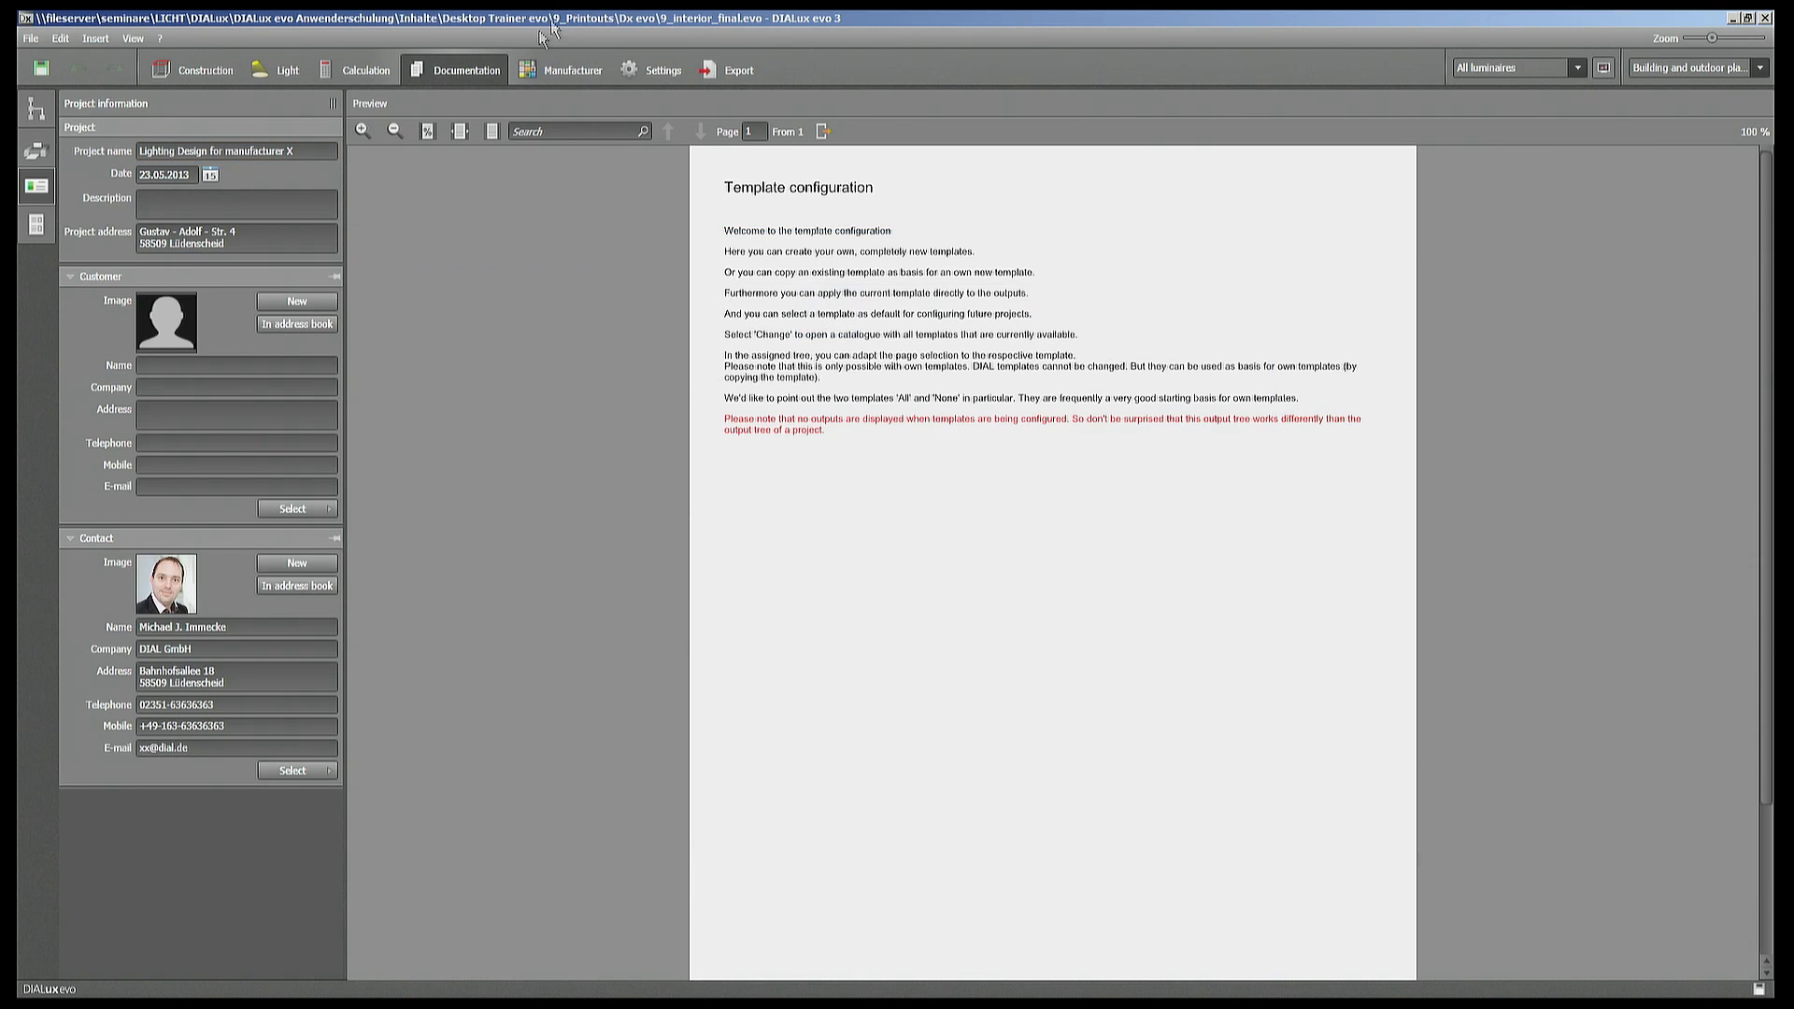
click(235, 205)
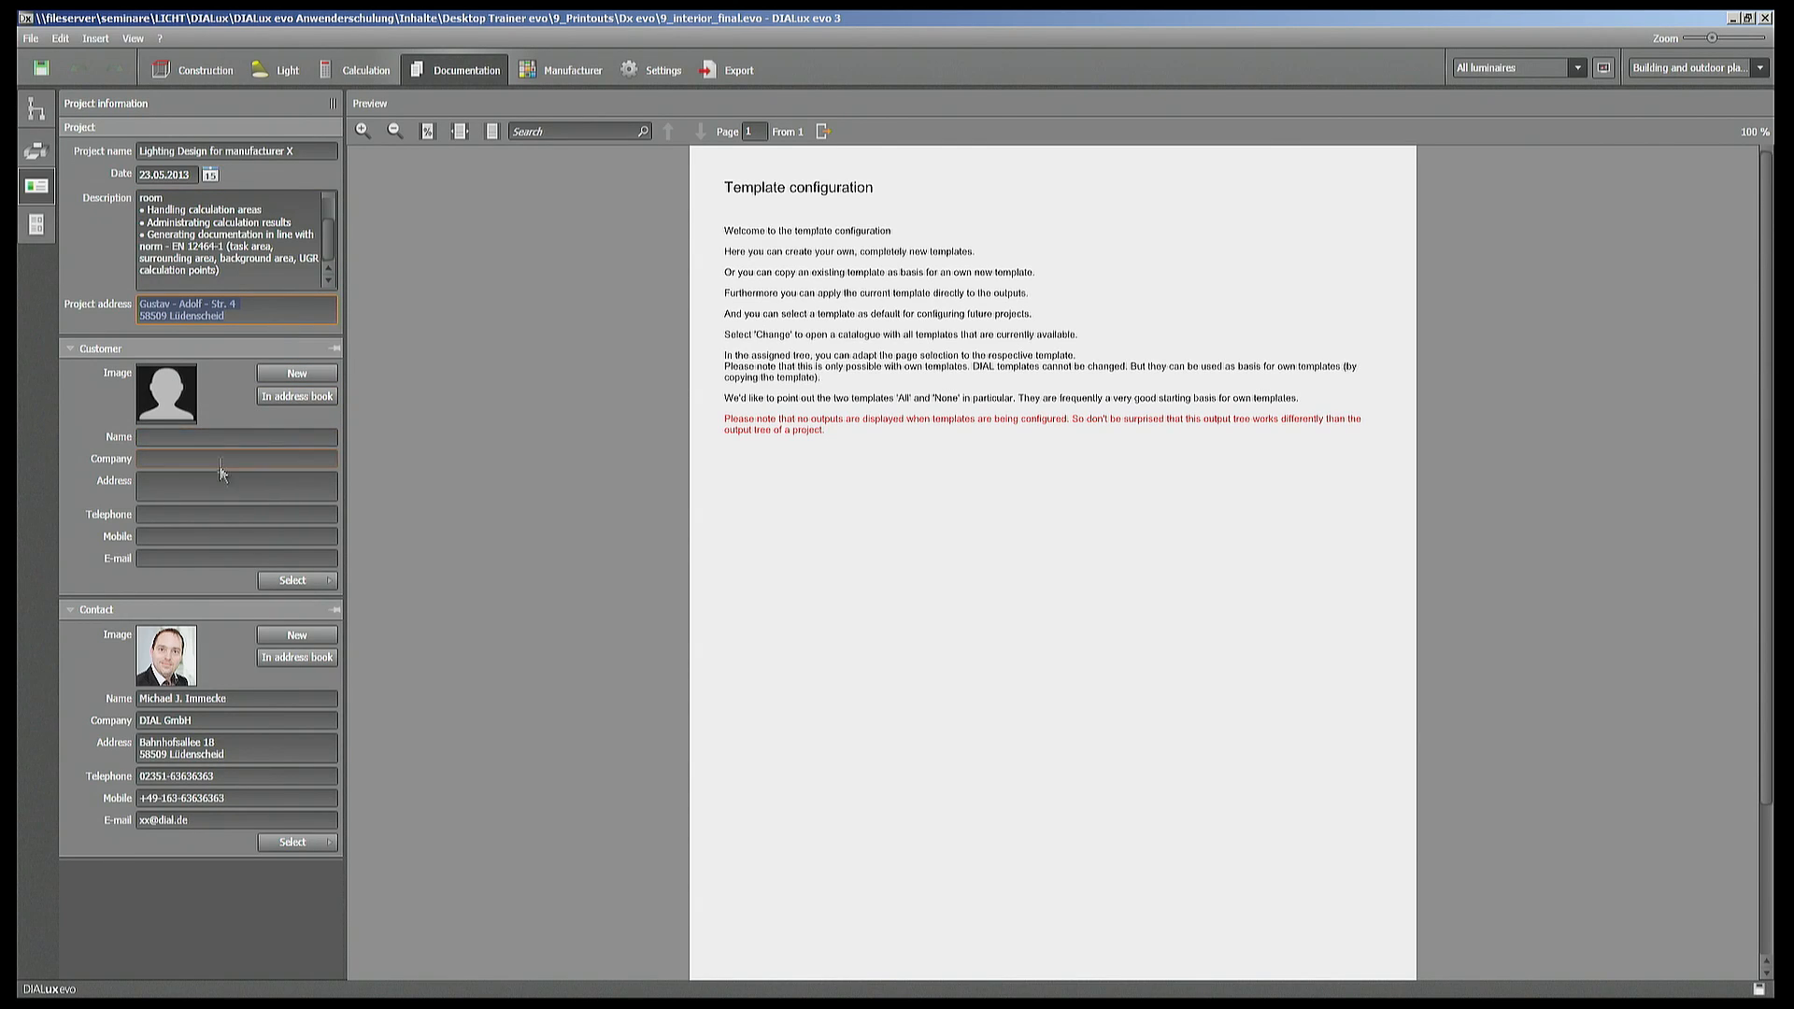
text(Company B)
click(238, 435)
text(Company A)
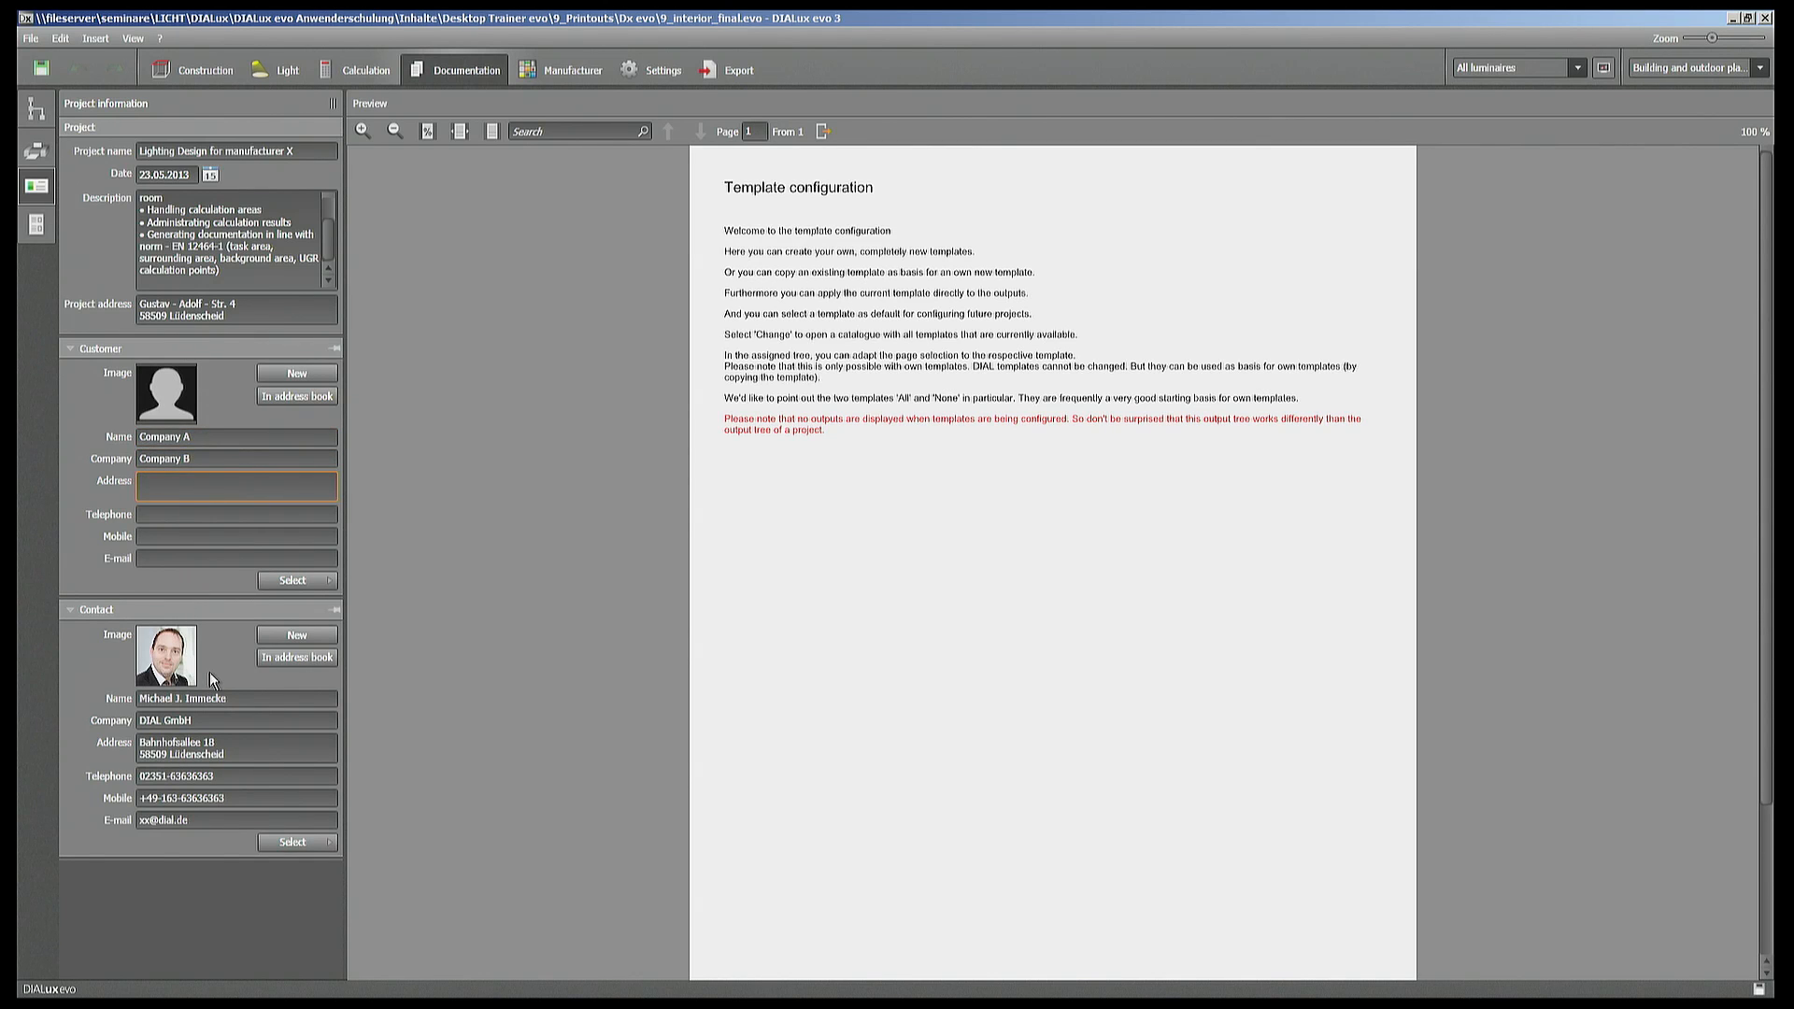
click(237, 719)
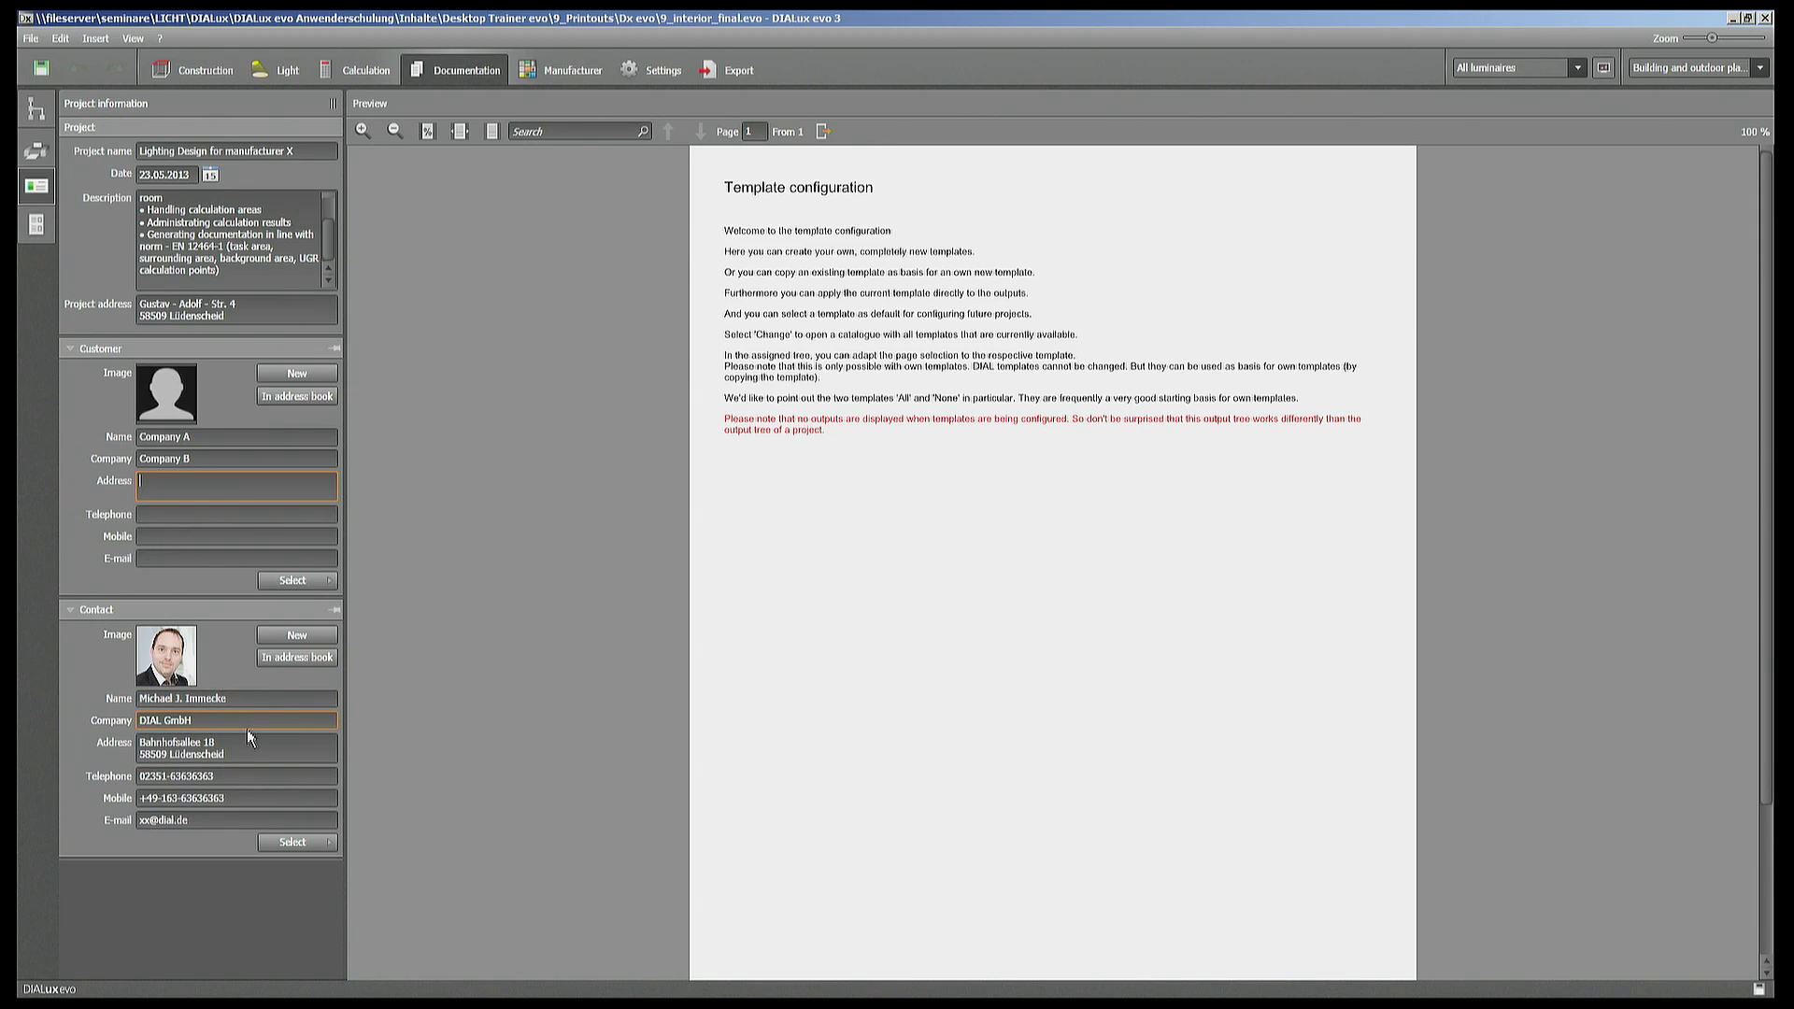
click(237, 749)
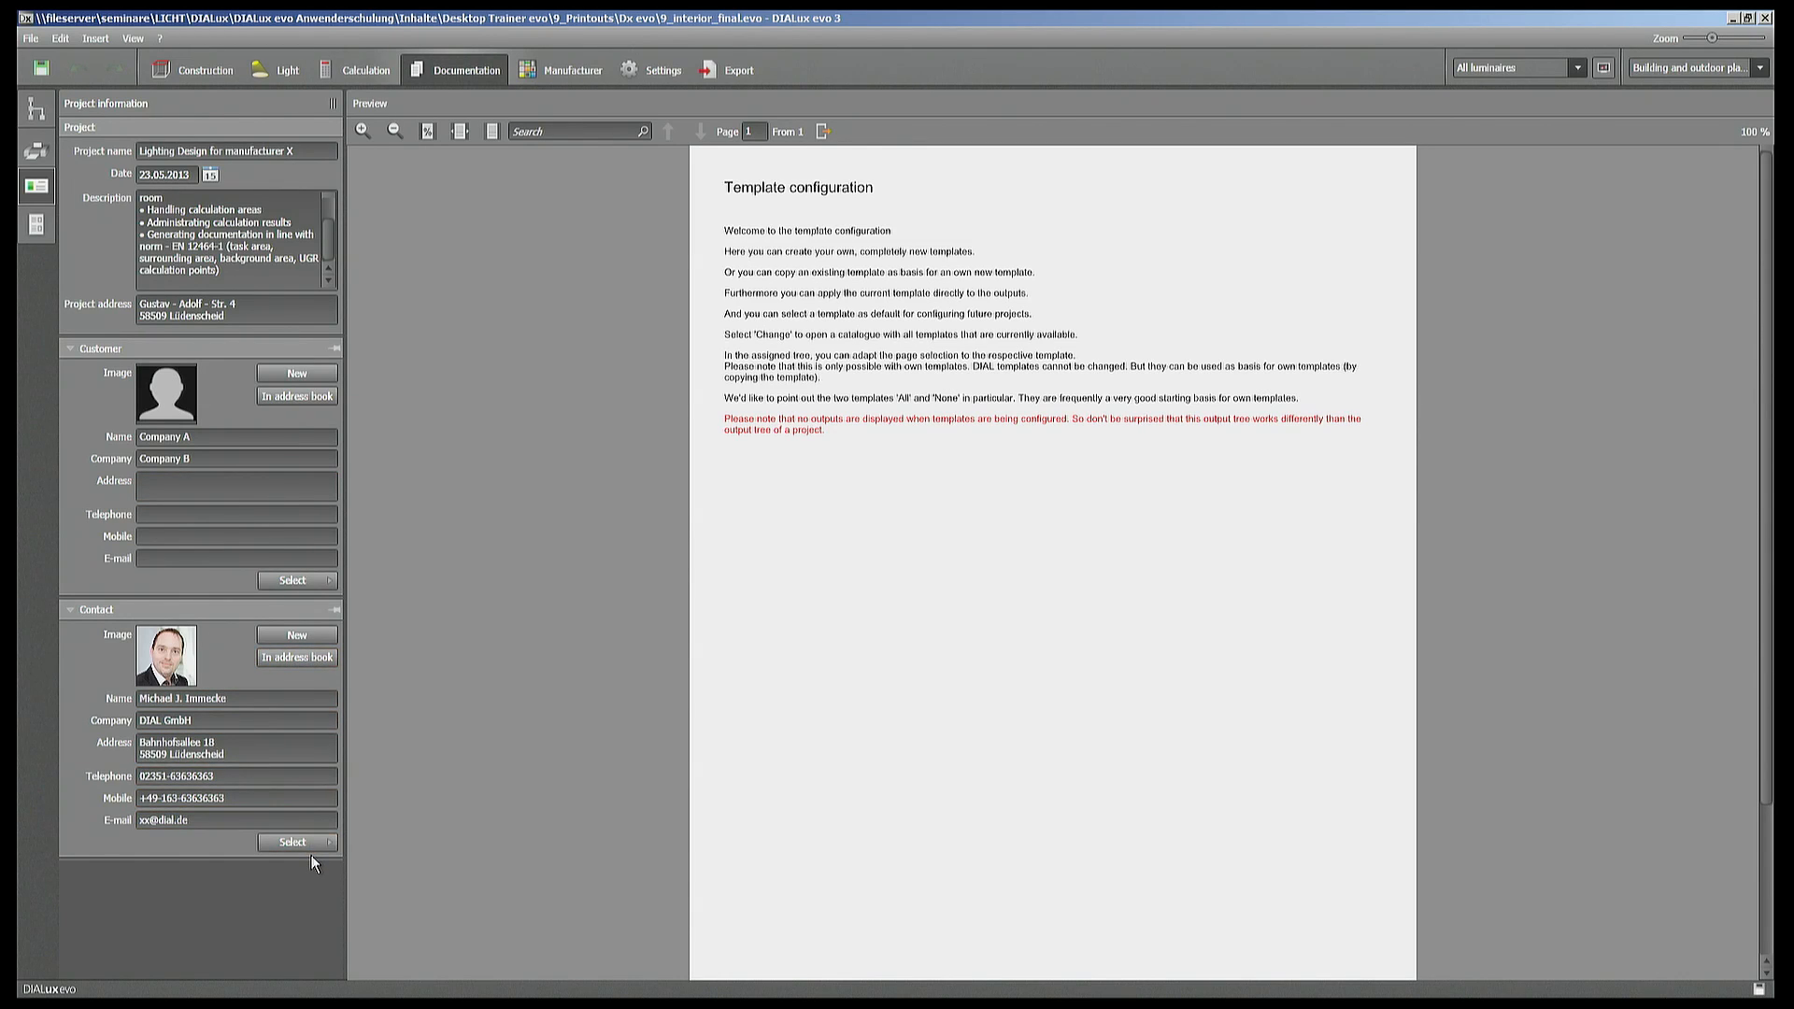
click(291, 843)
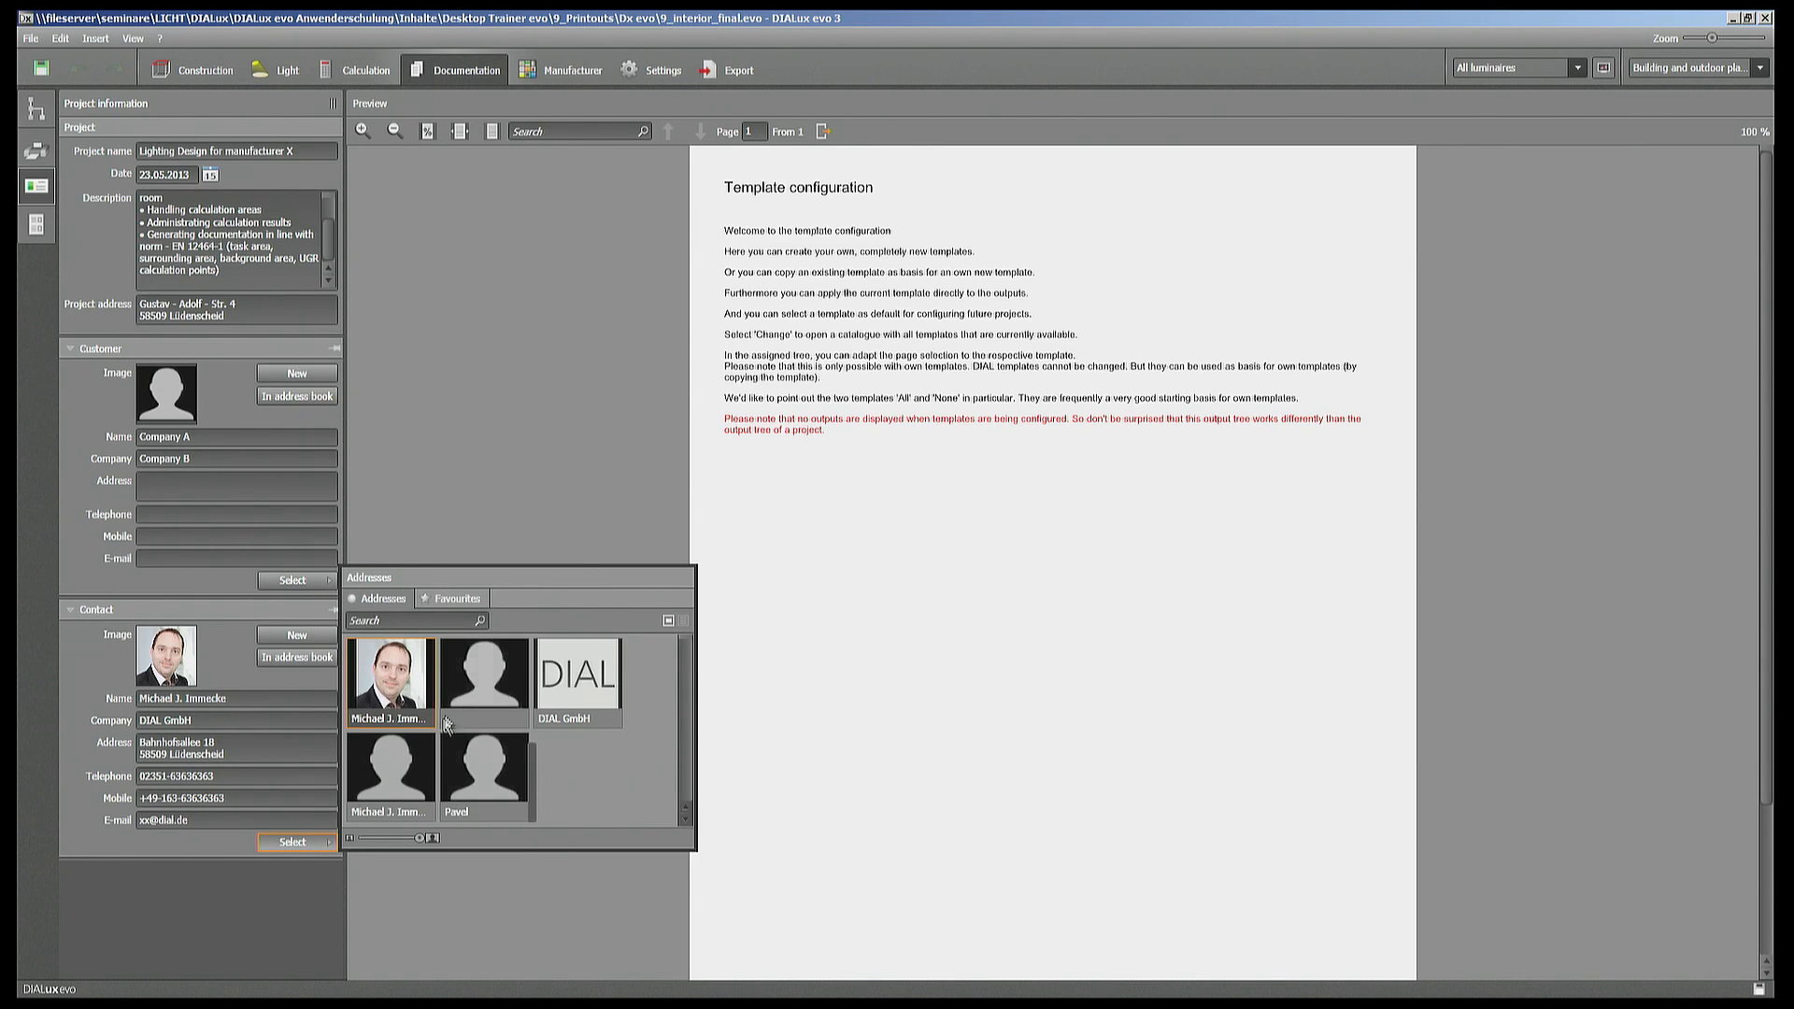
mouse_move(446, 751)
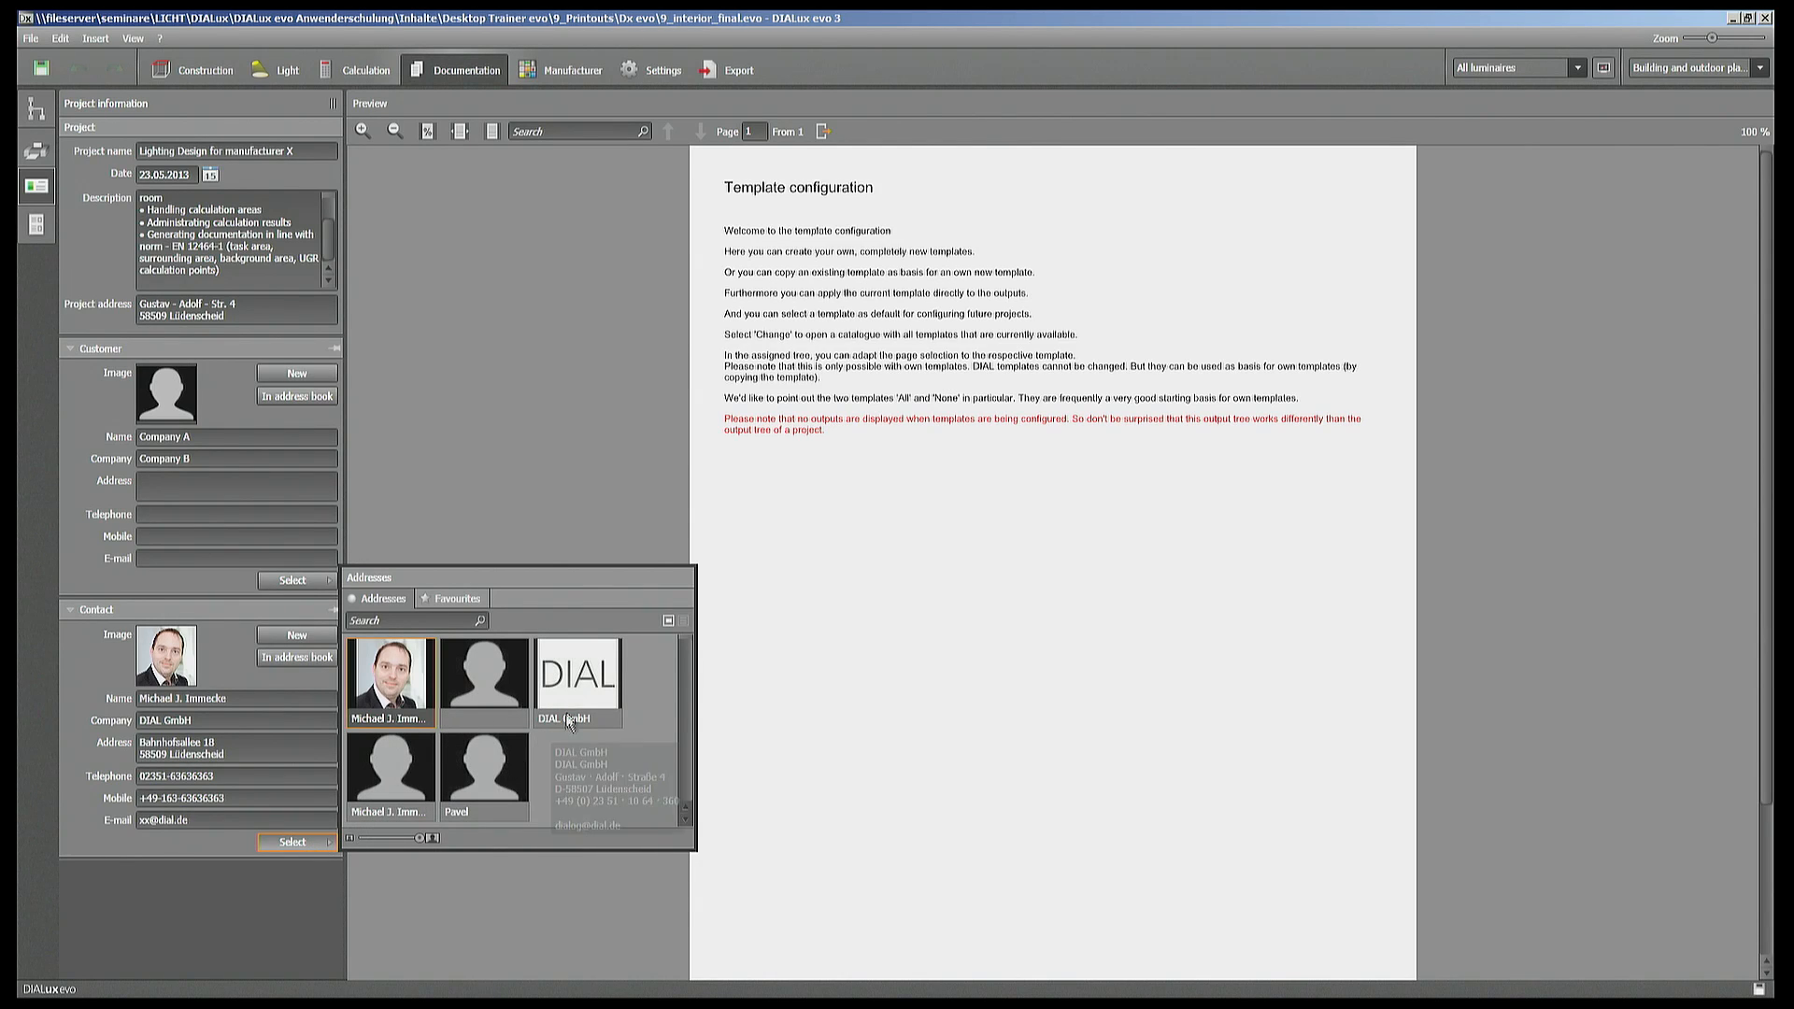
click(292, 841)
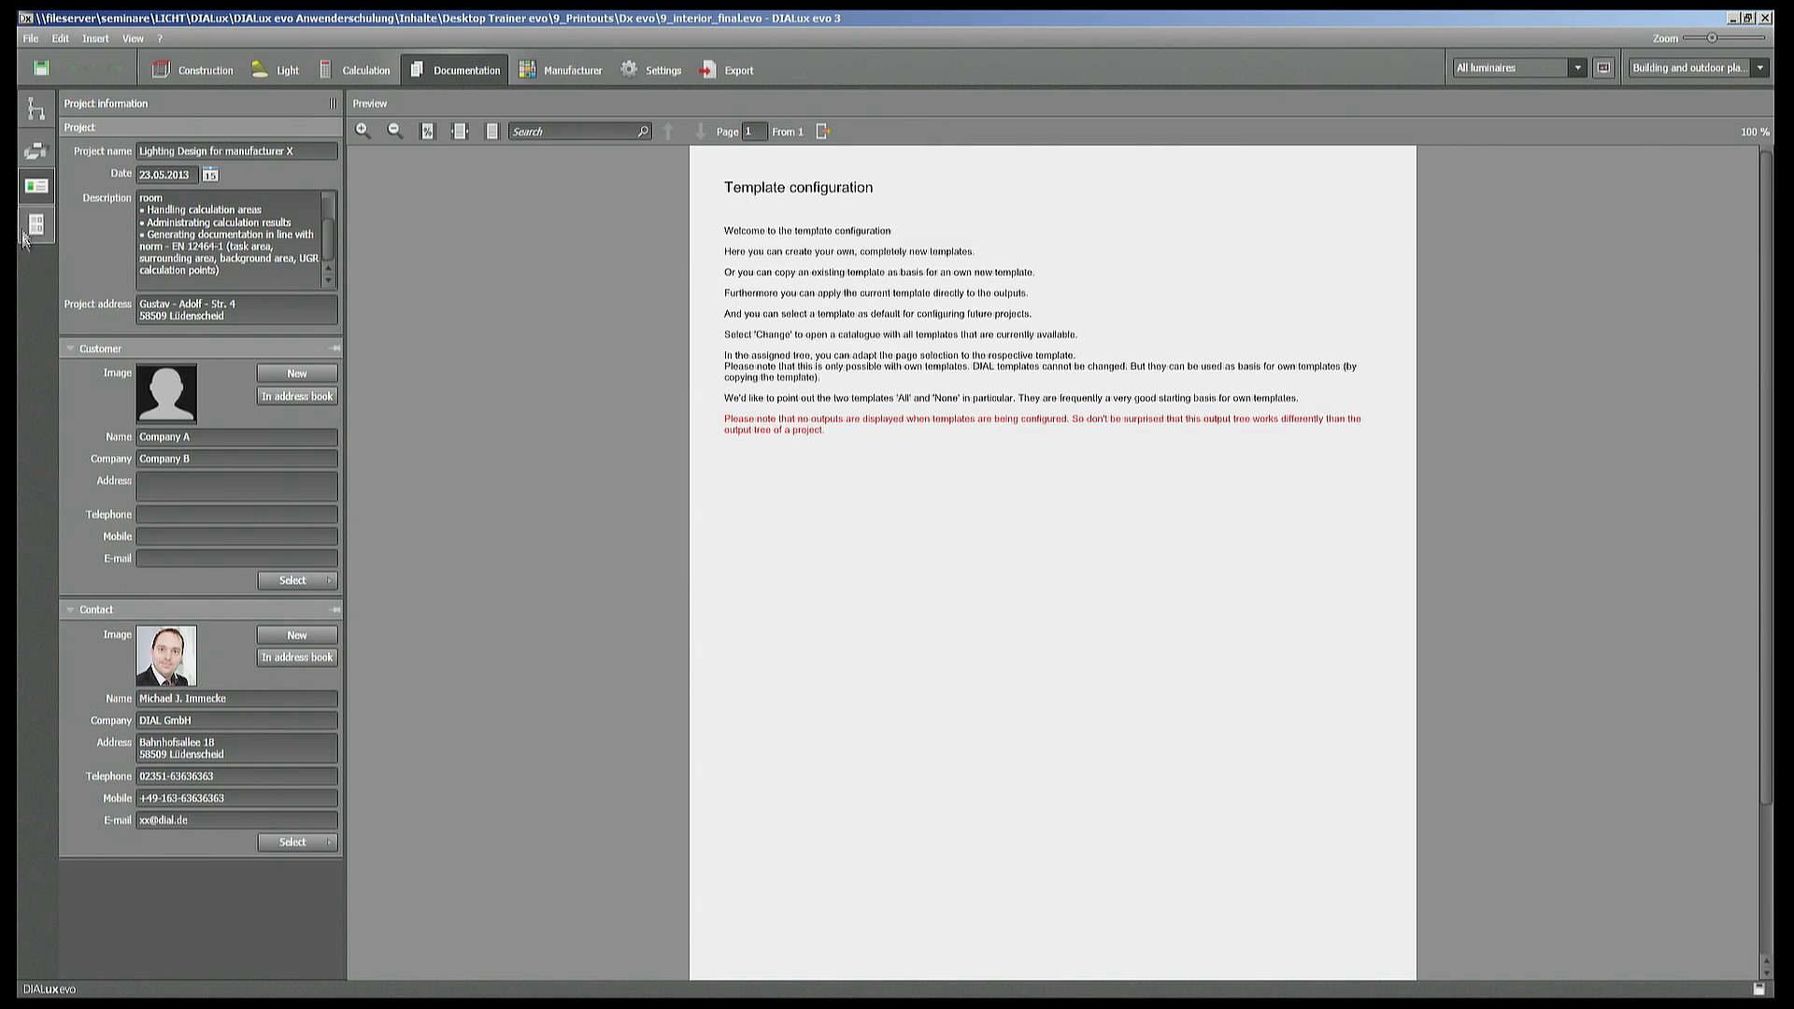
- Add the Luminaire list template from the Template selection catalogue to the outputs
click(35, 107)
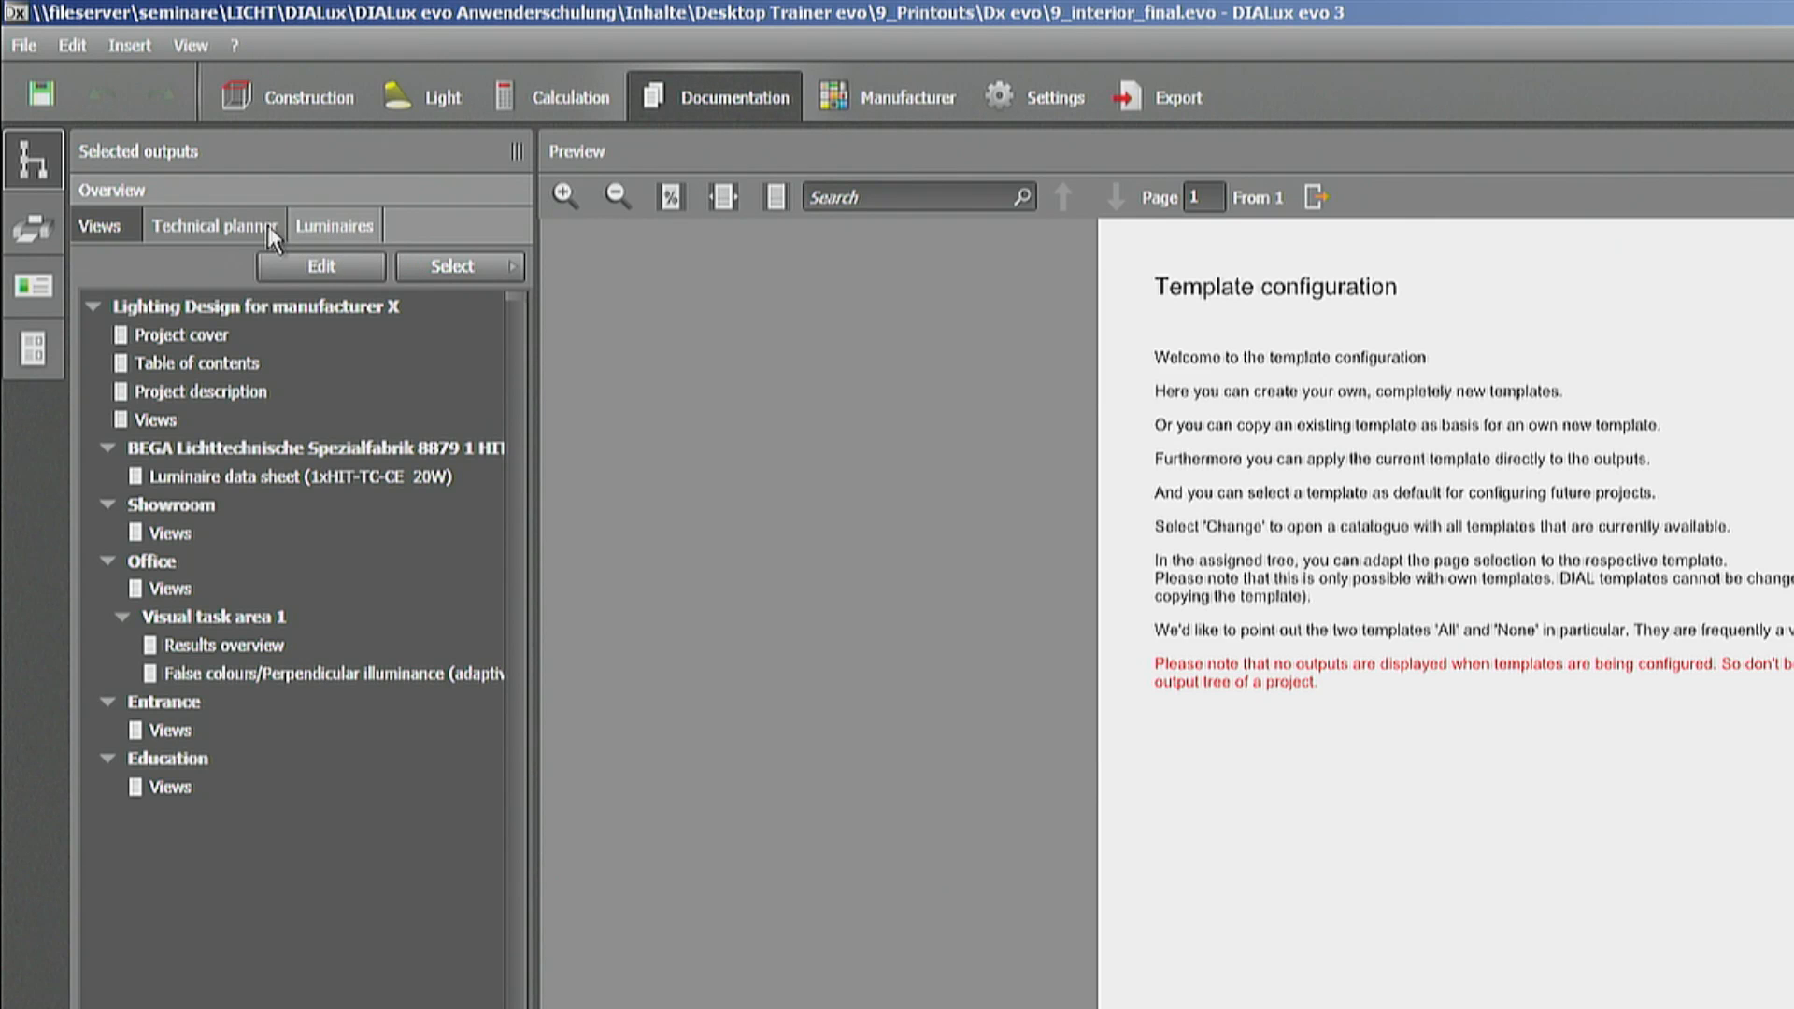
click(335, 226)
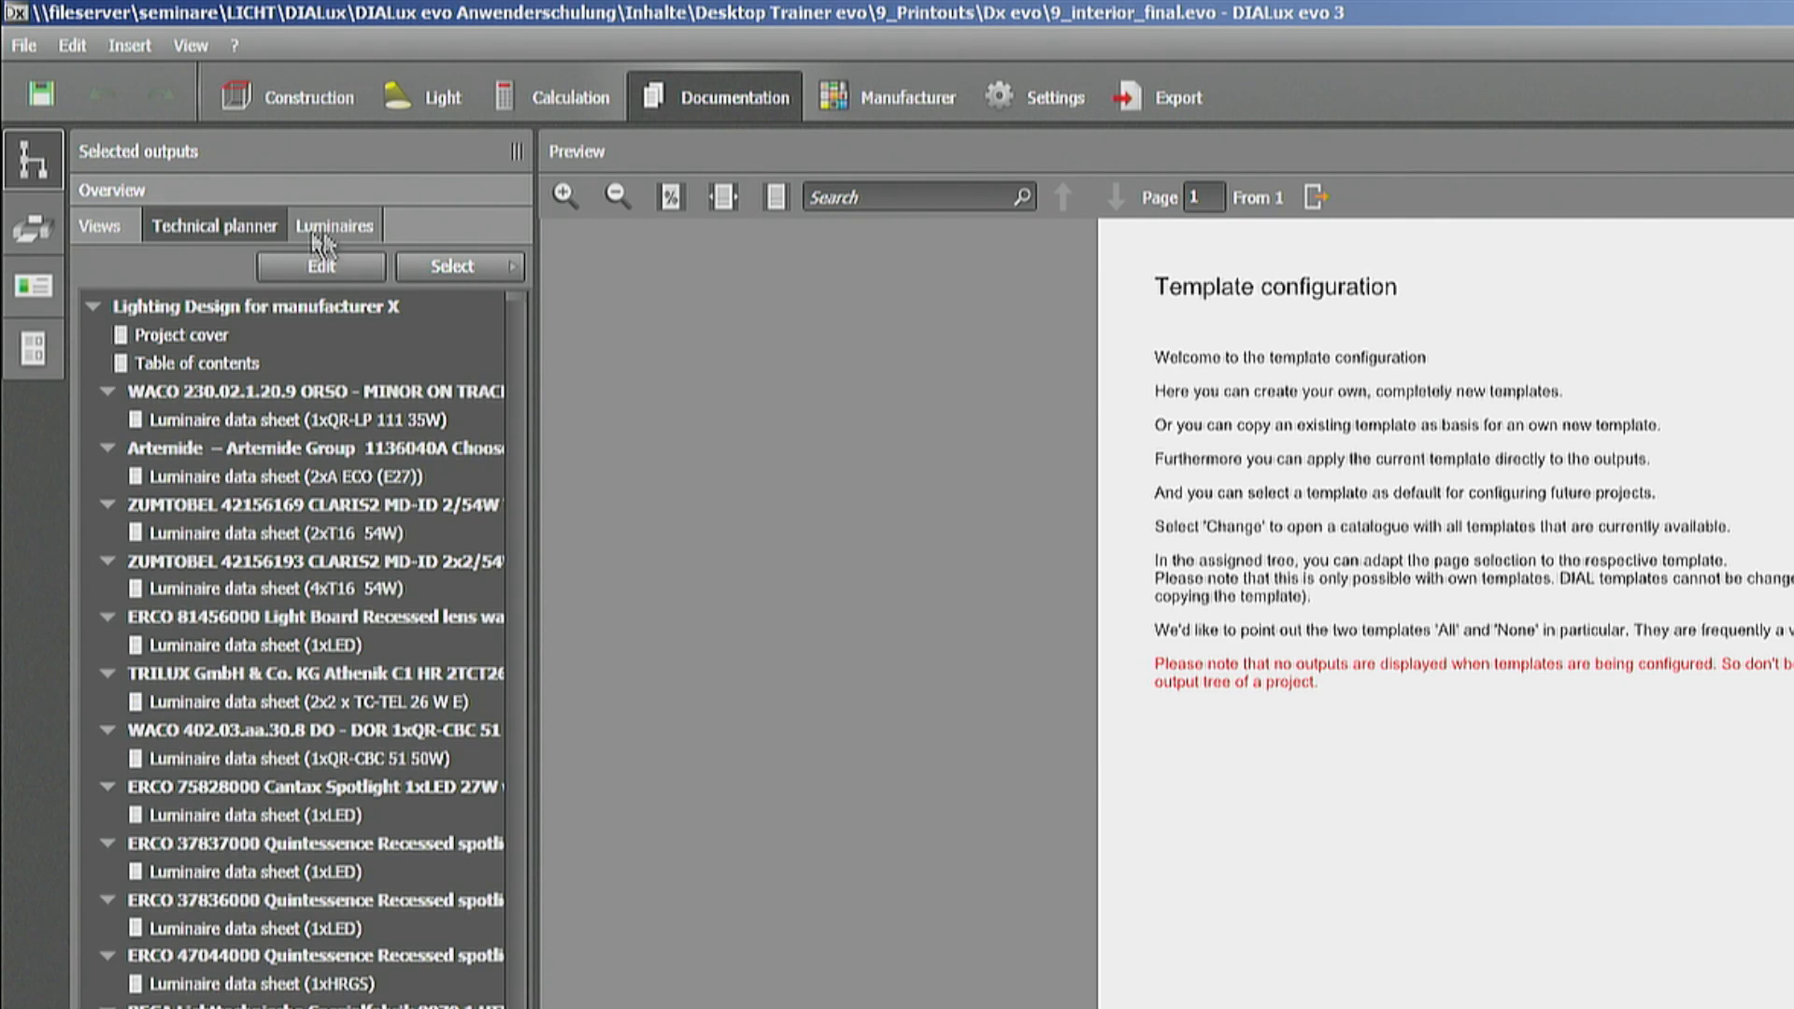
click(95, 226)
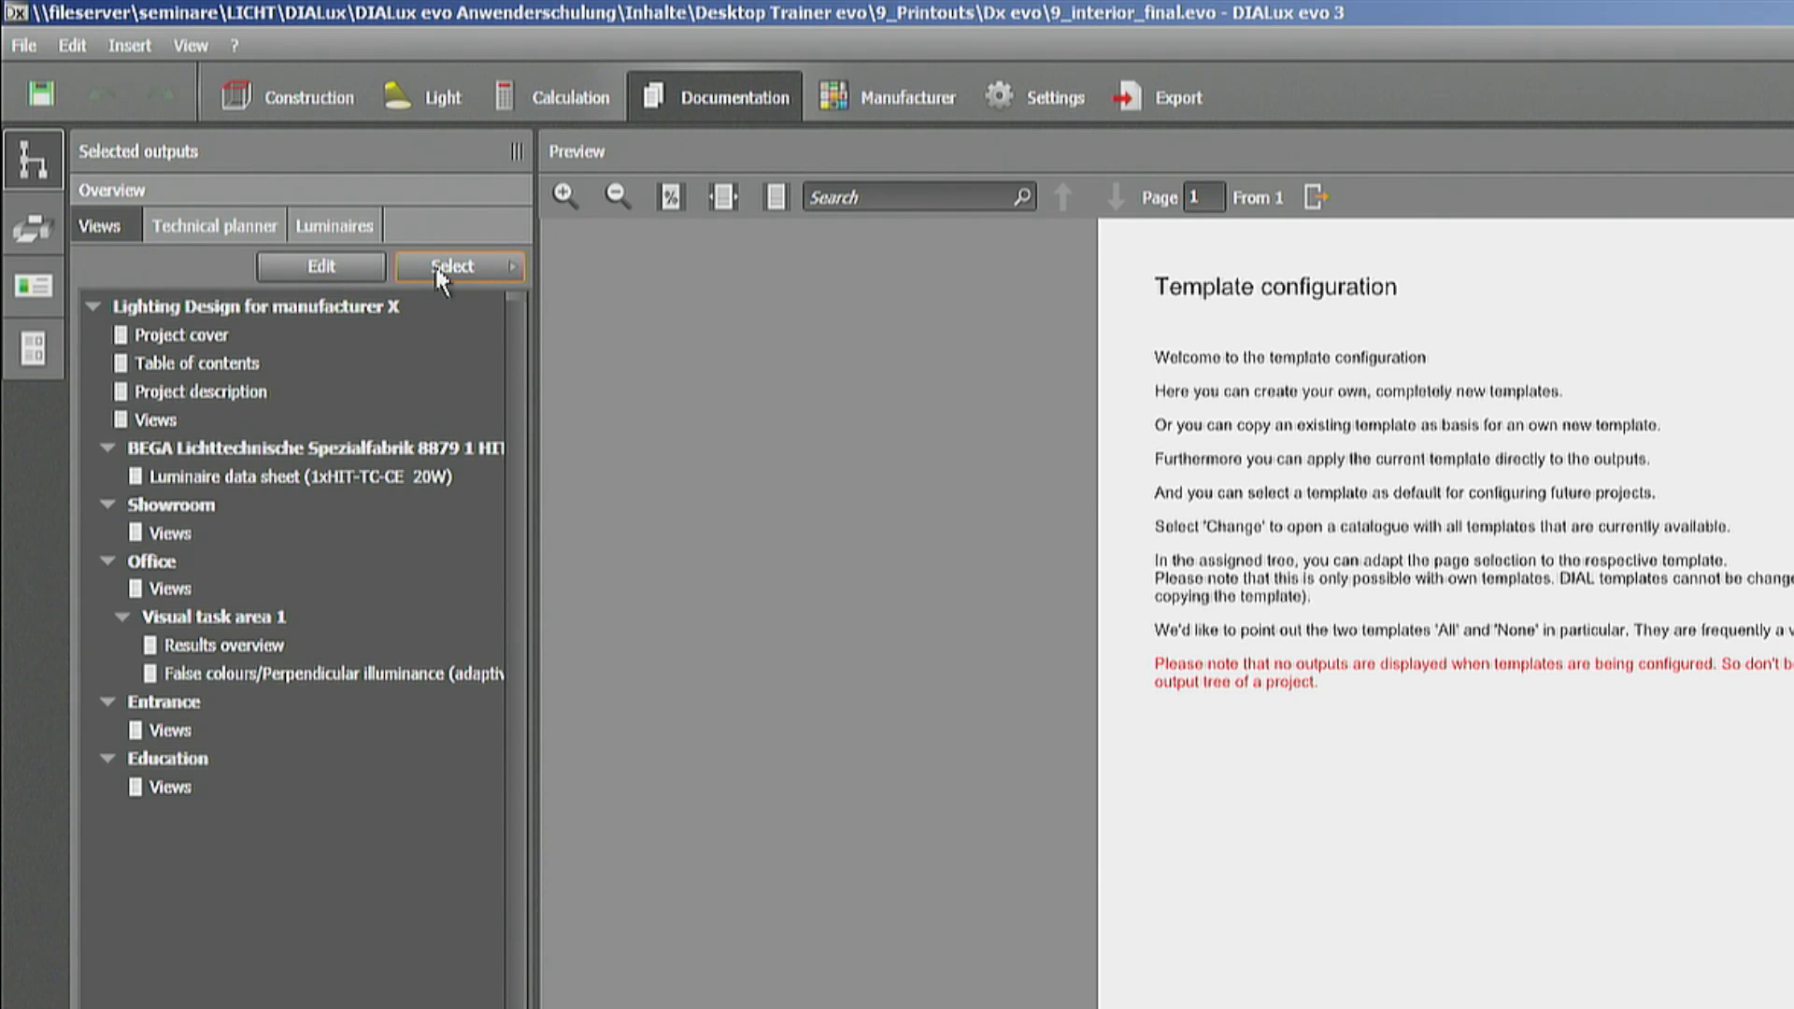
mouse_move(495, 282)
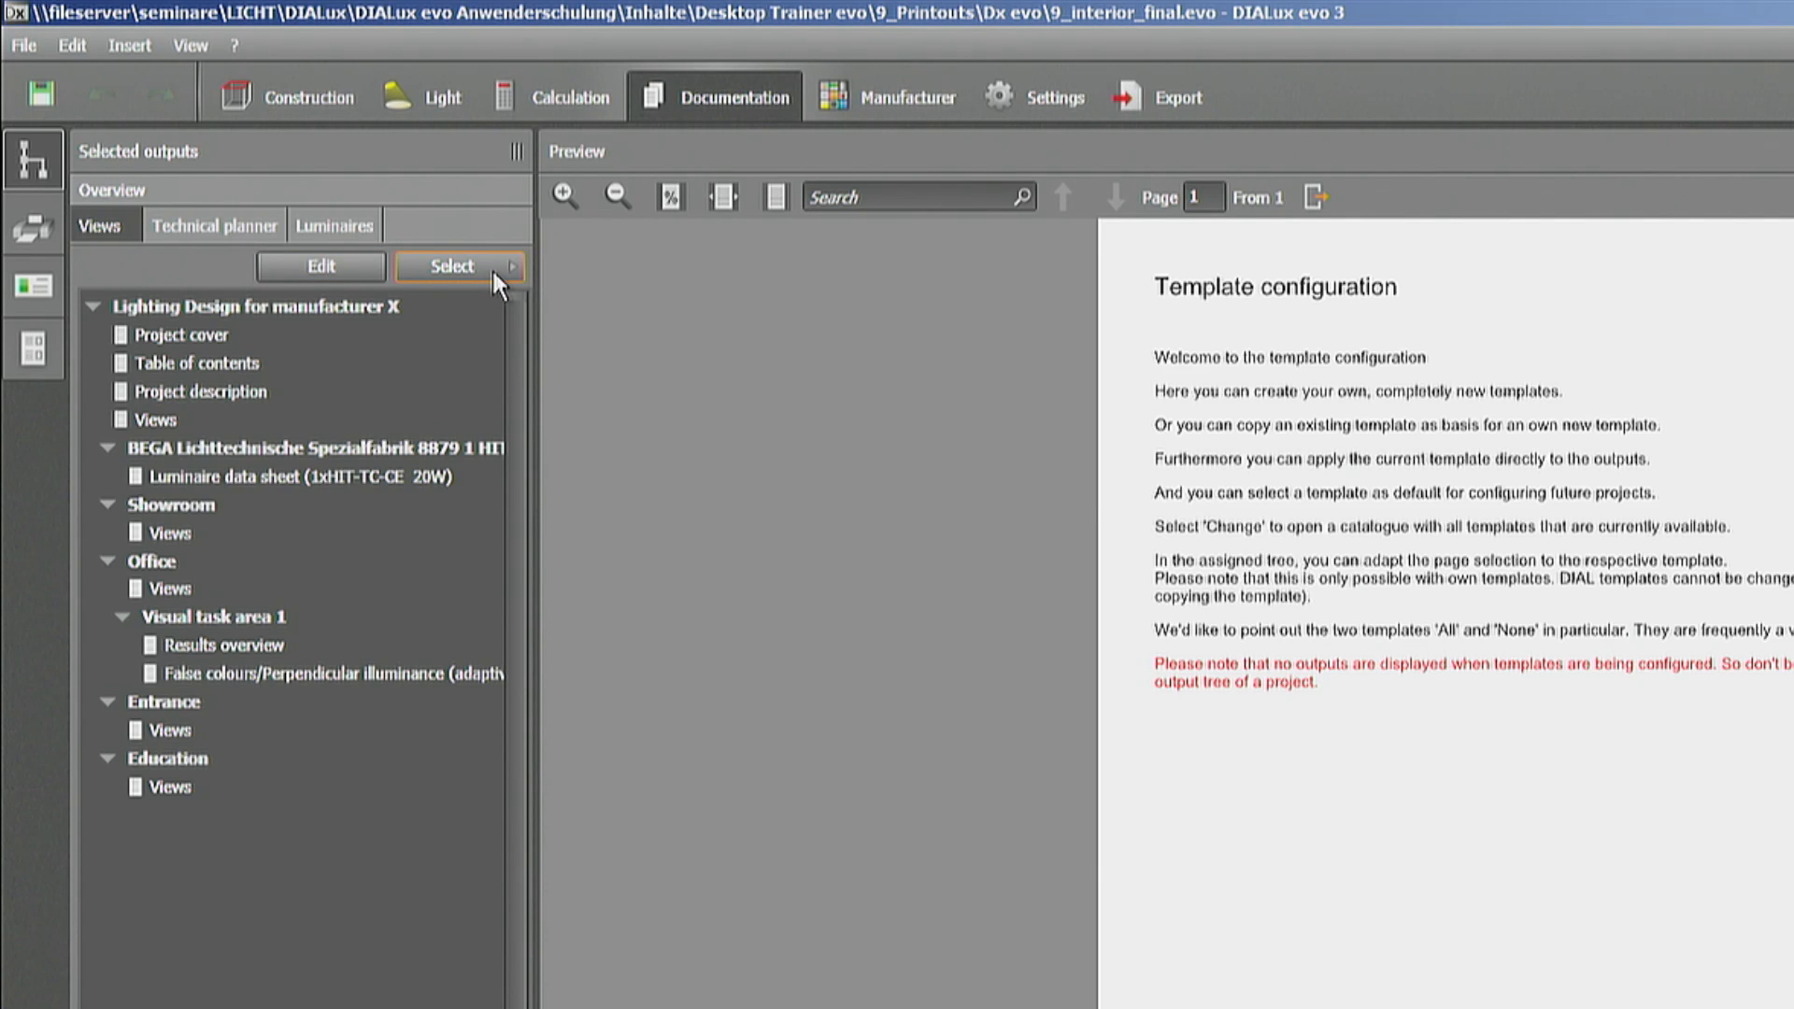
click(451, 267)
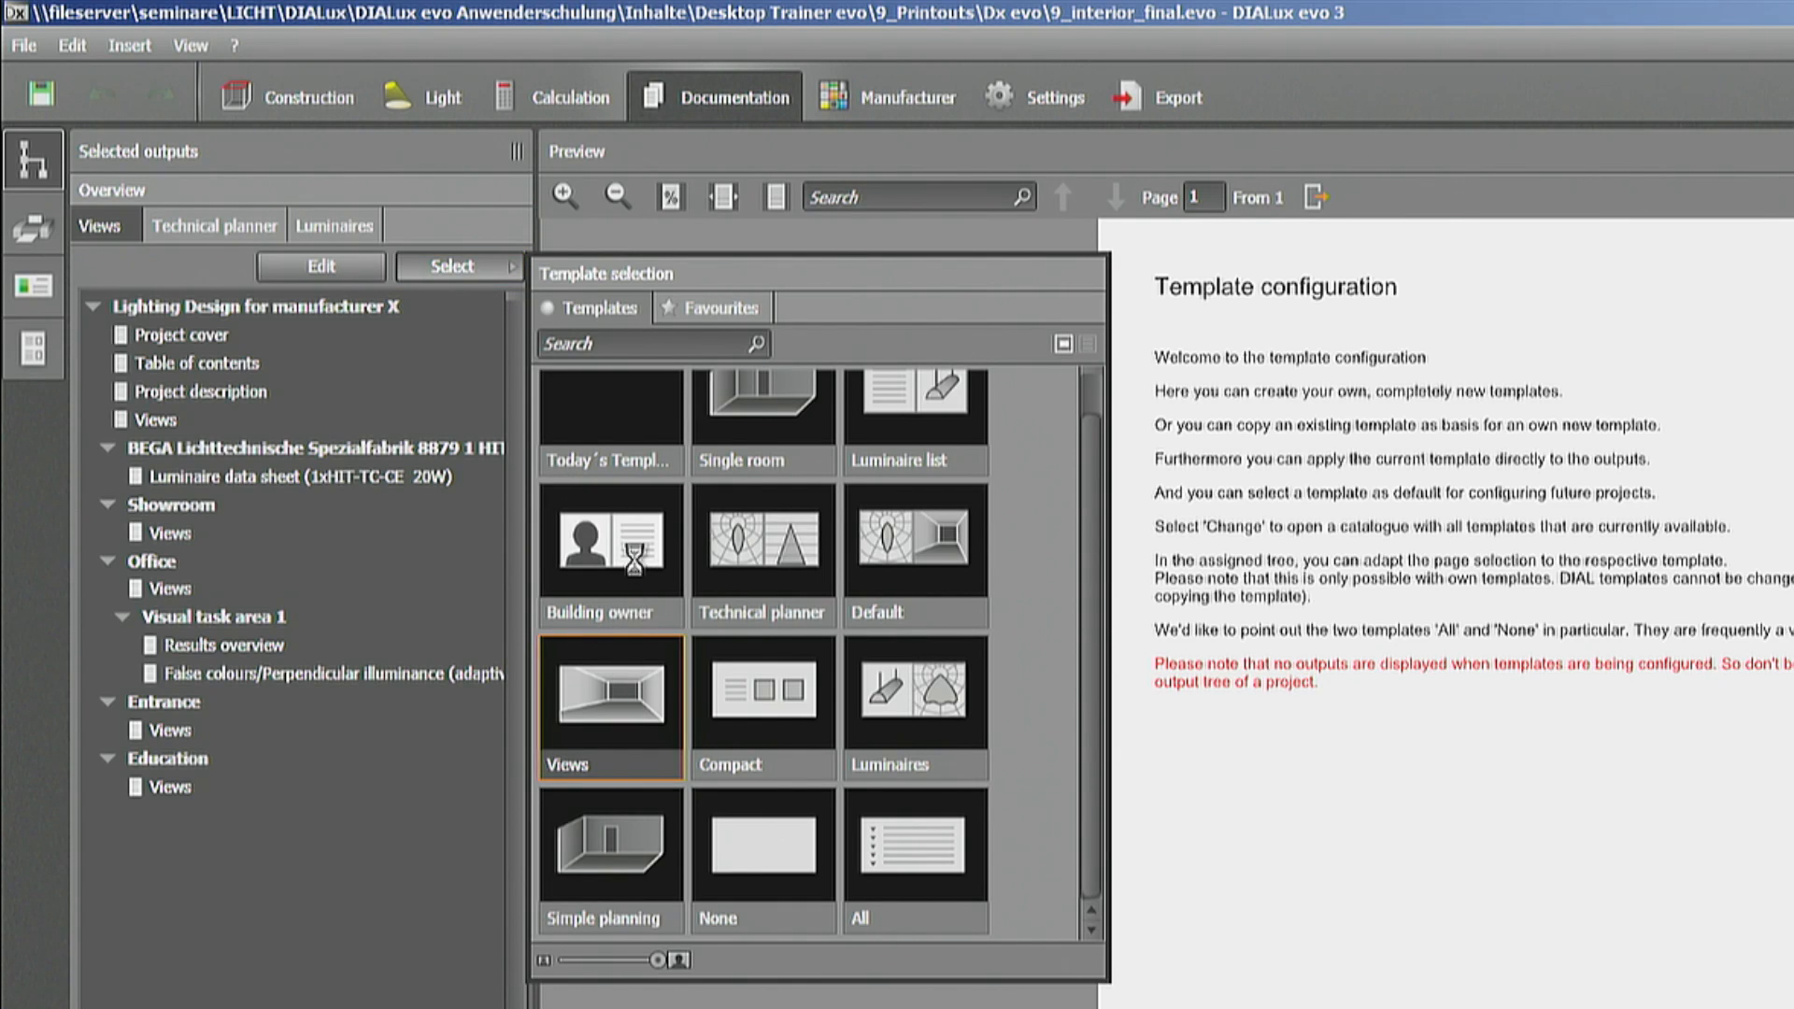
click(609, 542)
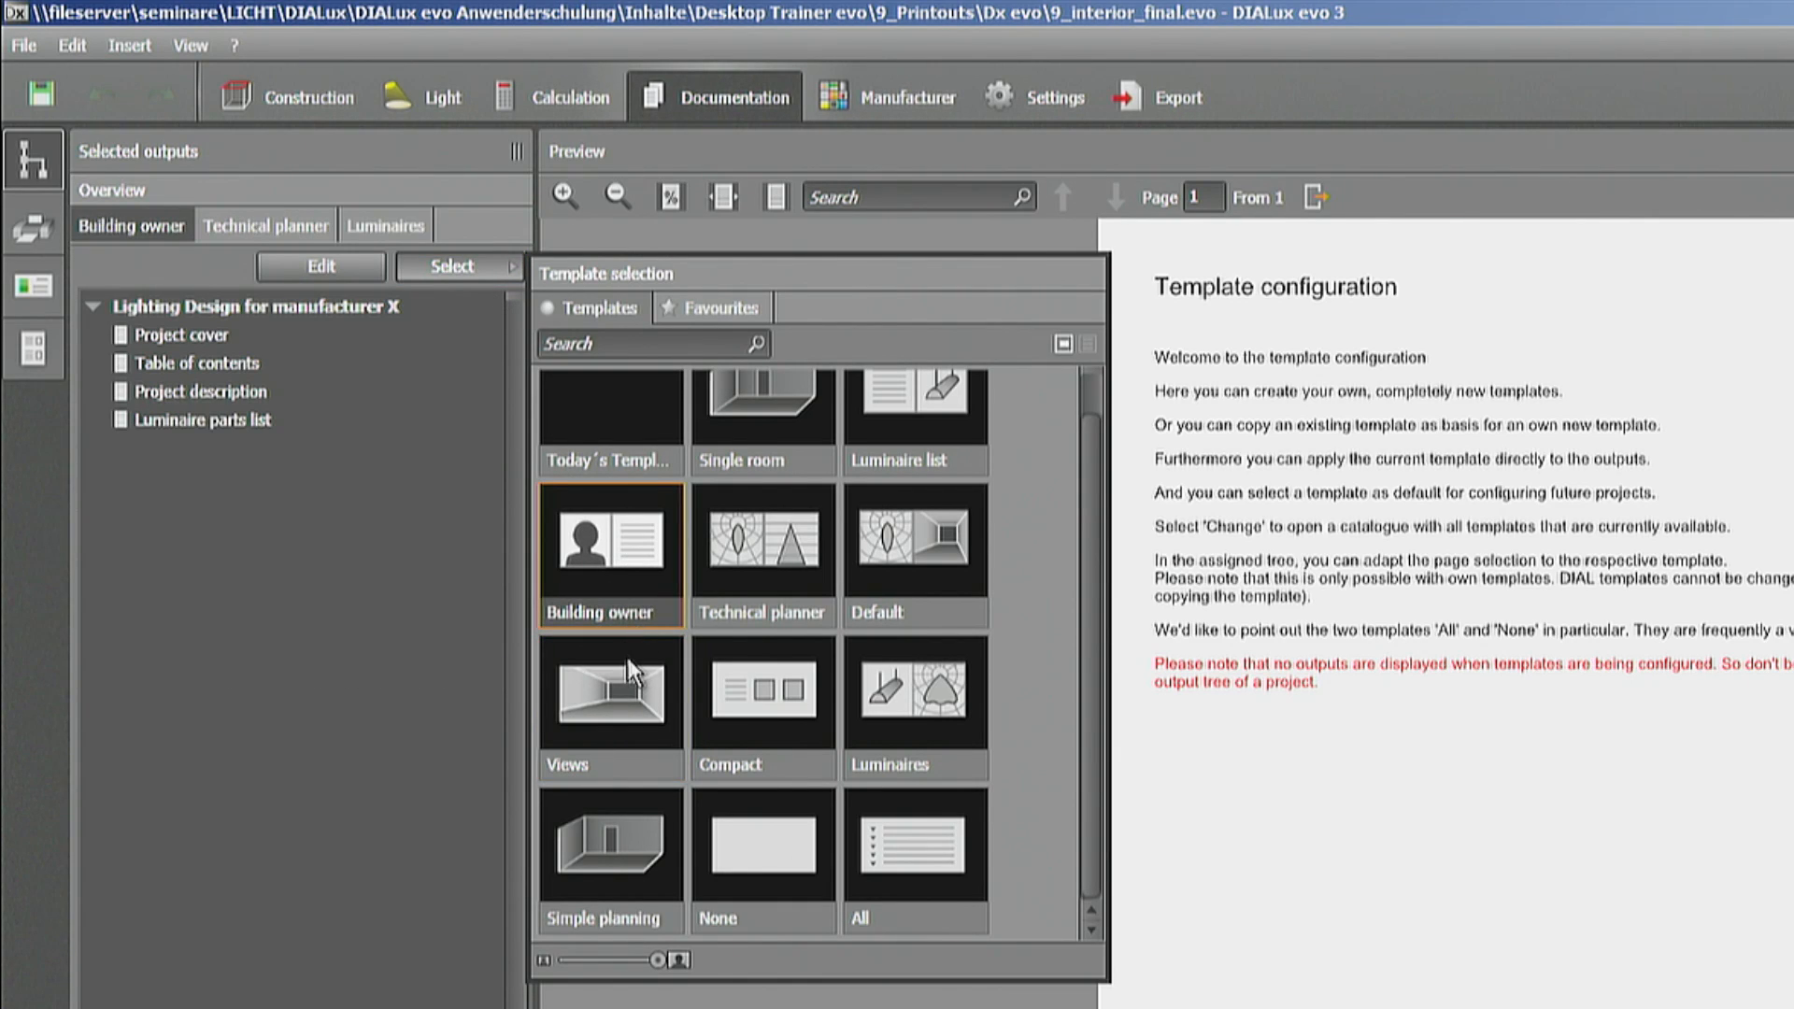
click(609, 696)
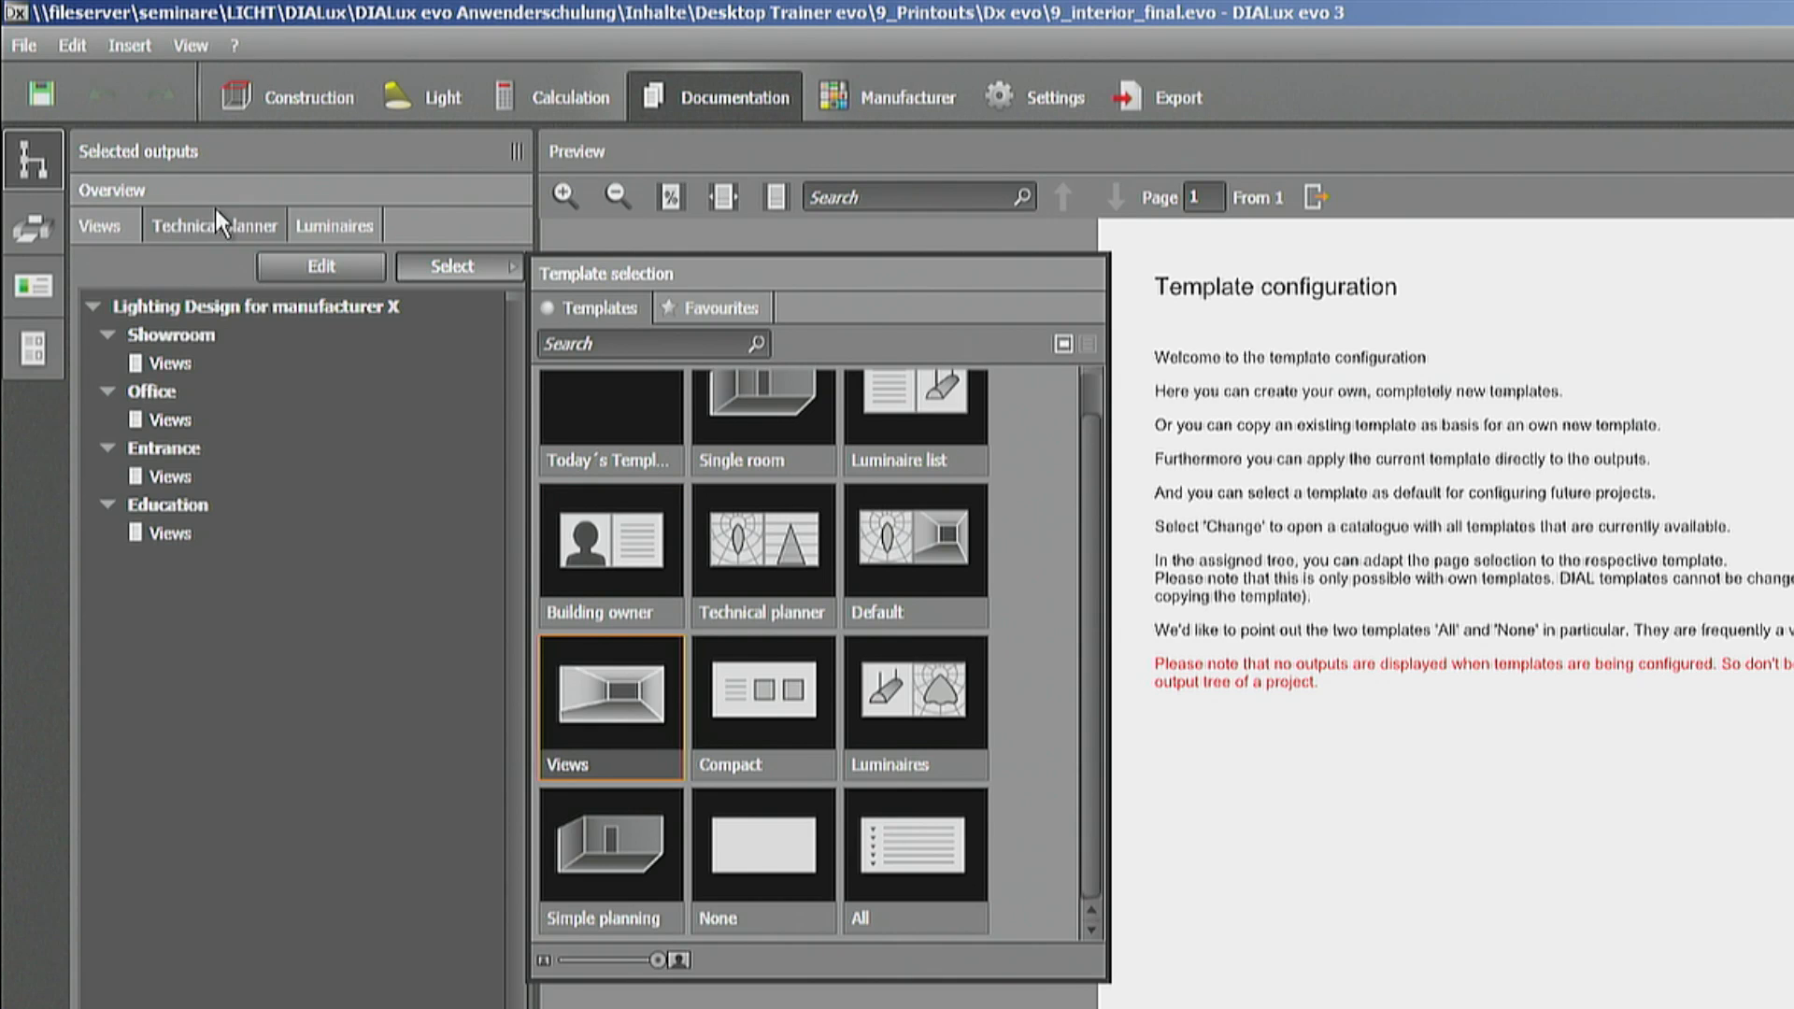
- Check the Technical planner template's catalogue entry and review the Technical planner and Views page trees
click(213, 226)
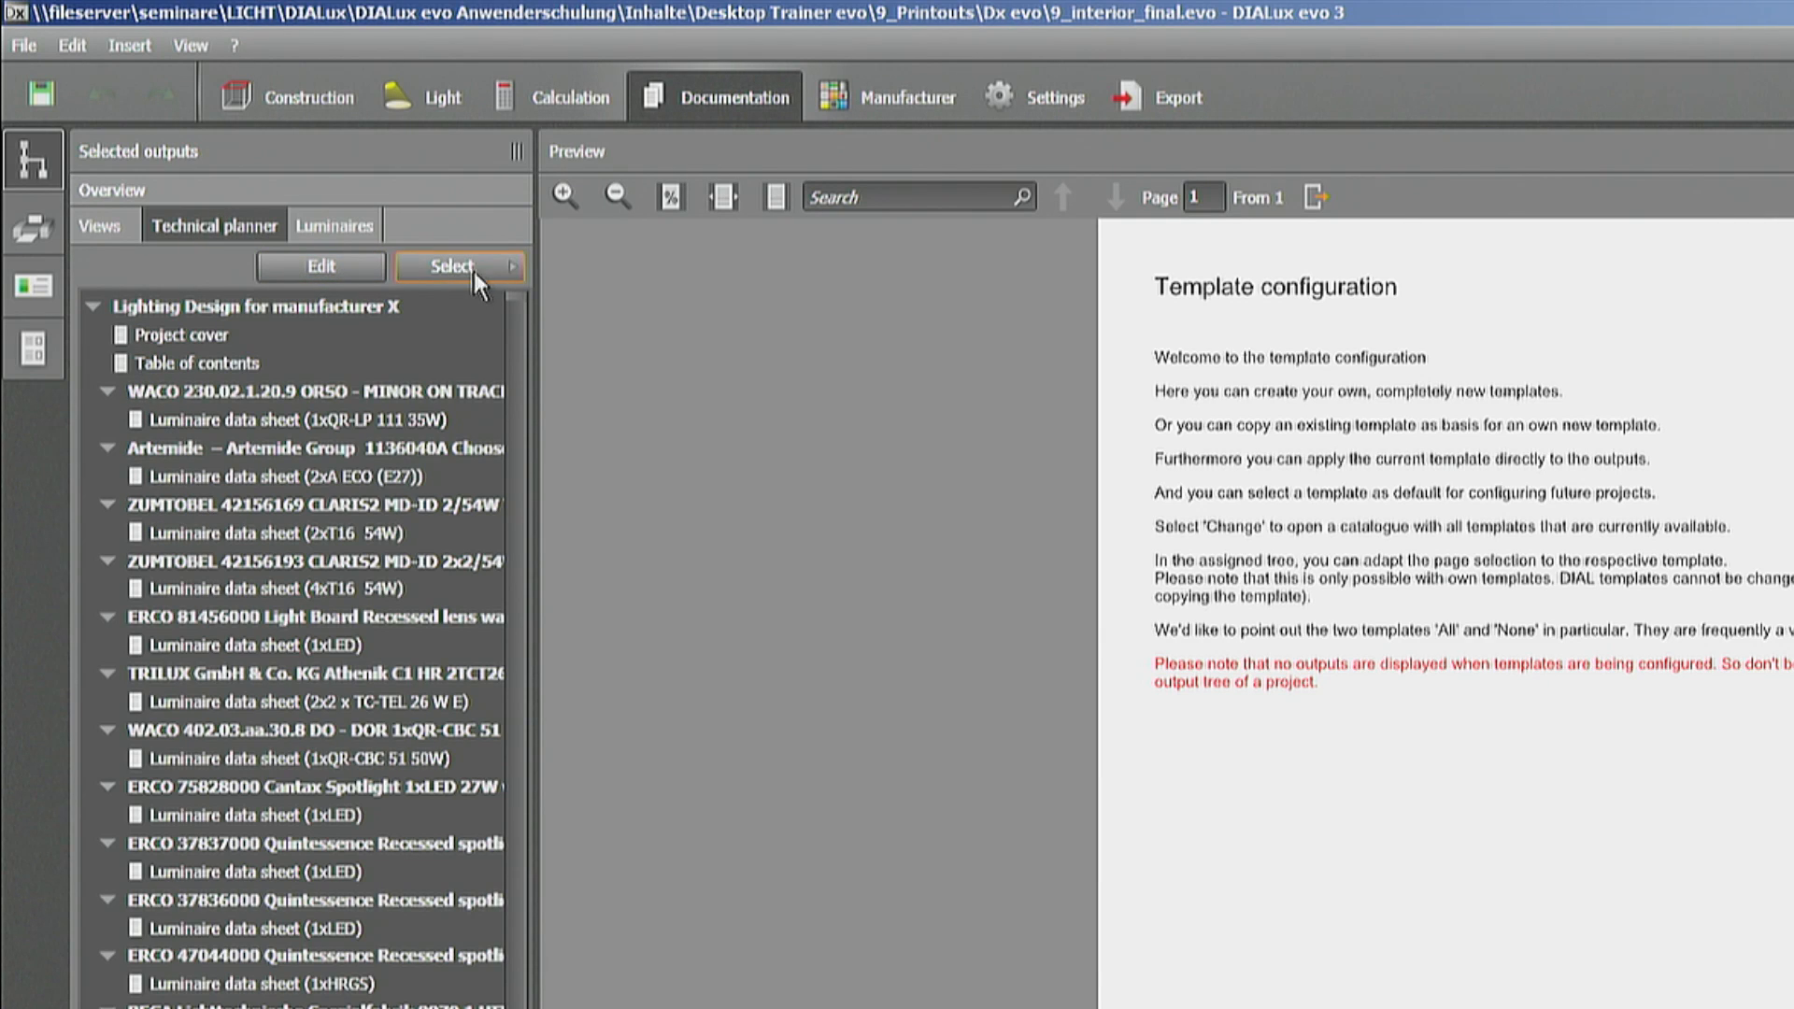
click(458, 265)
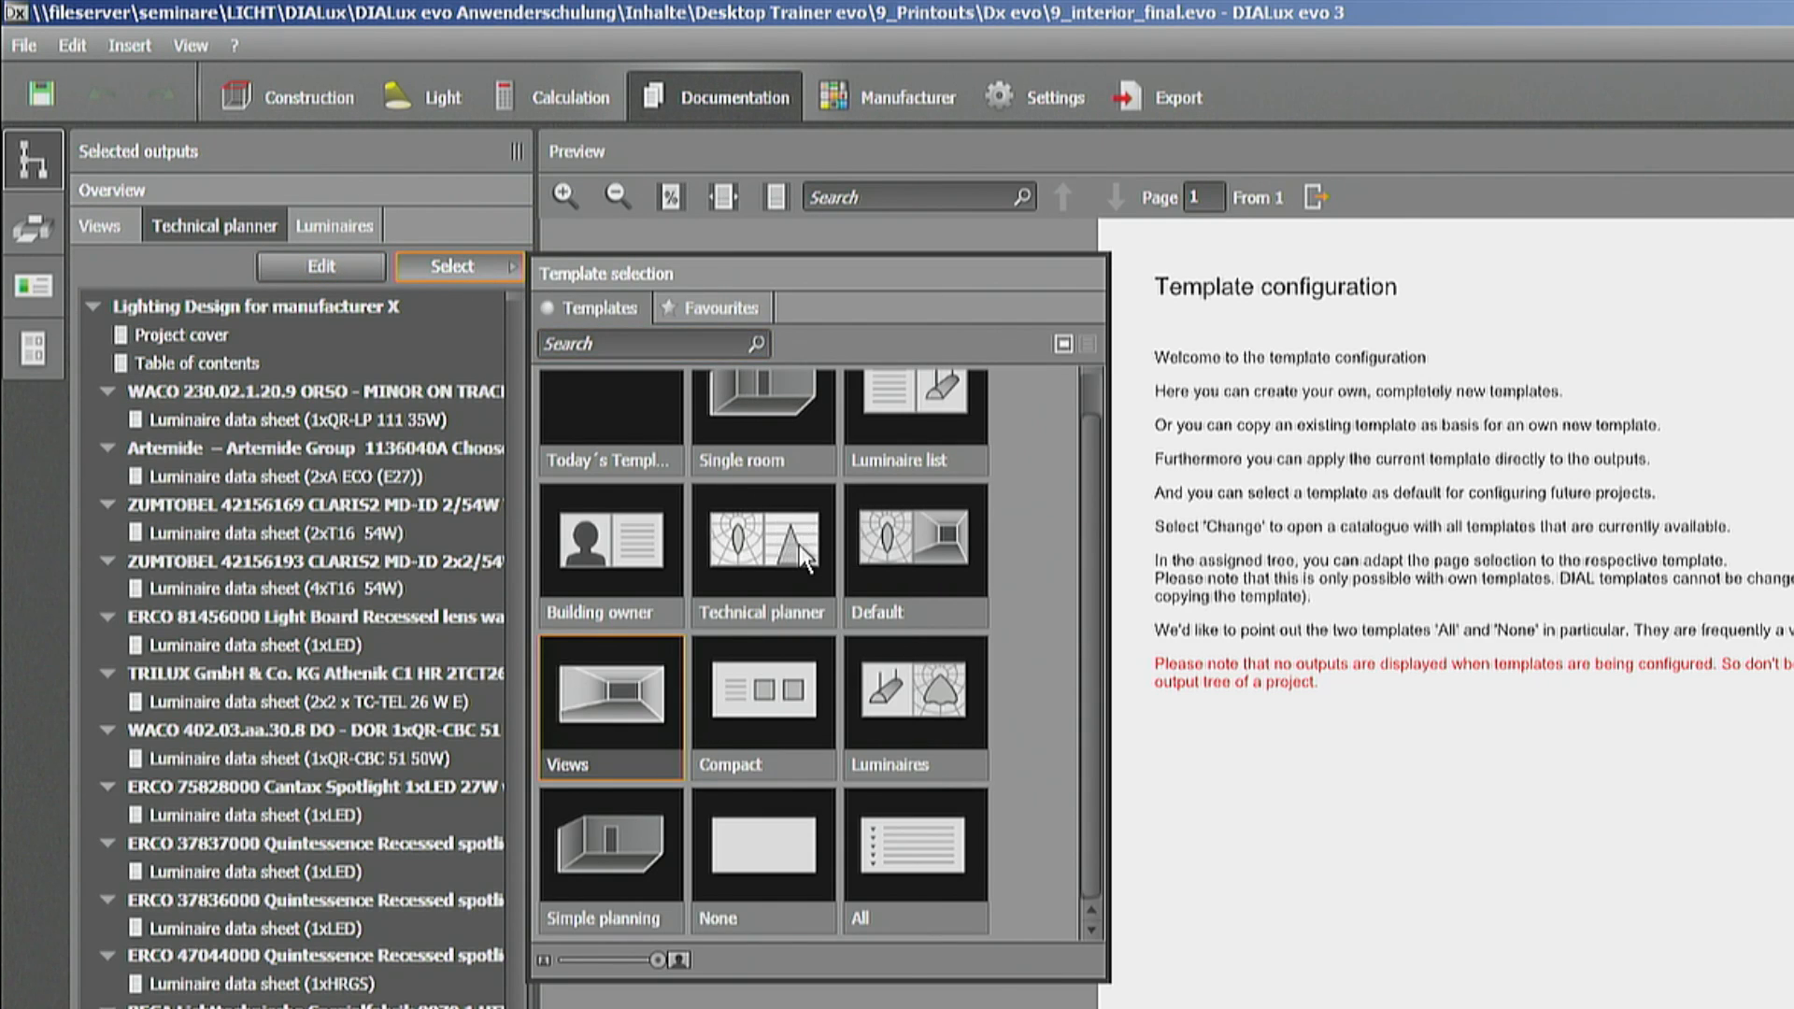
click(763, 553)
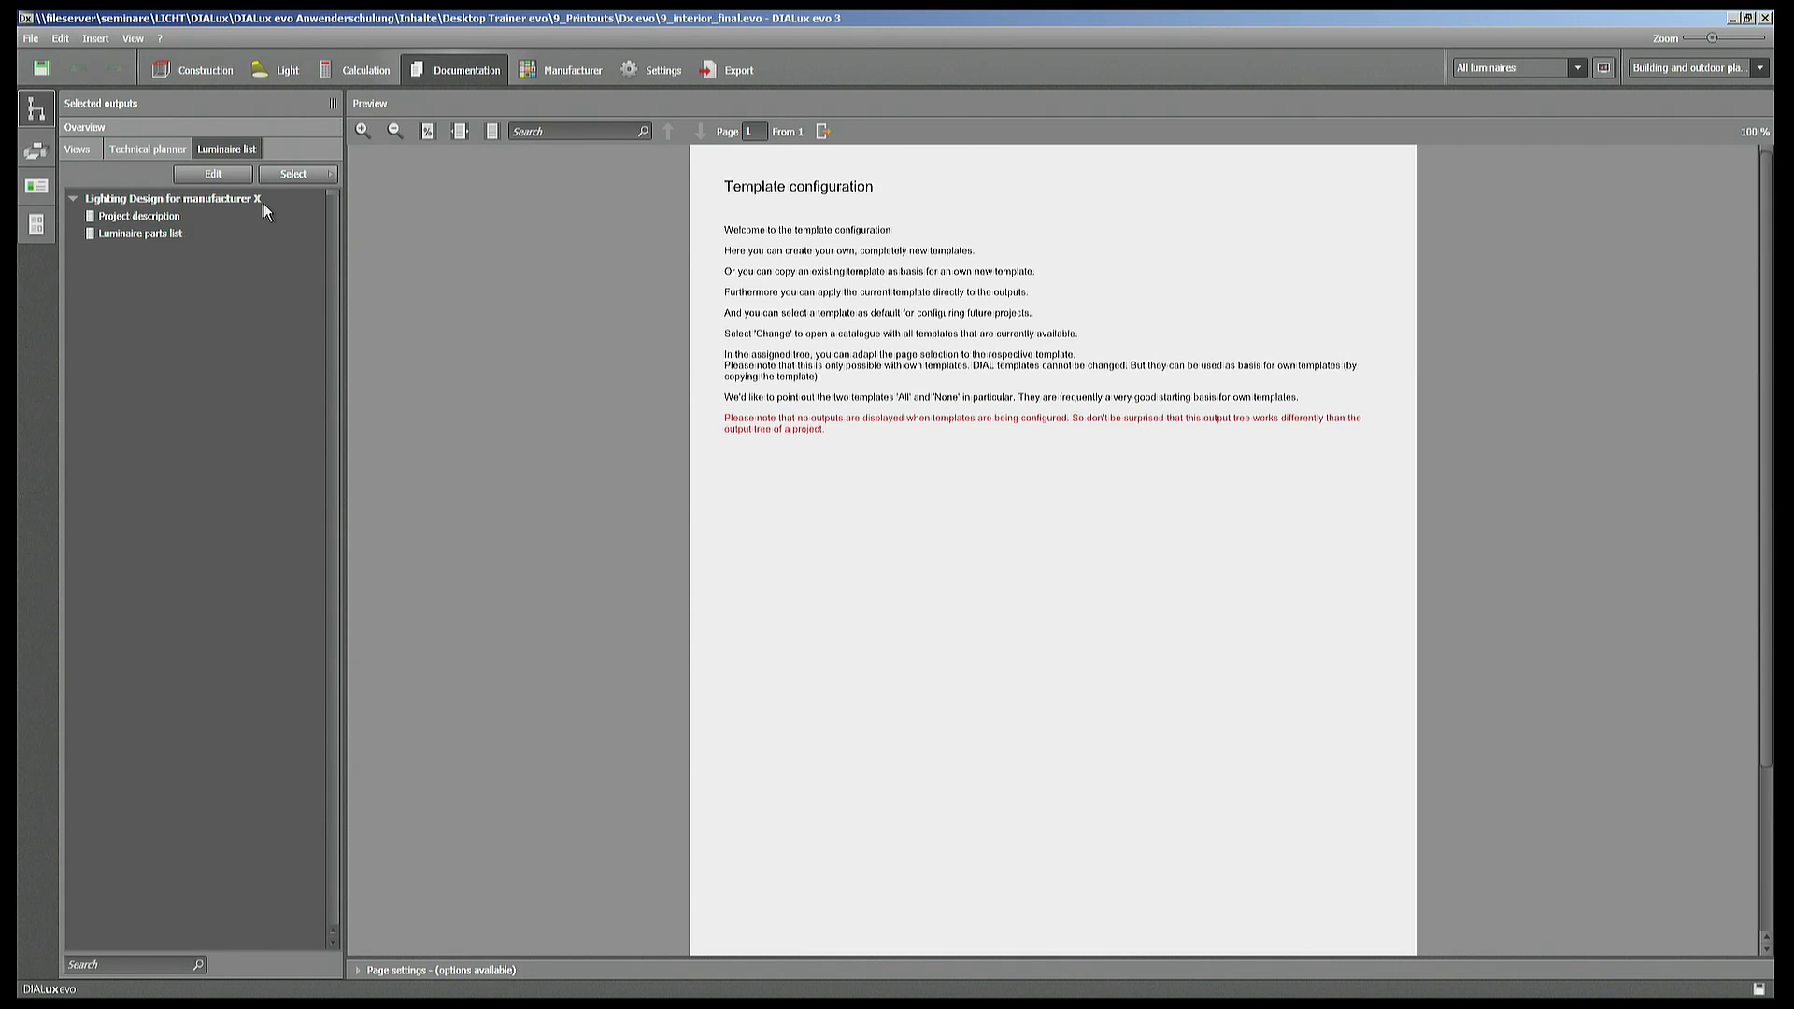
mouse_move(147, 150)
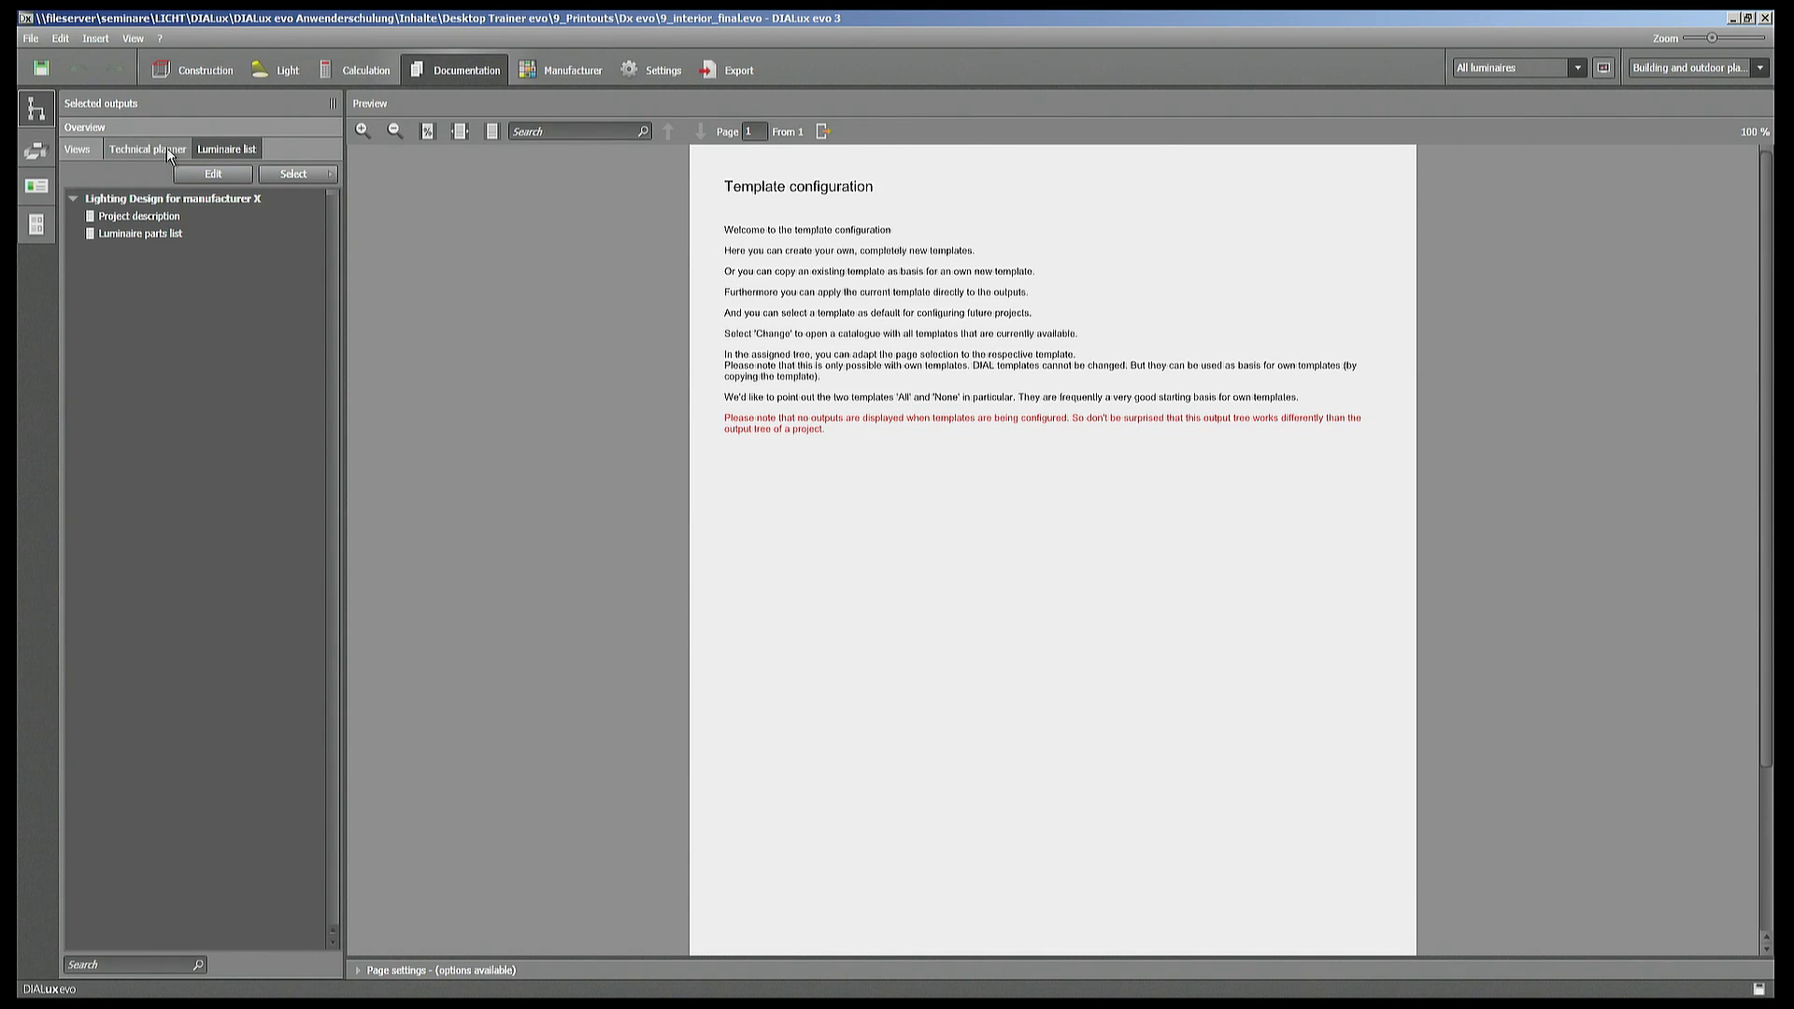
click(76, 150)
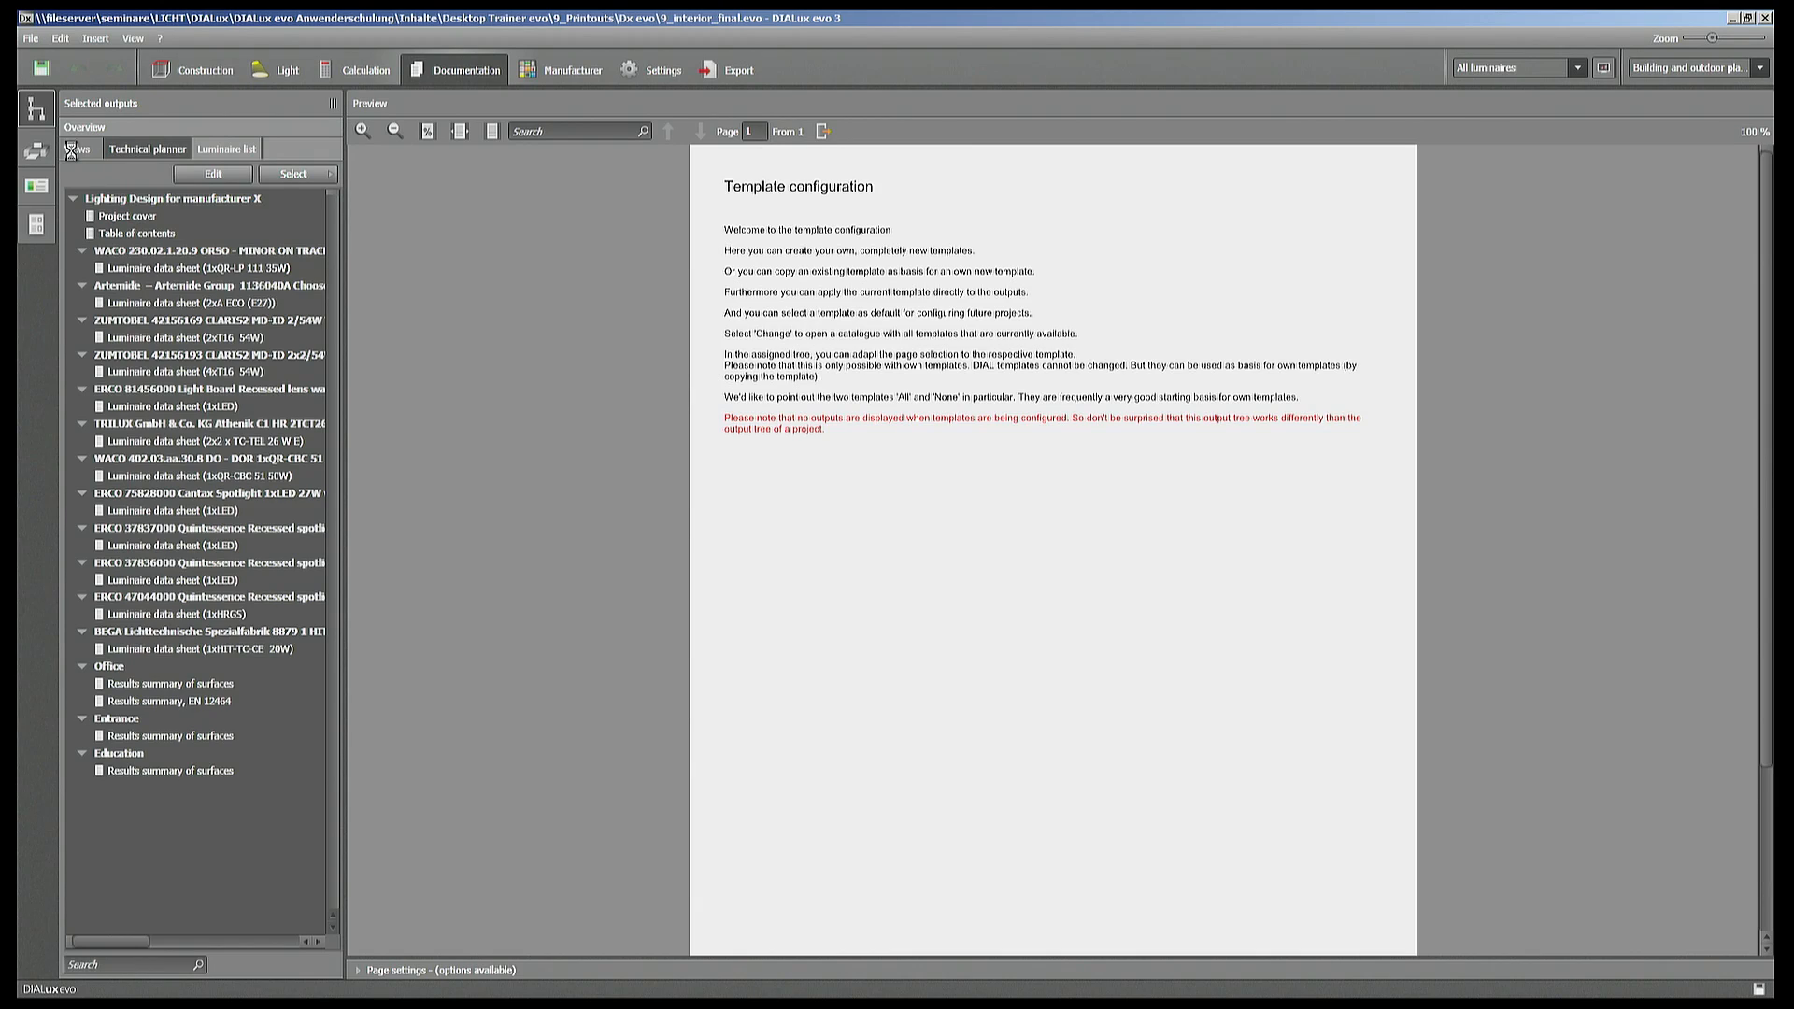
click(74, 150)
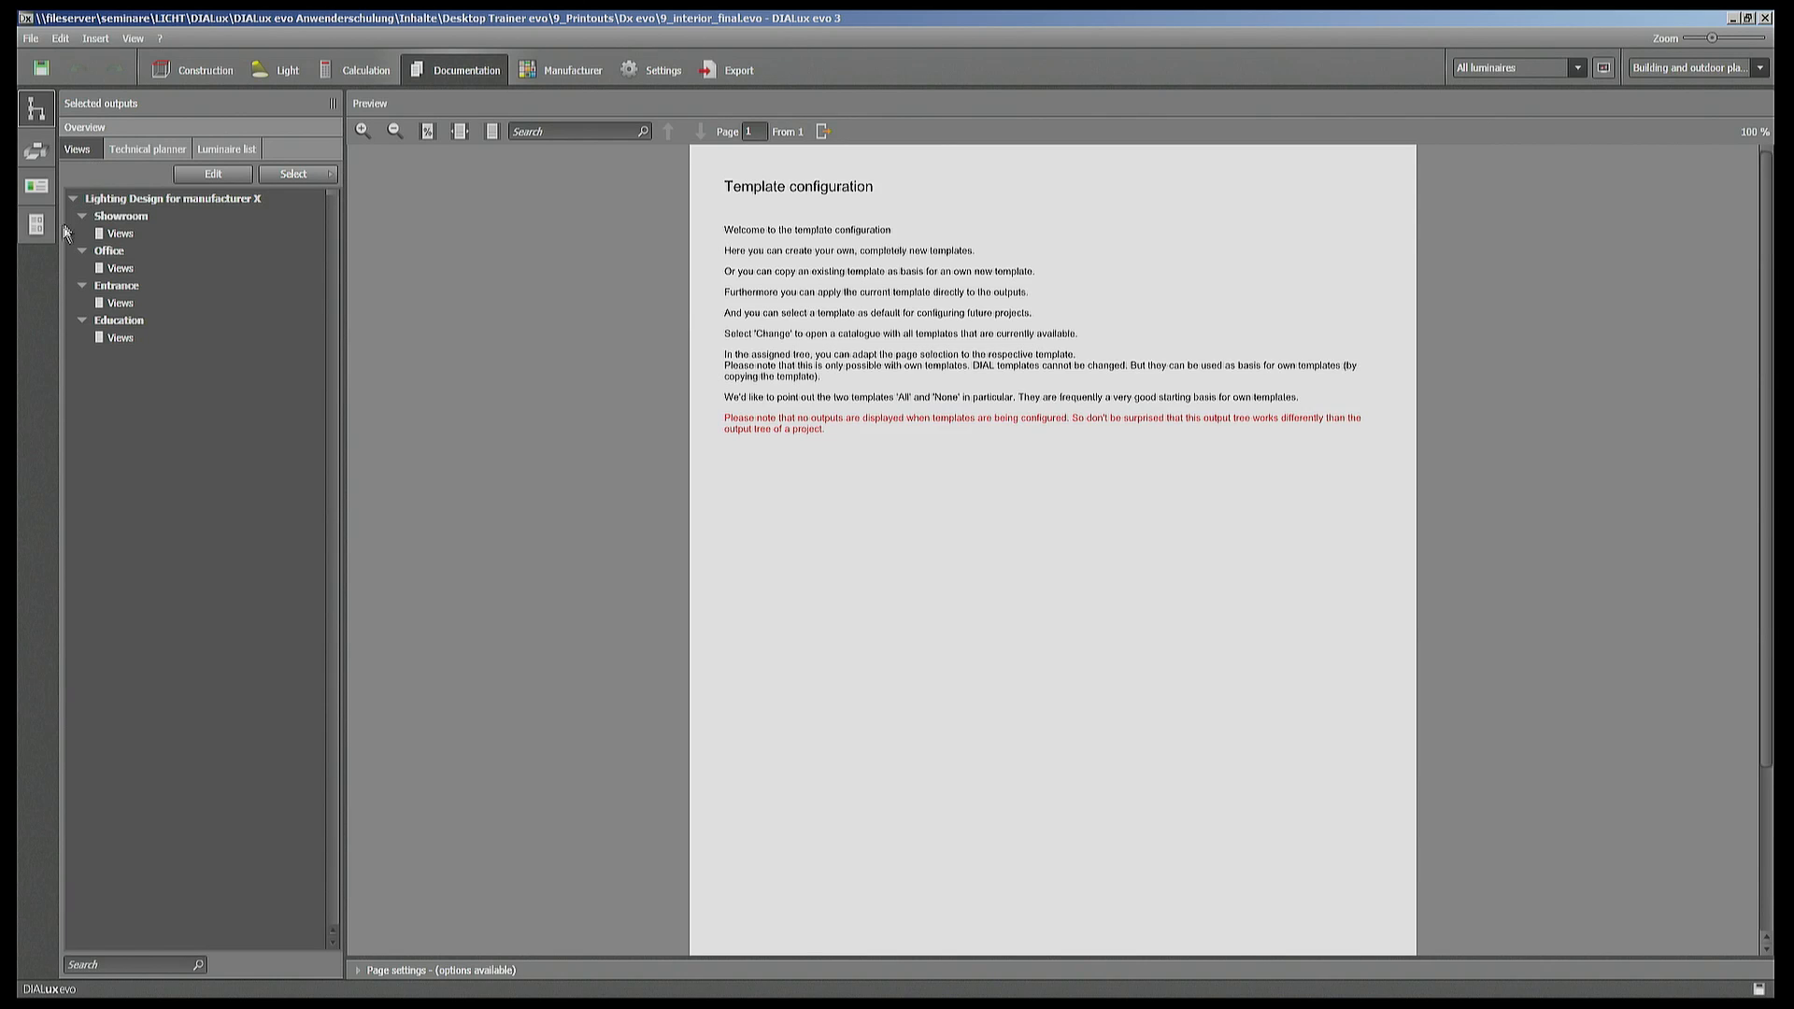
mouse_move(37, 224)
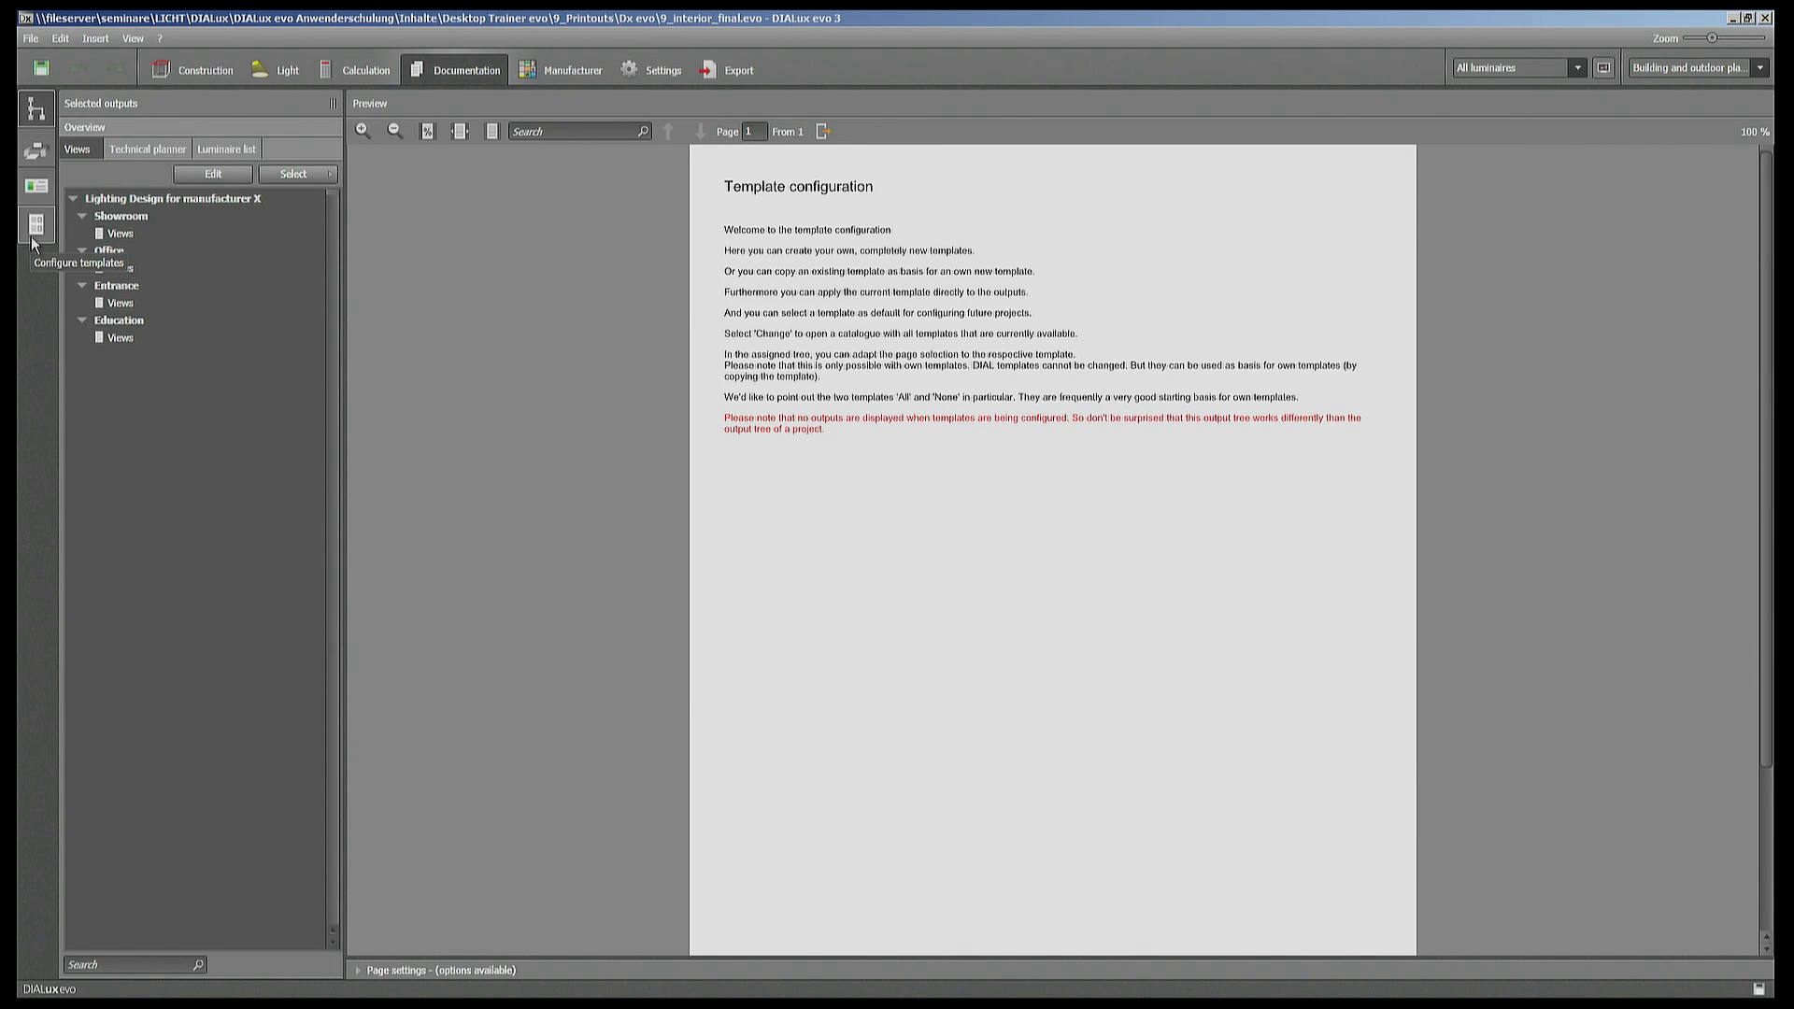
mouse_move(54, 221)
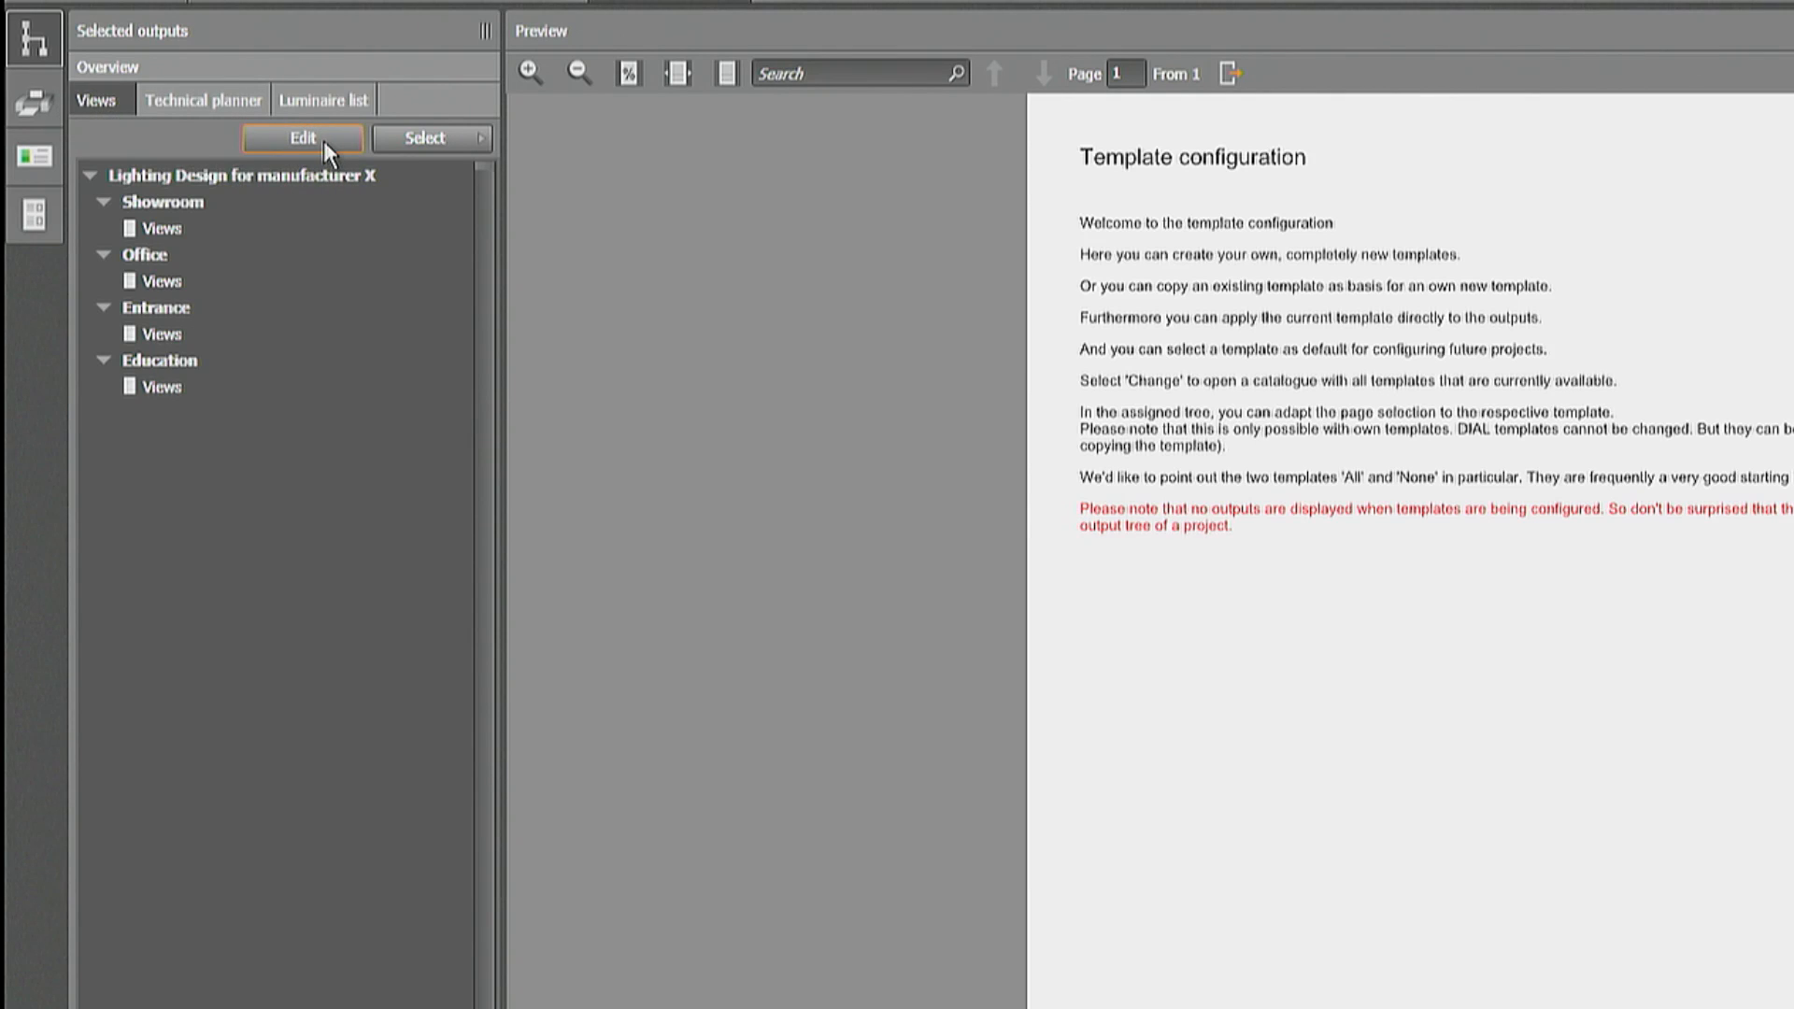
- Edit the Views template to include Project cover, Table of contents and Project description
click(303, 137)
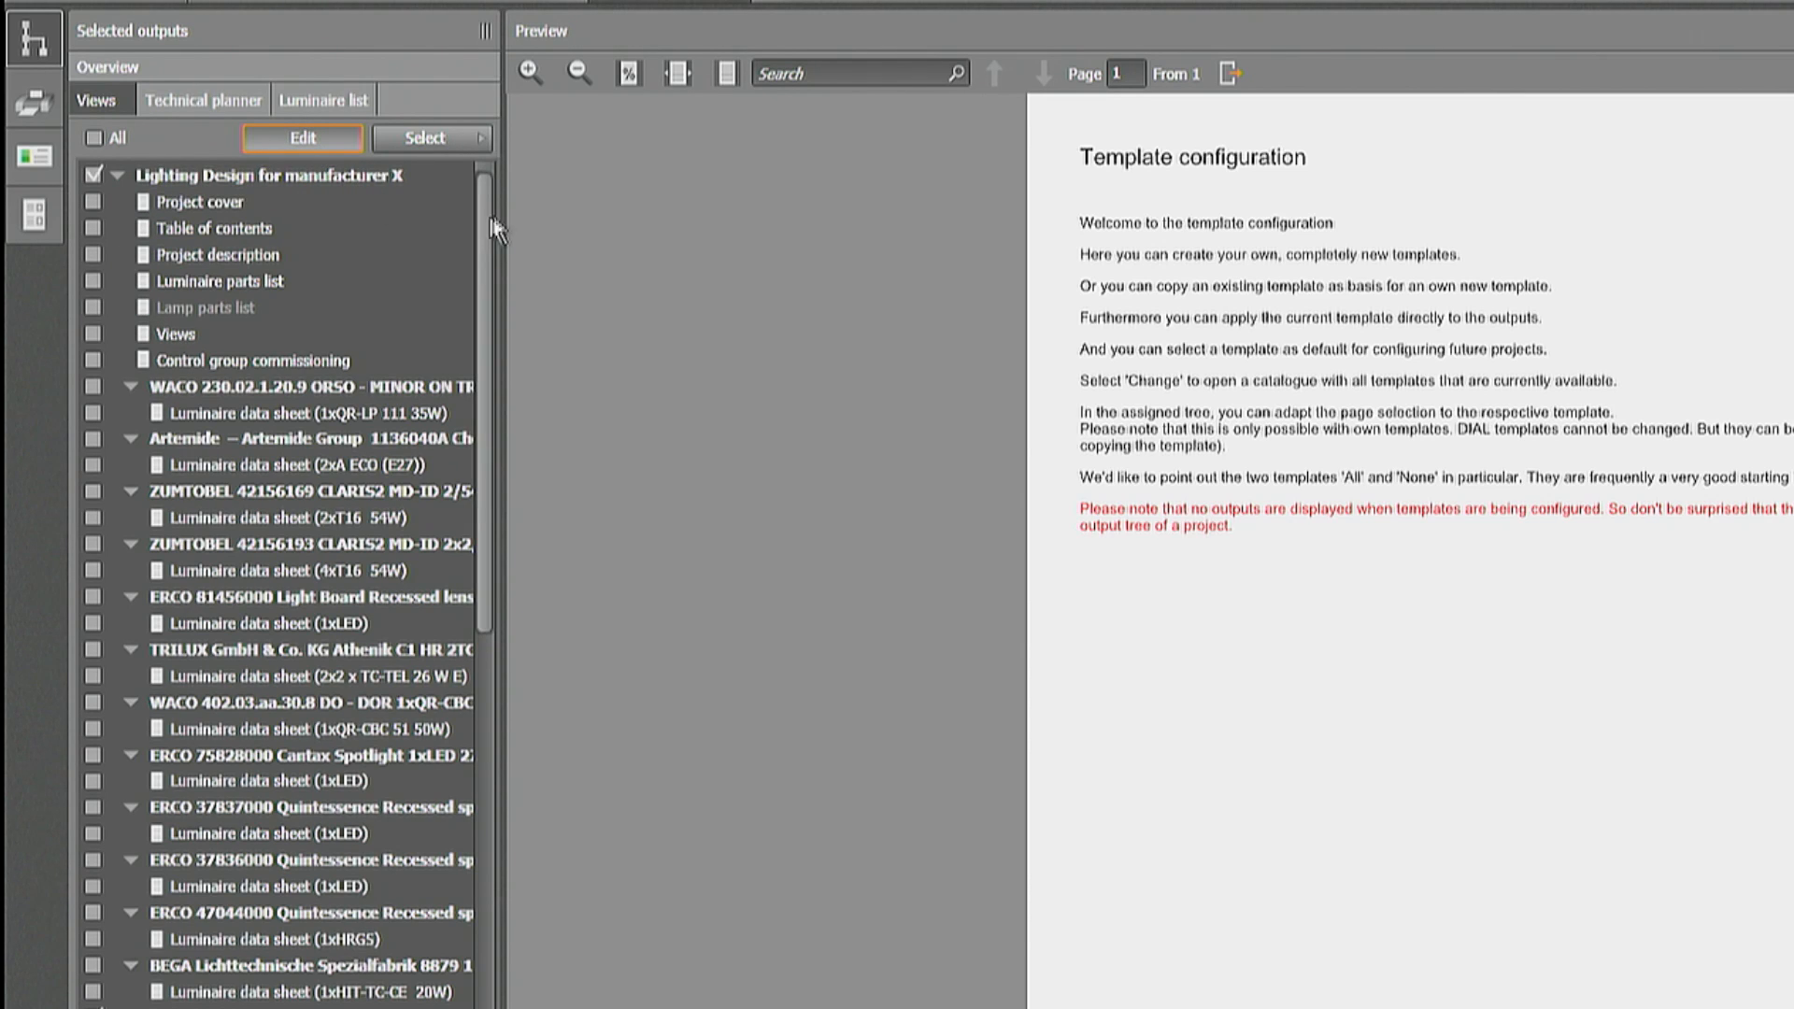
scroll(down, 3)
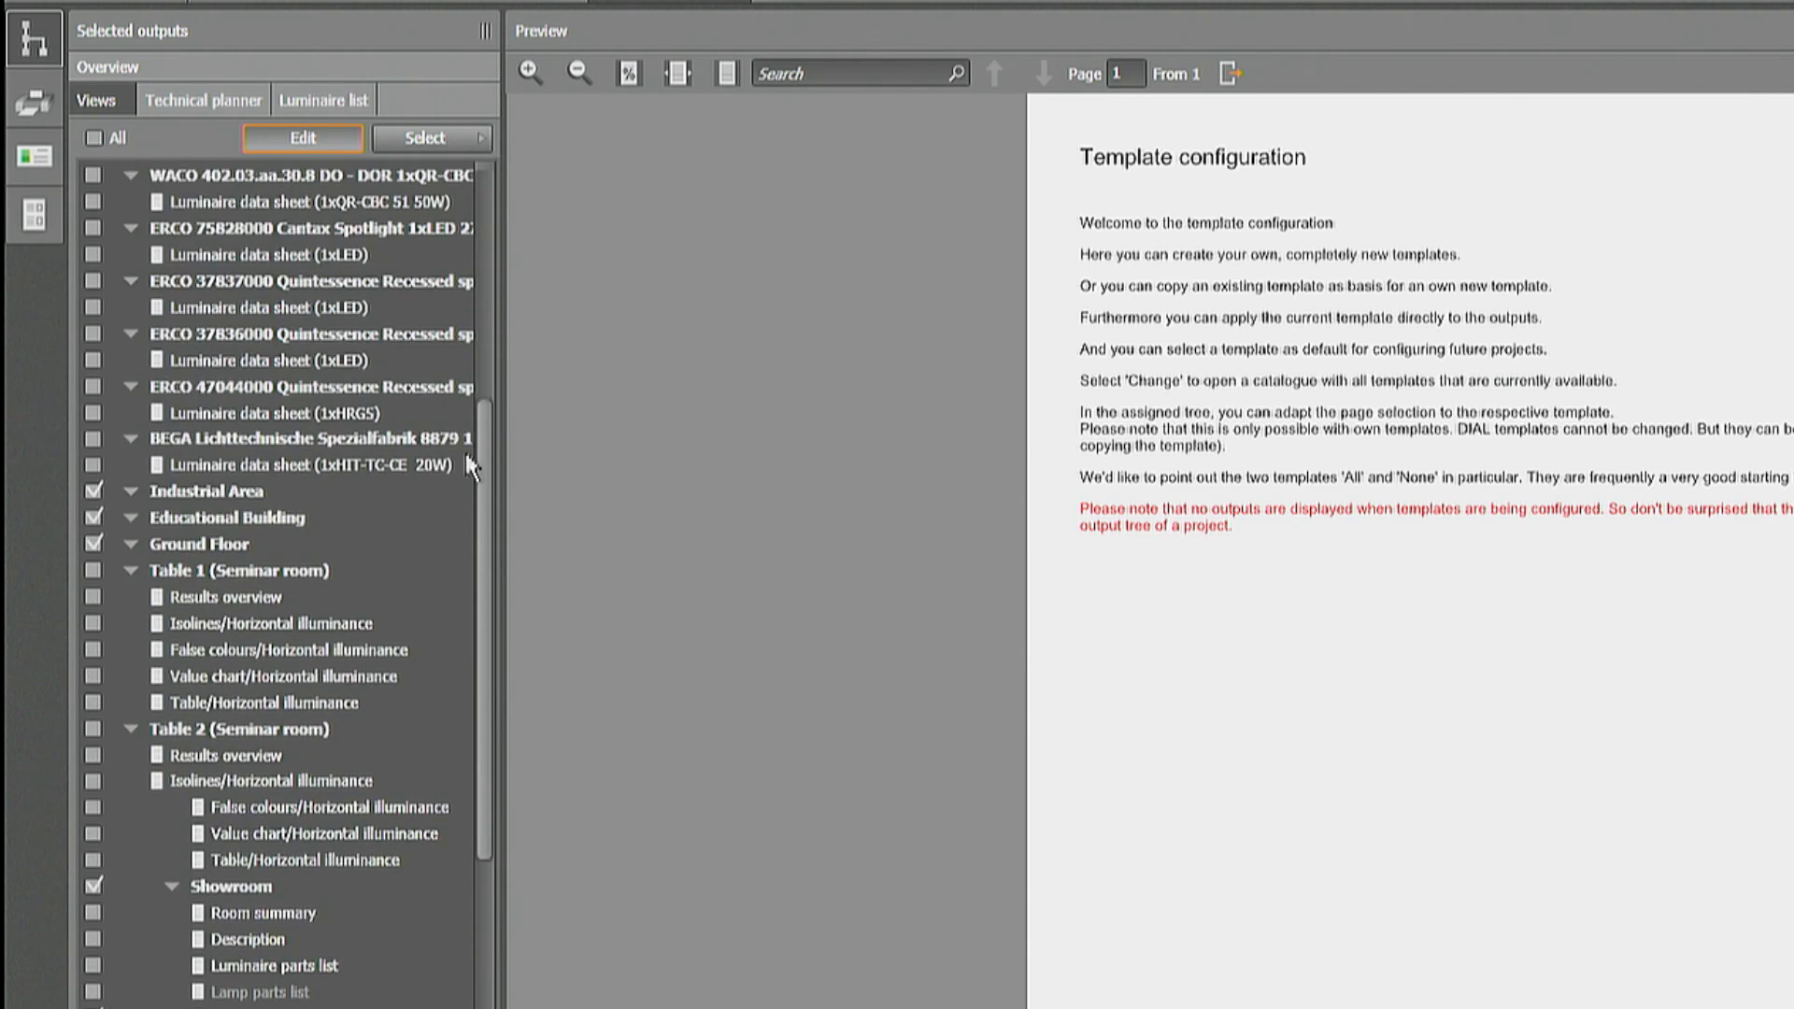
scroll(down, 3)
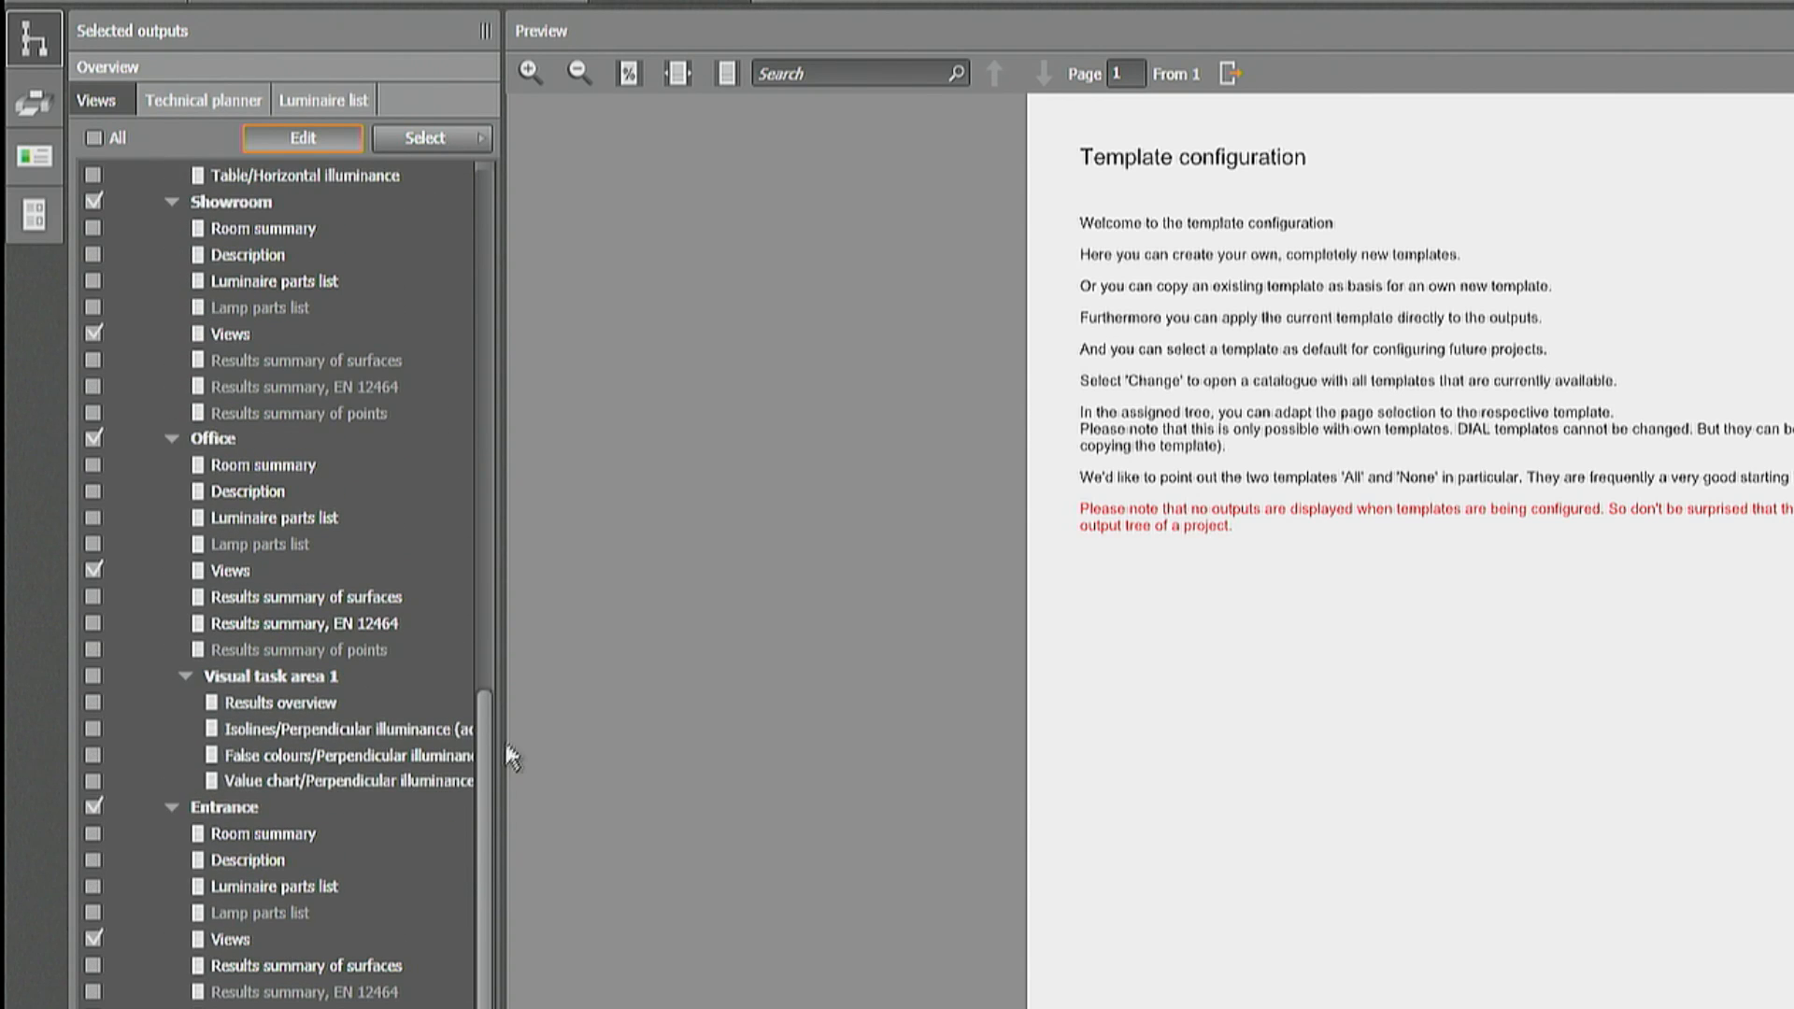
mouse_move(512, 760)
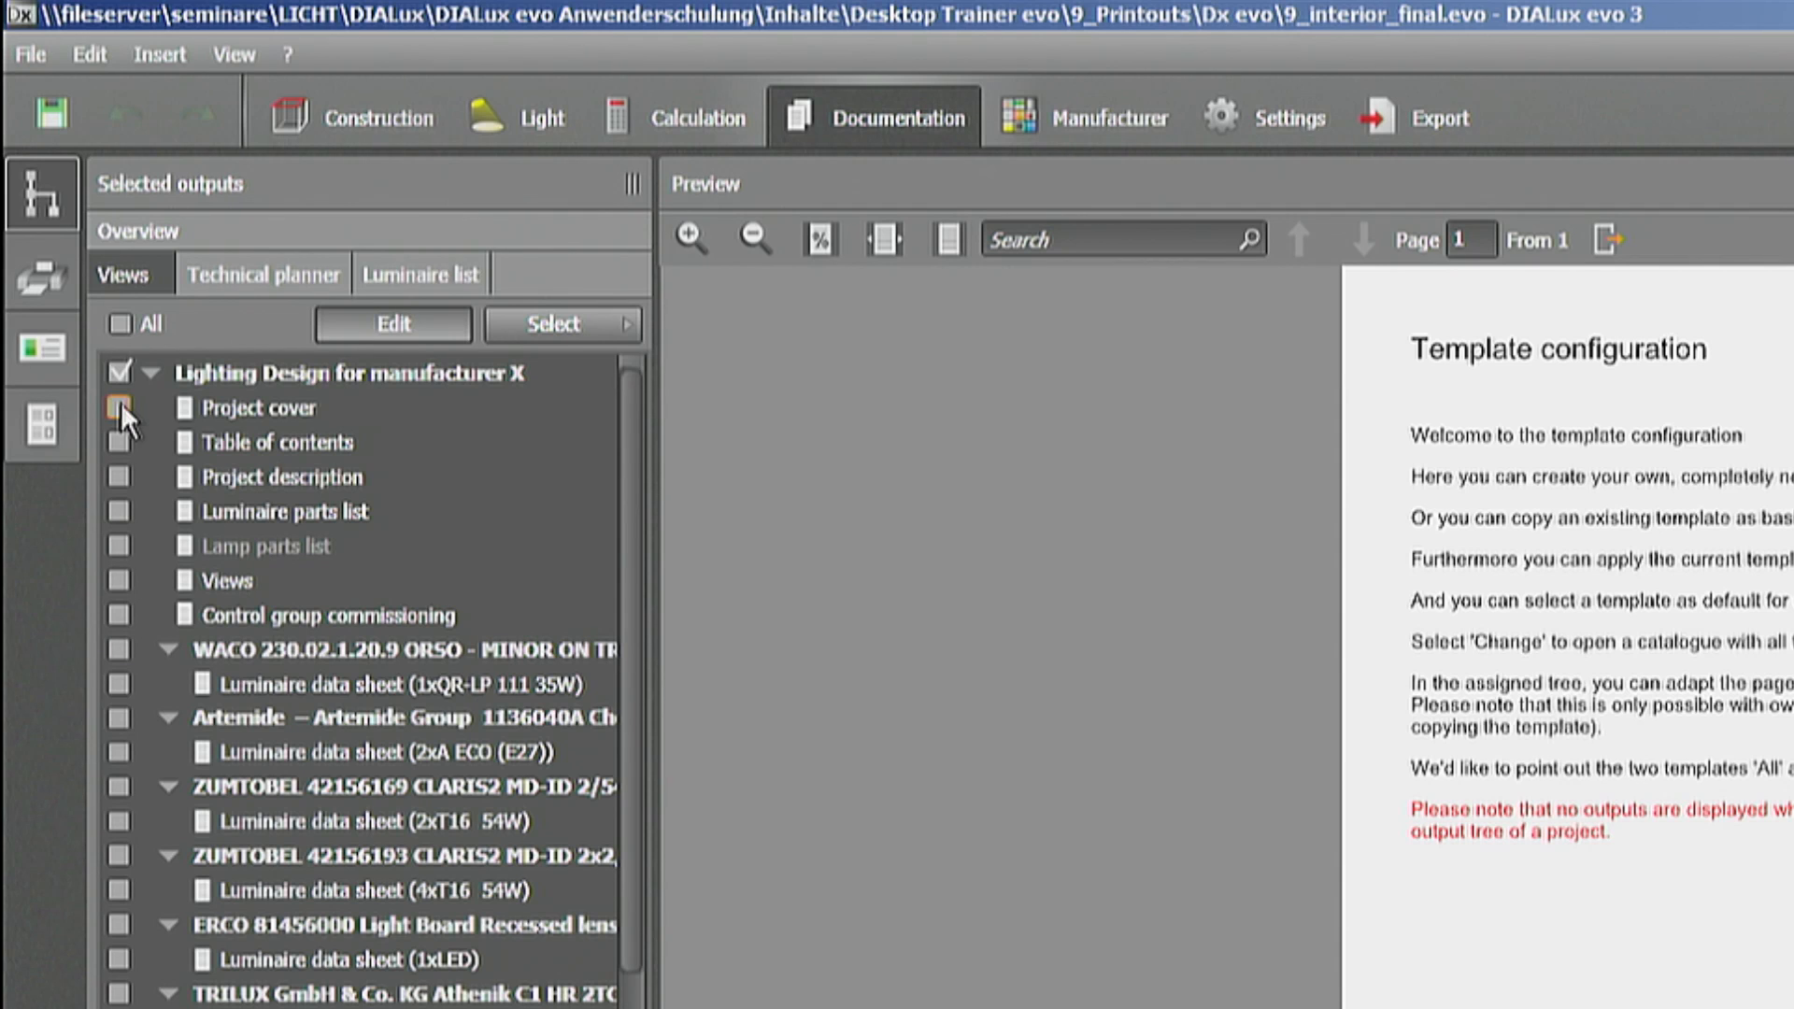
click(118, 407)
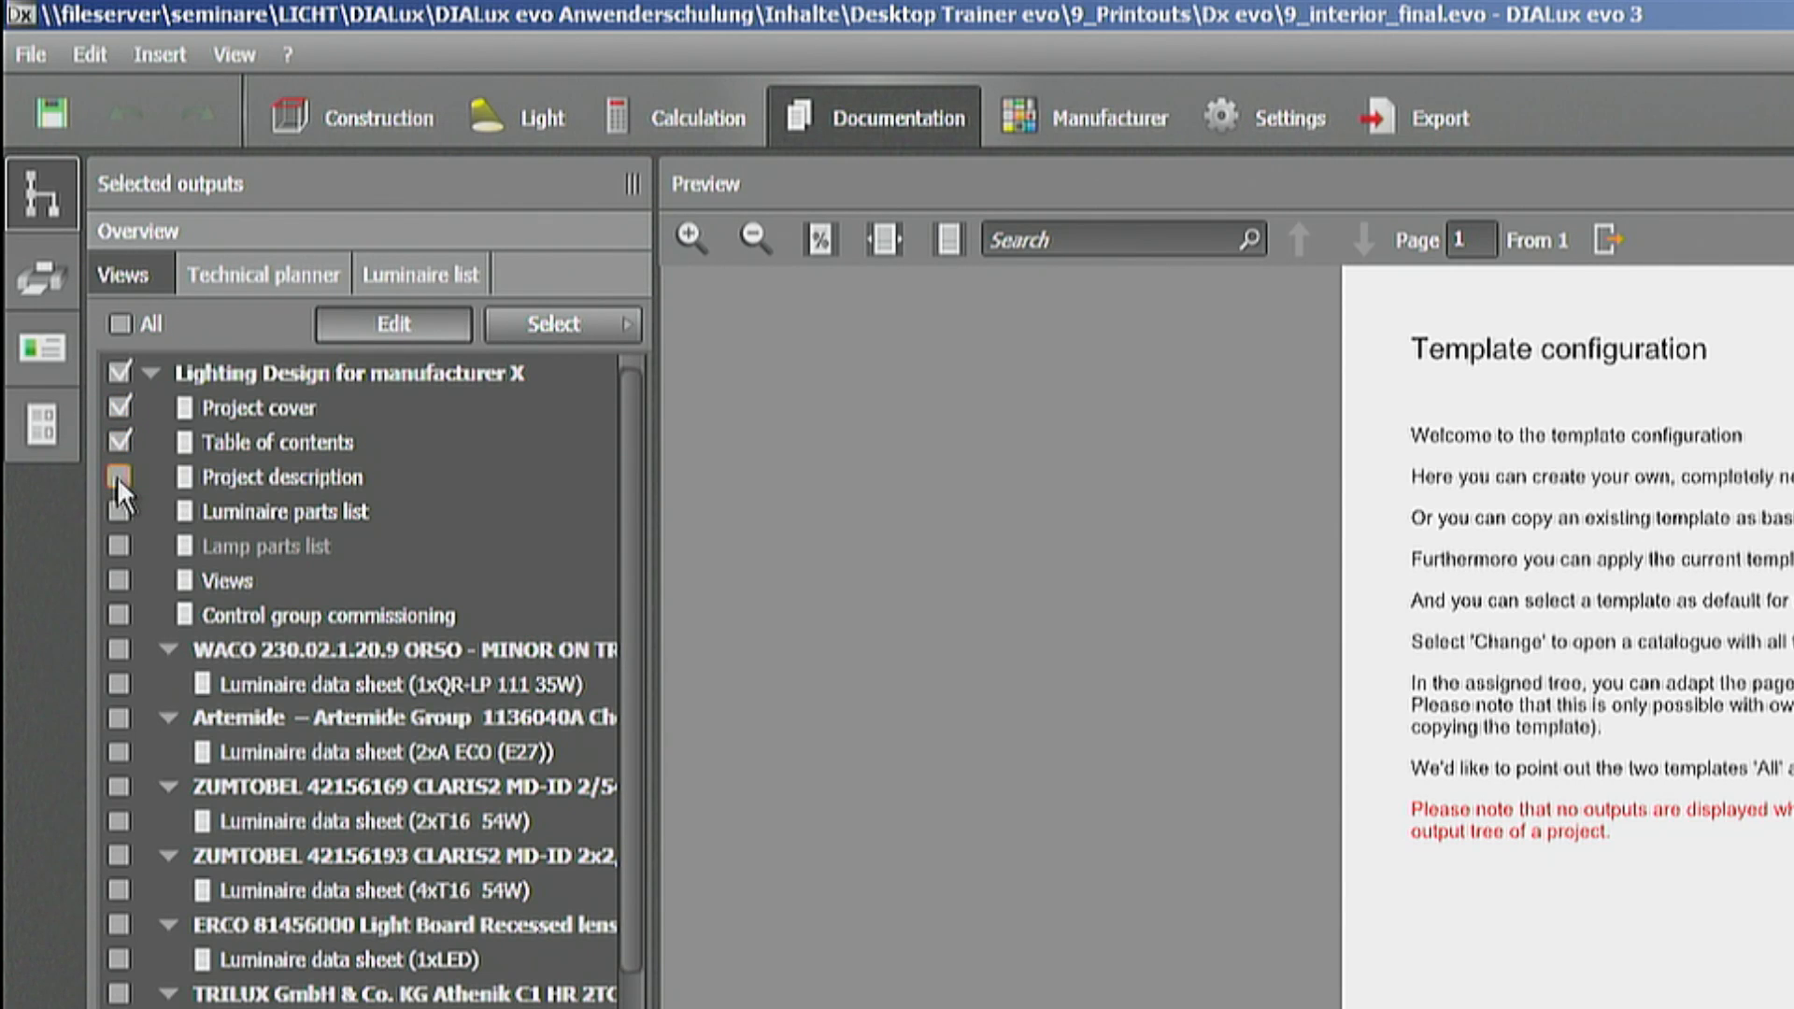
click(116, 476)
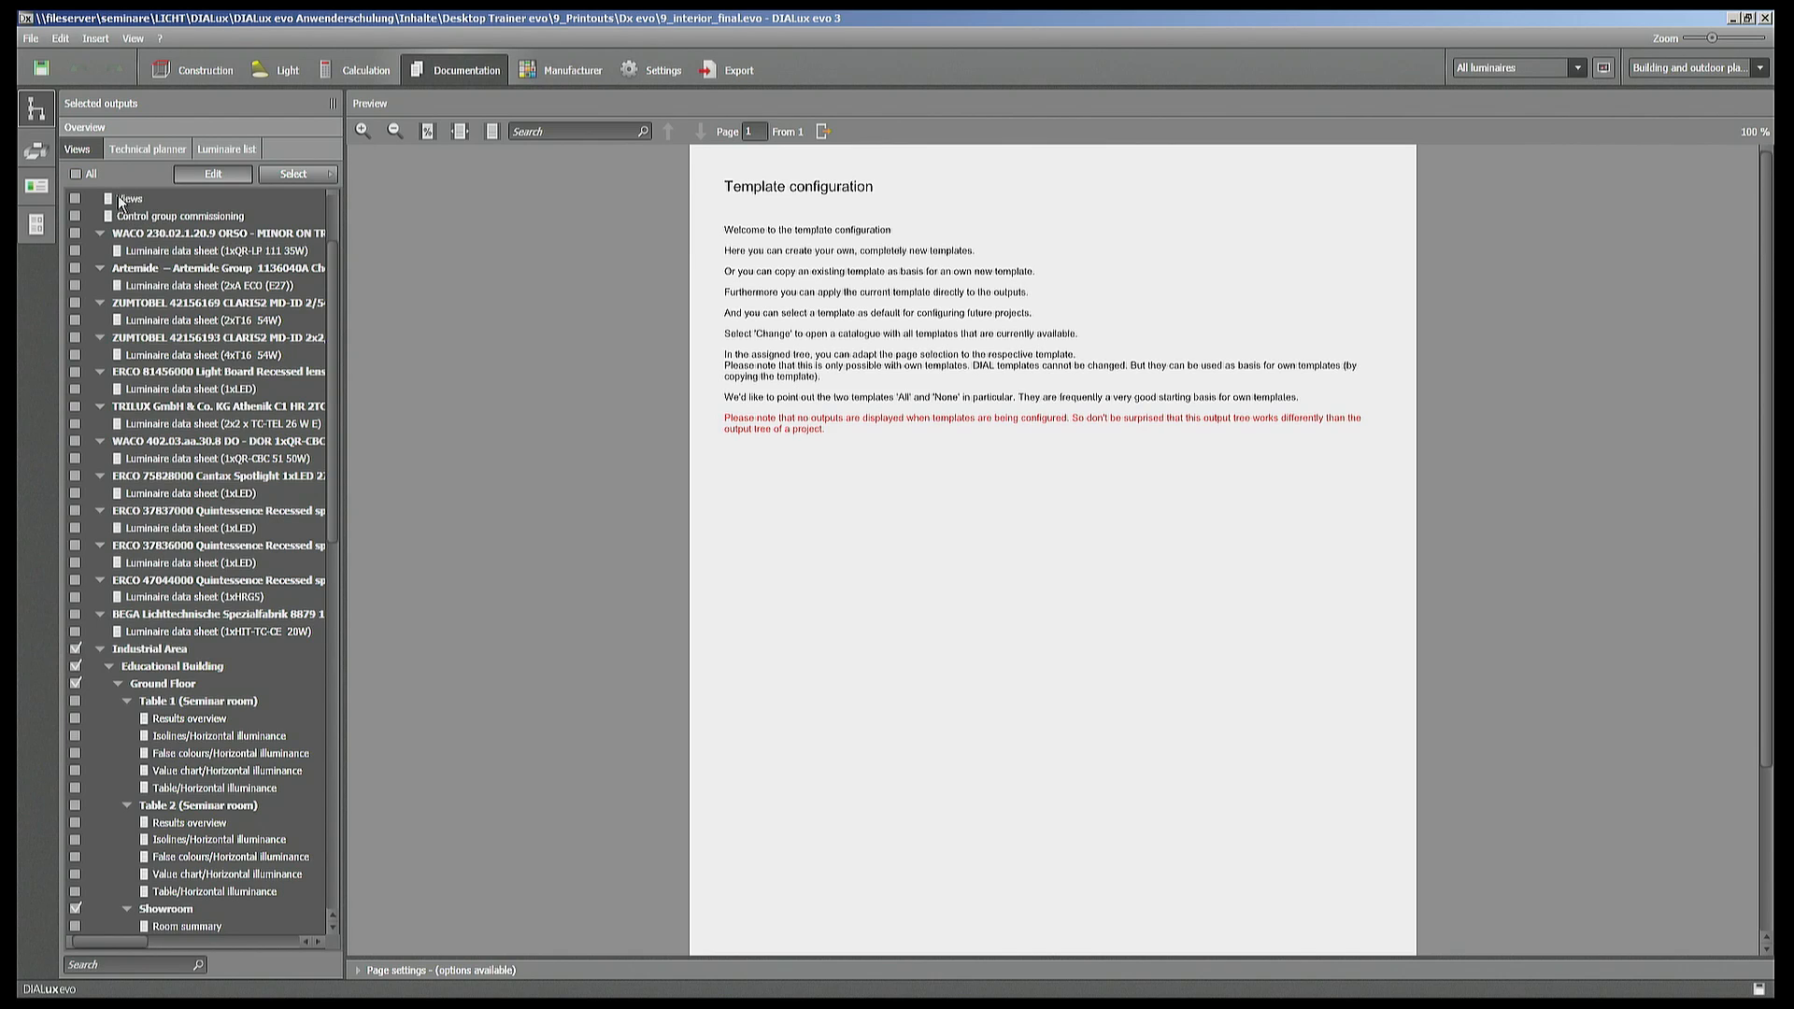
- Include the BEGA luminaire data sheet and the Visual task area 1 results overview
scroll(down, 3)
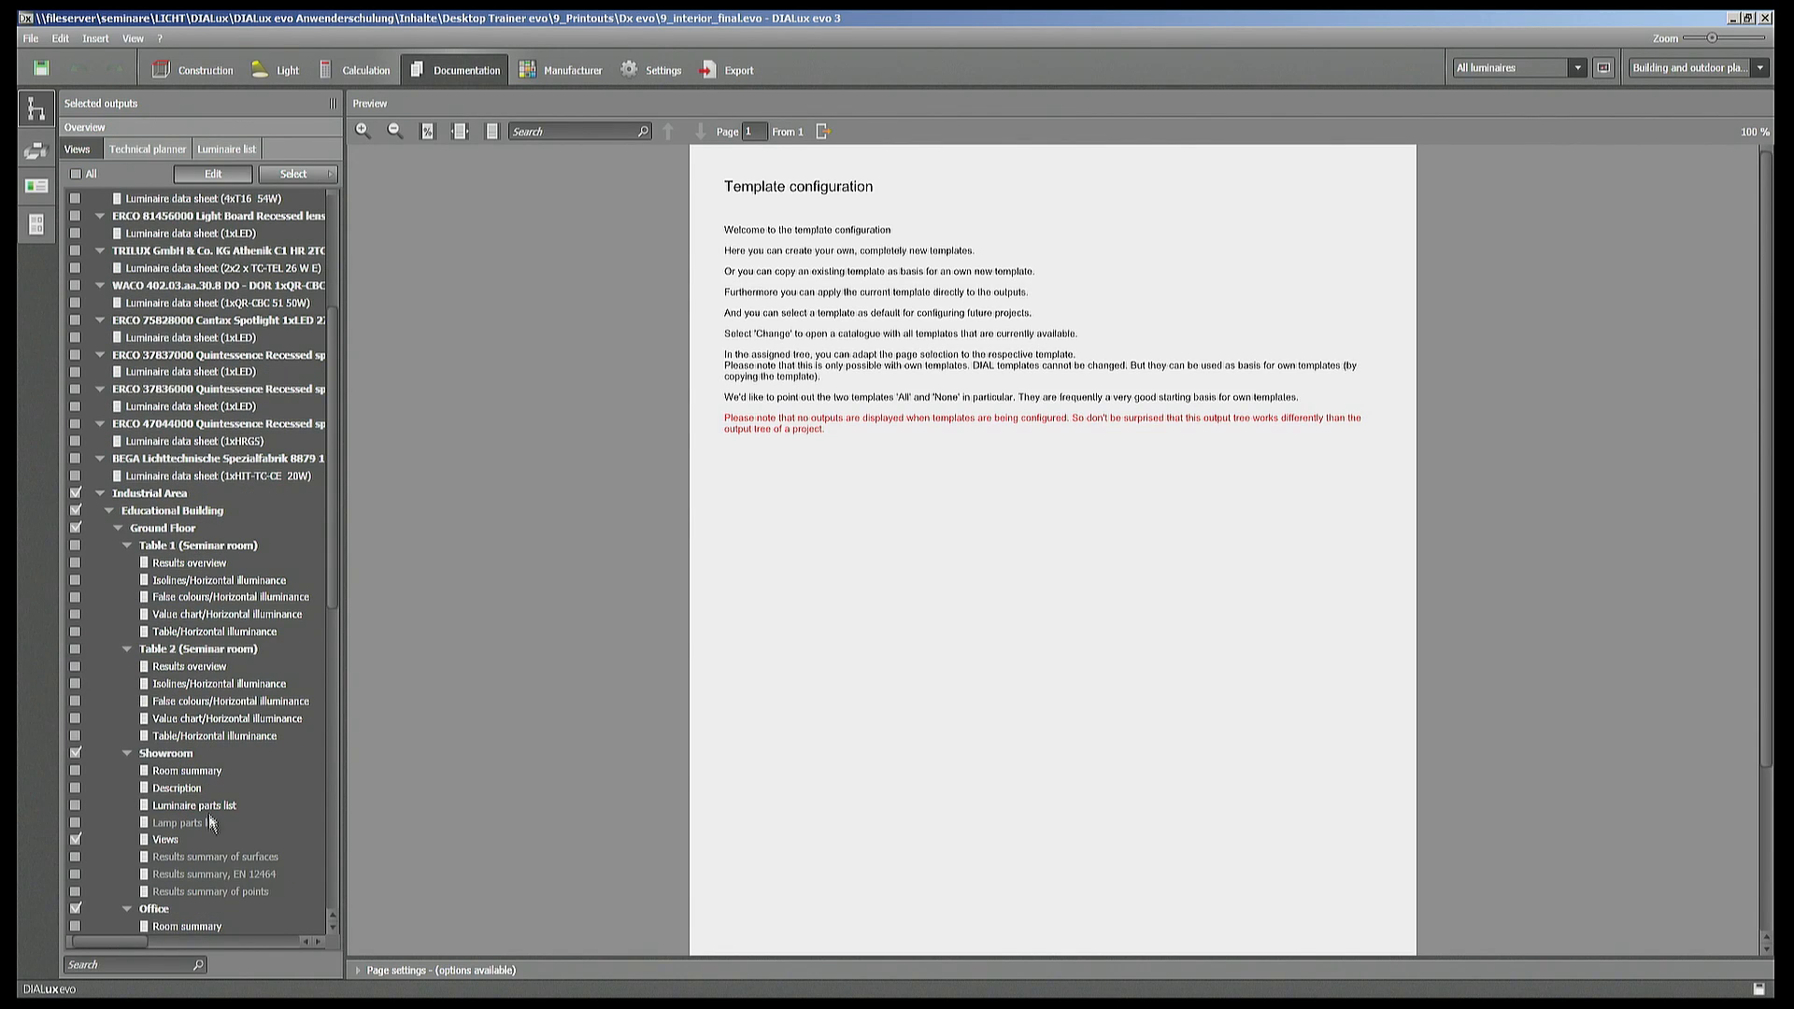
mouse_move(172, 846)
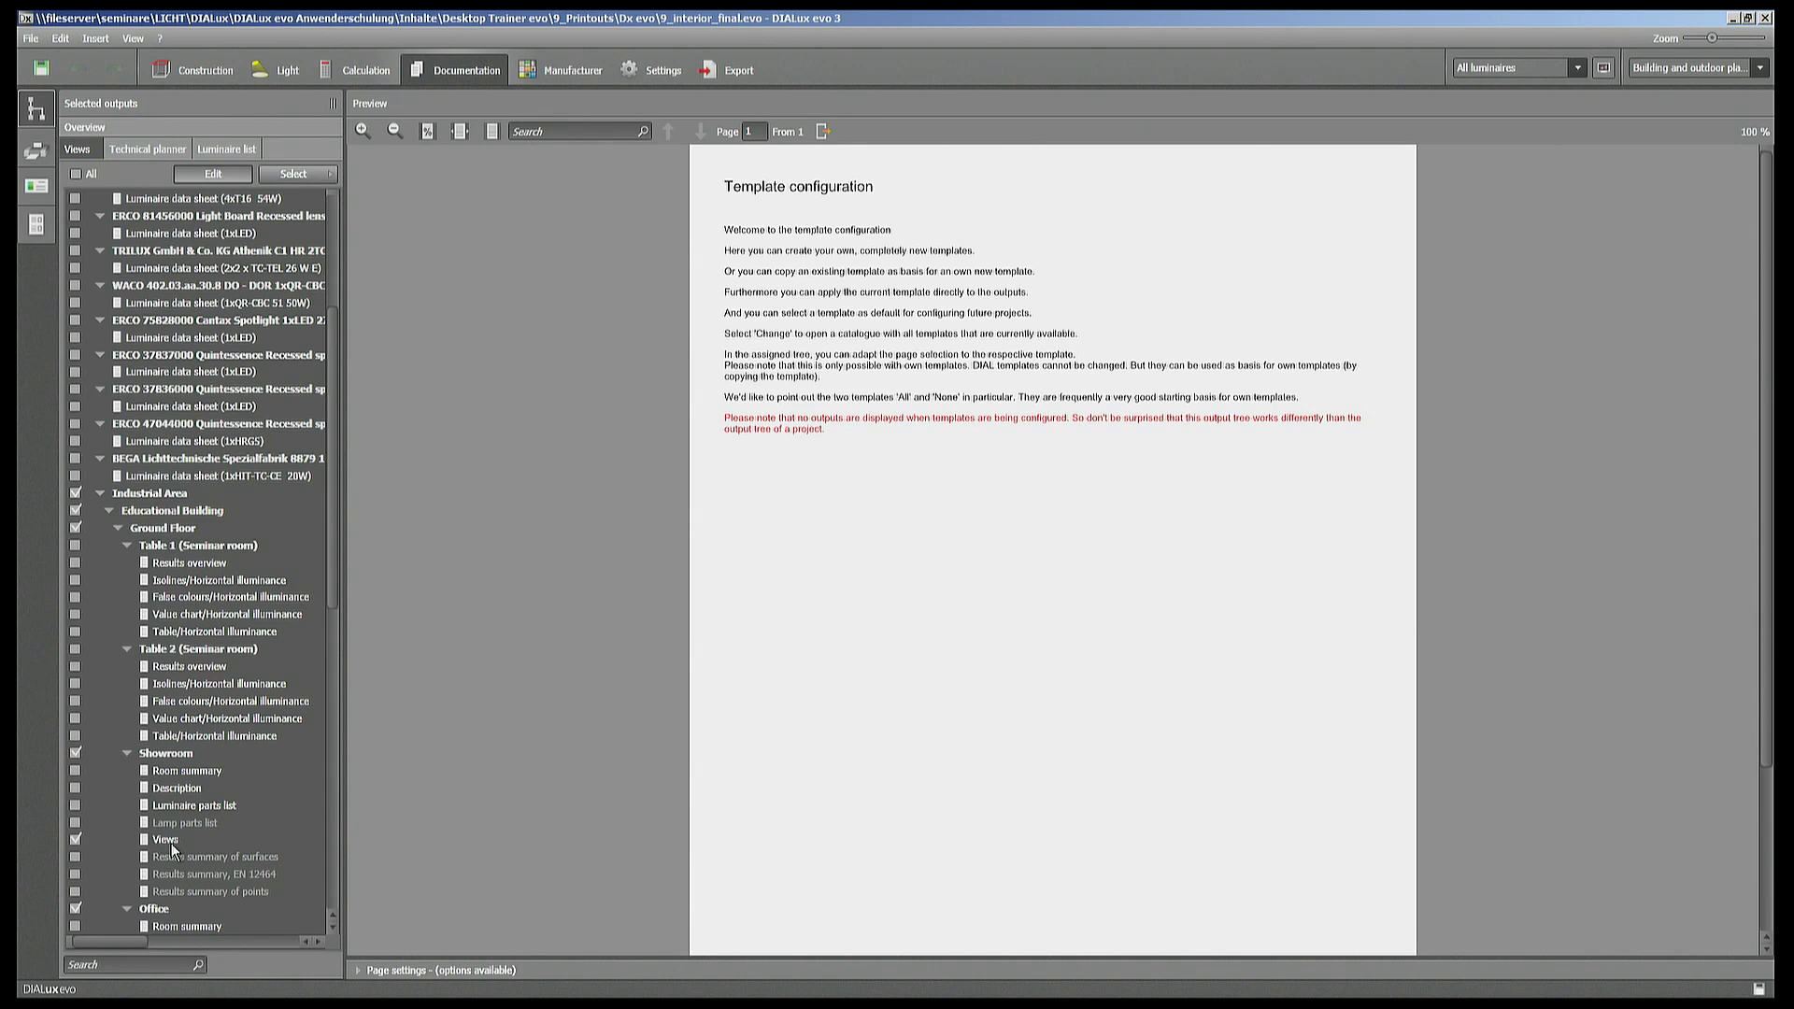
scroll(down, 3)
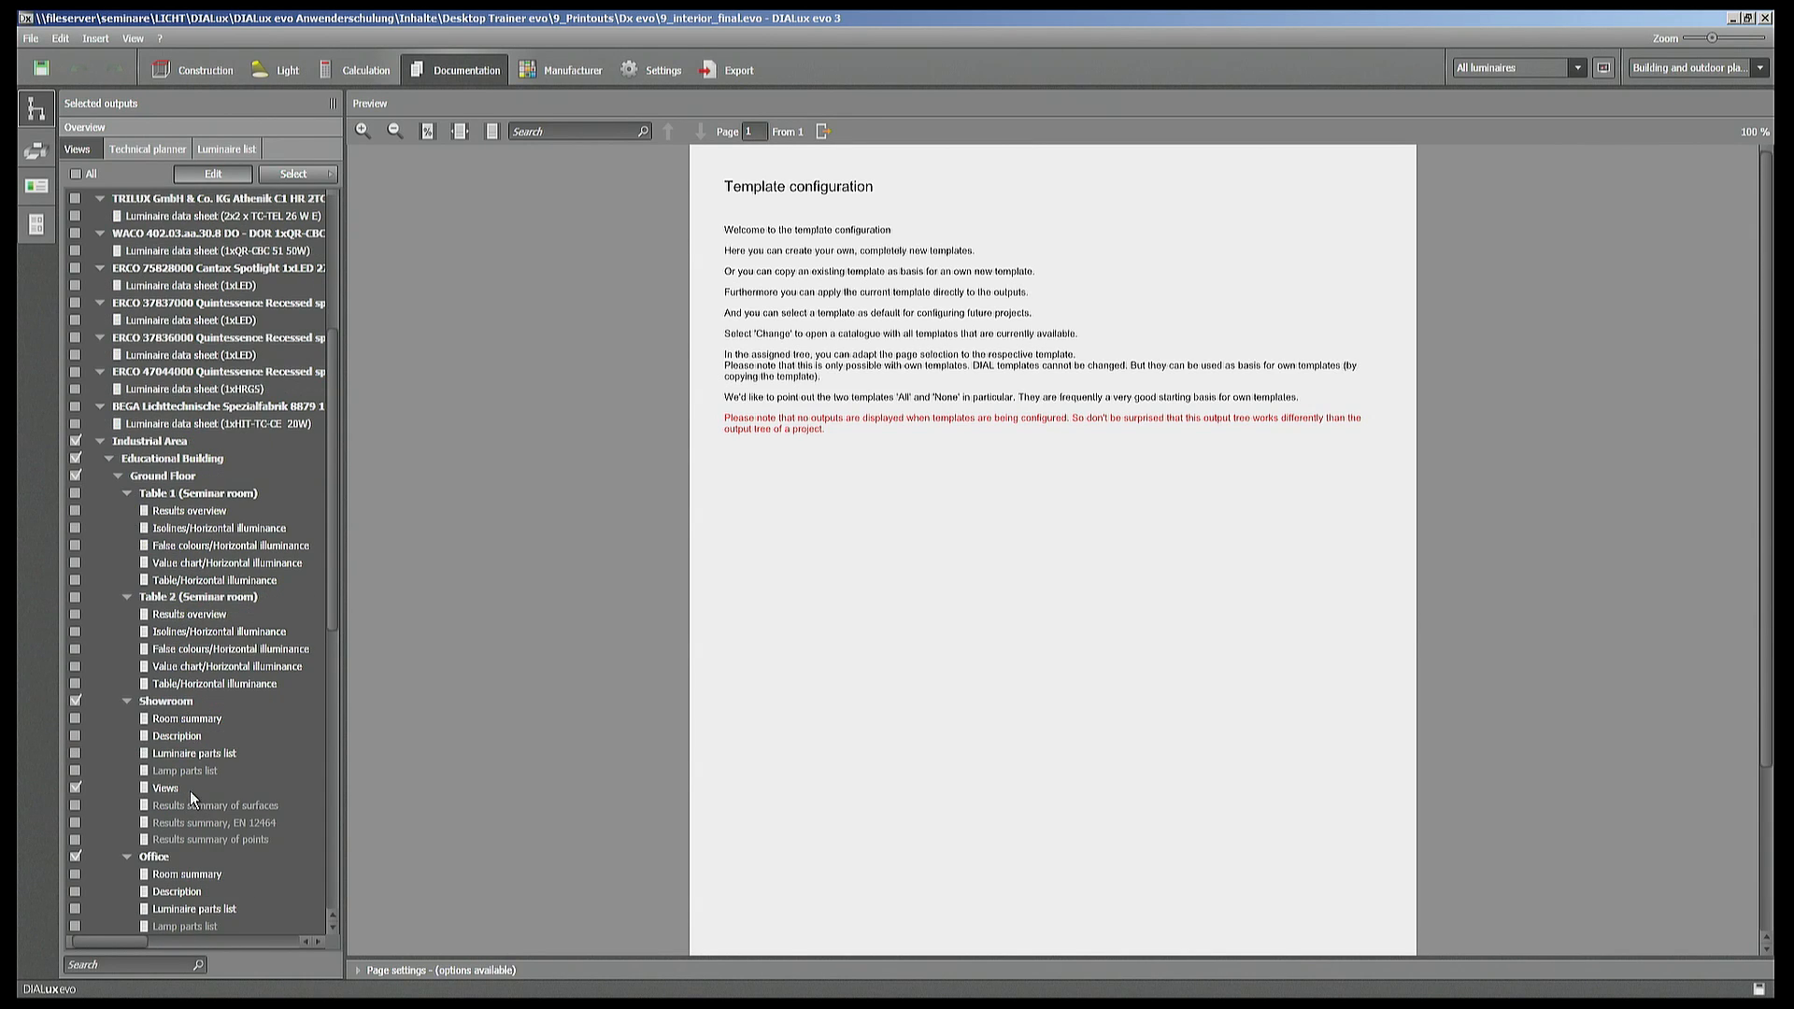
scroll(down, 3)
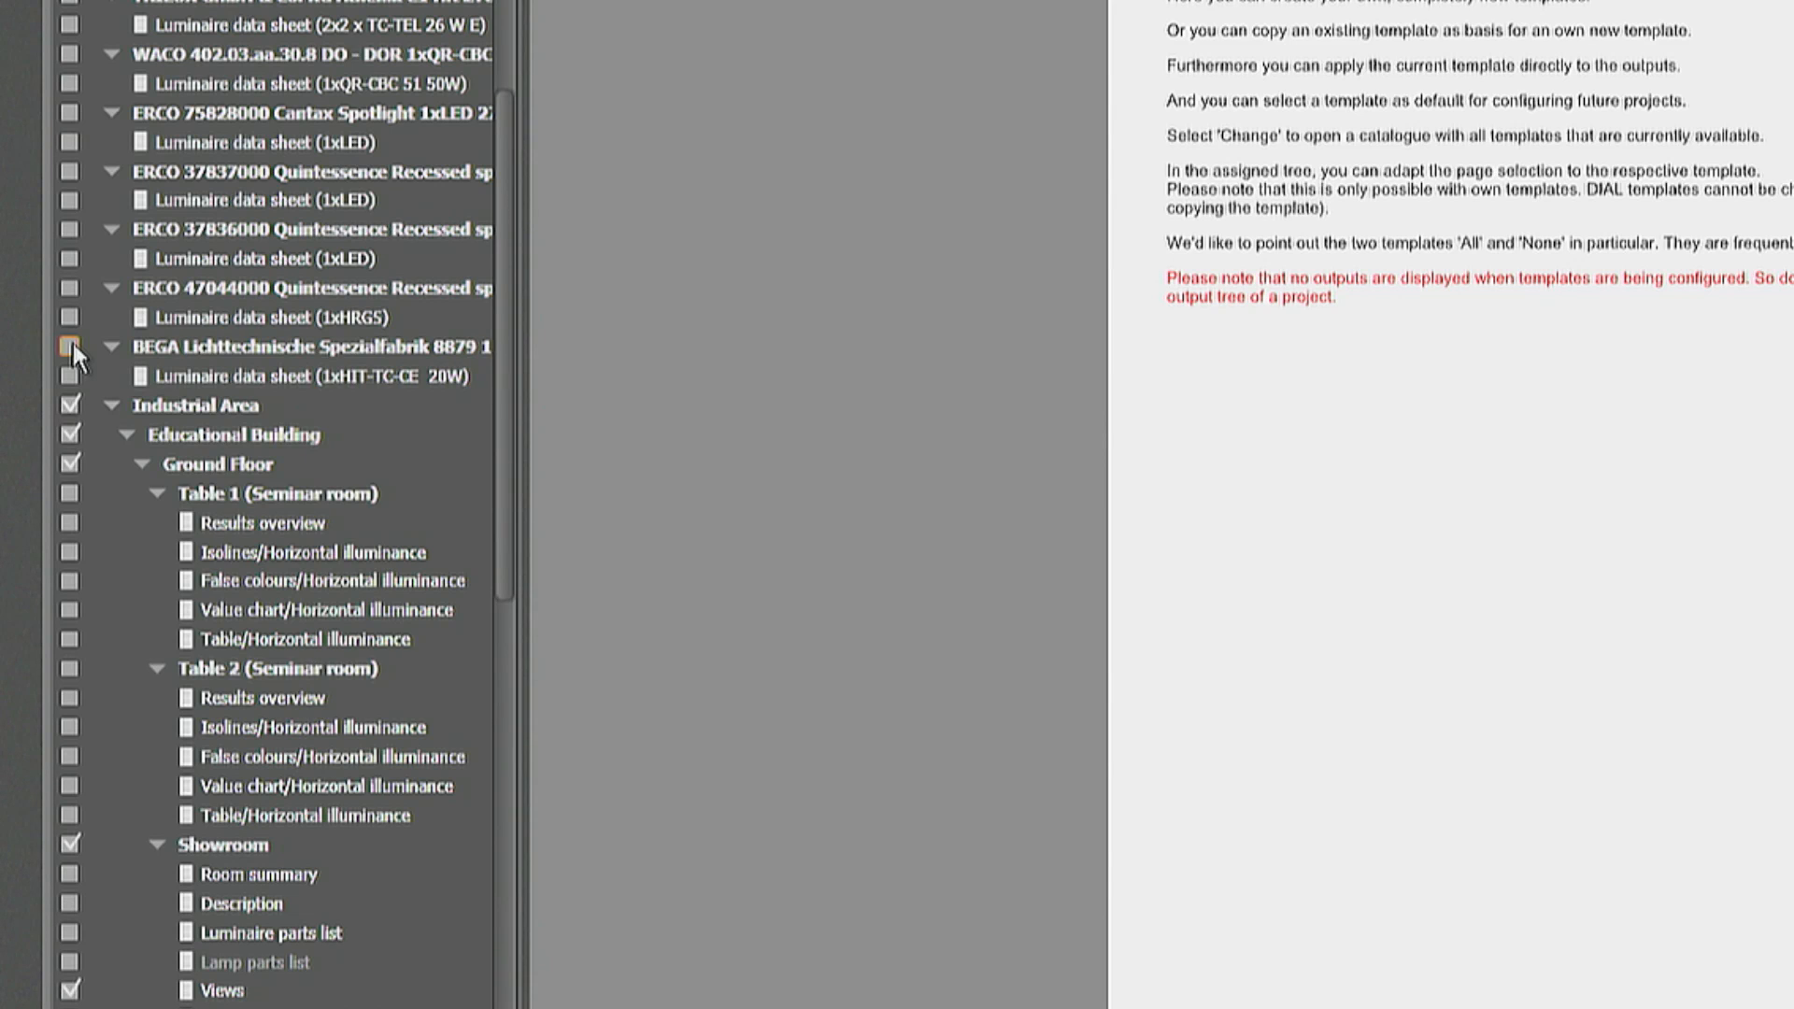
click(69, 349)
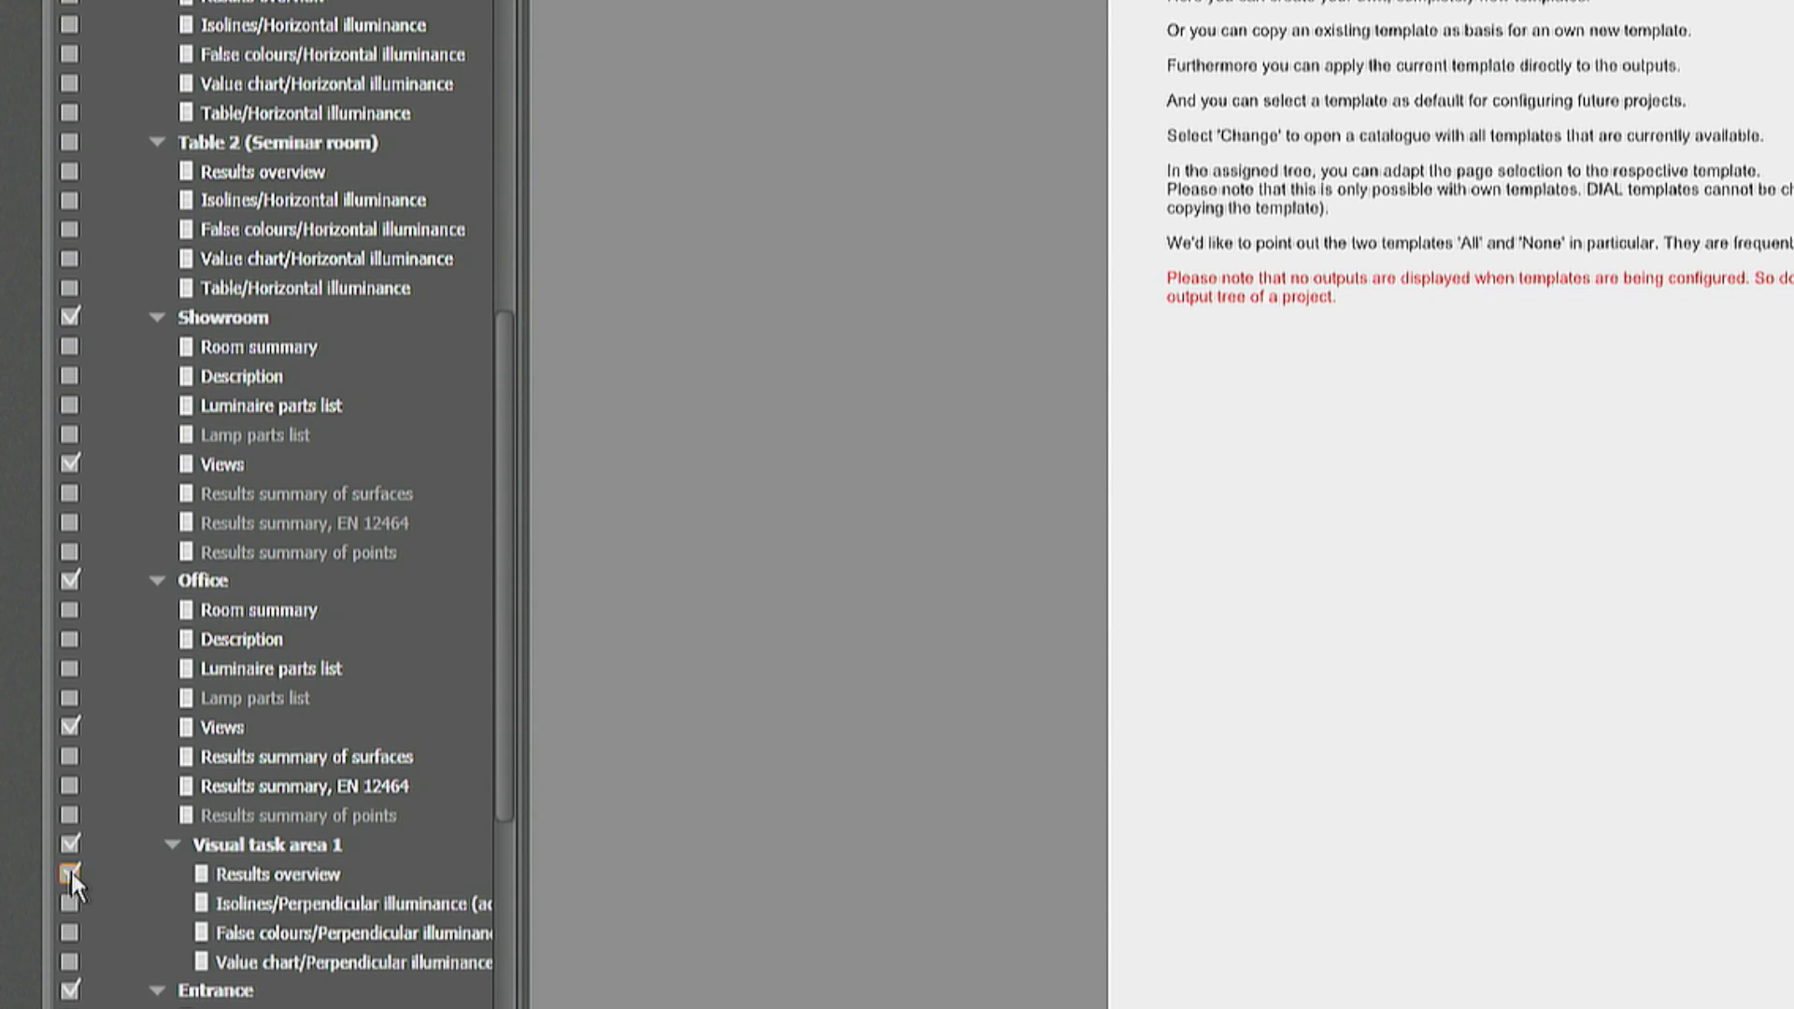
click(69, 874)
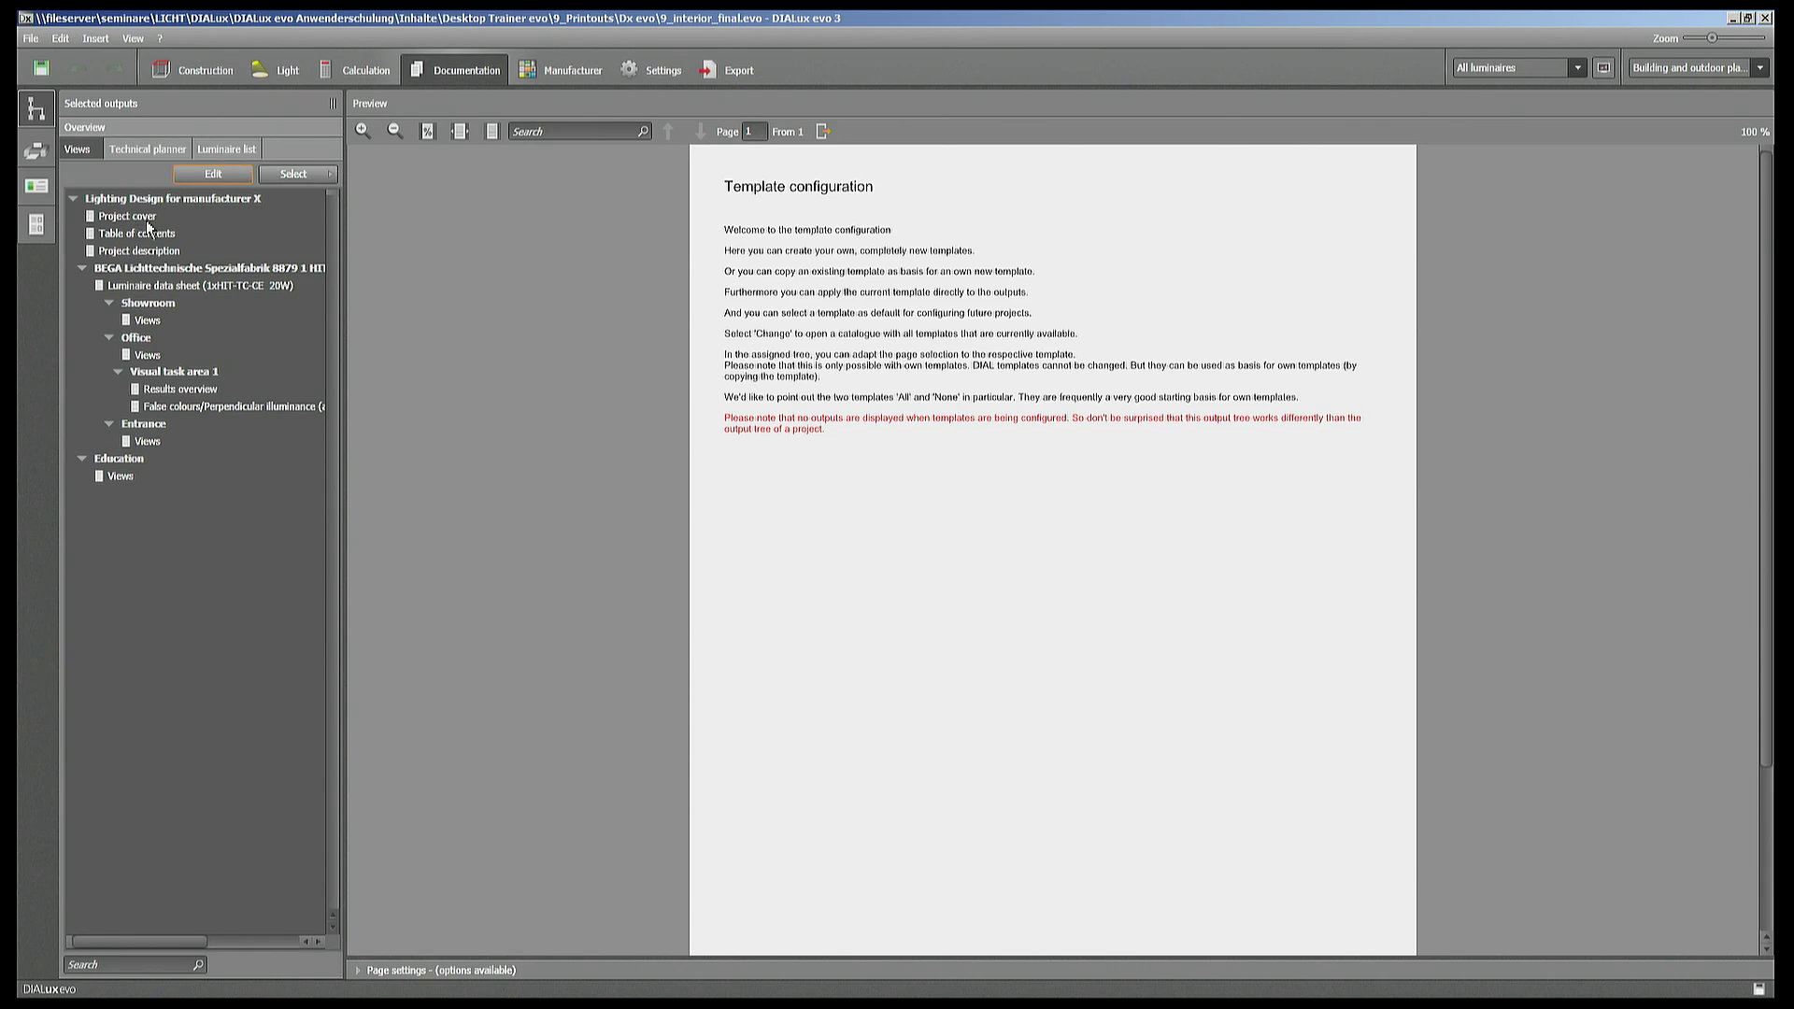
mouse_move(150, 367)
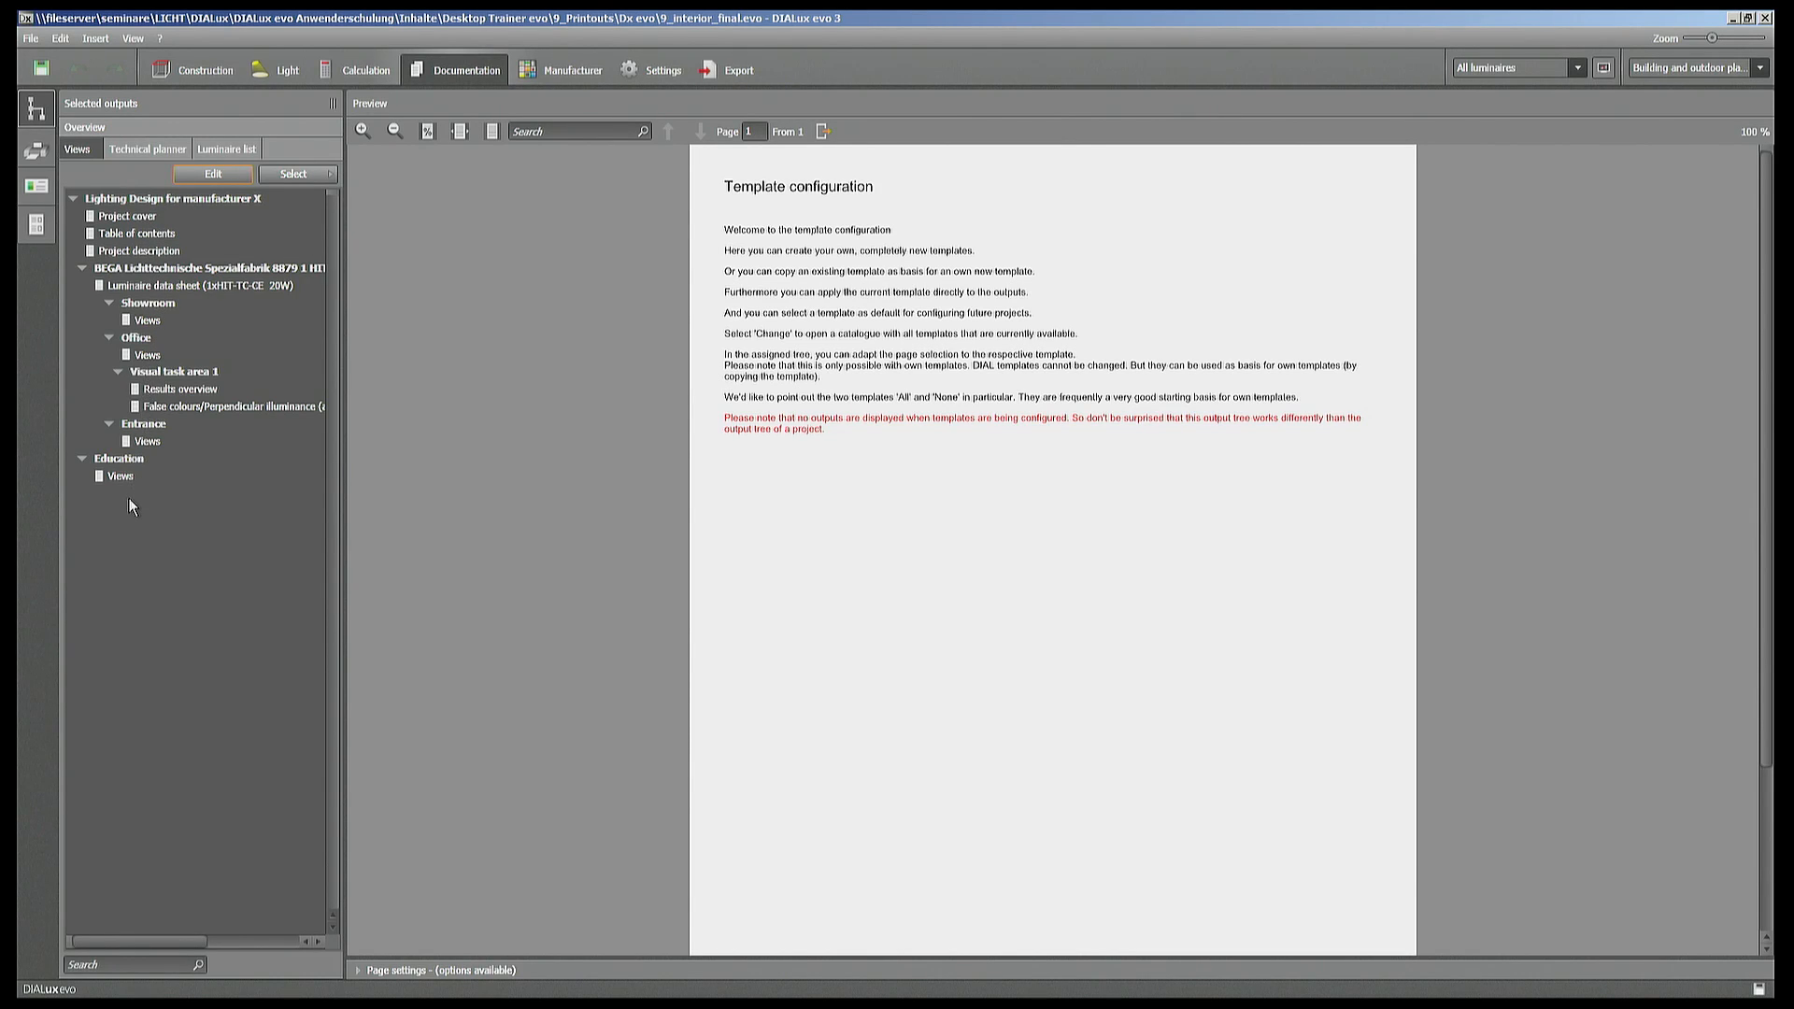
mouse_move(147, 501)
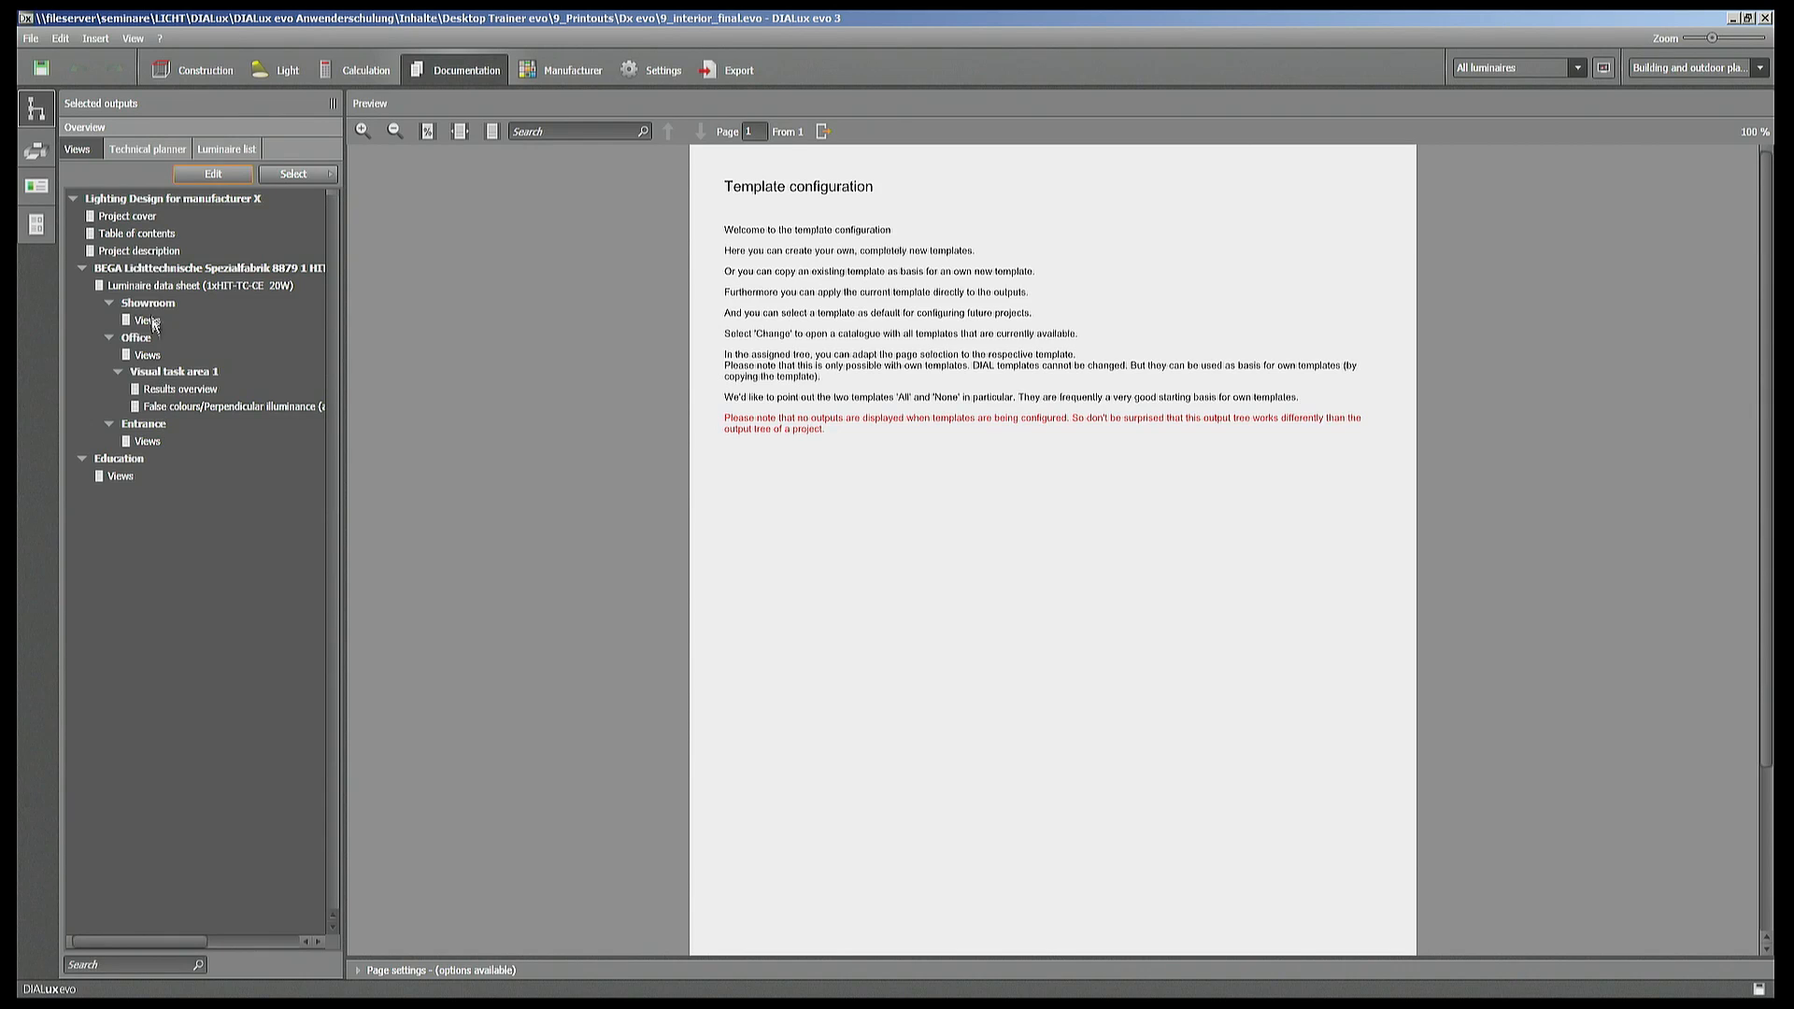
mouse_move(136, 217)
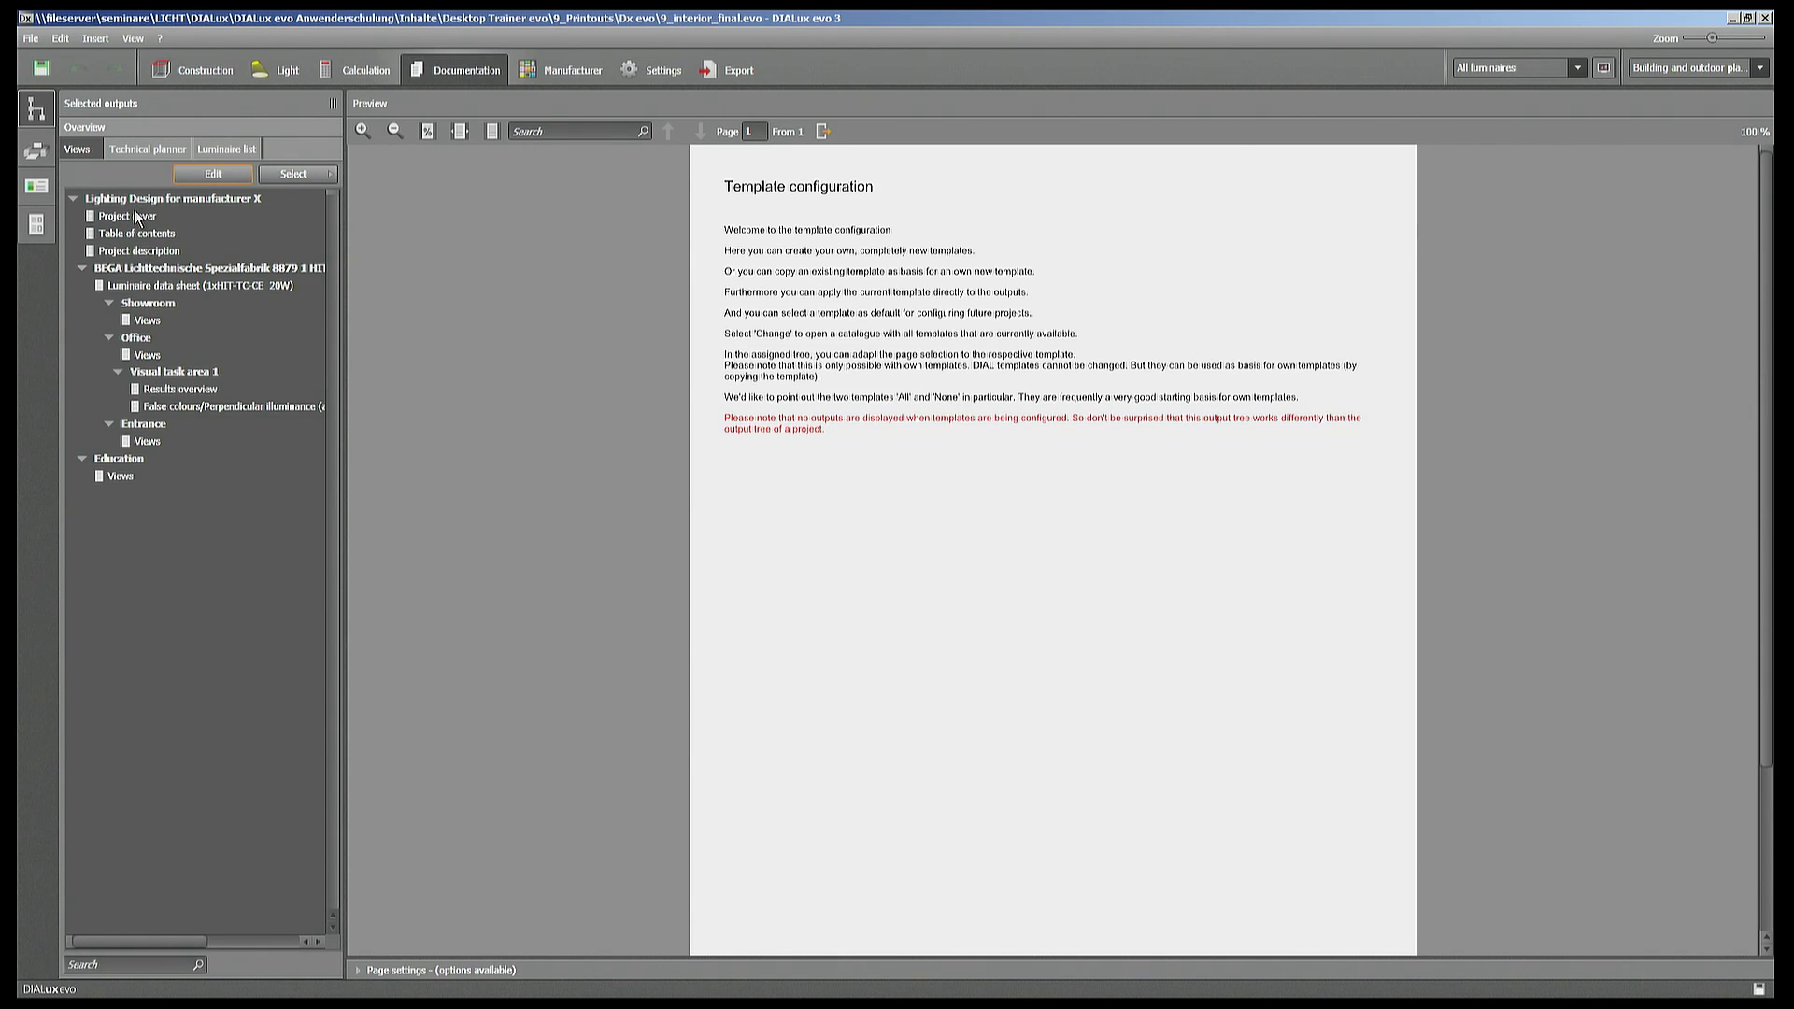
- Preview the Project cover and set the Showroom rendering as its picture in Page settings
click(125, 217)
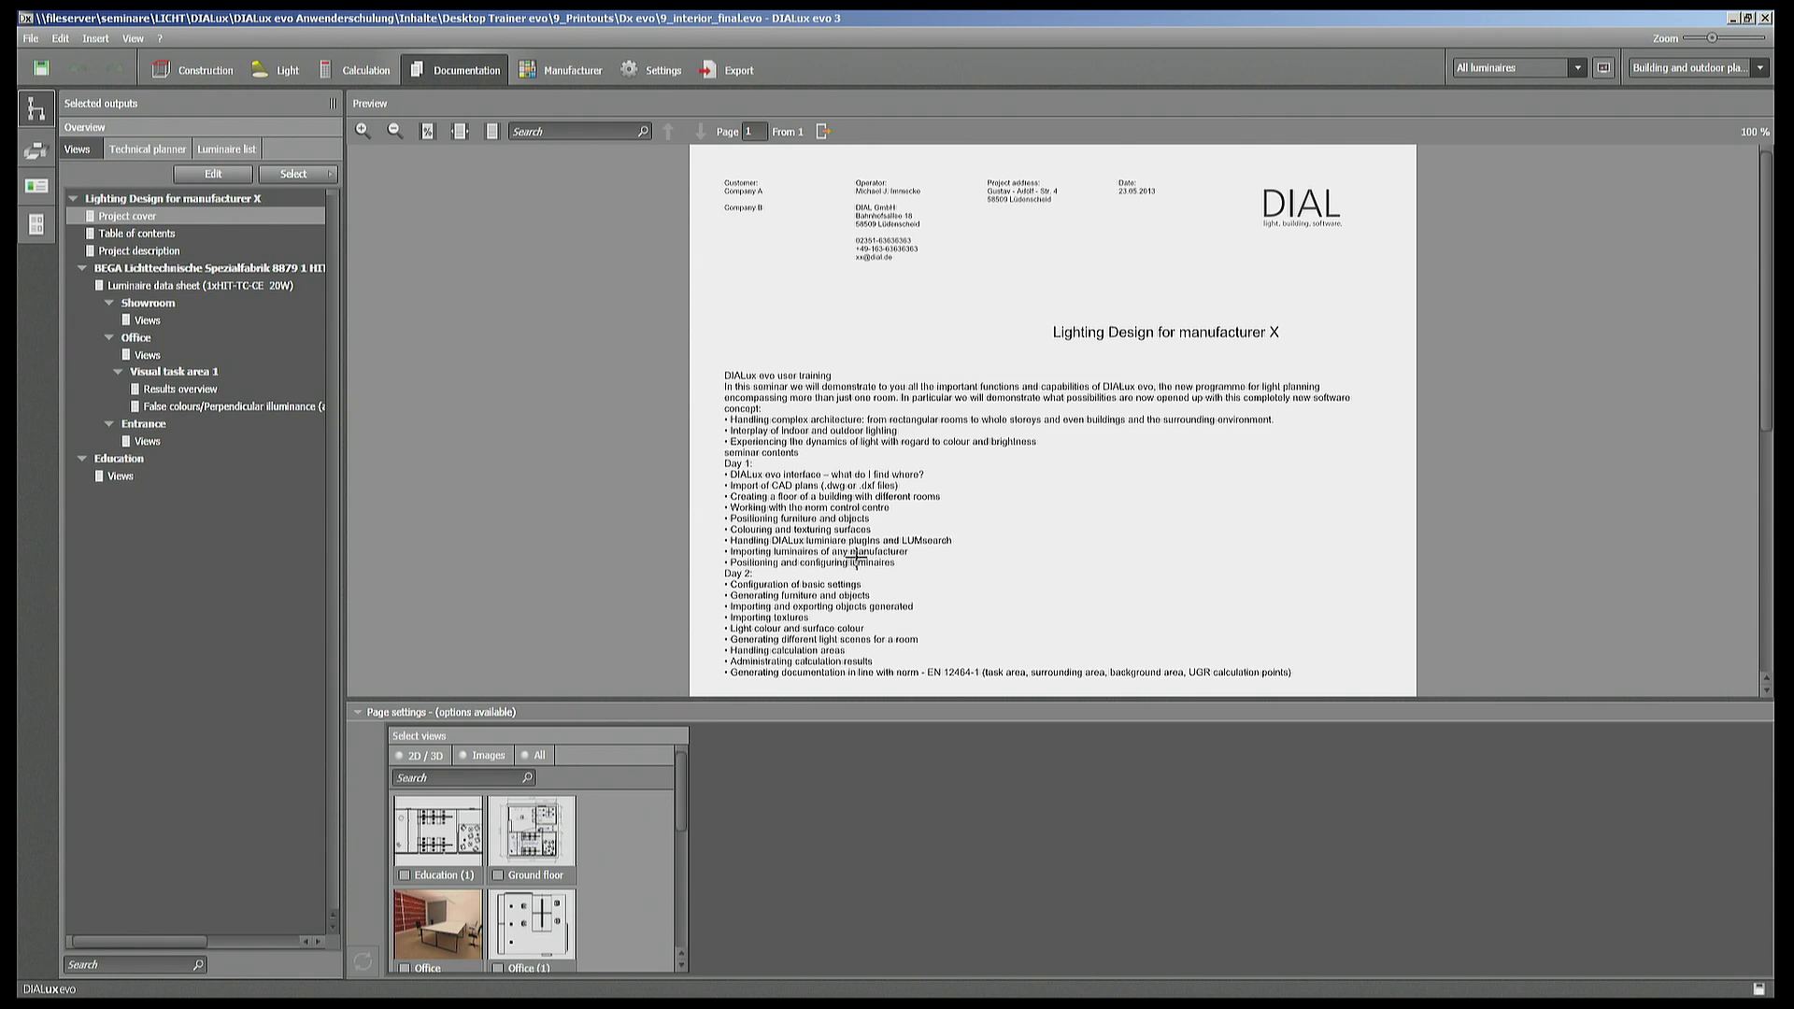
mouse_move(884, 592)
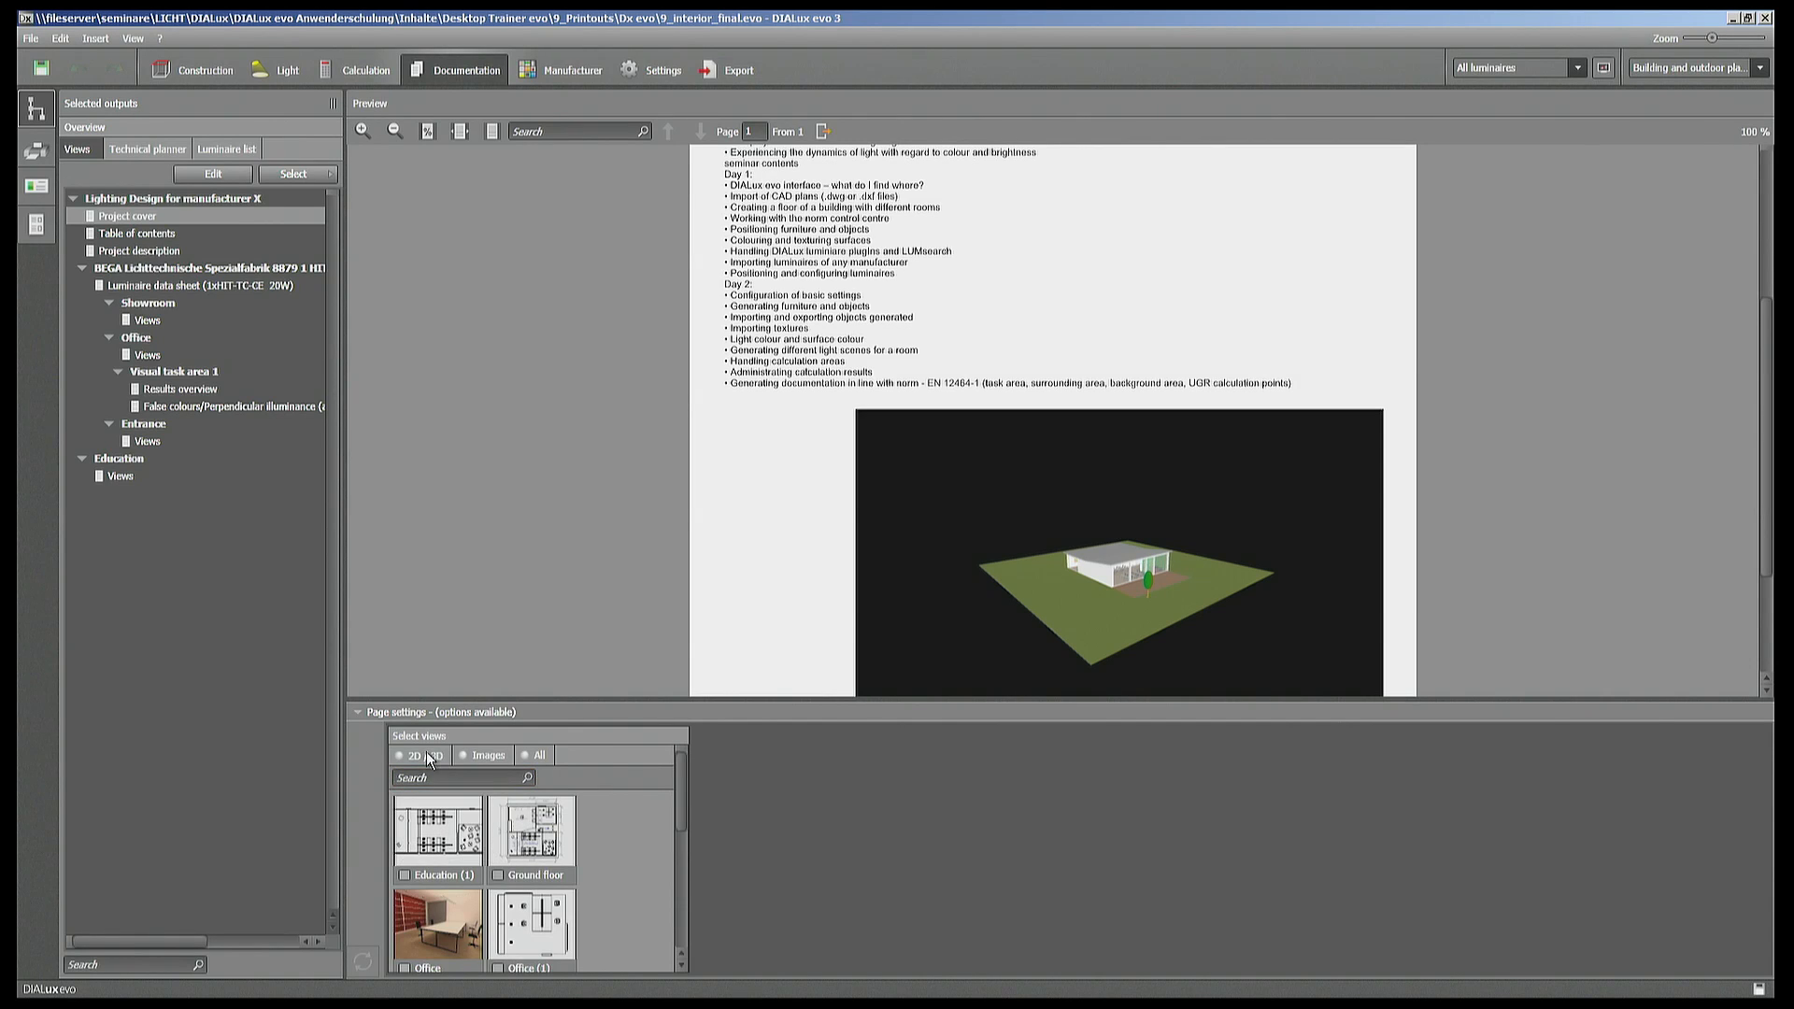
click(525, 753)
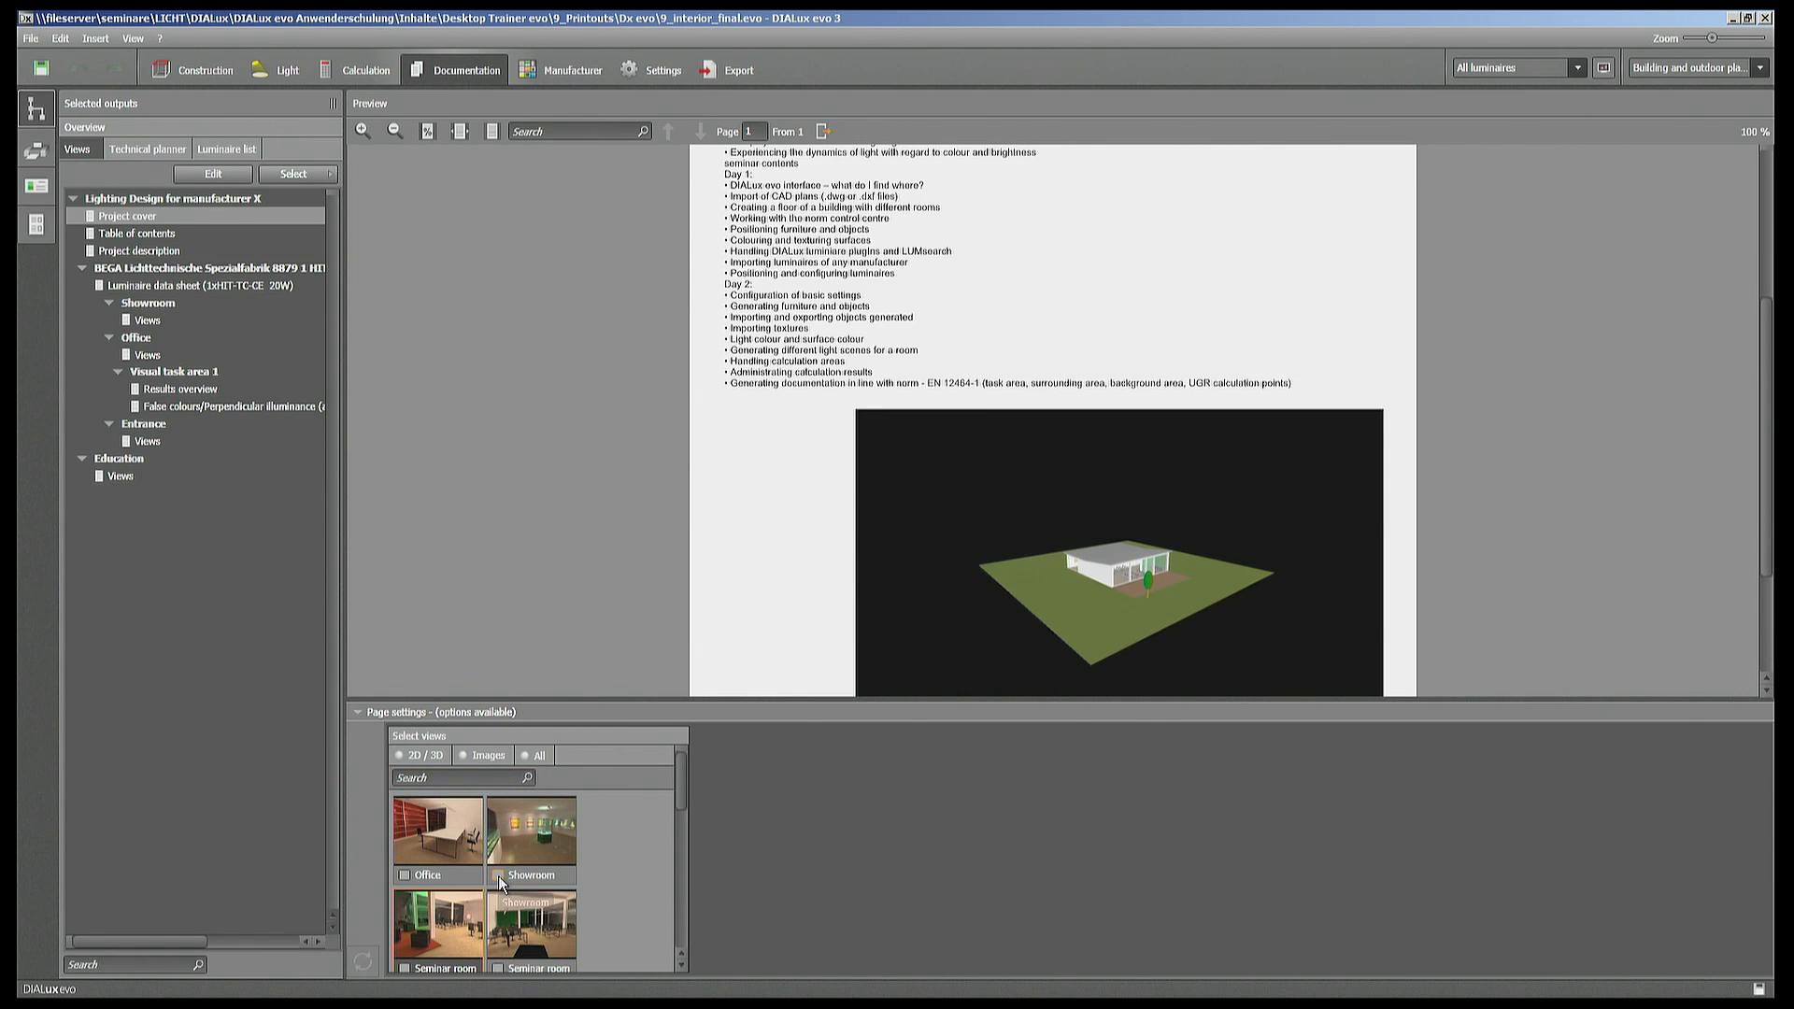
click(497, 875)
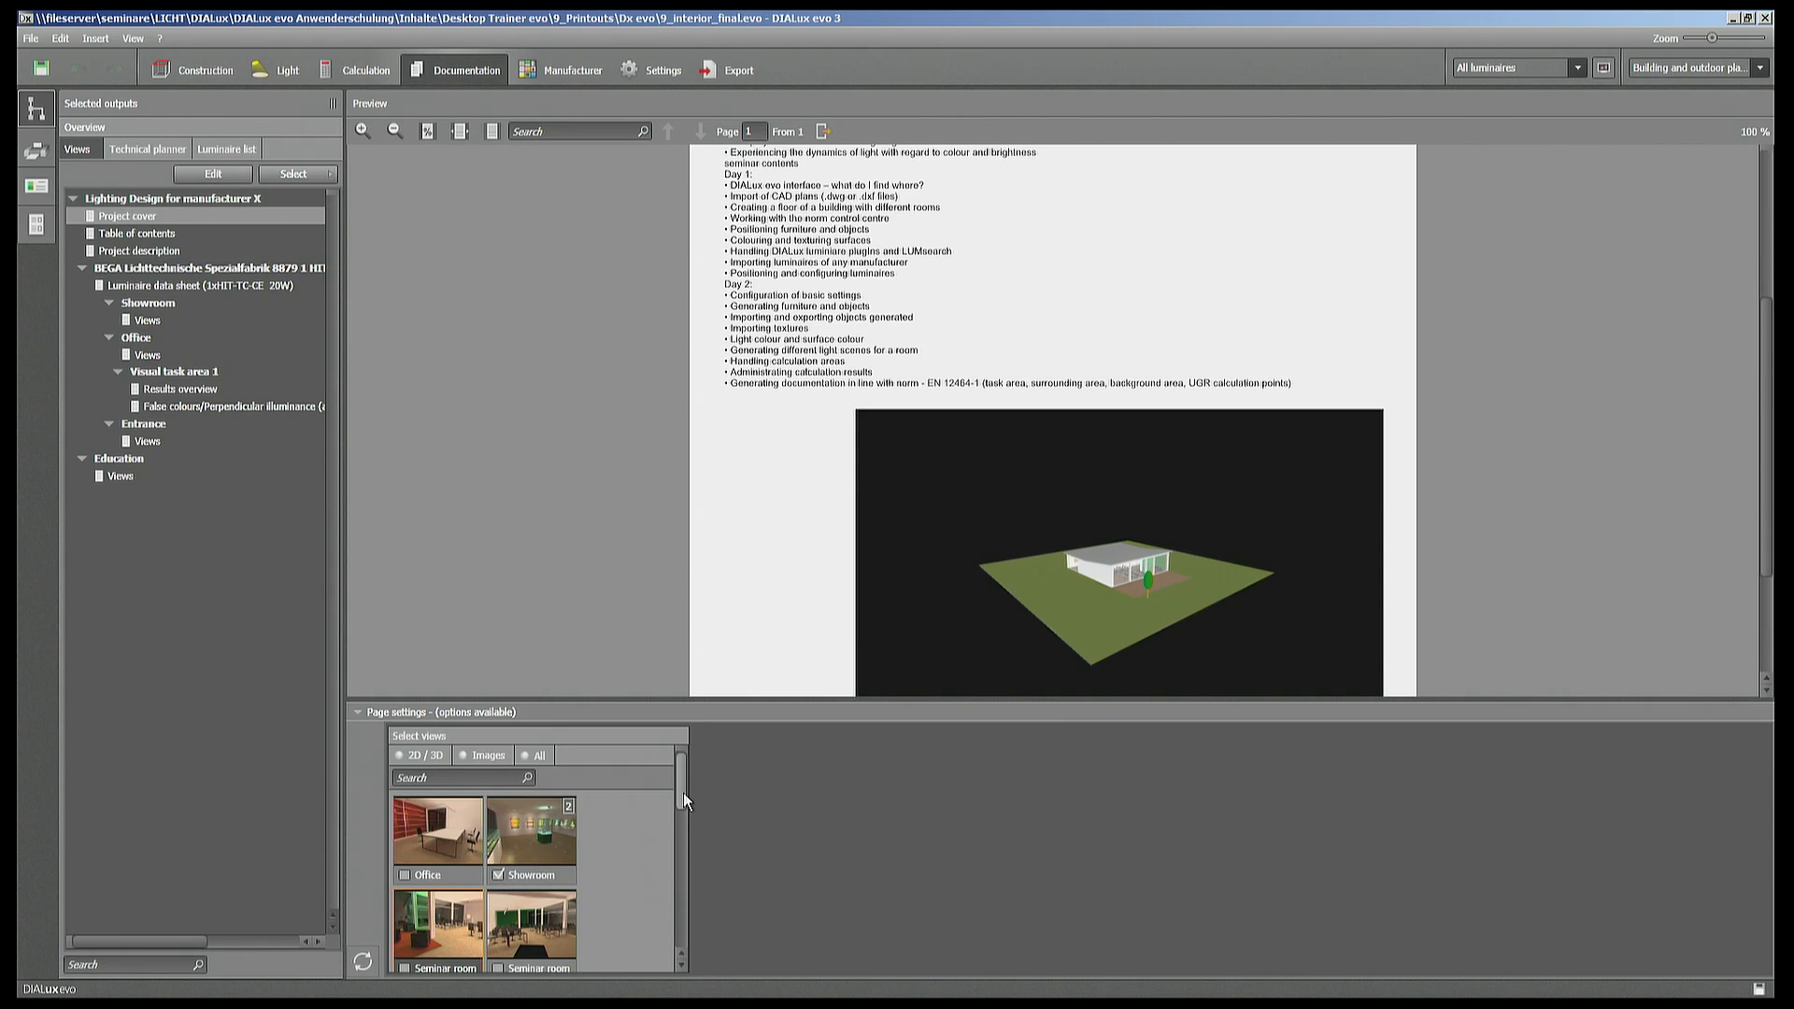
scroll(down, 3)
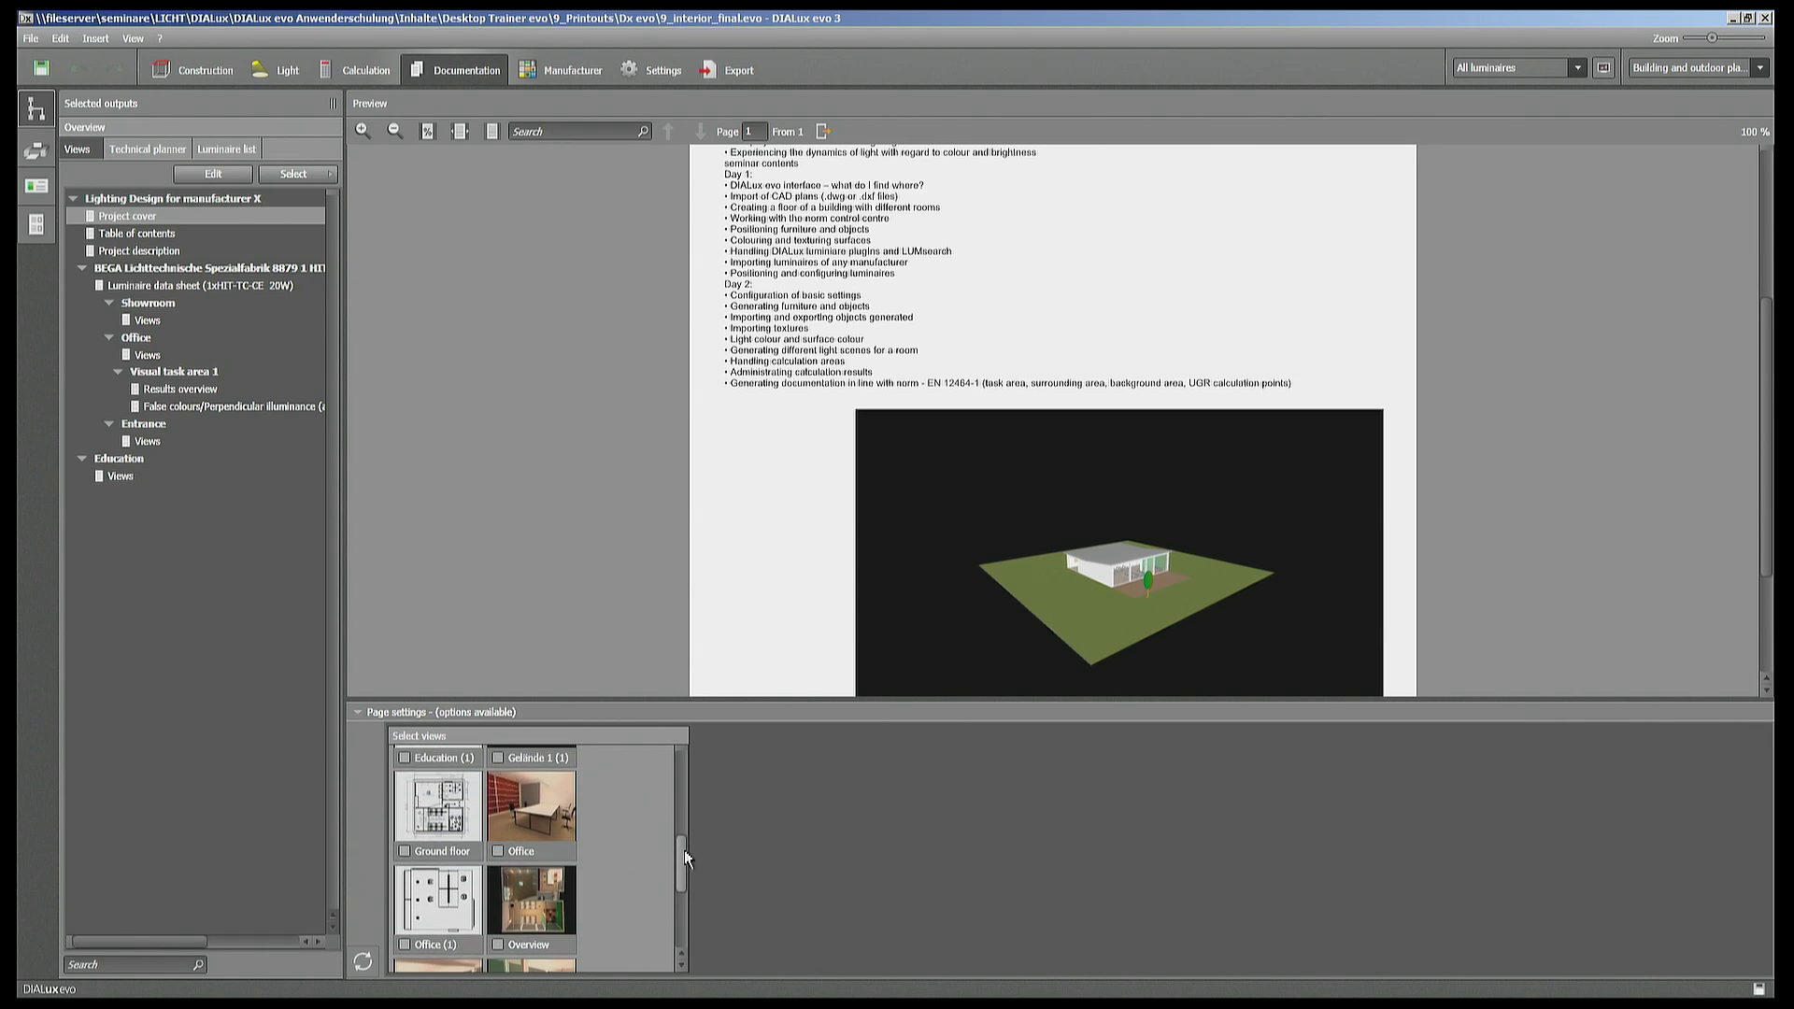
scroll(down, 3)
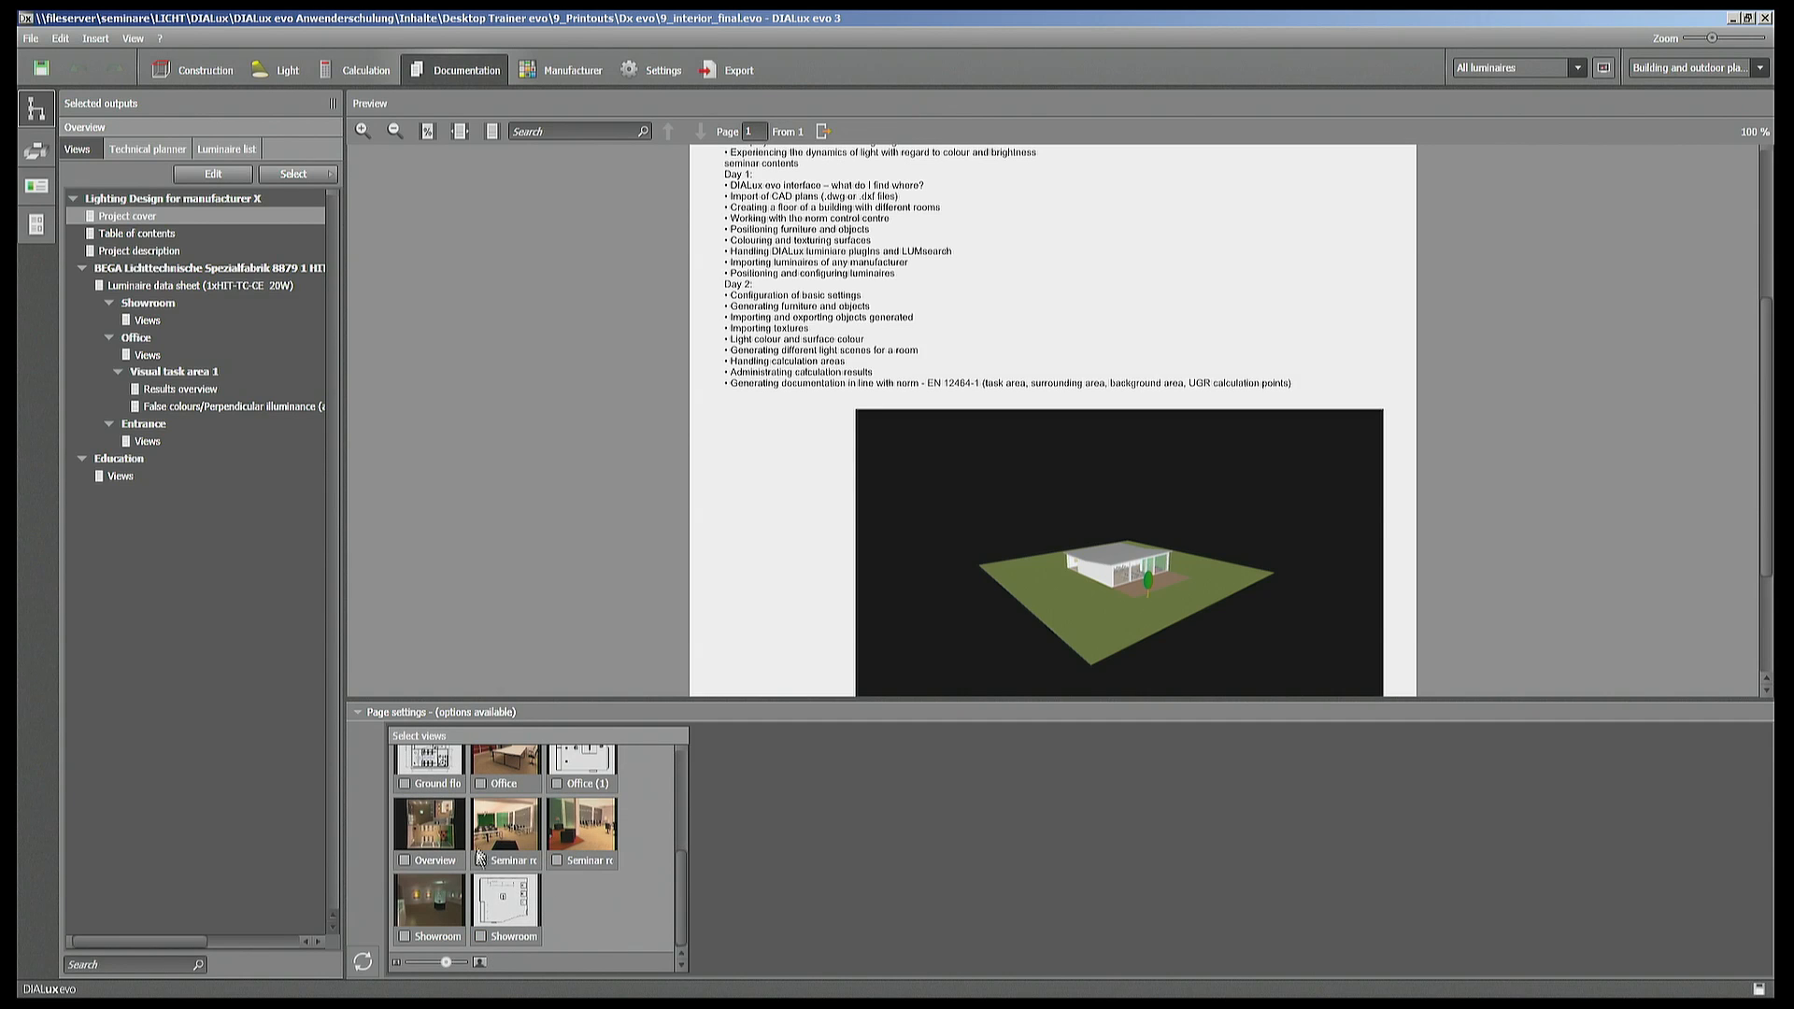
mouse_move(505, 899)
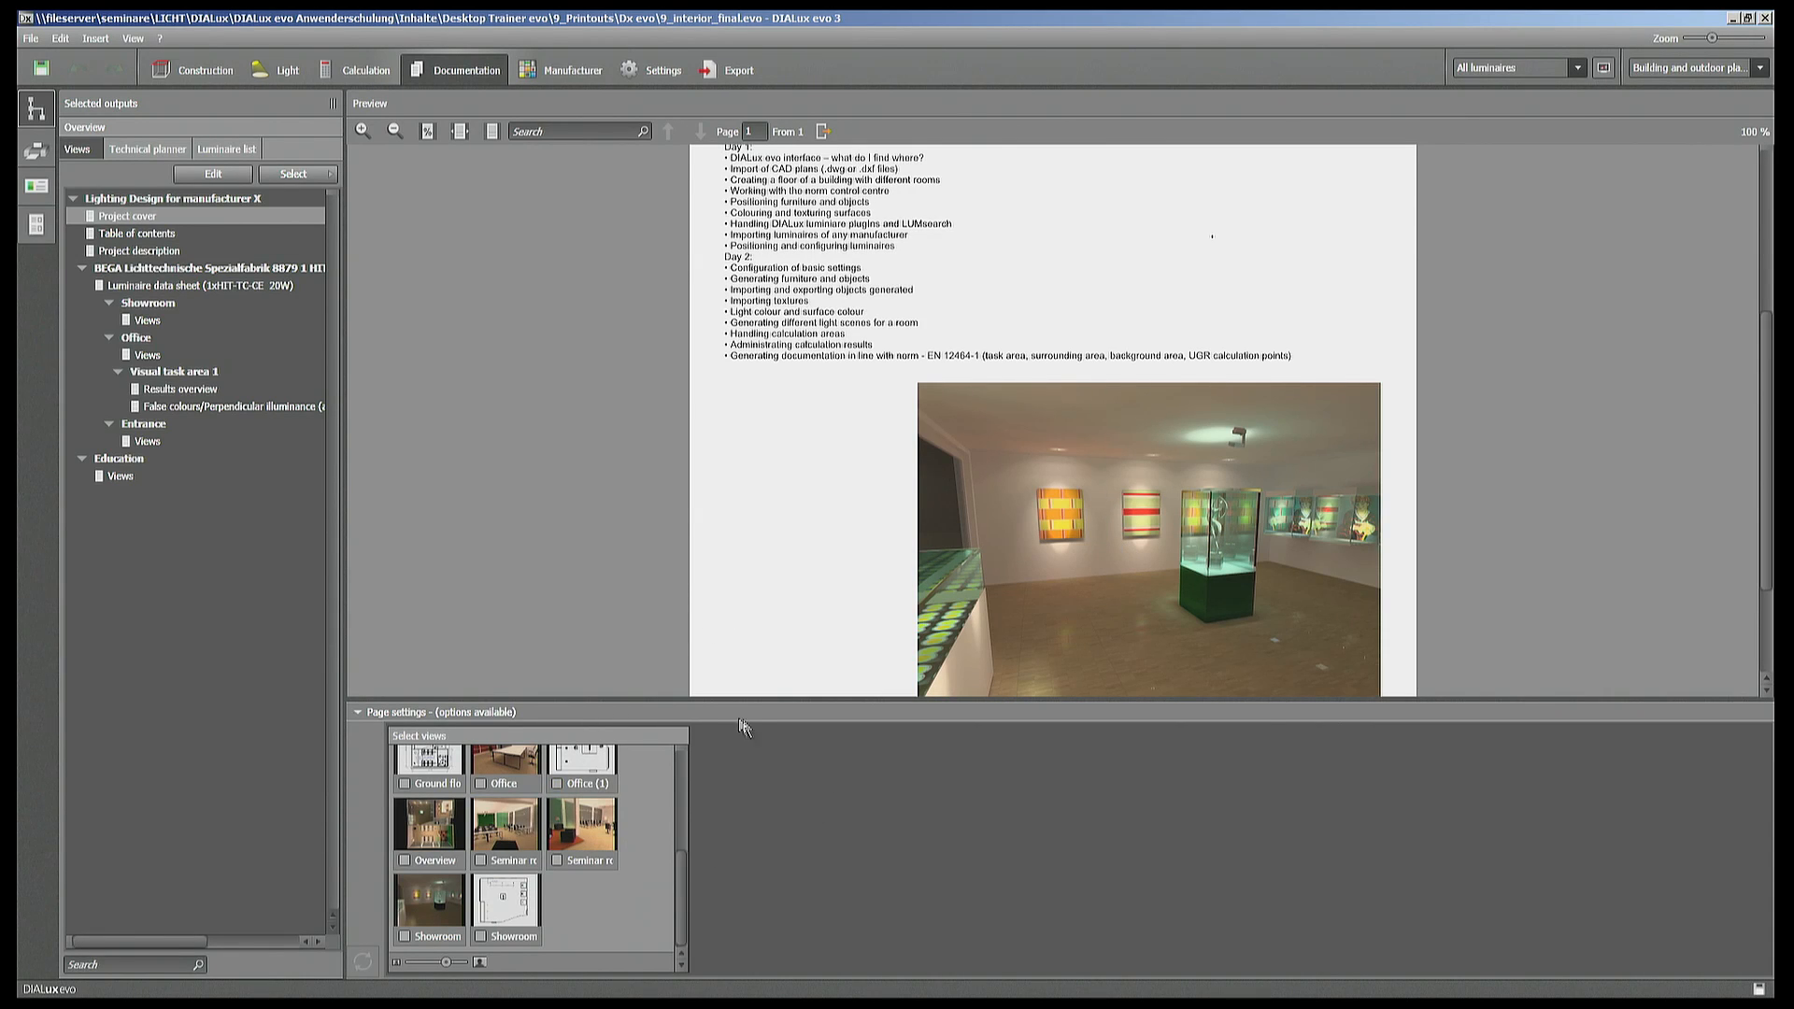
mouse_move(544, 783)
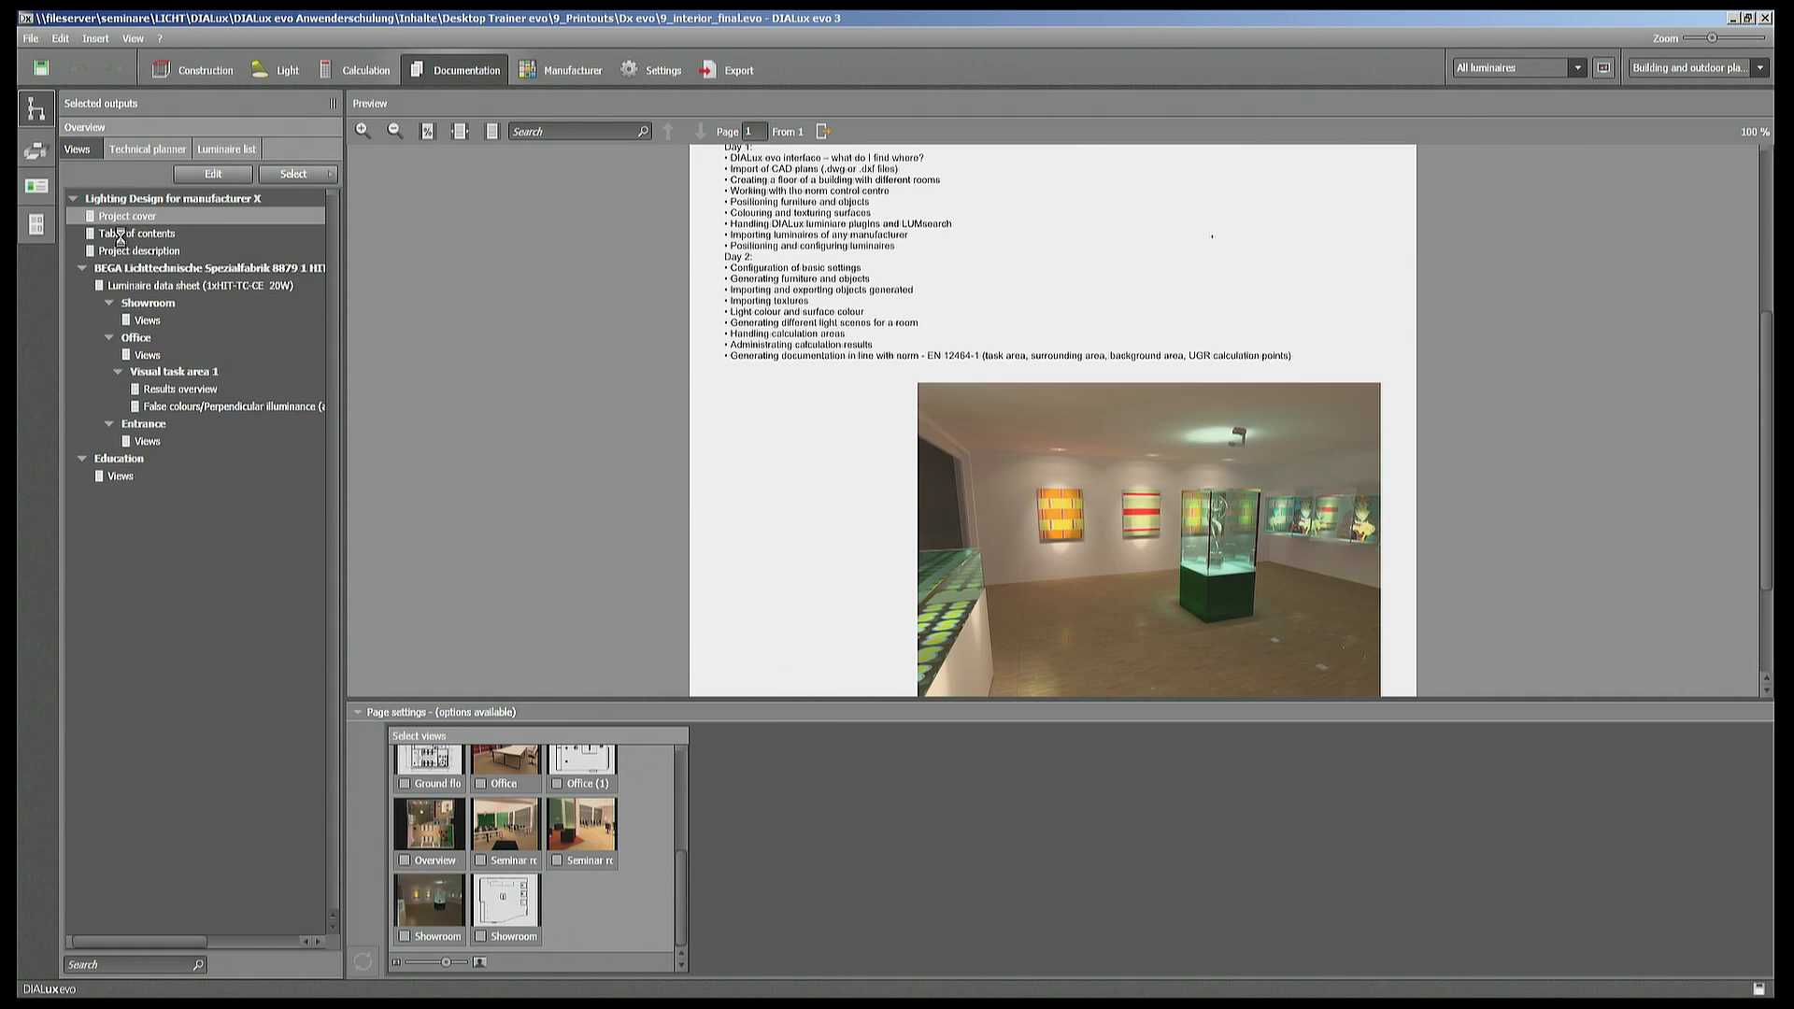
- Preview the Table of contents and then the Project description page
click(136, 231)
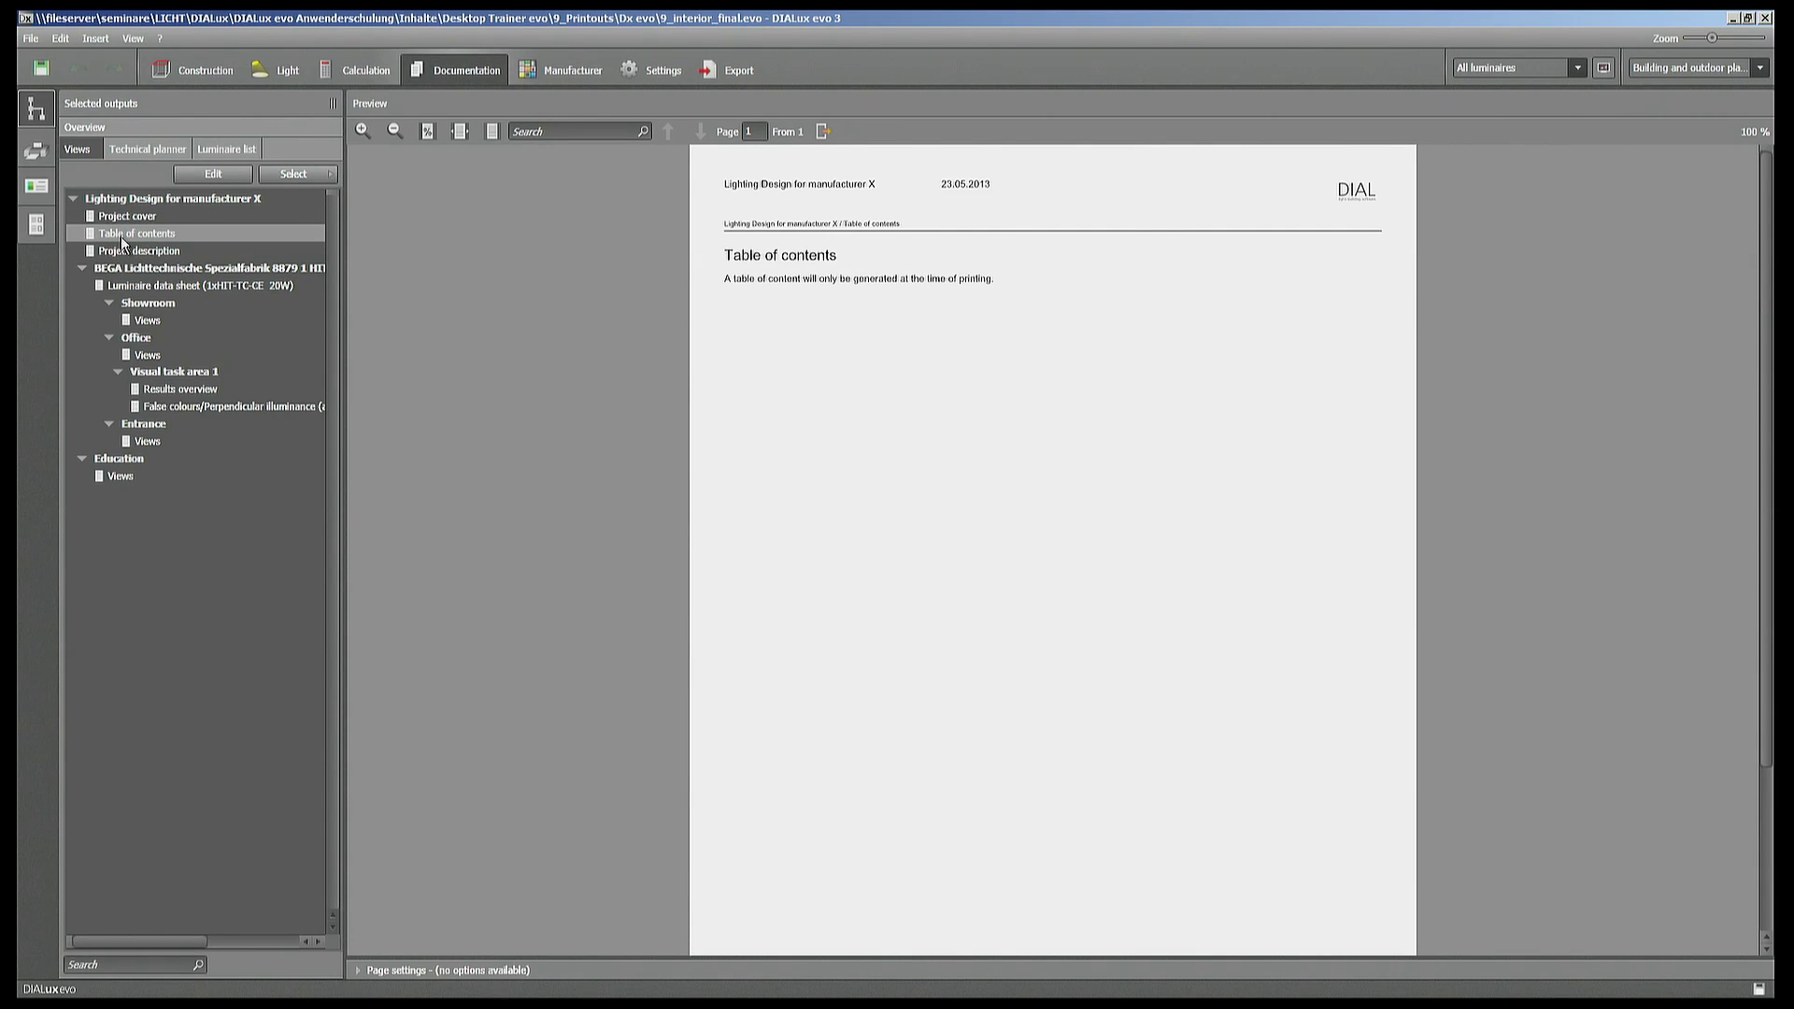
mouse_move(129, 252)
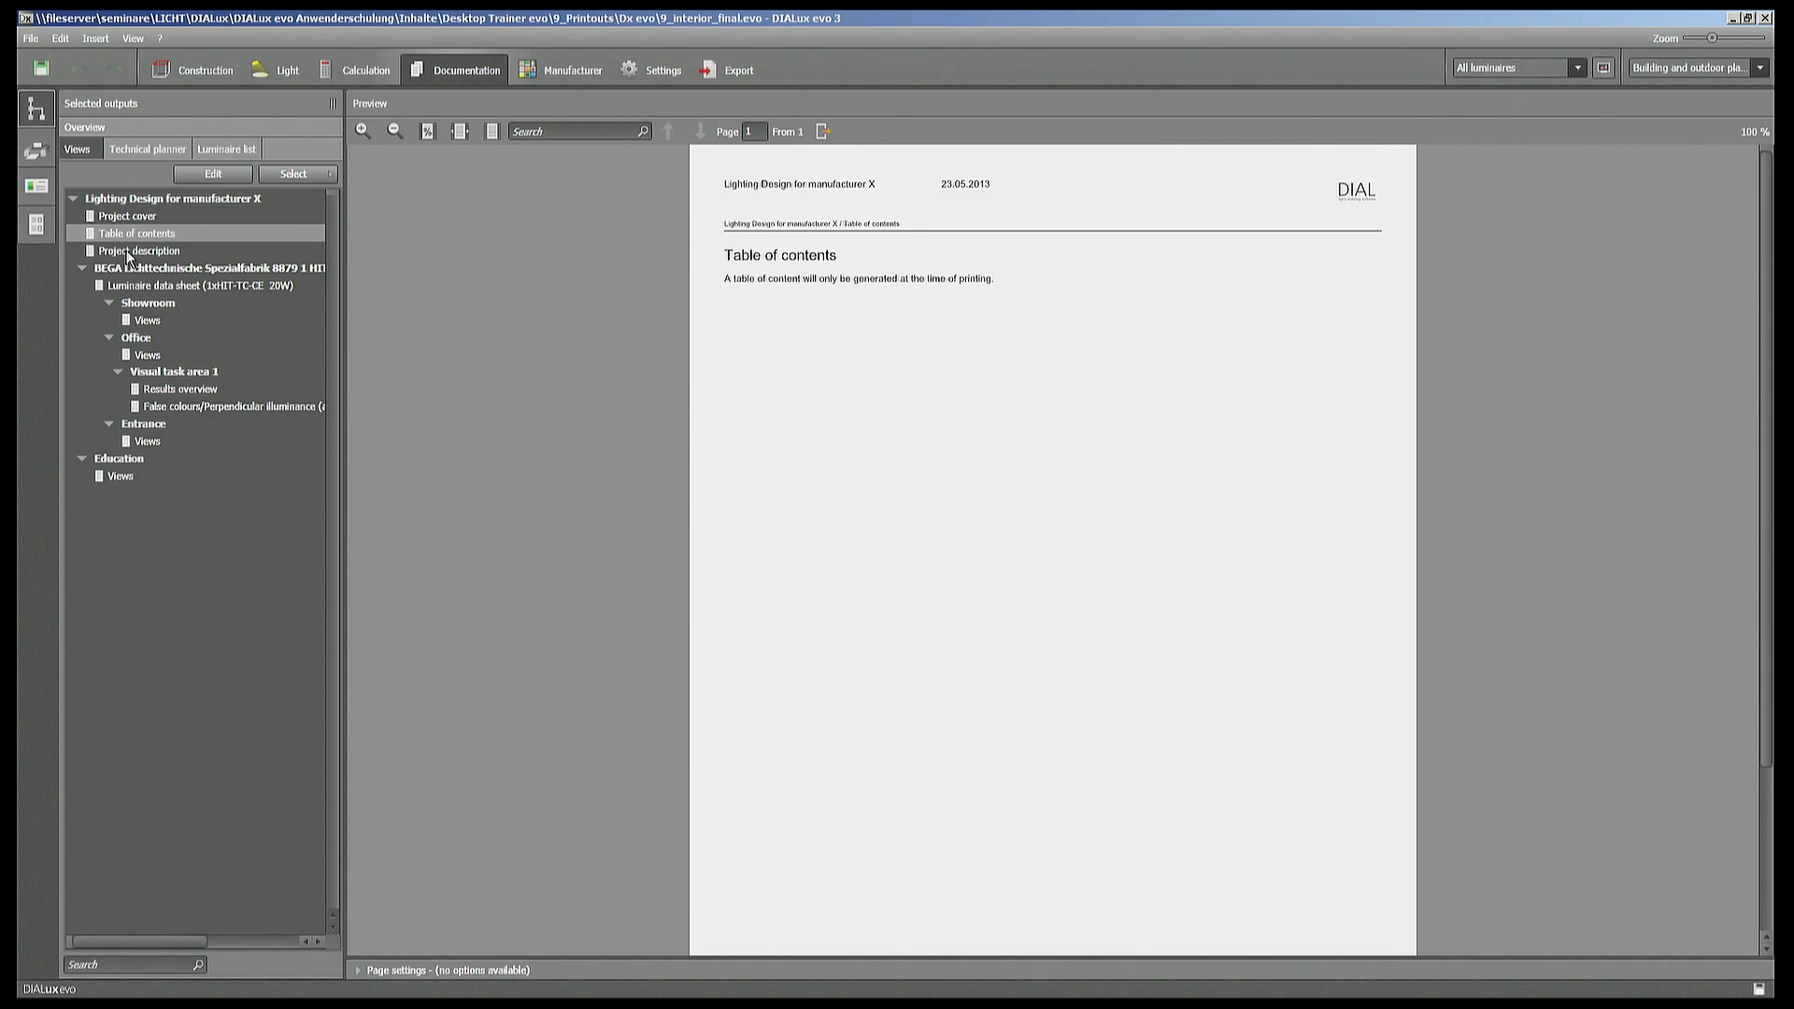
click(140, 251)
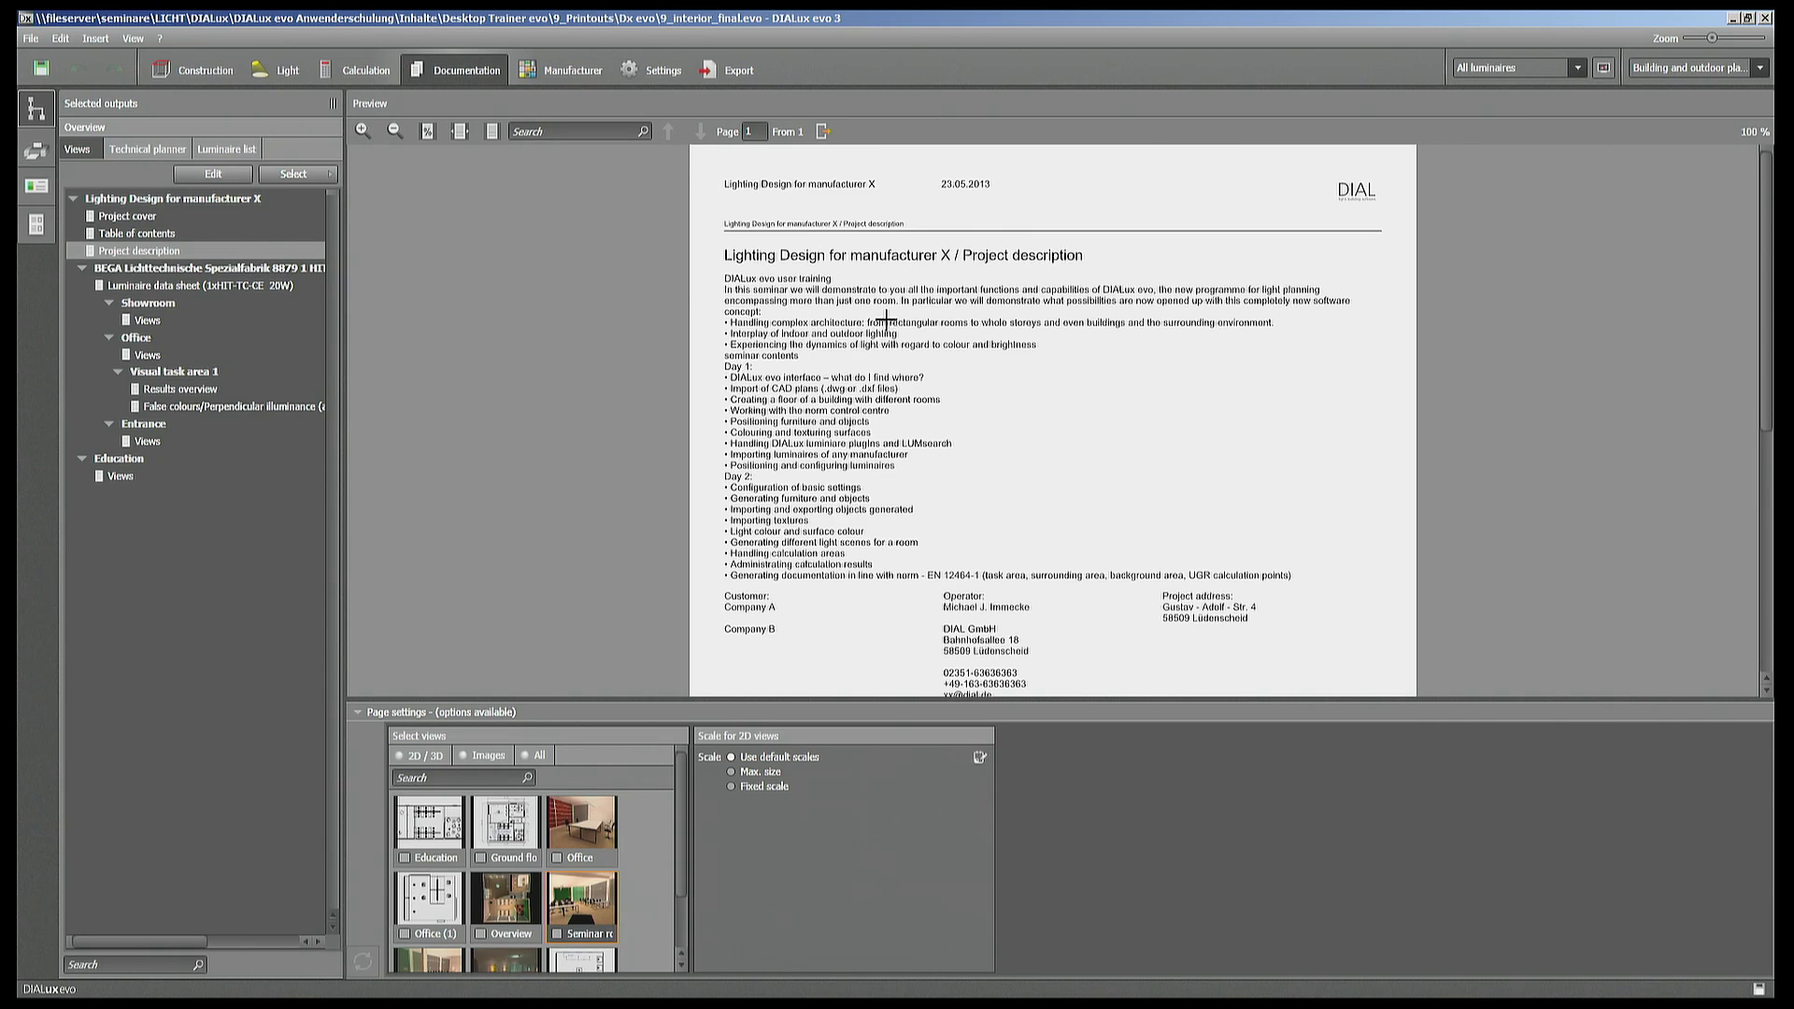
mouse_move(923, 486)
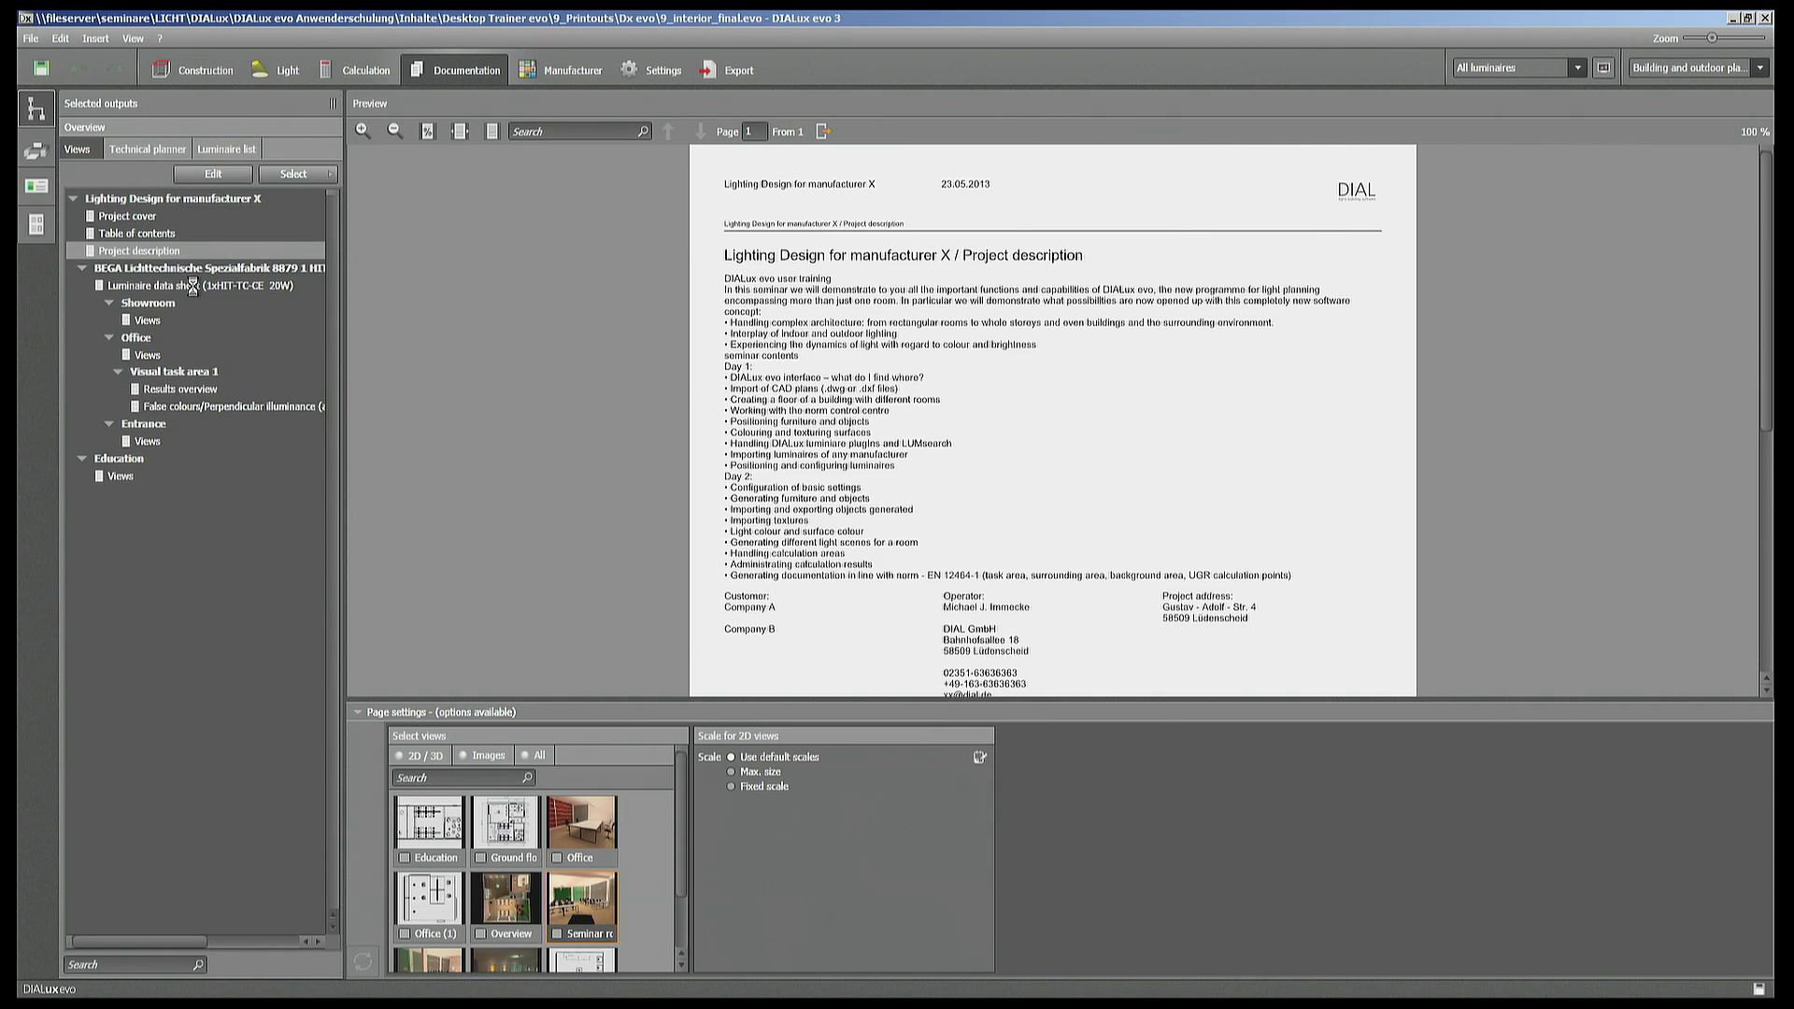
- Preview the BEGA luminaire data sheet, keeping the Cone diagram enabled in its luminous emittance options
click(172, 284)
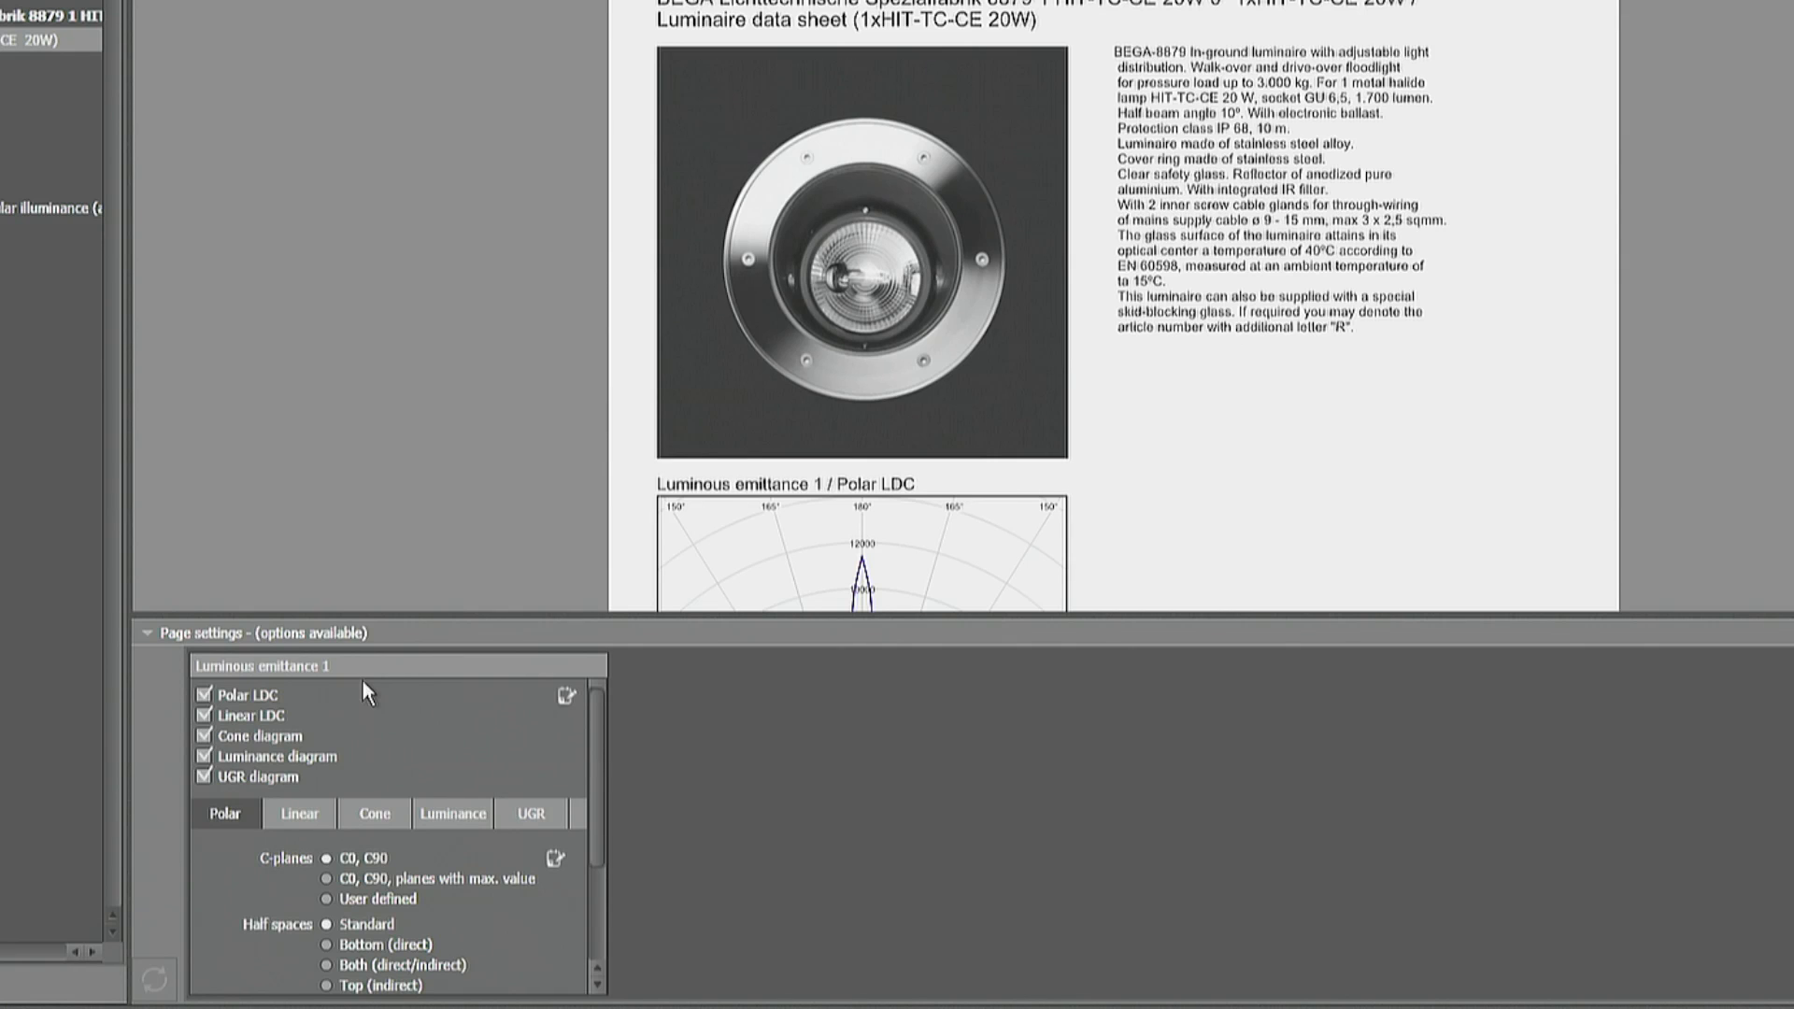
click(206, 736)
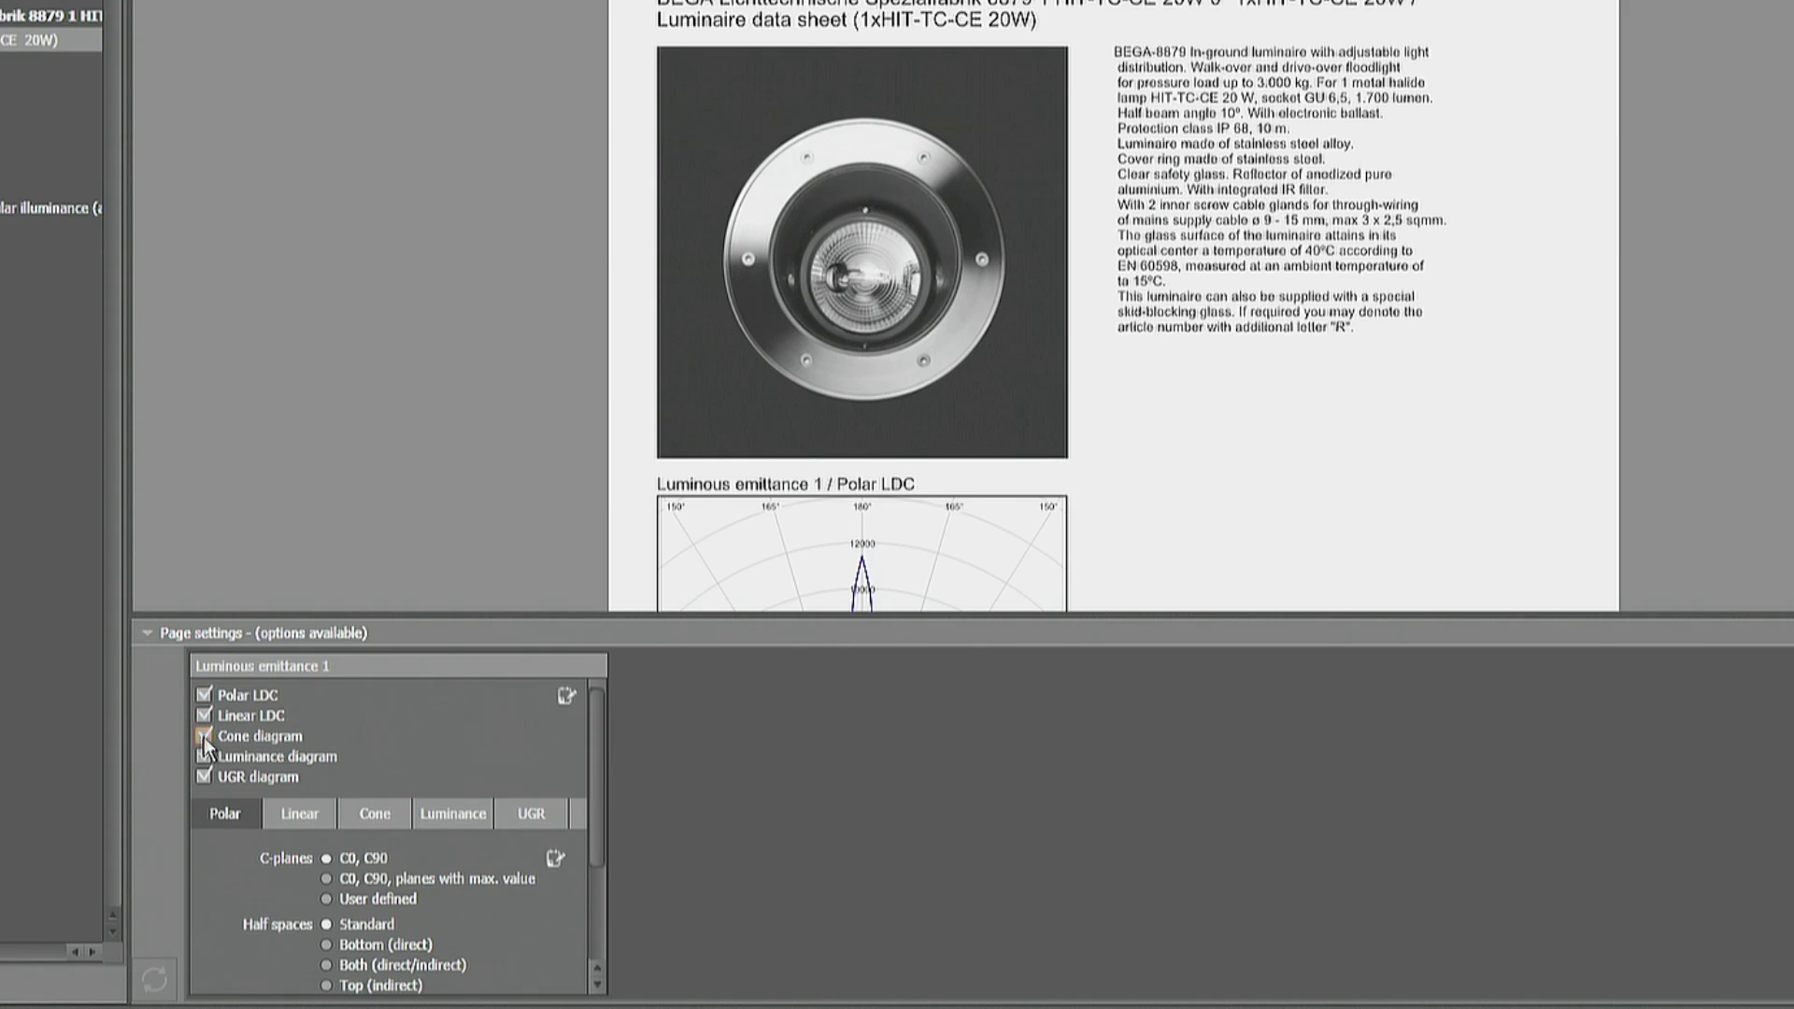
click(202, 736)
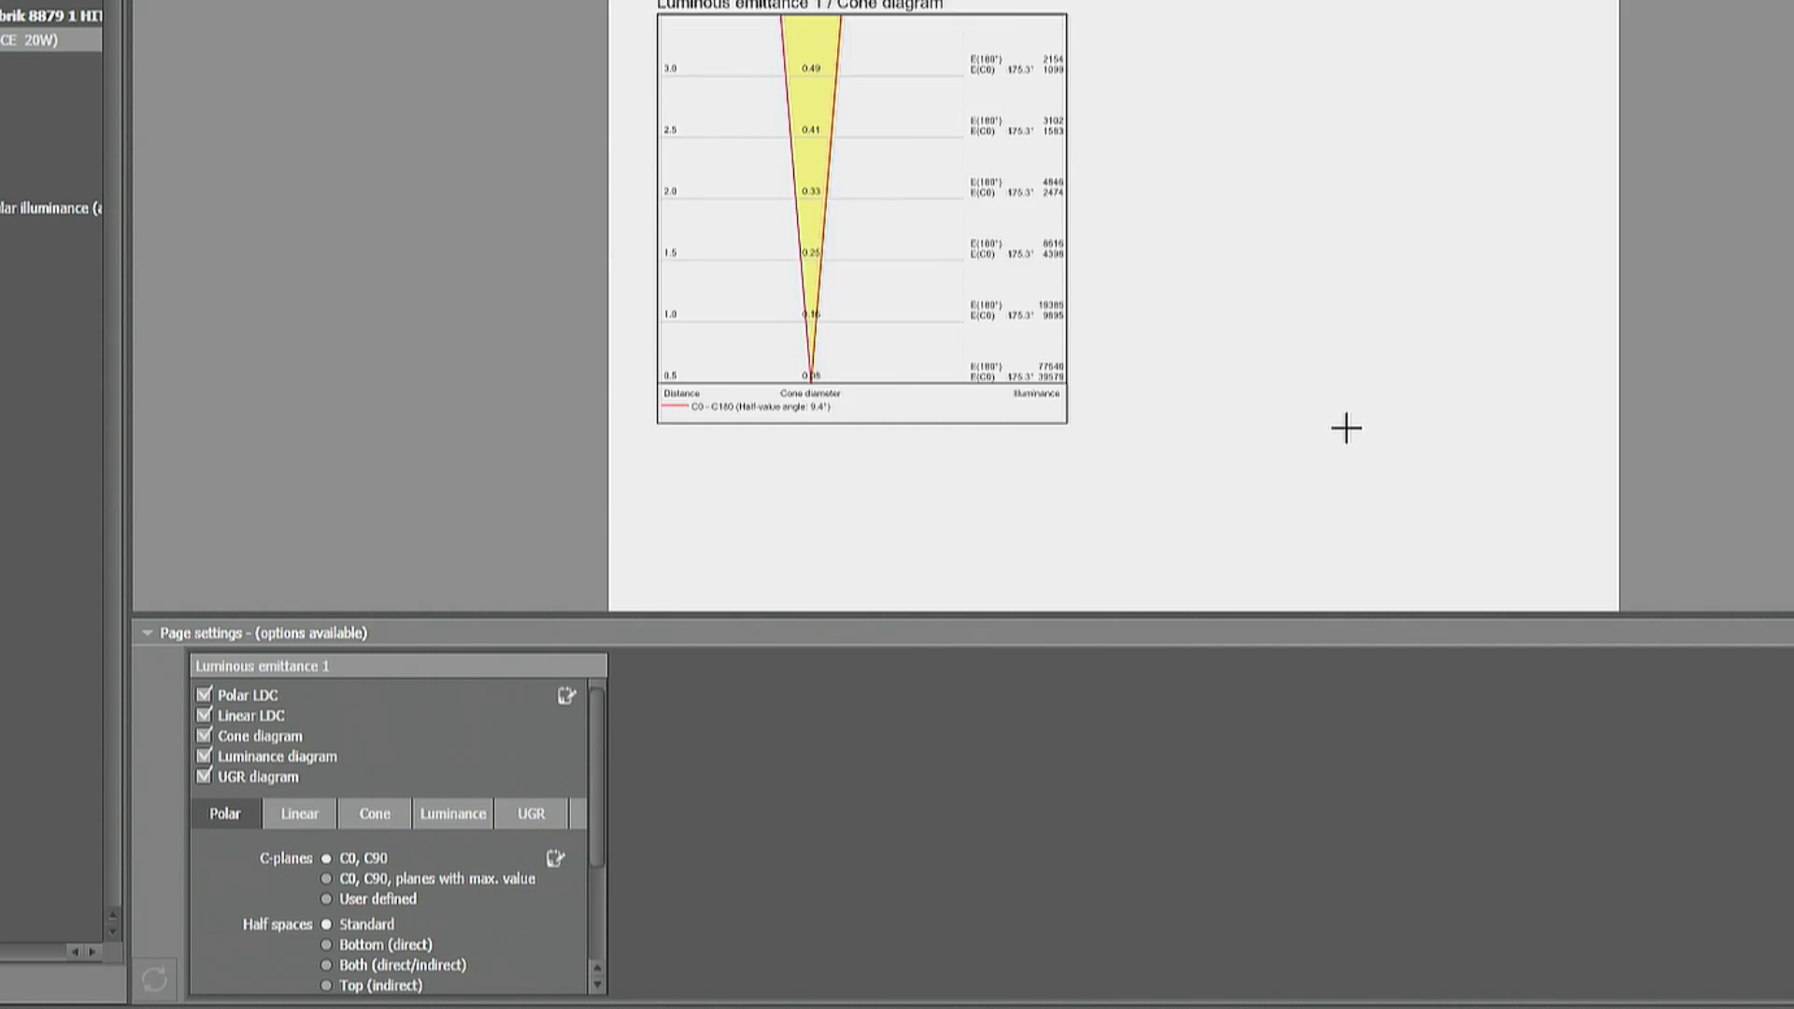
scroll(down, 3)
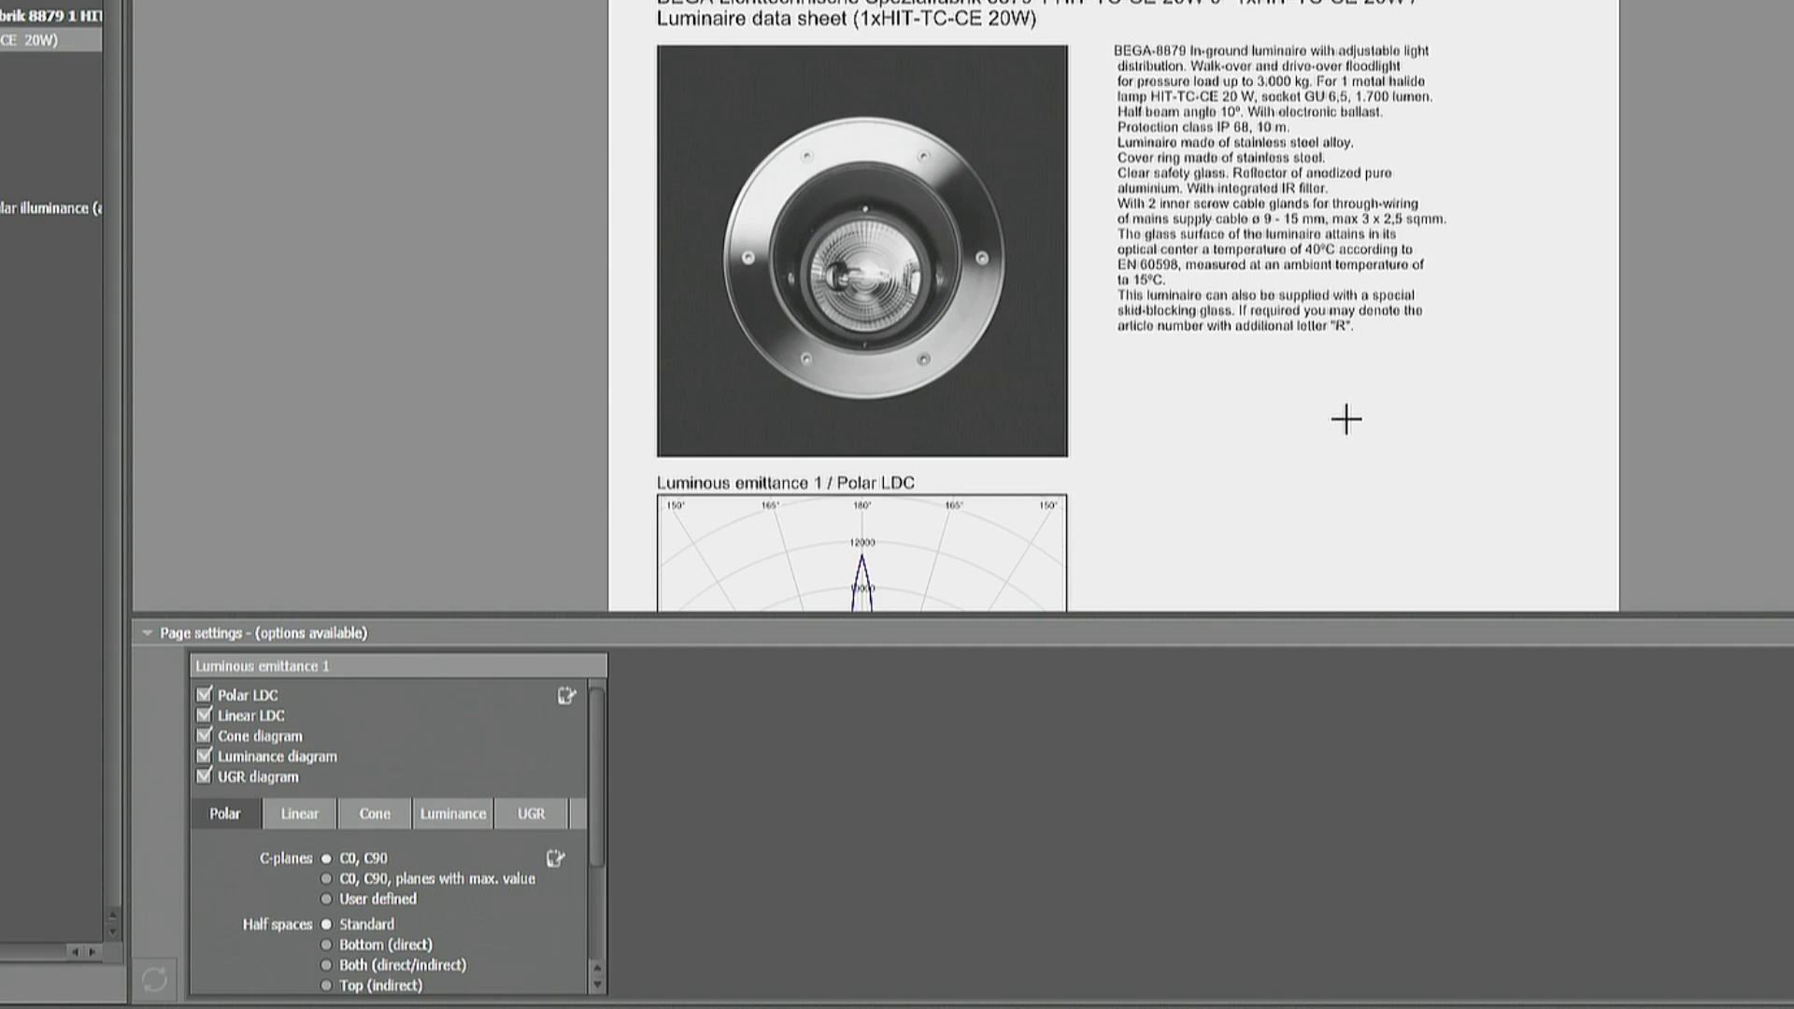
mouse_move(869, 275)
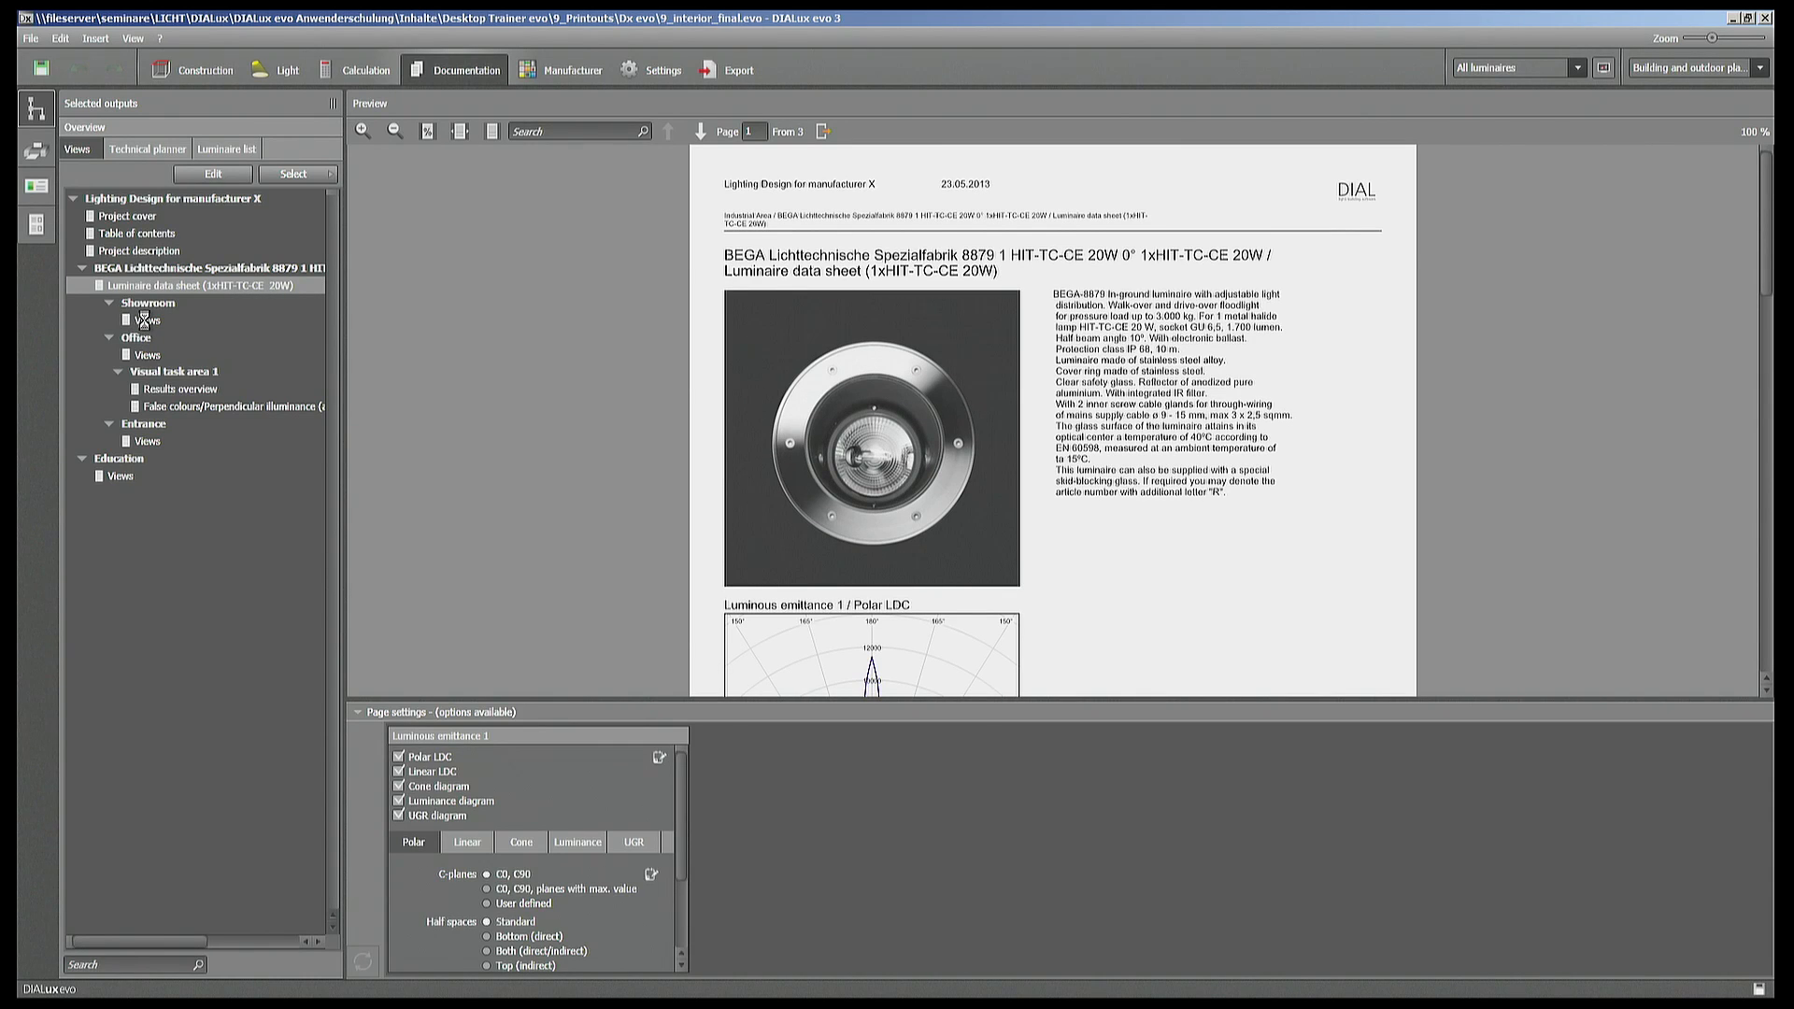
- Review the Showroom views pages, then preview the Visual task area 1 results overview
click(145, 320)
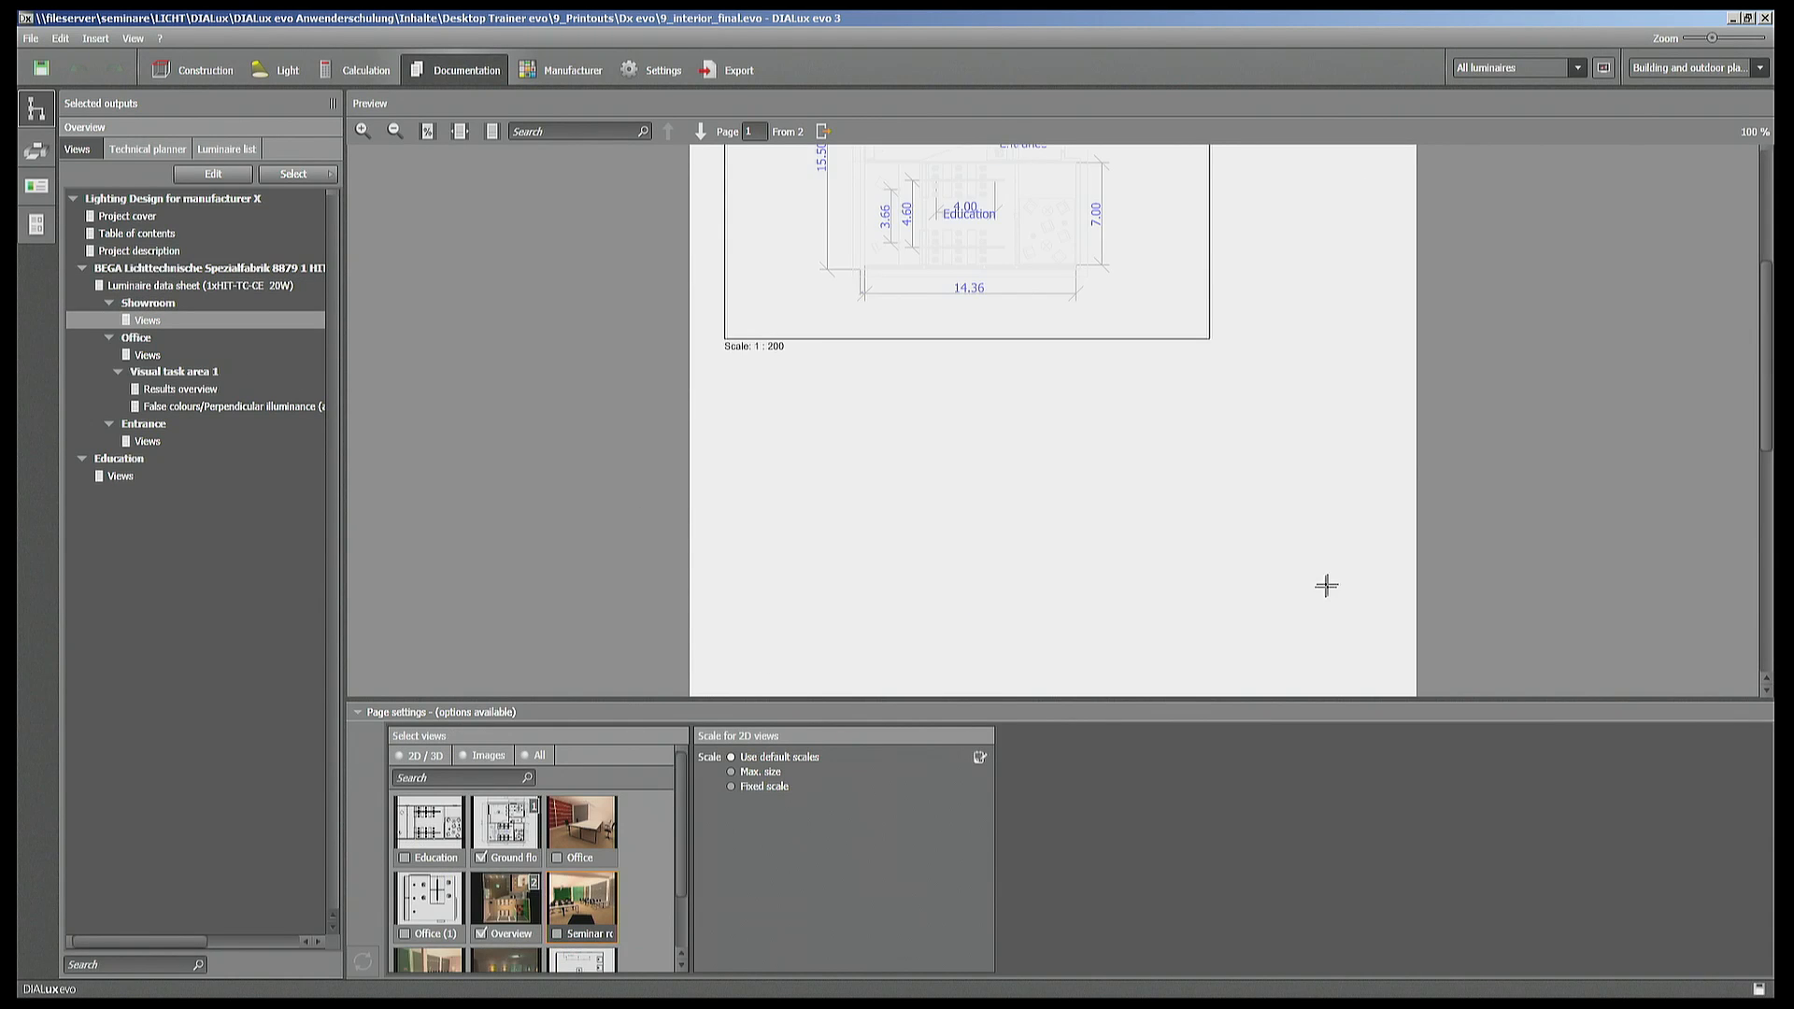
click(699, 131)
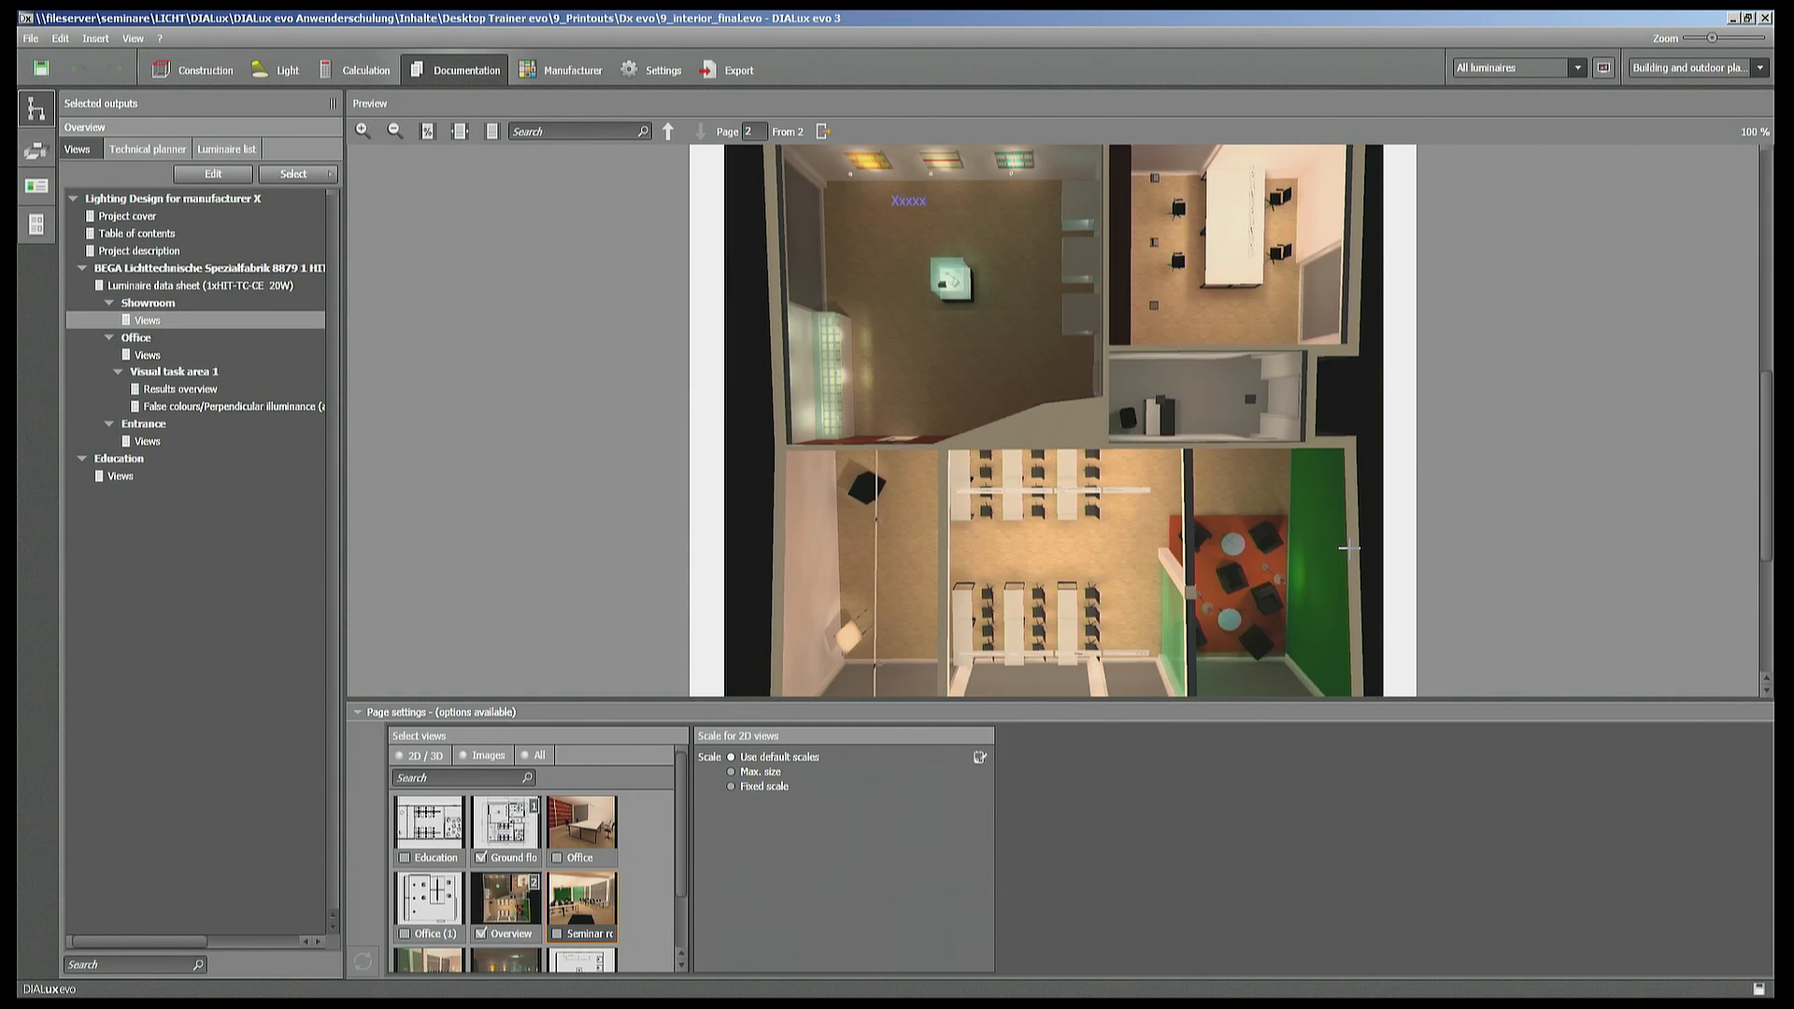
scroll(down, 3)
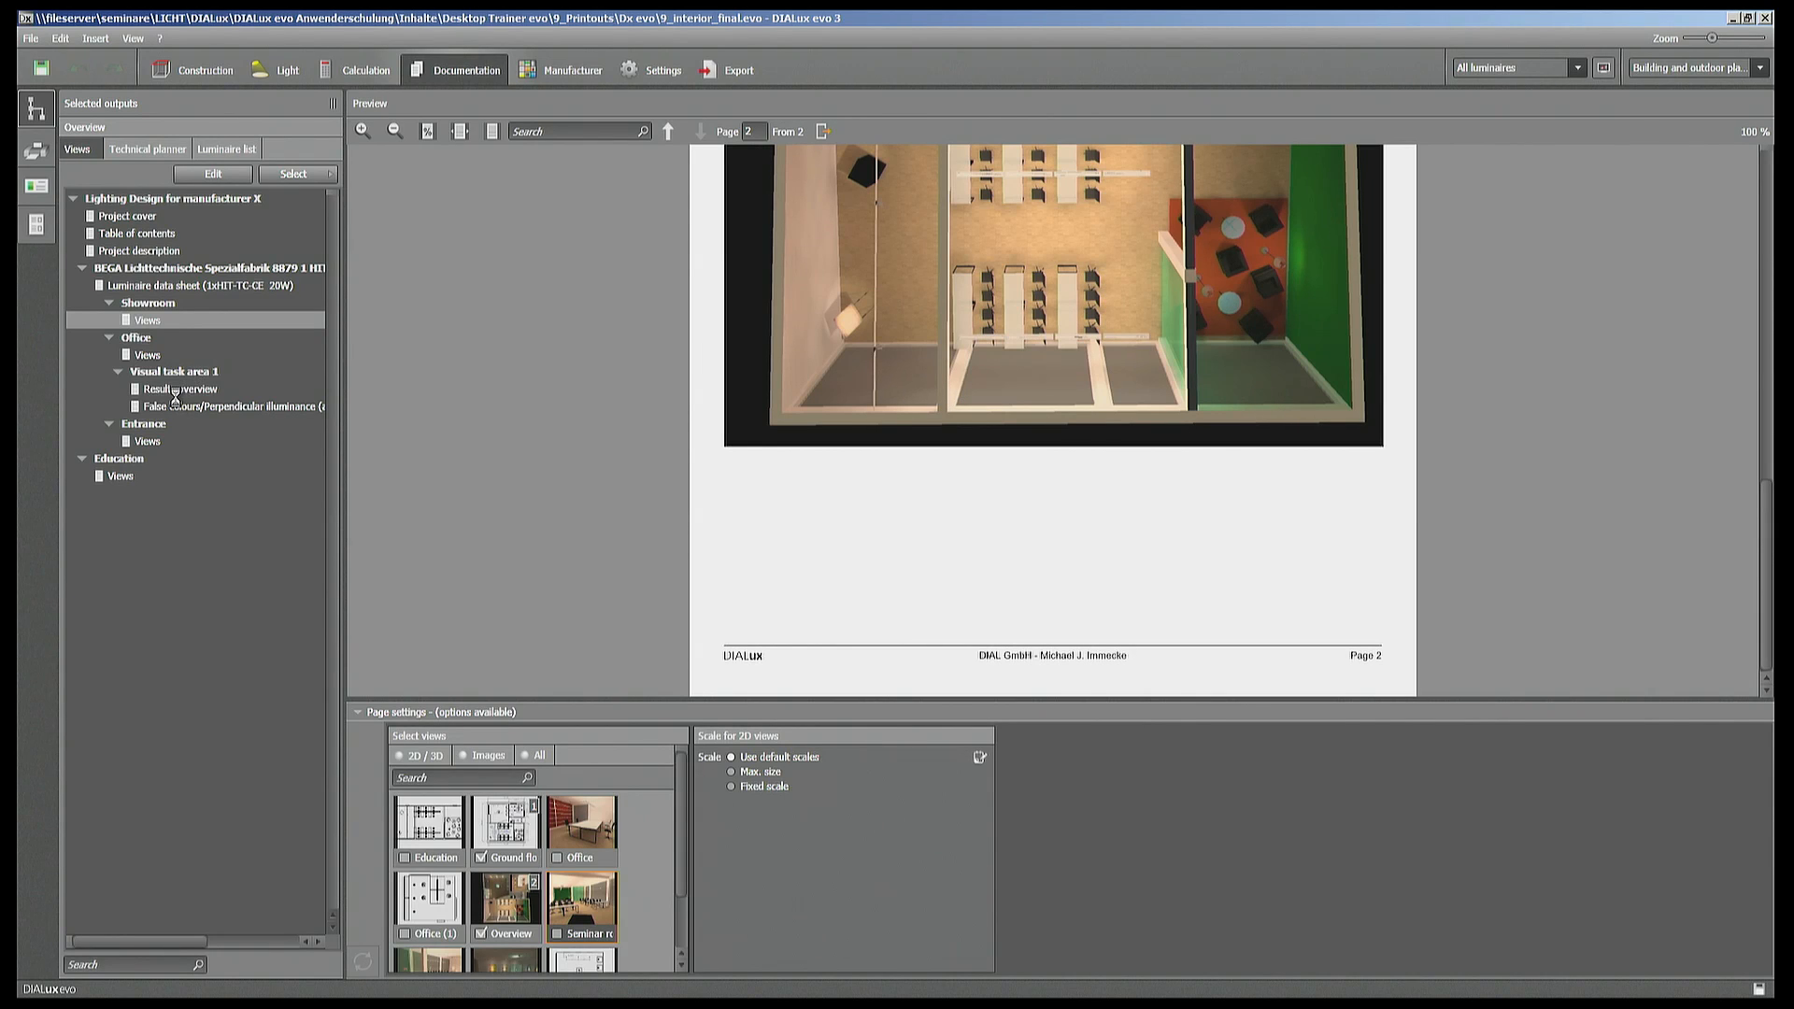
click(179, 389)
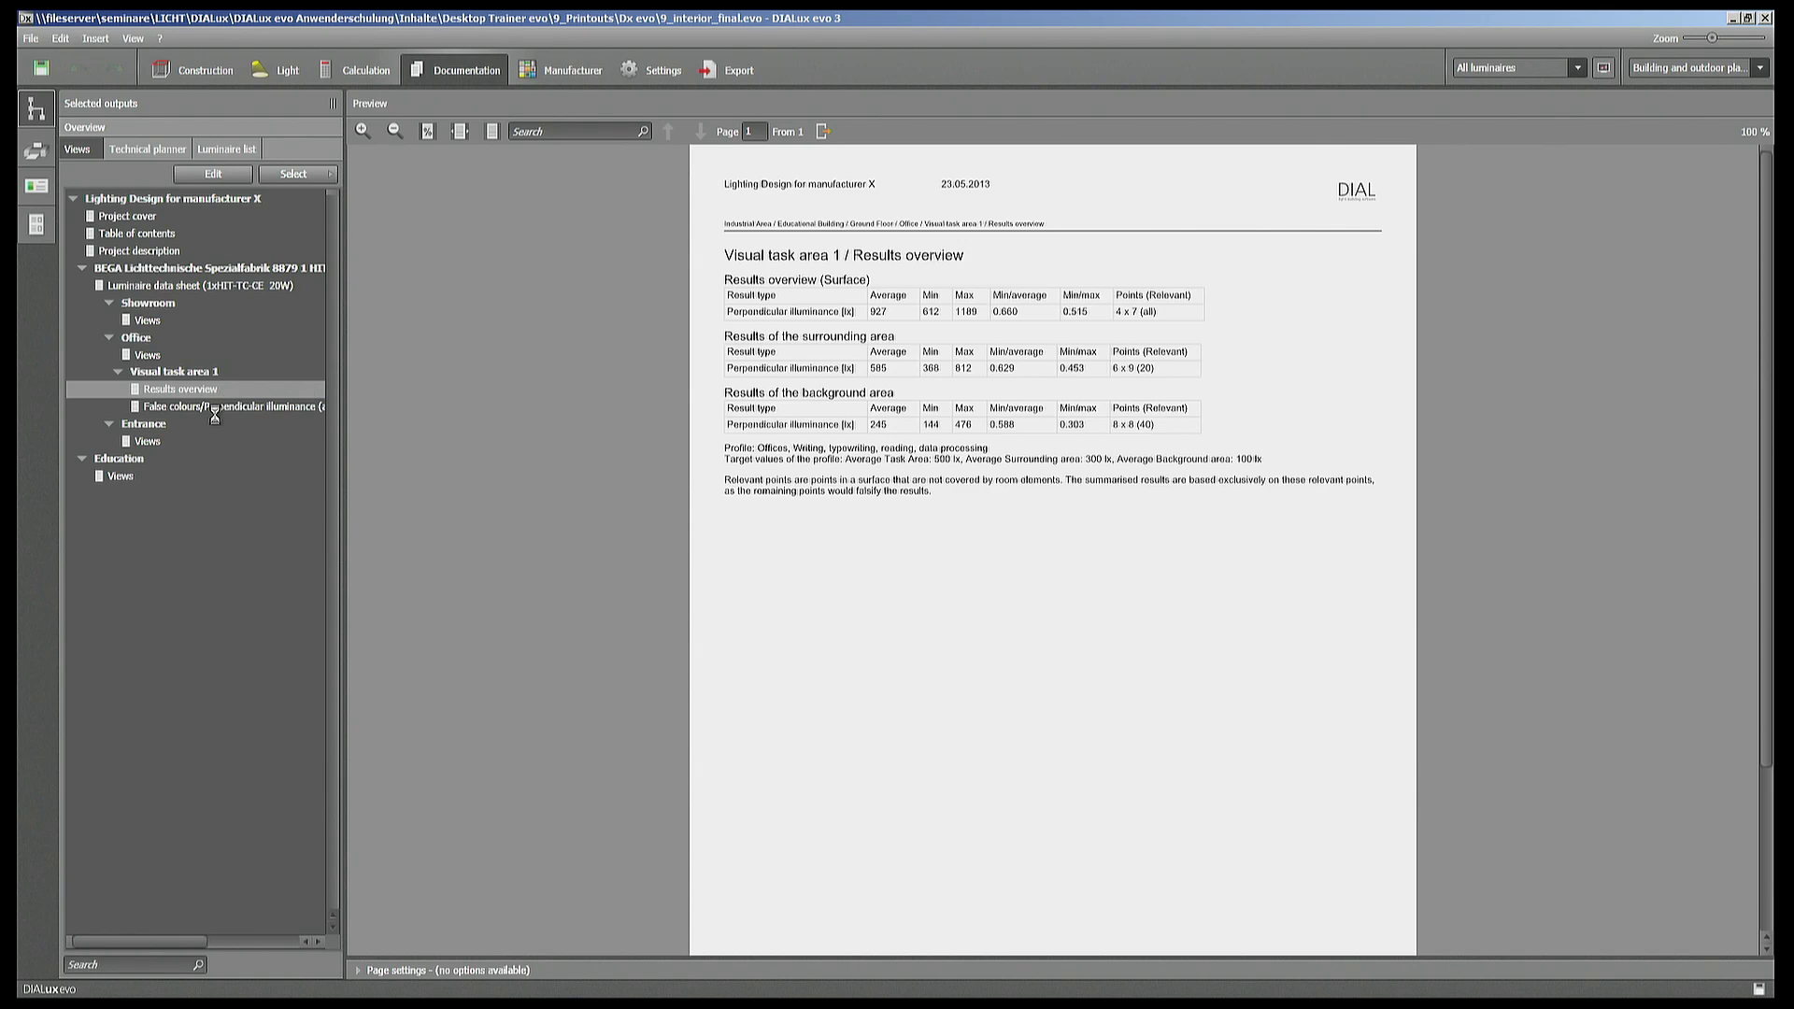
- Preview the false-colour perpendicular illuminance page and inspect the 1000 lx isoline value and colour
click(228, 406)
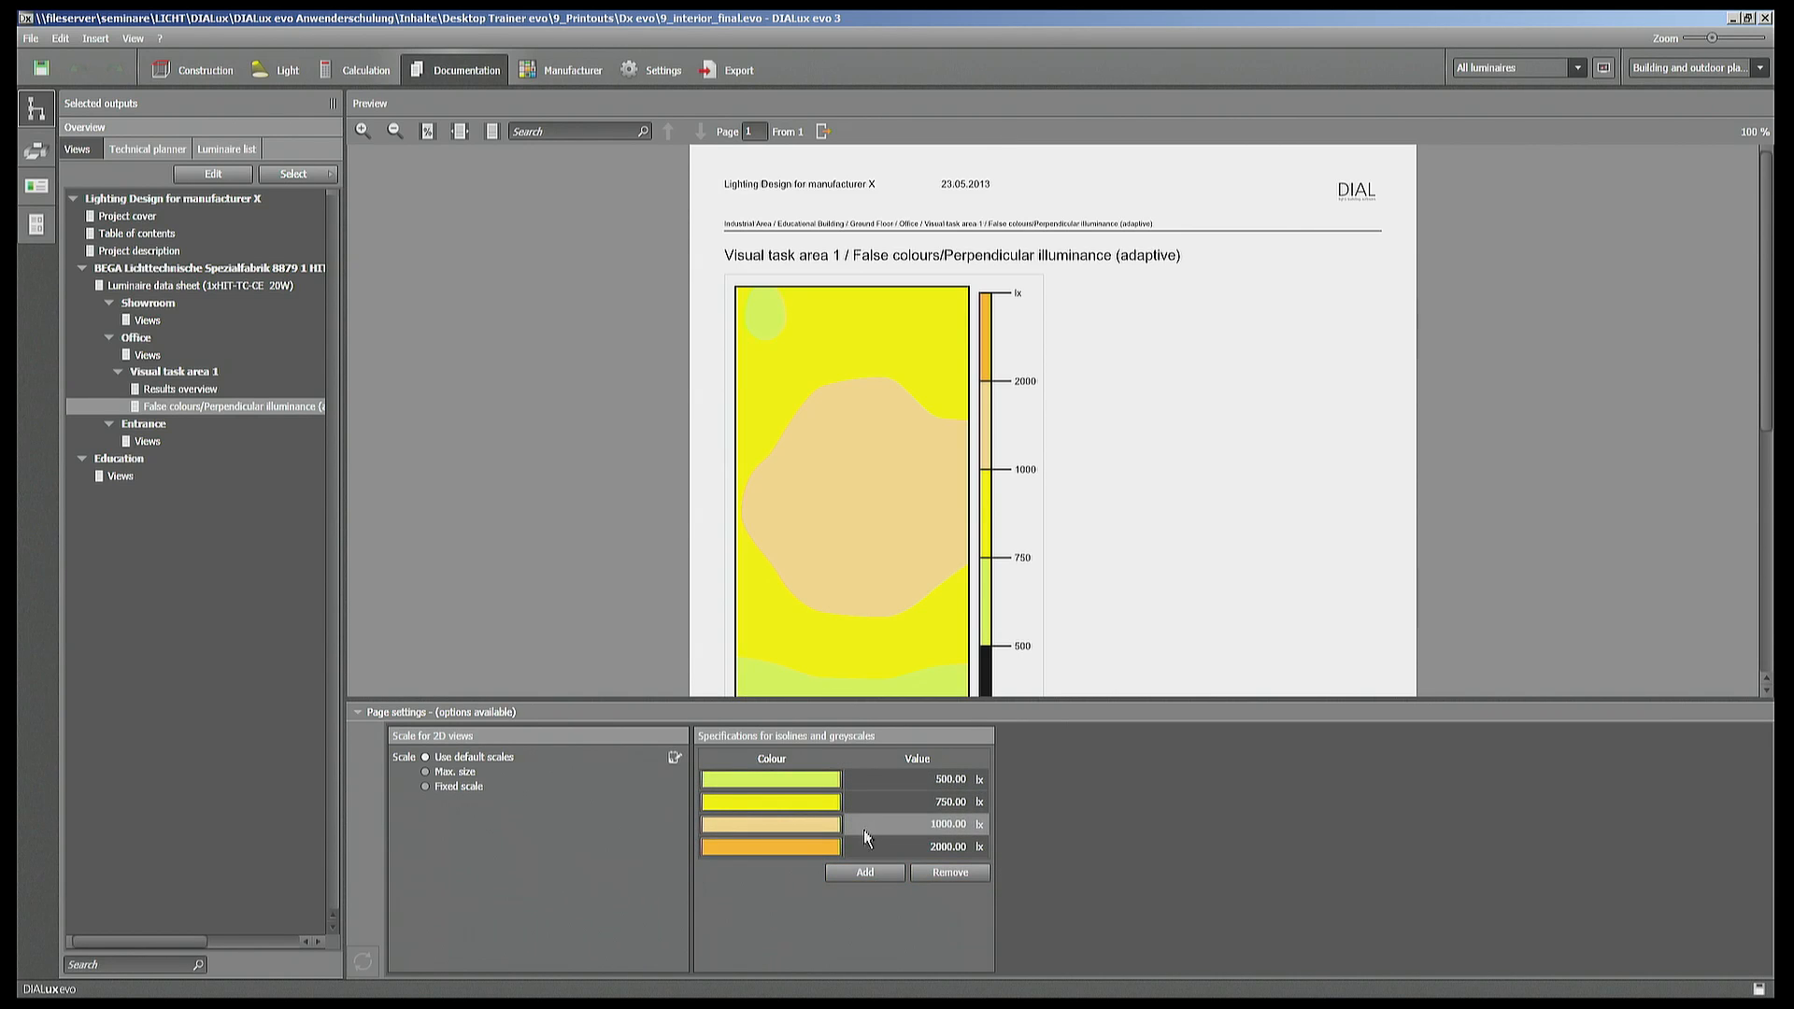
click(770, 824)
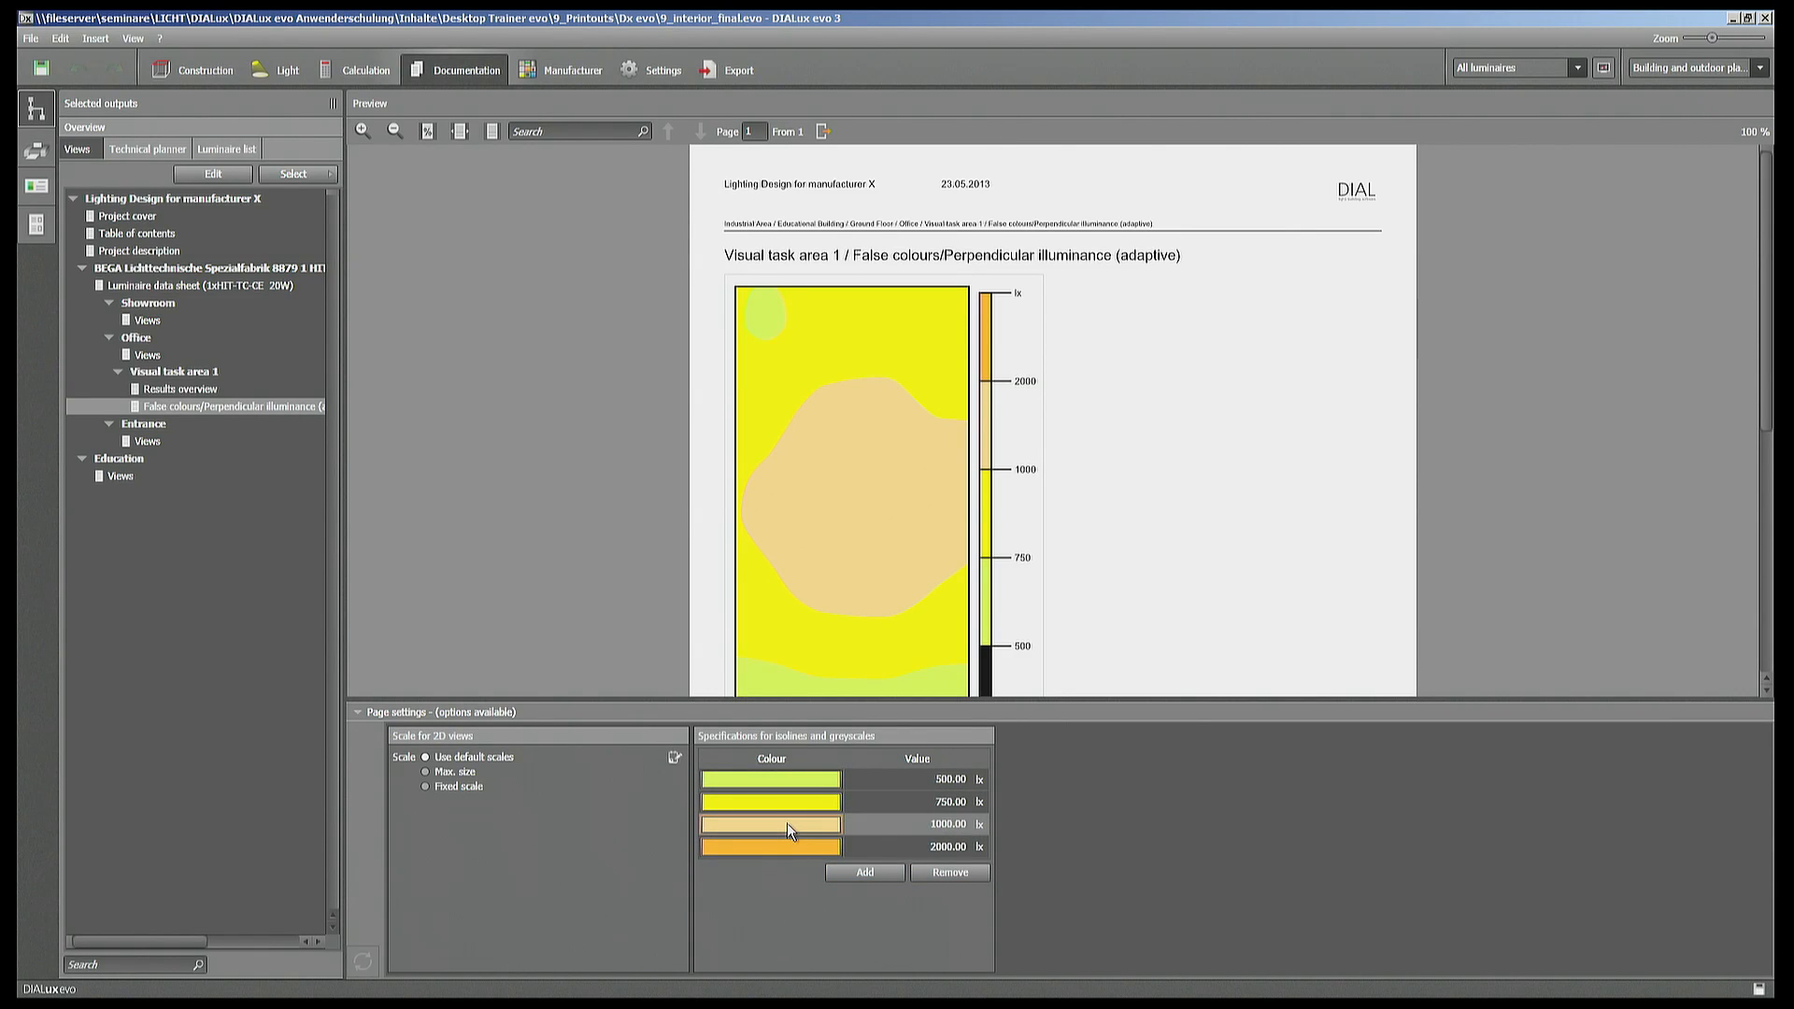
click(772, 824)
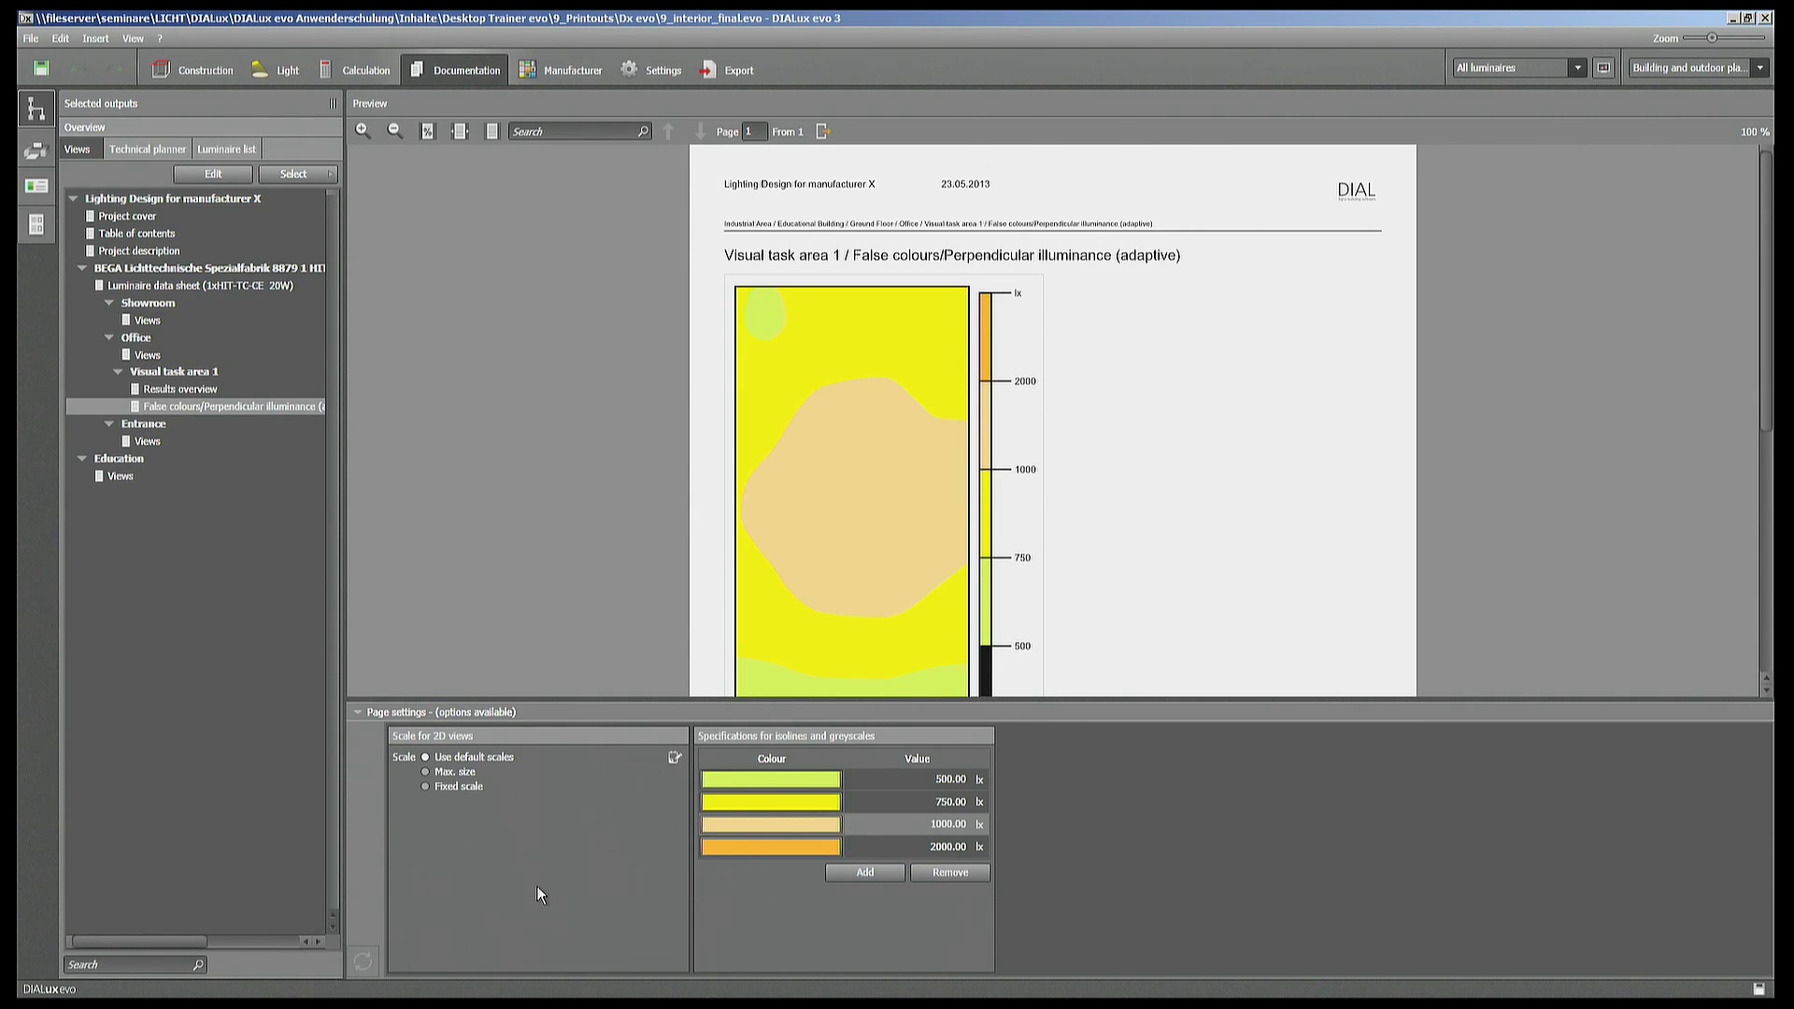
mouse_move(519, 912)
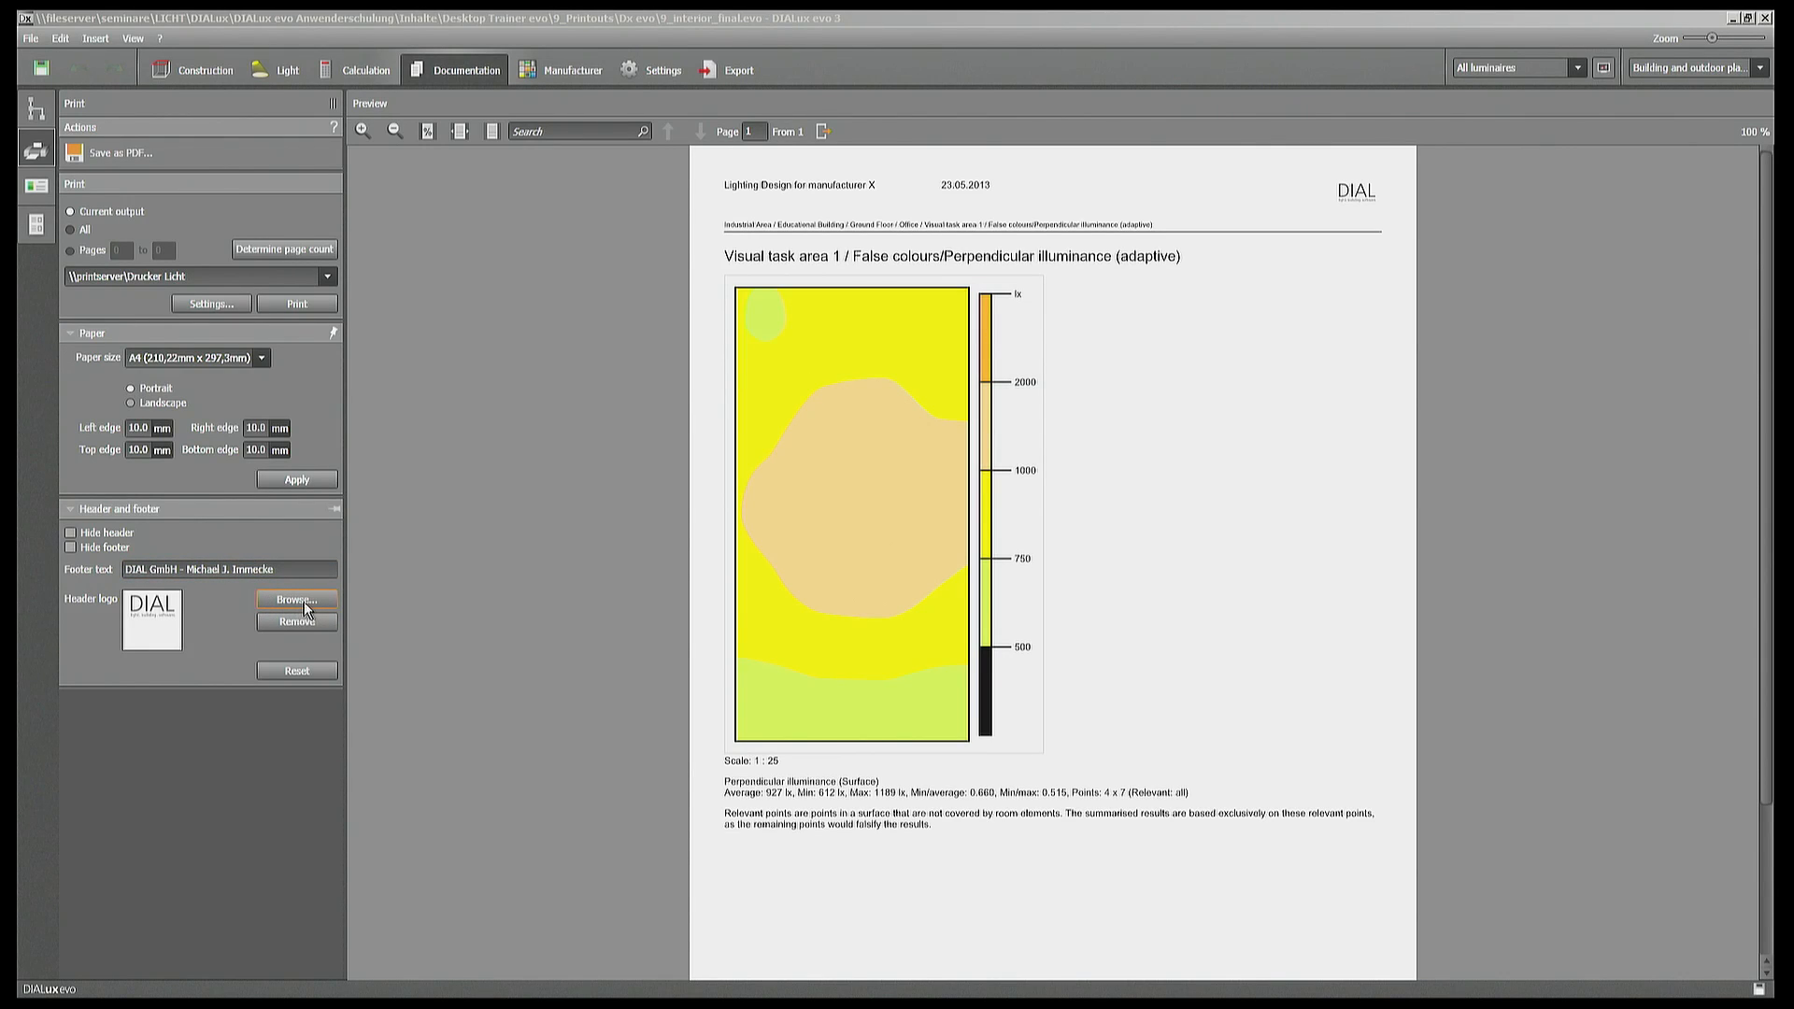
- Review the print settings, keeping A4 portrait paper, 10 mm margins and the page footer
click(228, 568)
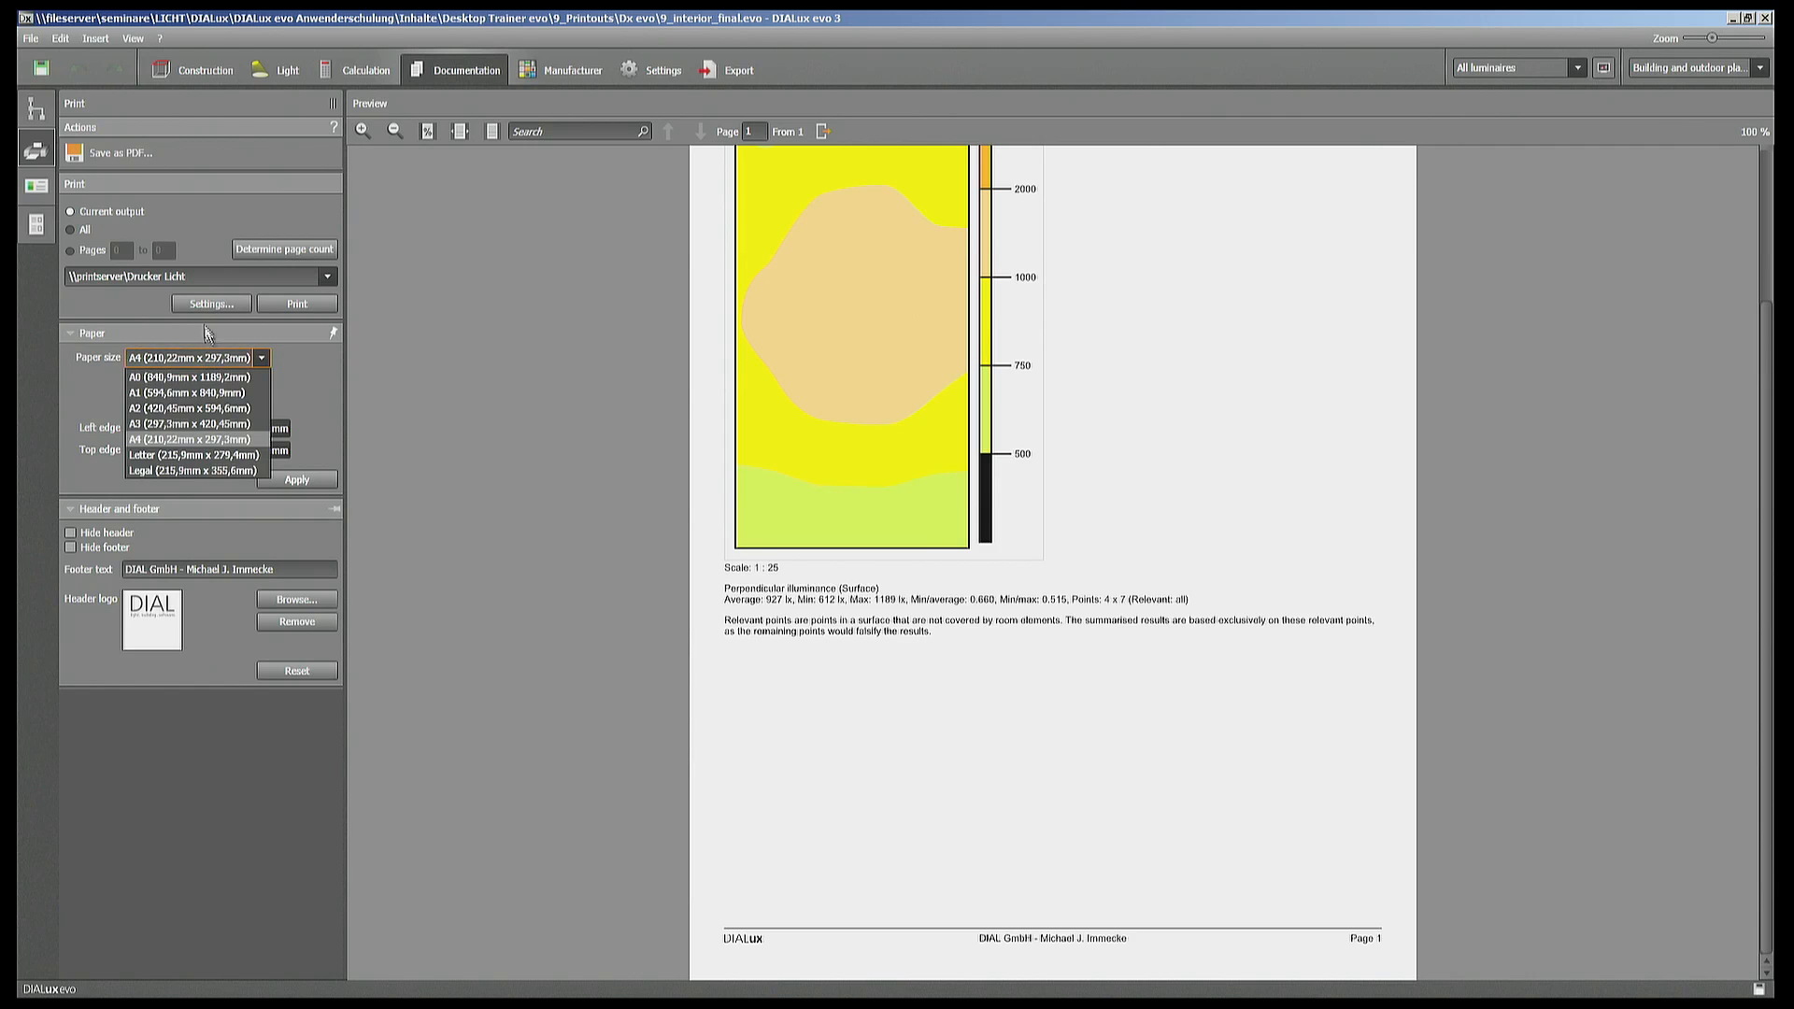
click(189, 440)
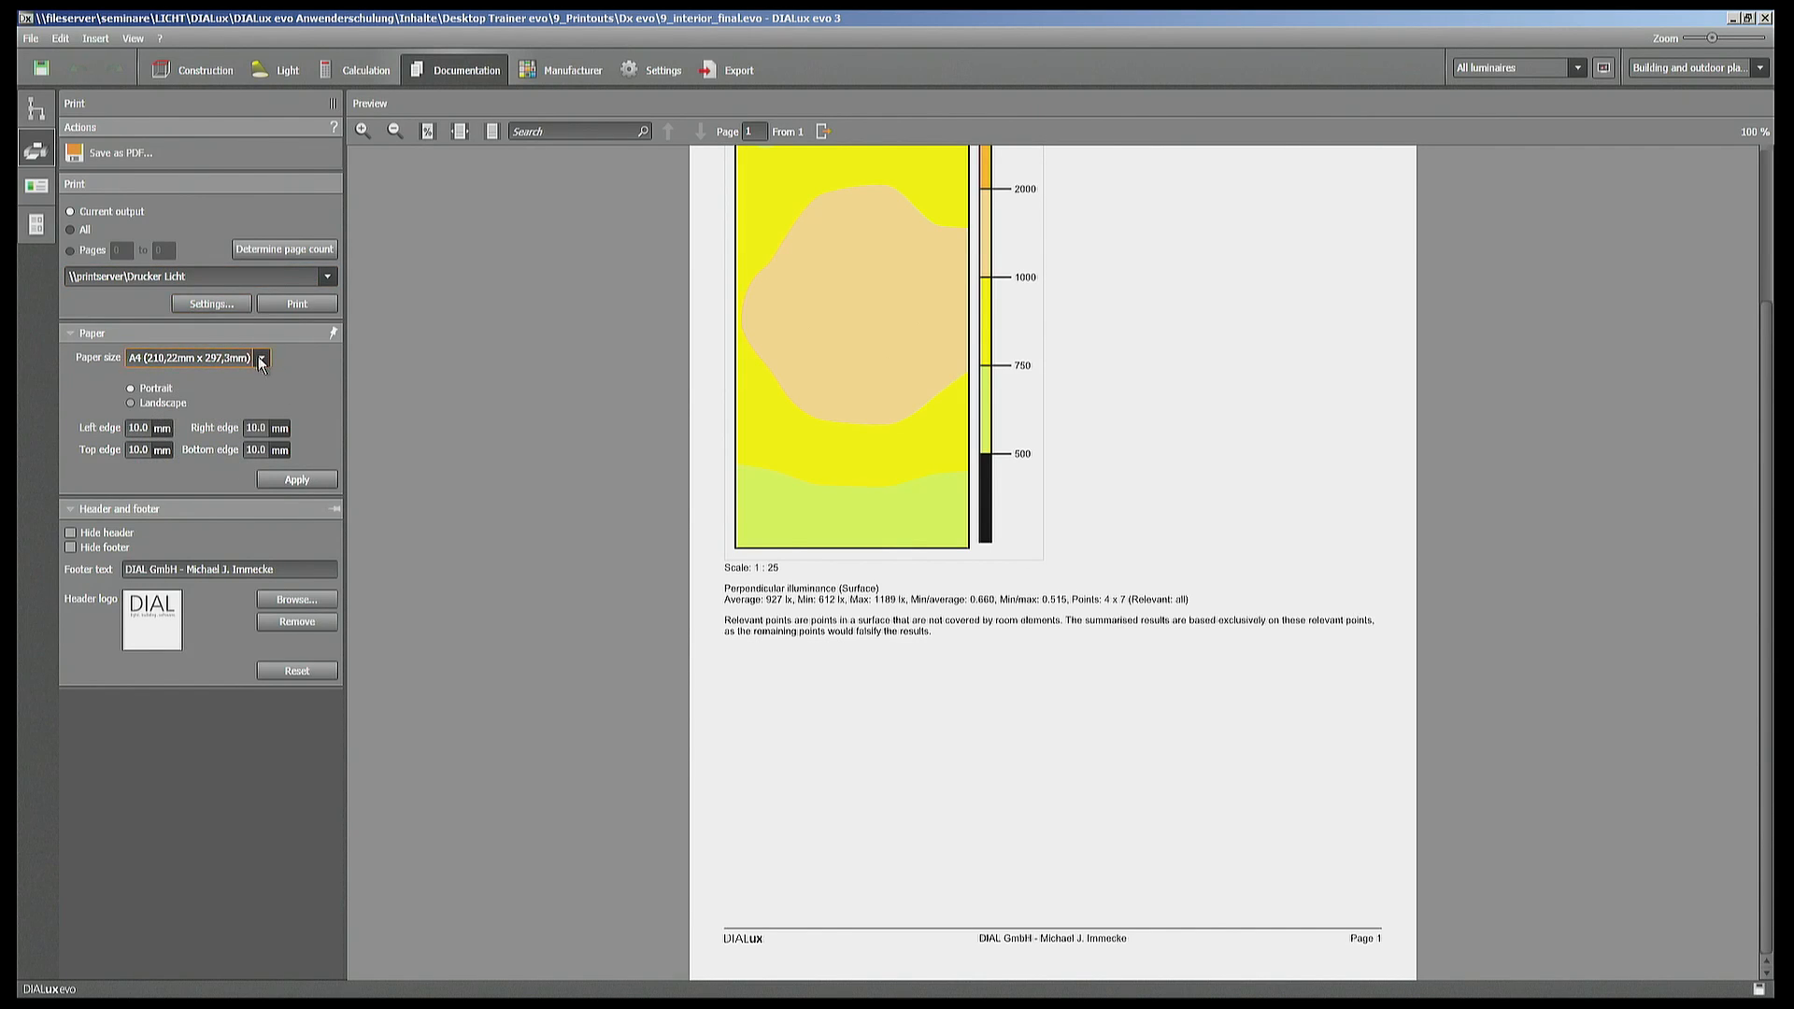
click(261, 357)
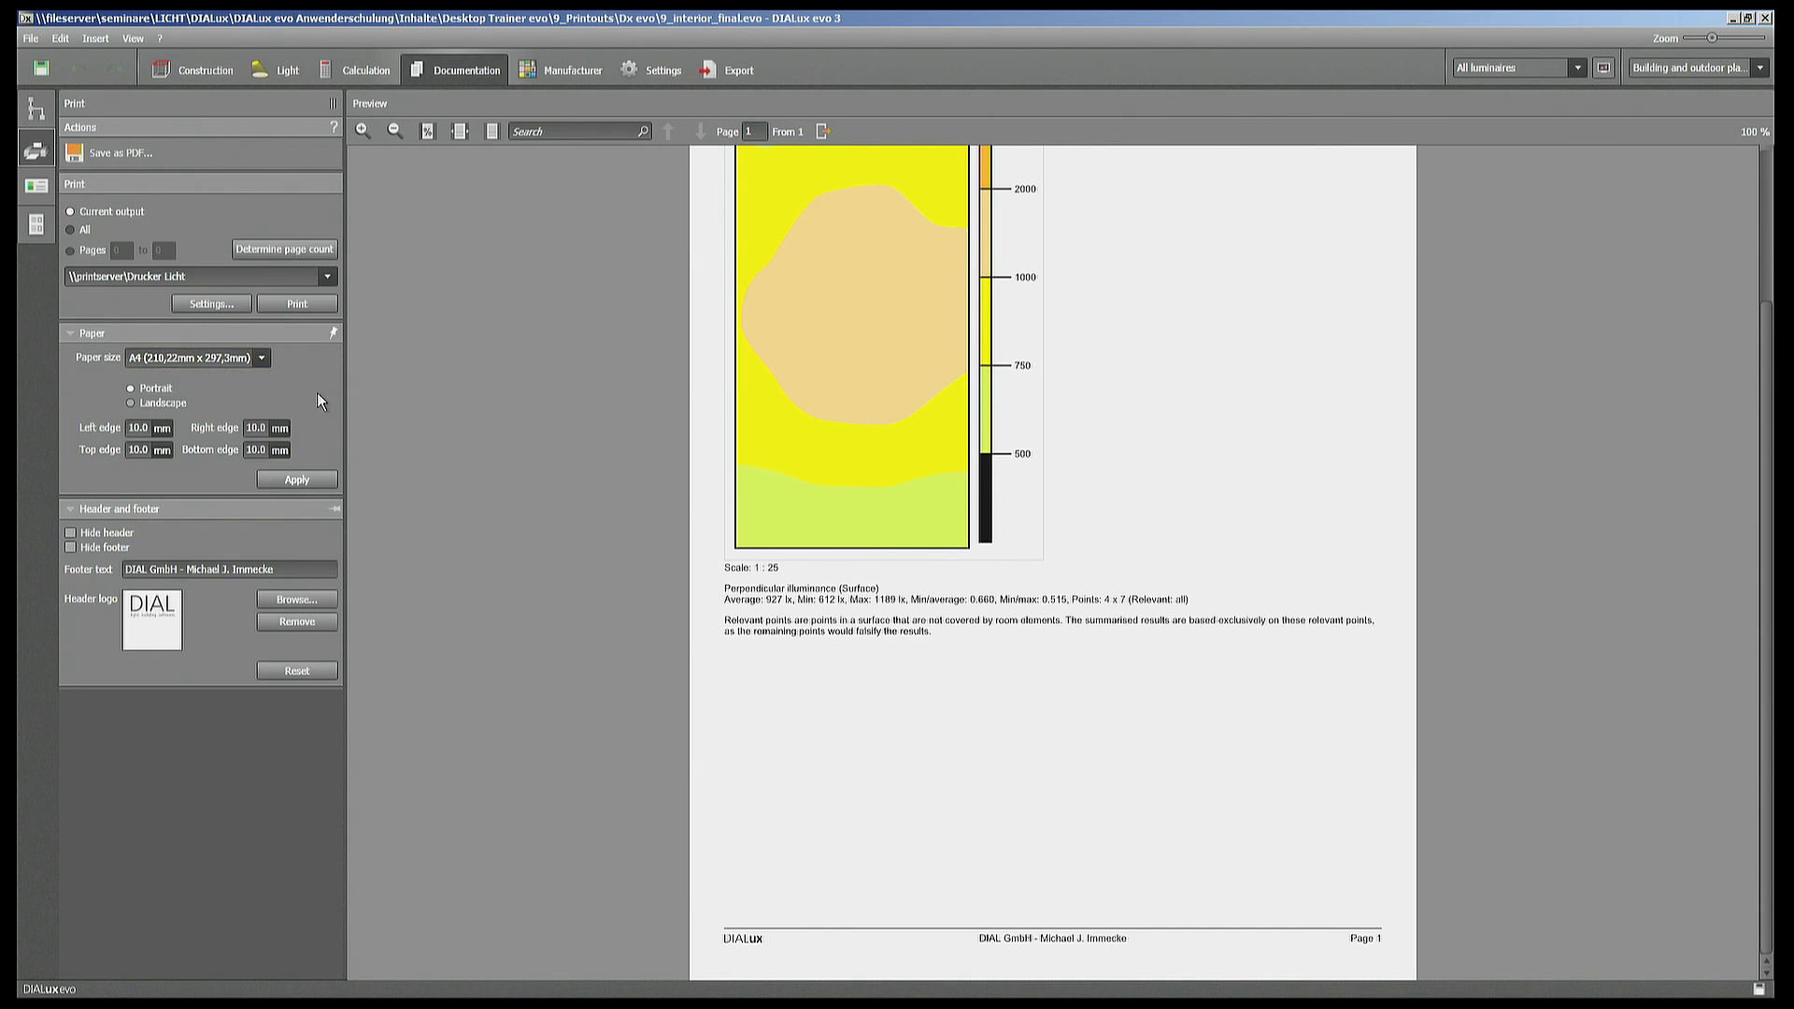
mouse_move(305, 407)
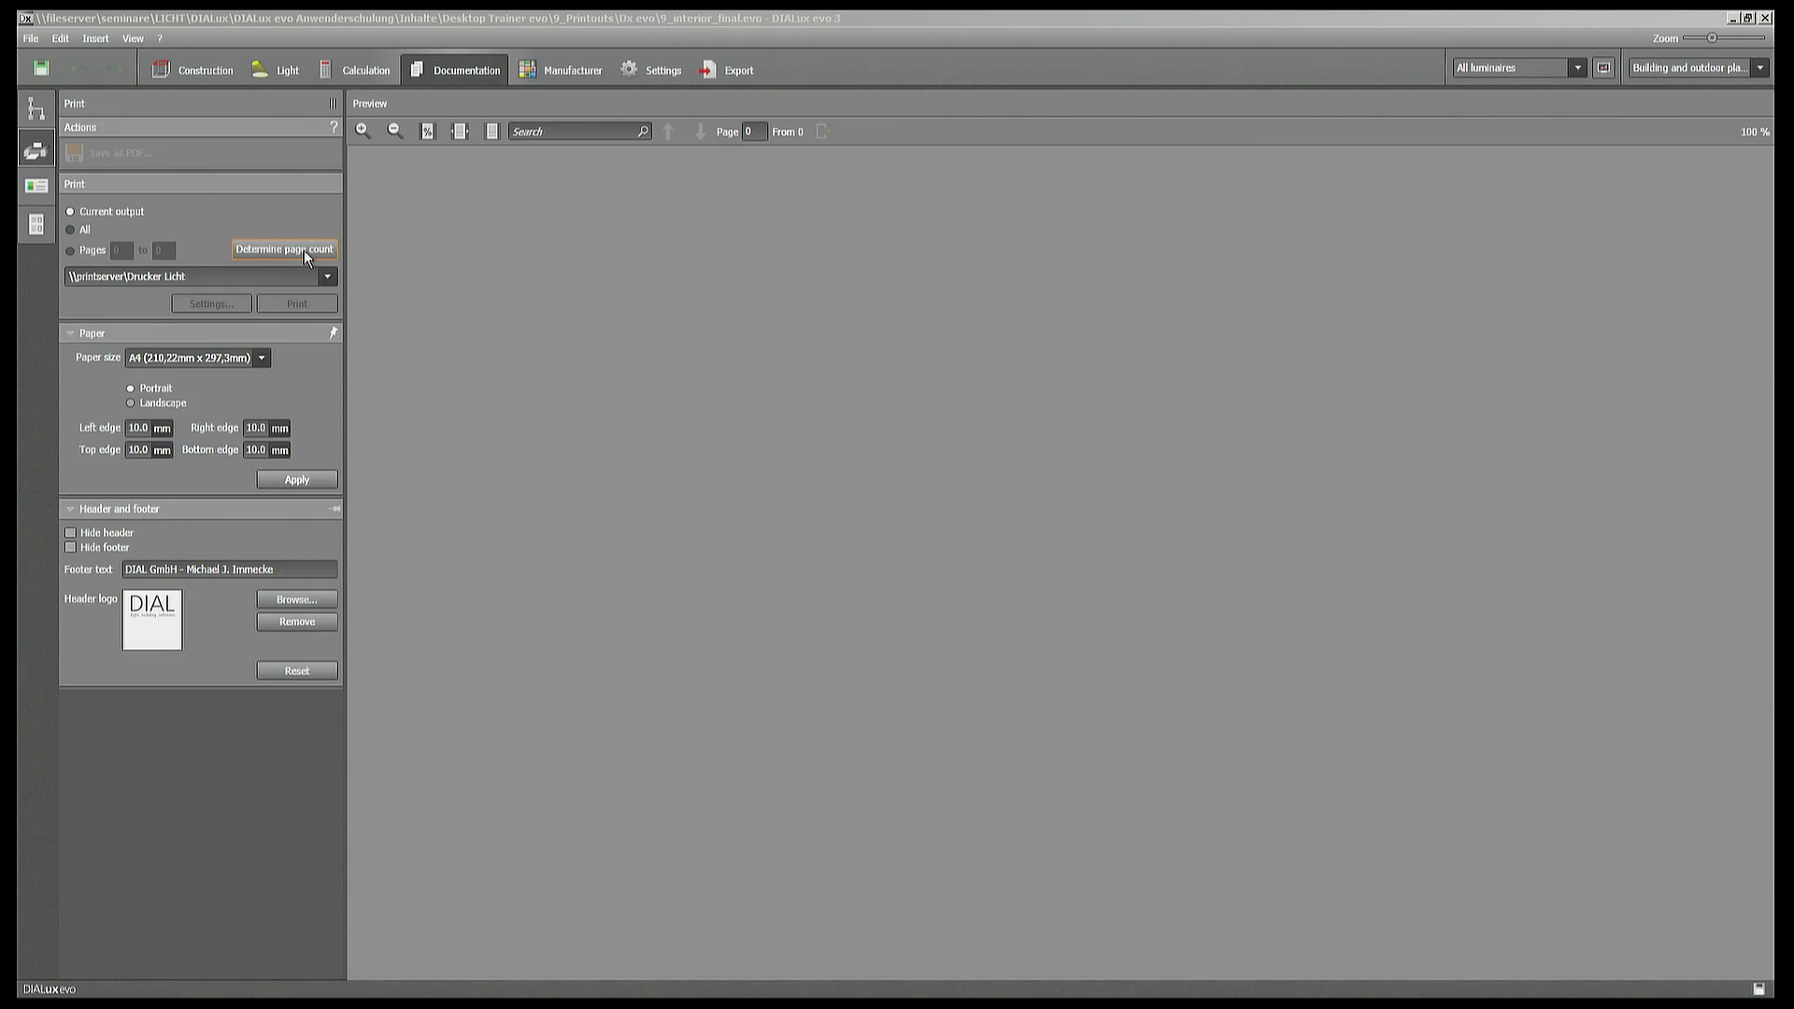
mouse_move(284, 249)
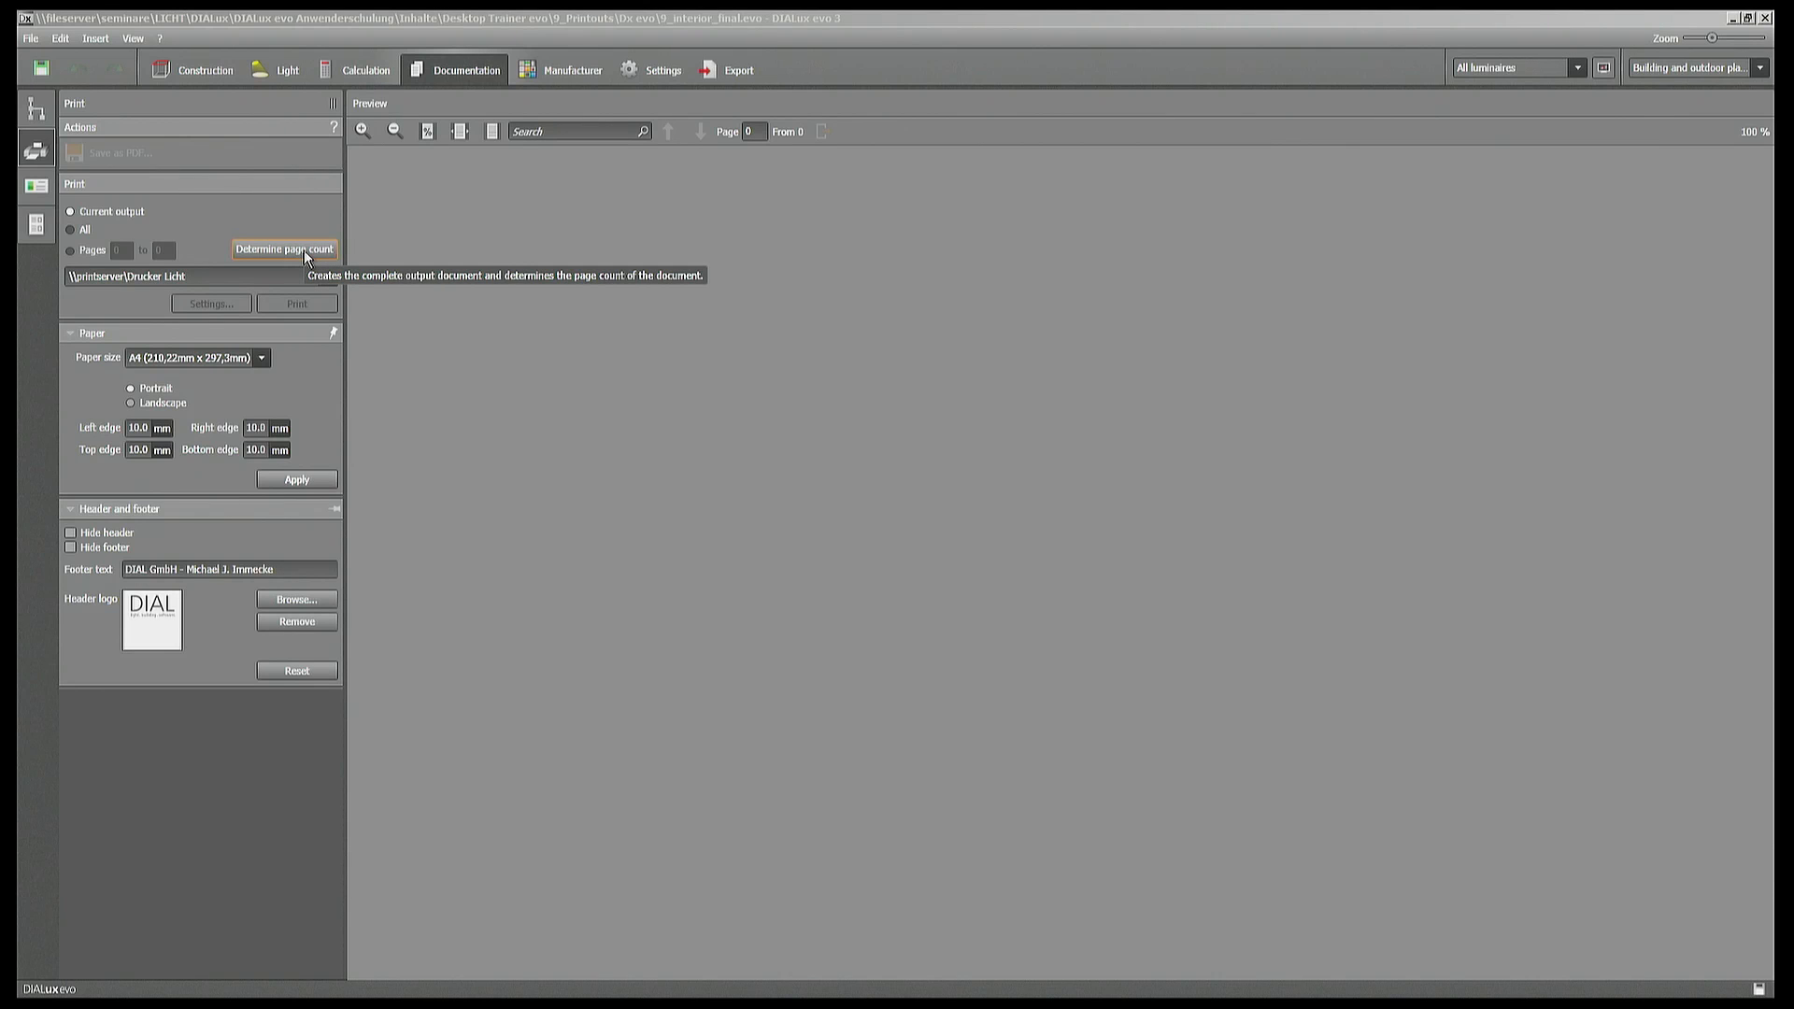
- Determine the page count, generating the complete 11-page documentation output
click(284, 248)
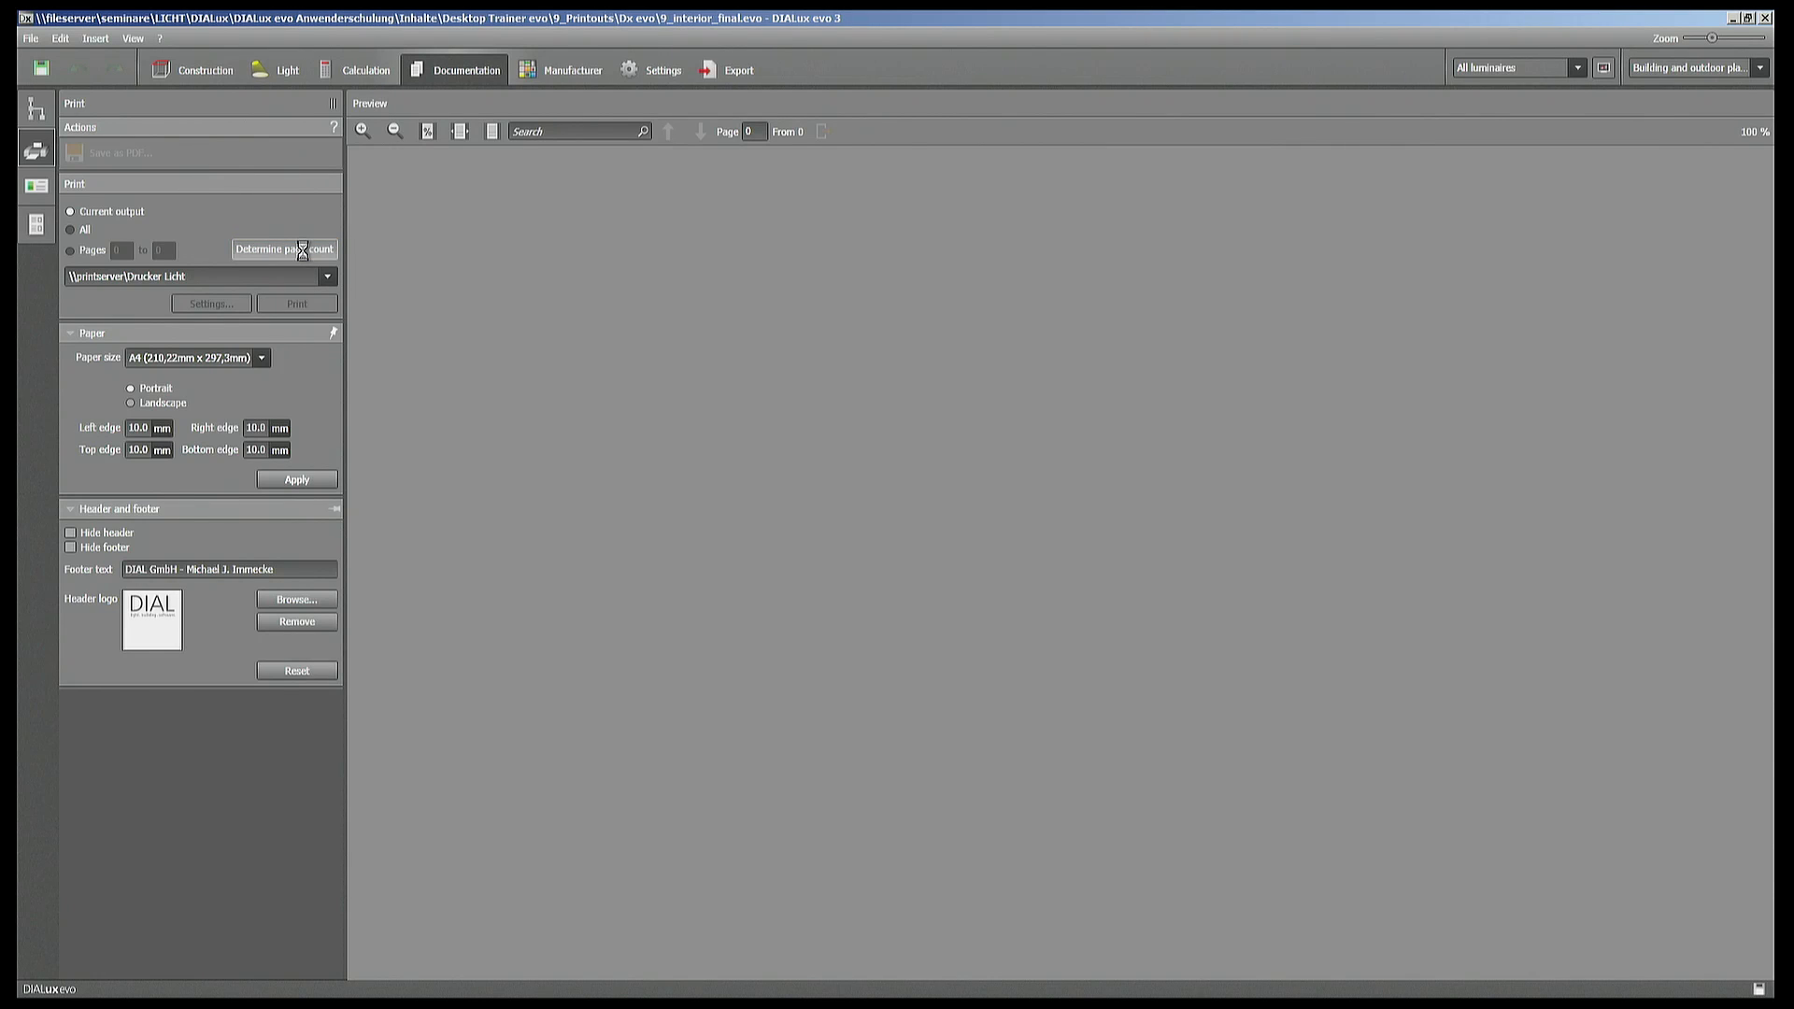
click(284, 249)
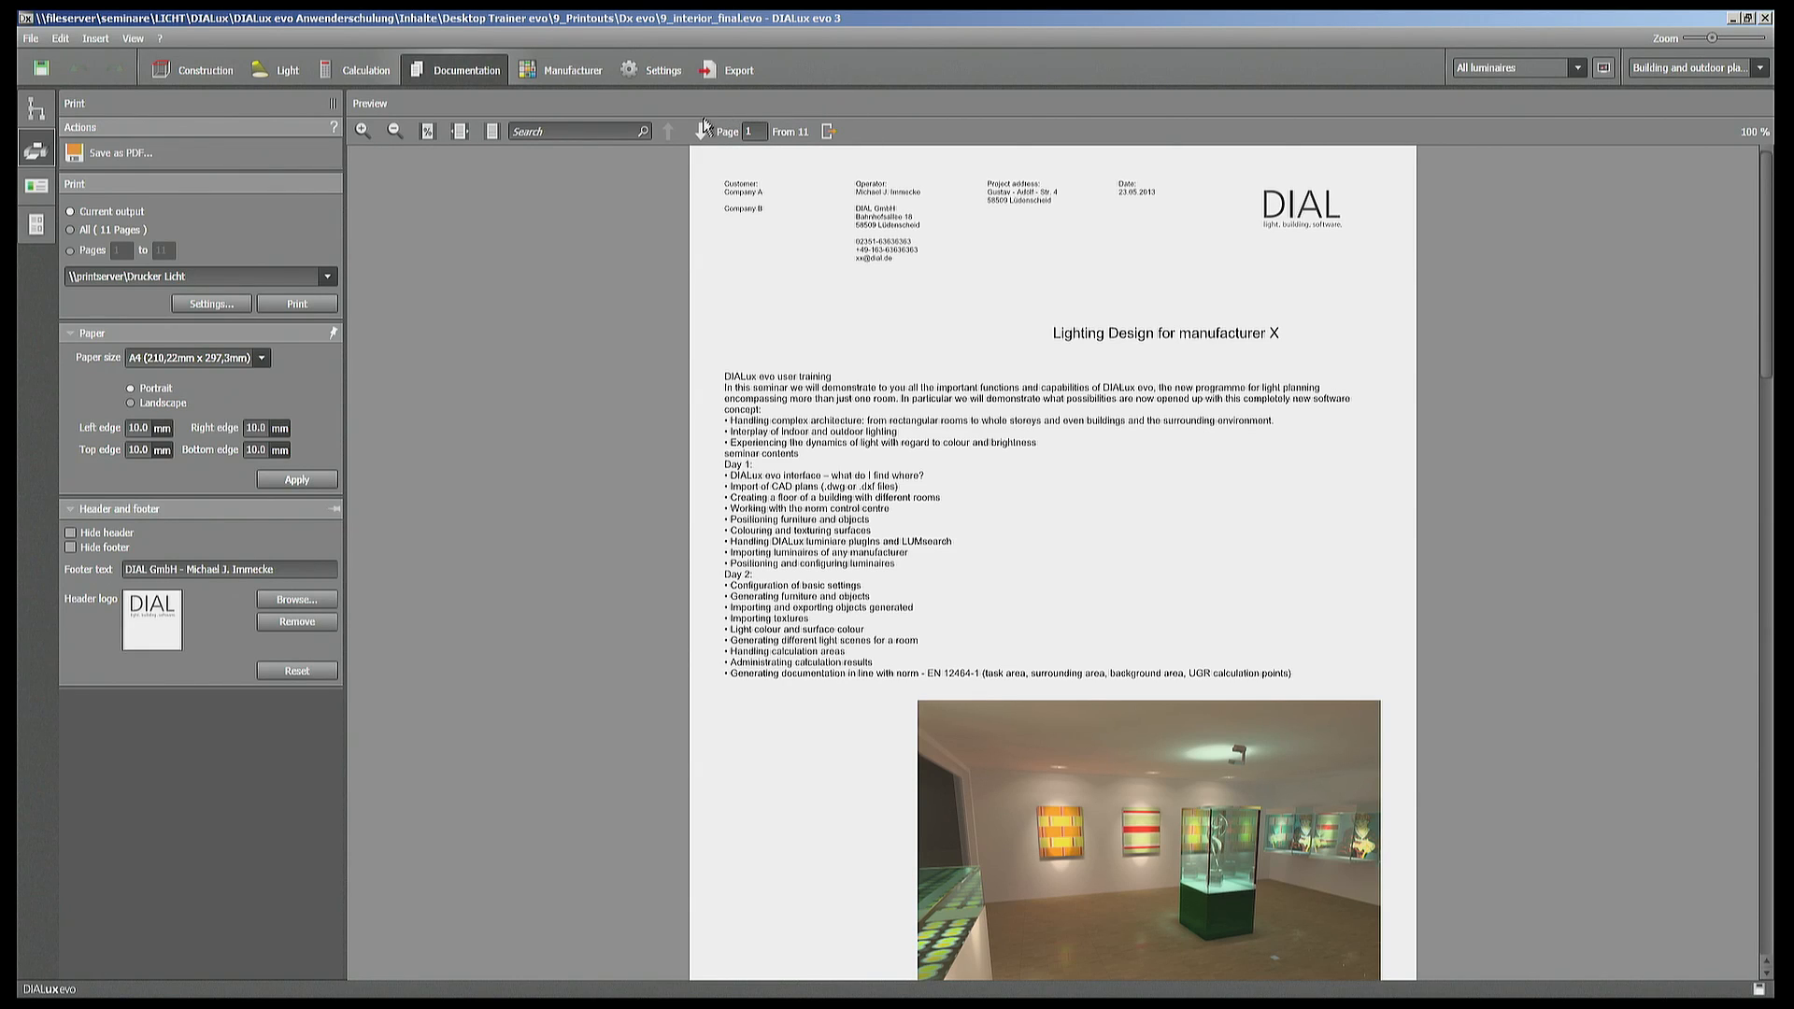
mouse_move(701, 131)
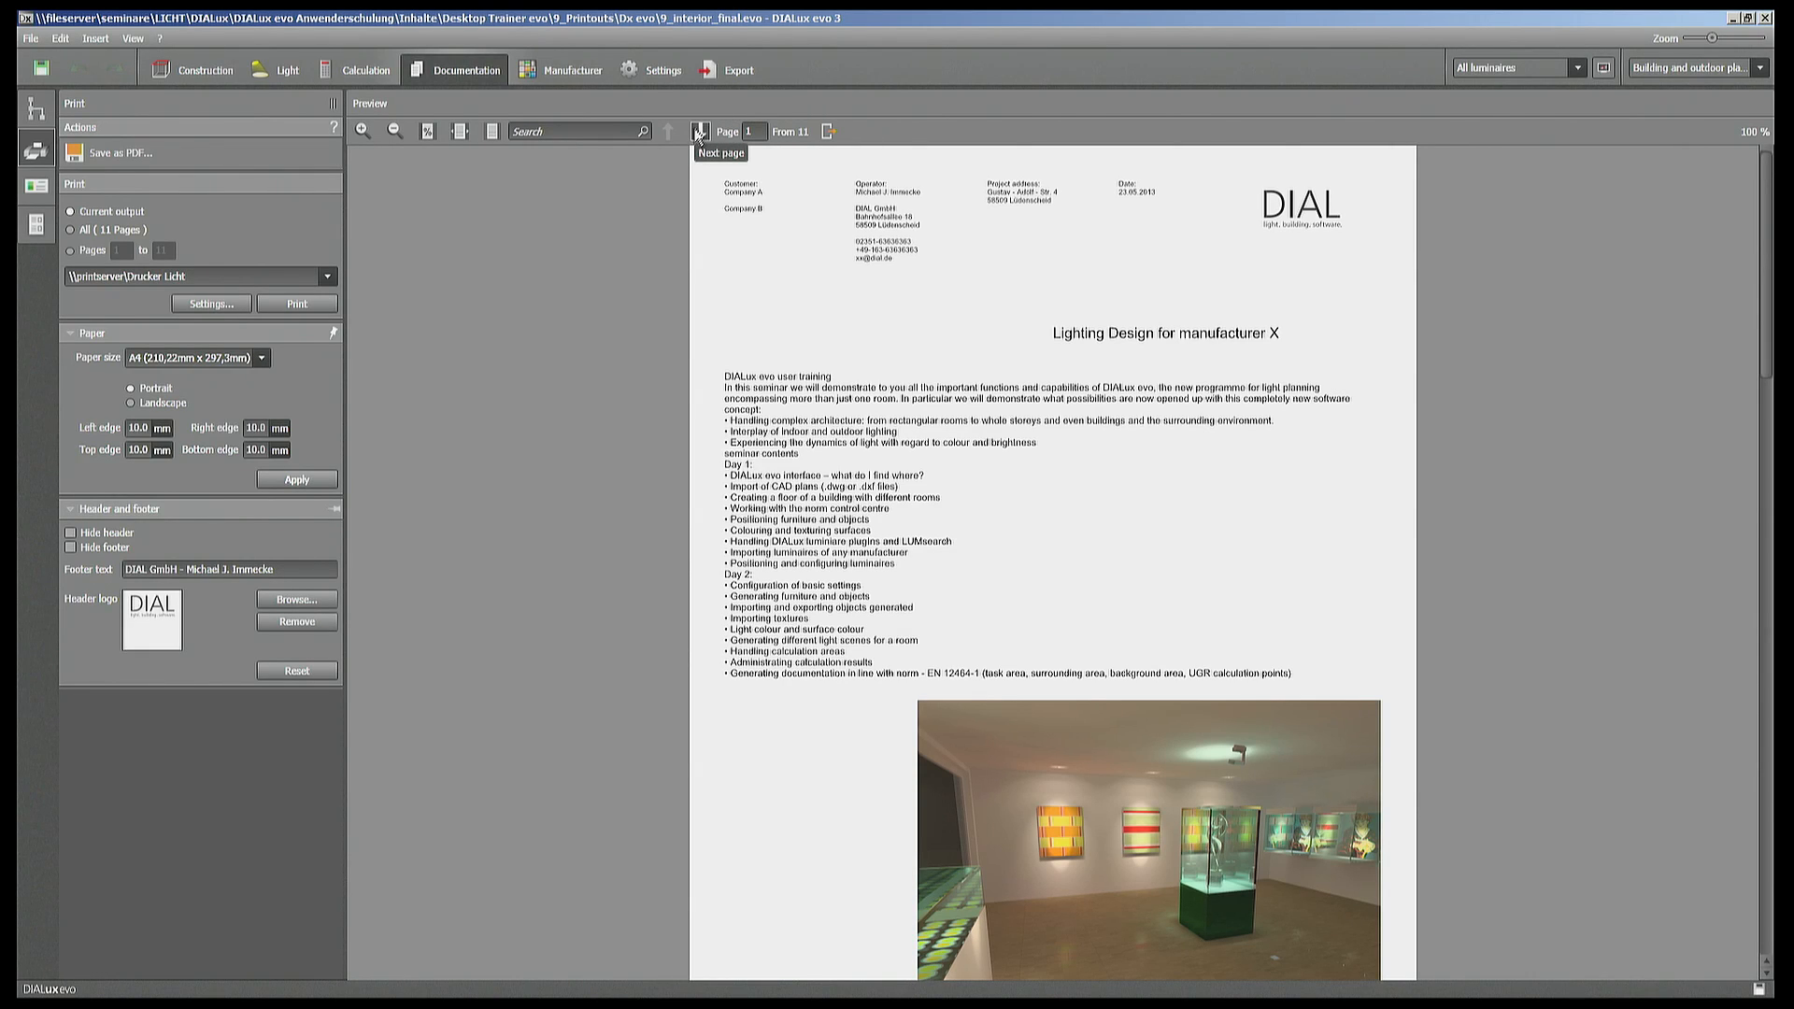
mouse_move(209, 255)
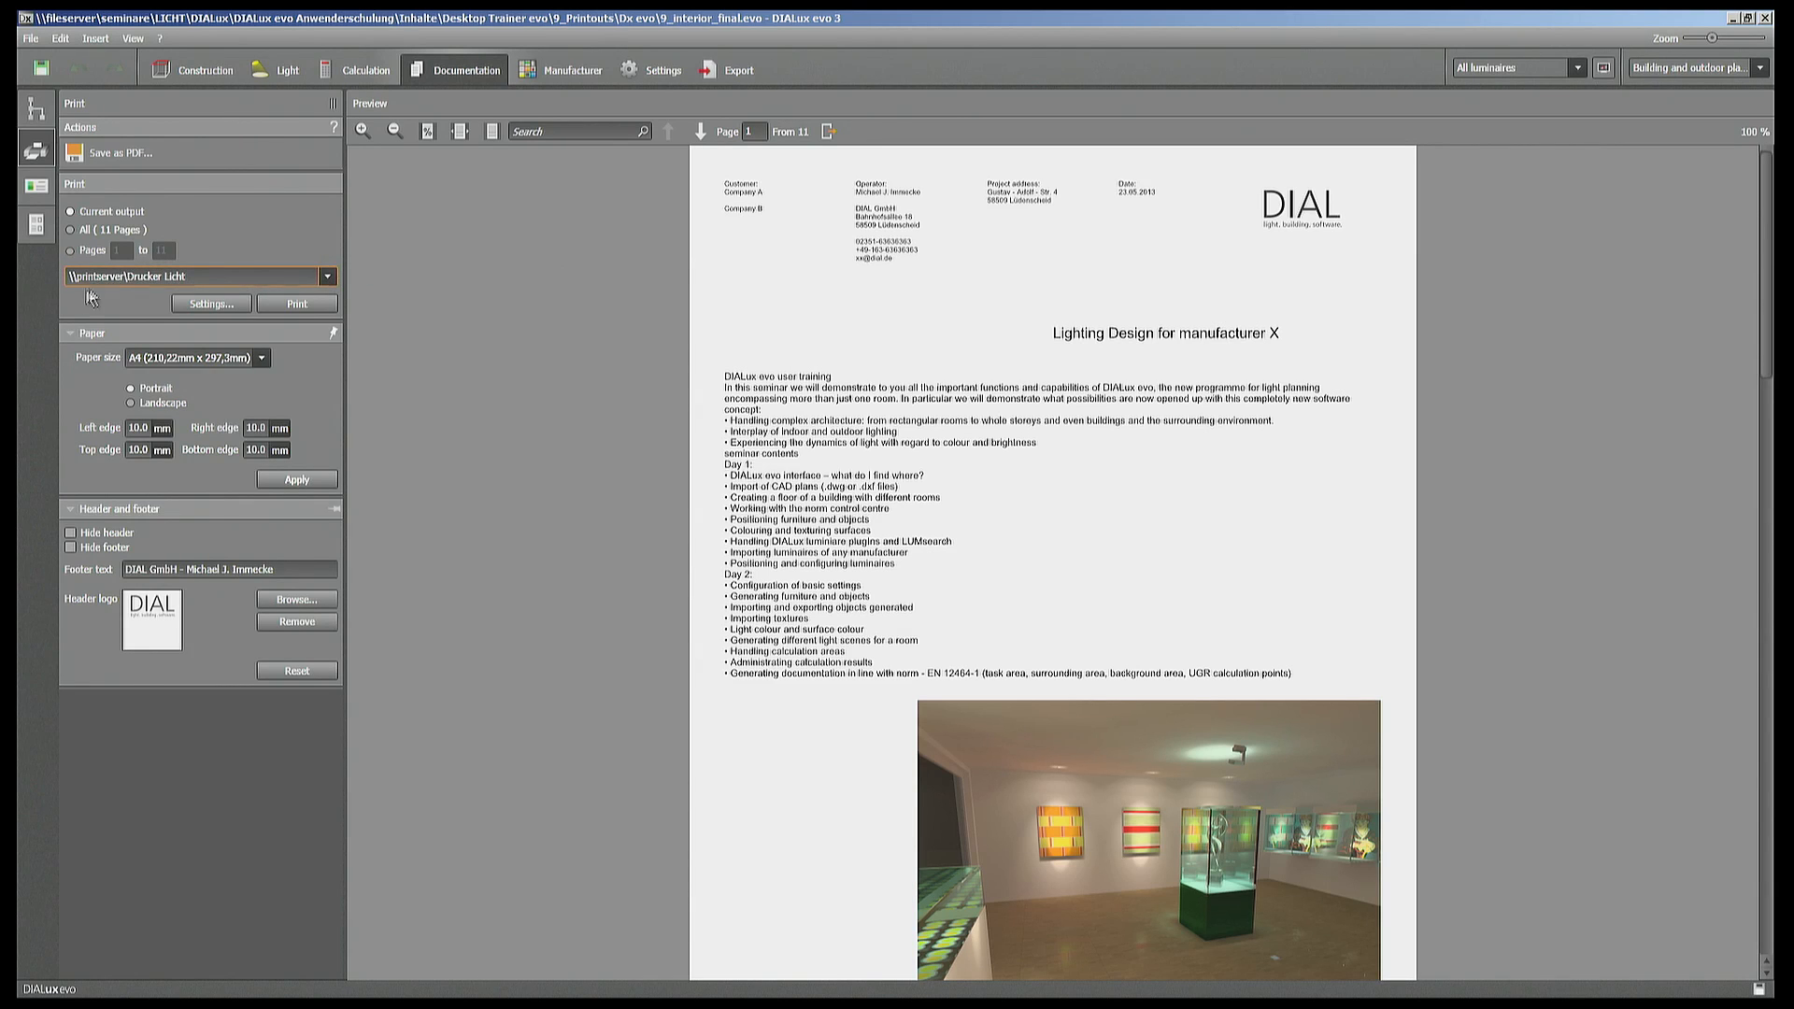
click(69, 250)
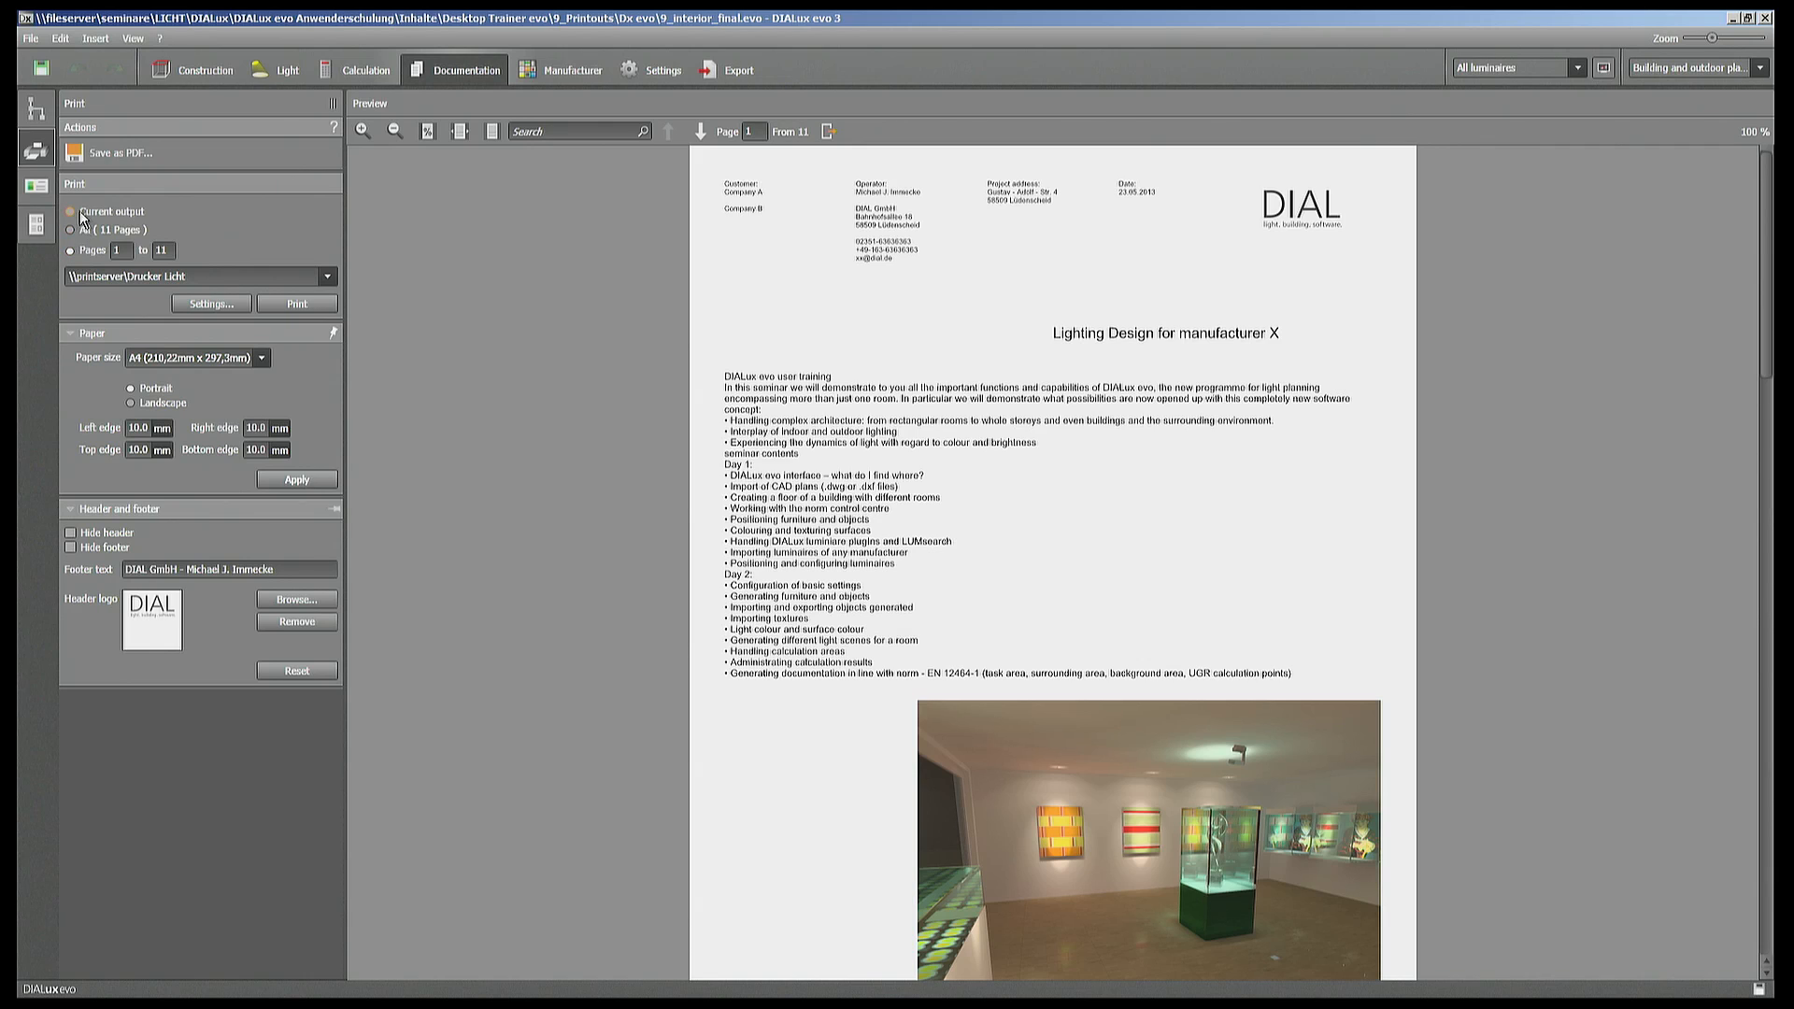
click(69, 228)
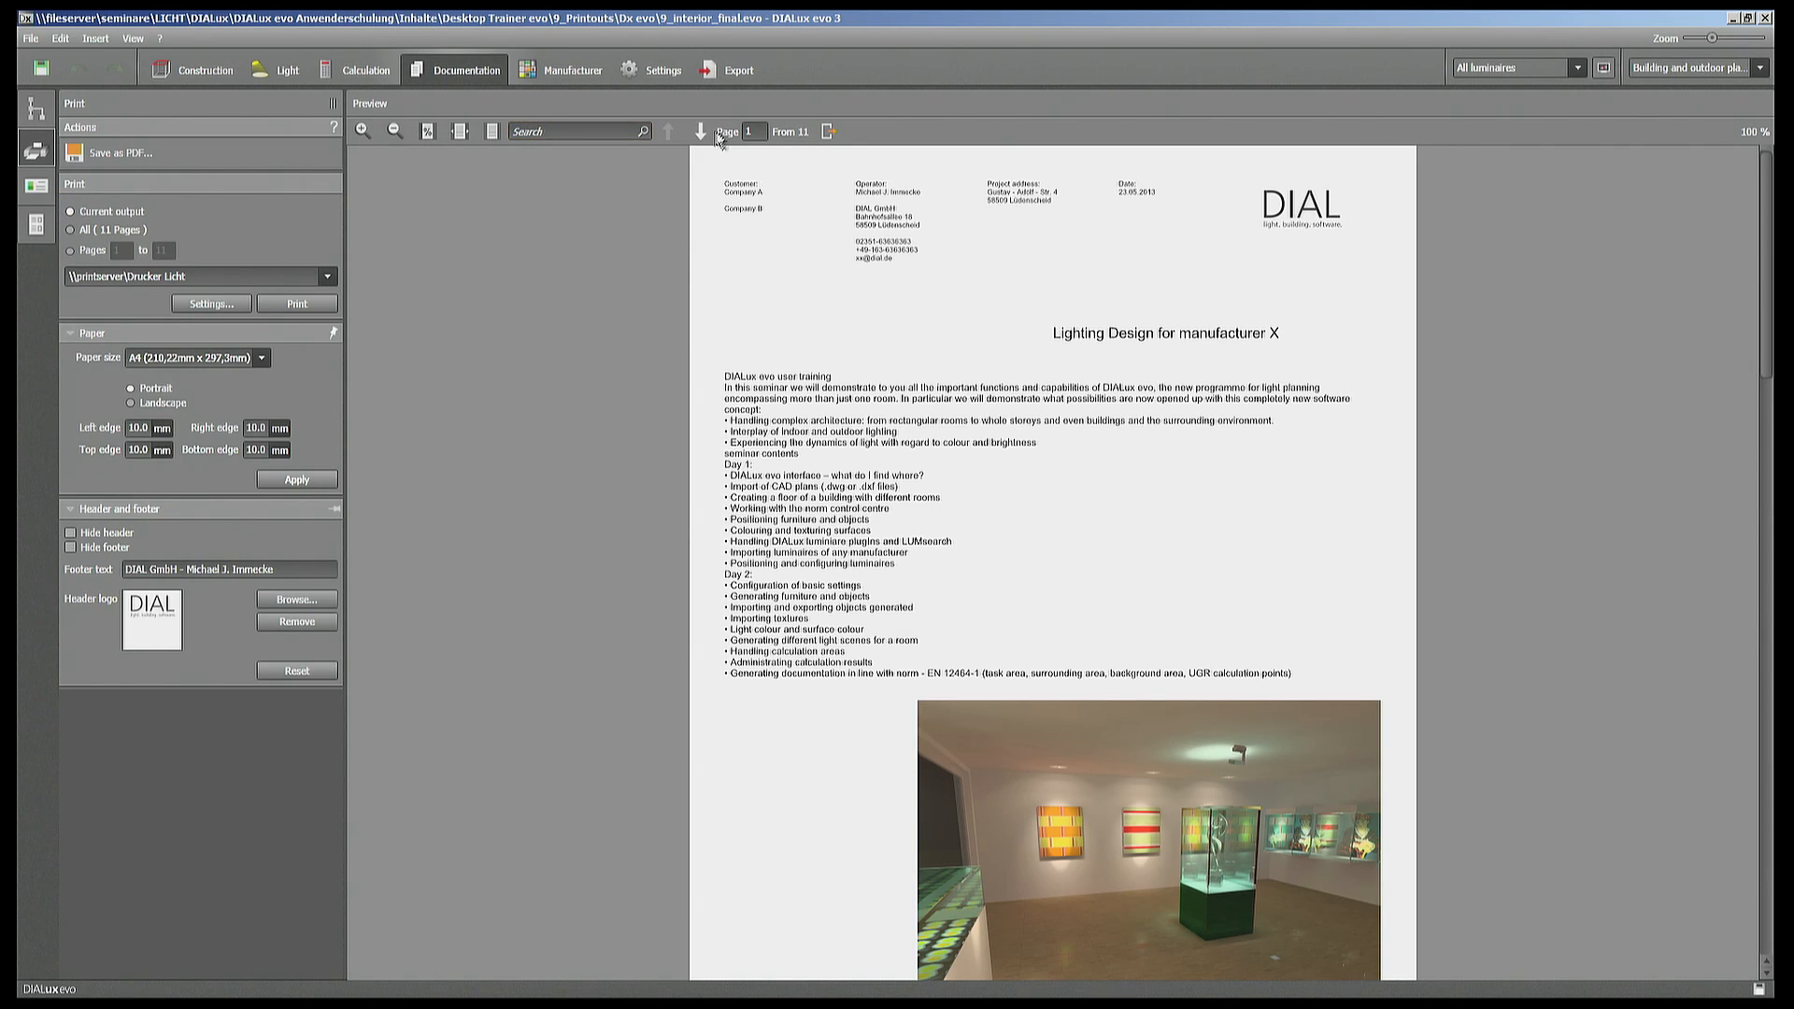
- Browse to page 2 (table of contents) and back to the cover page
click(701, 131)
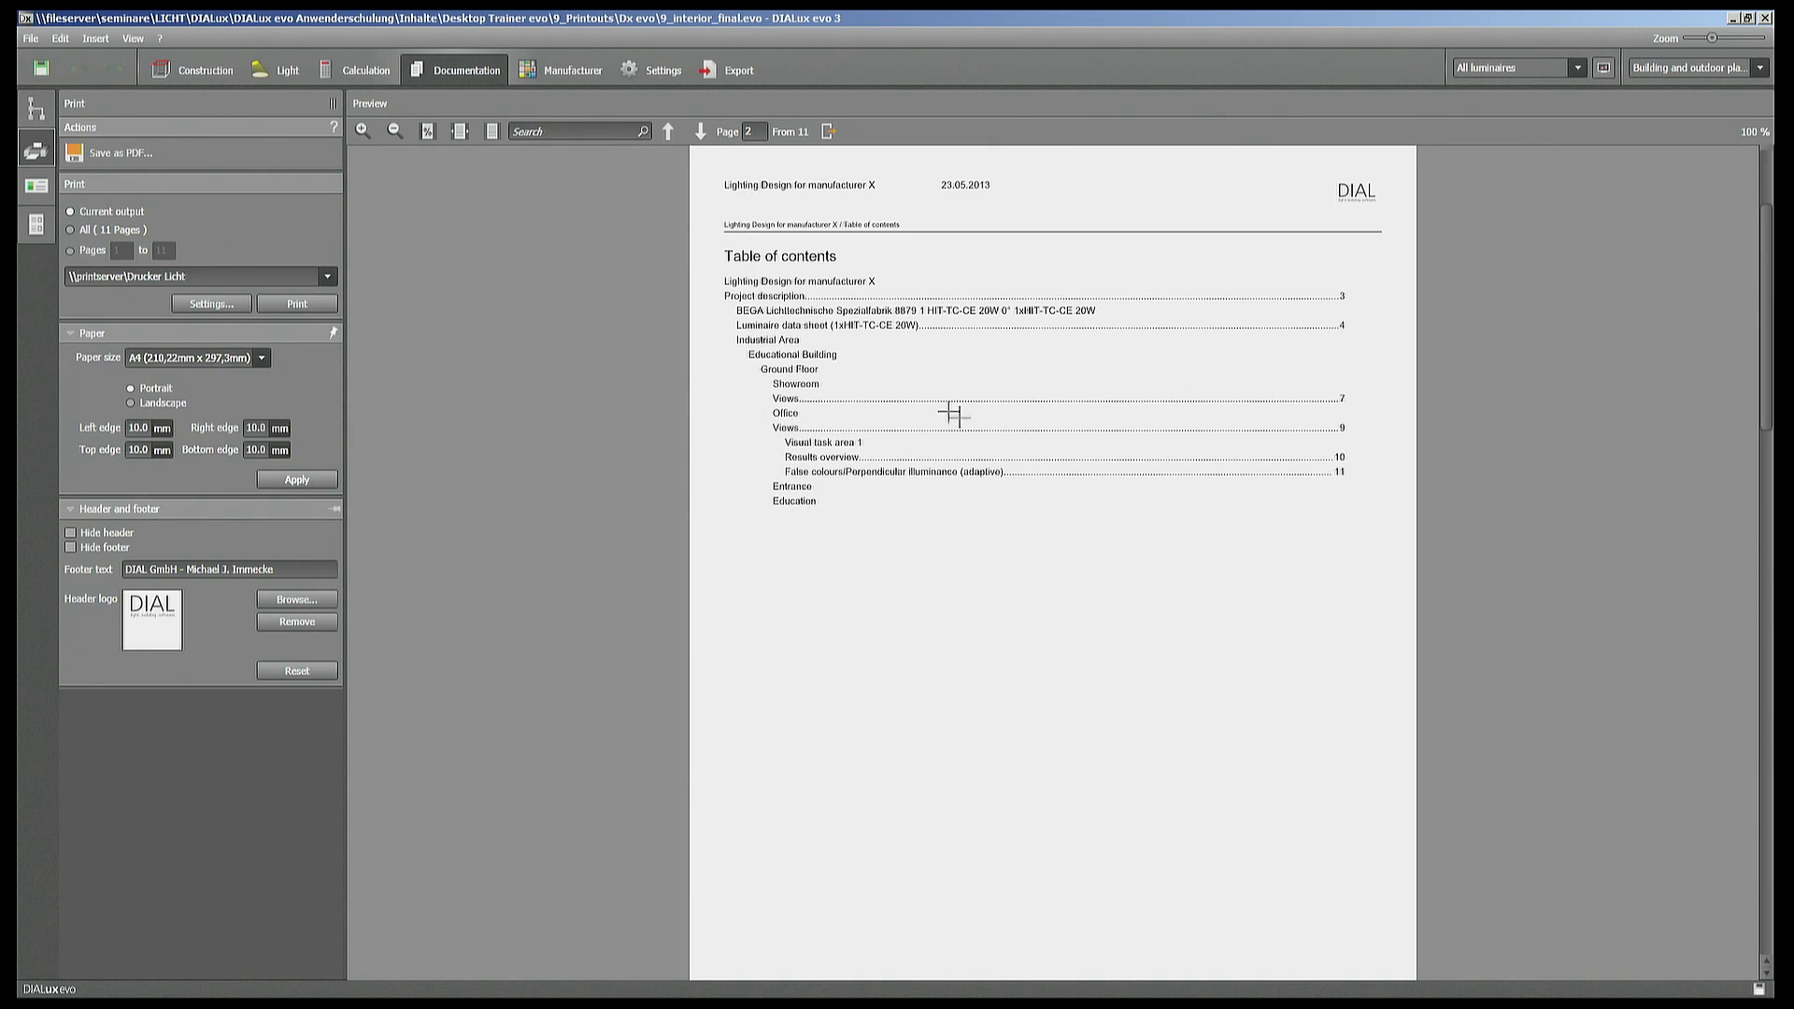
mouse_move(914, 374)
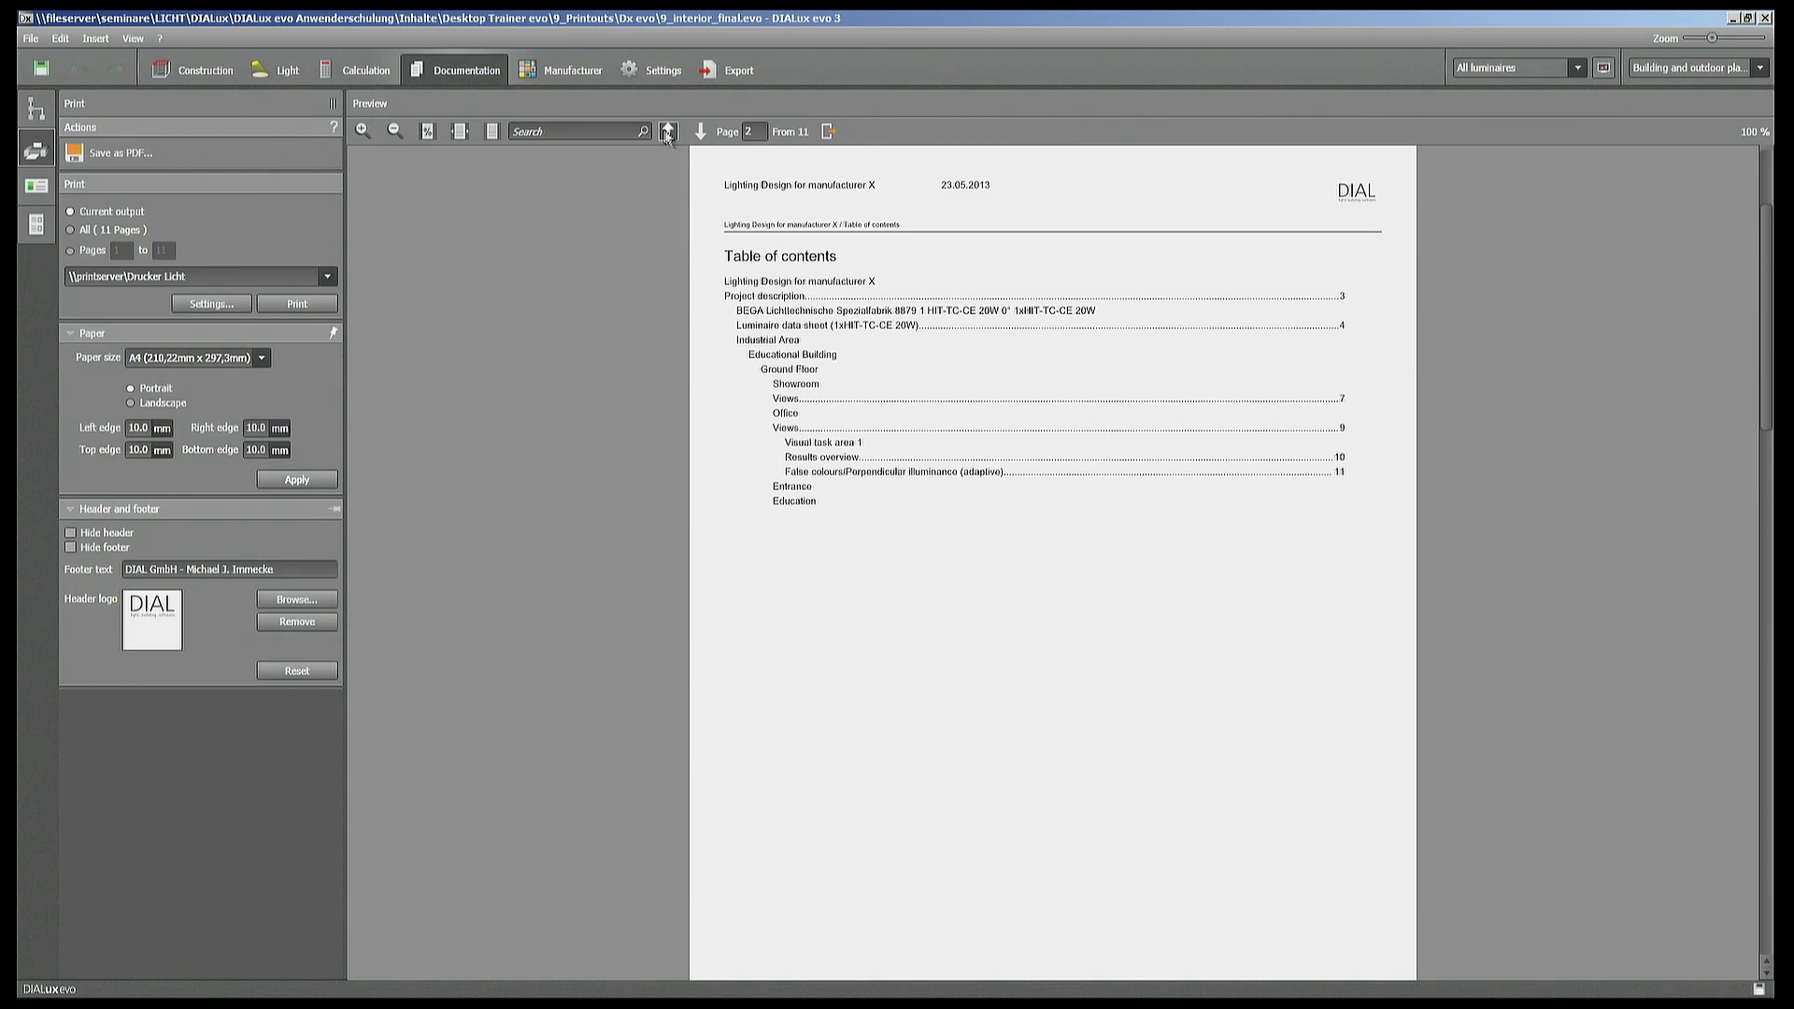
click(668, 131)
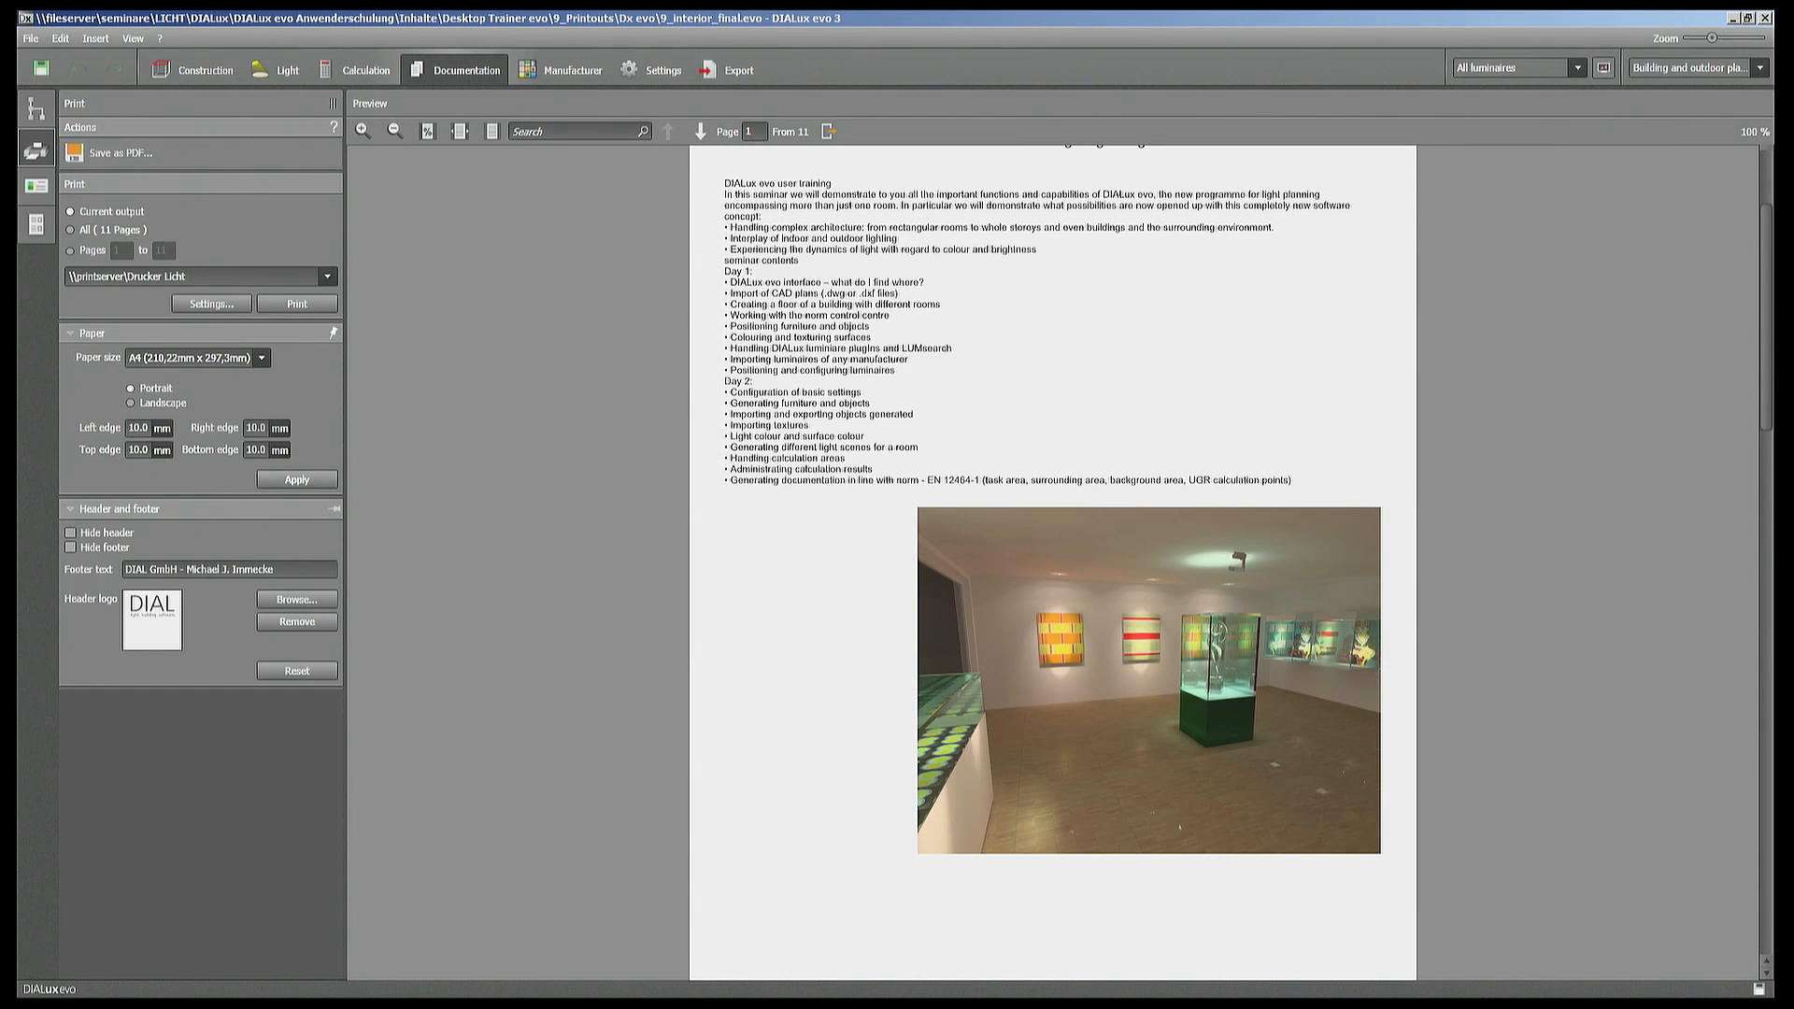
mouse_move(908, 325)
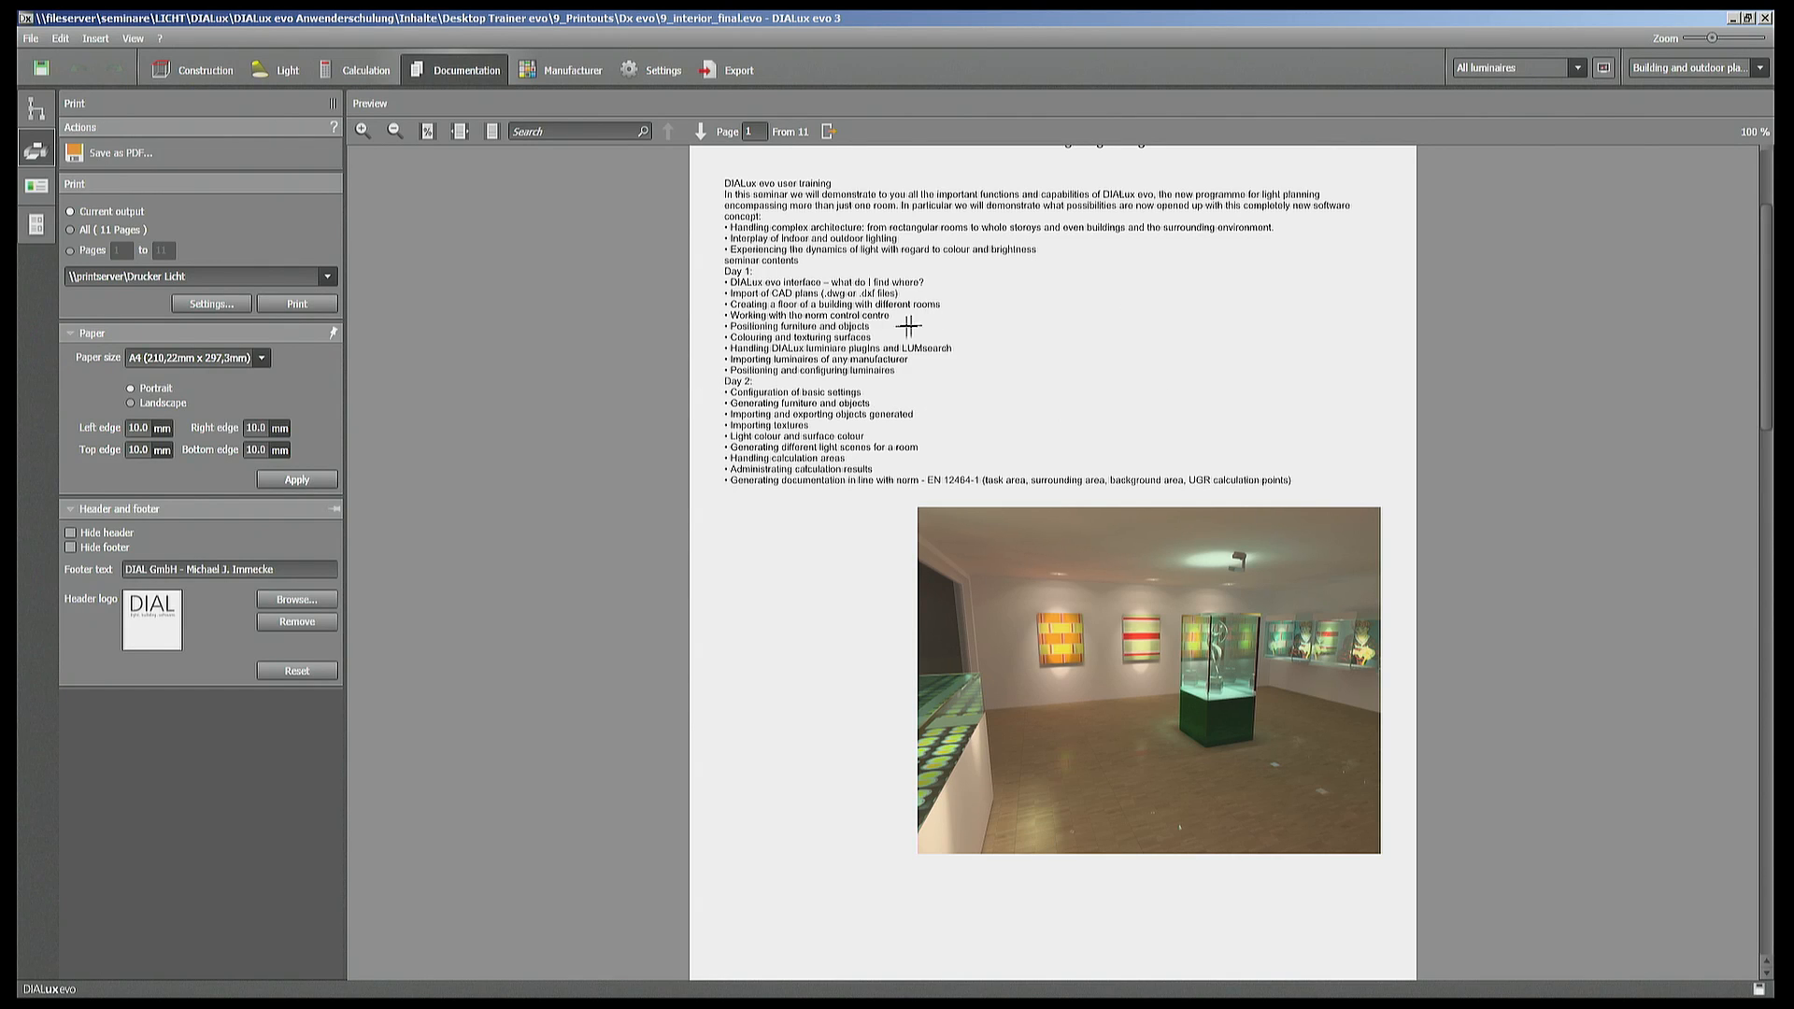